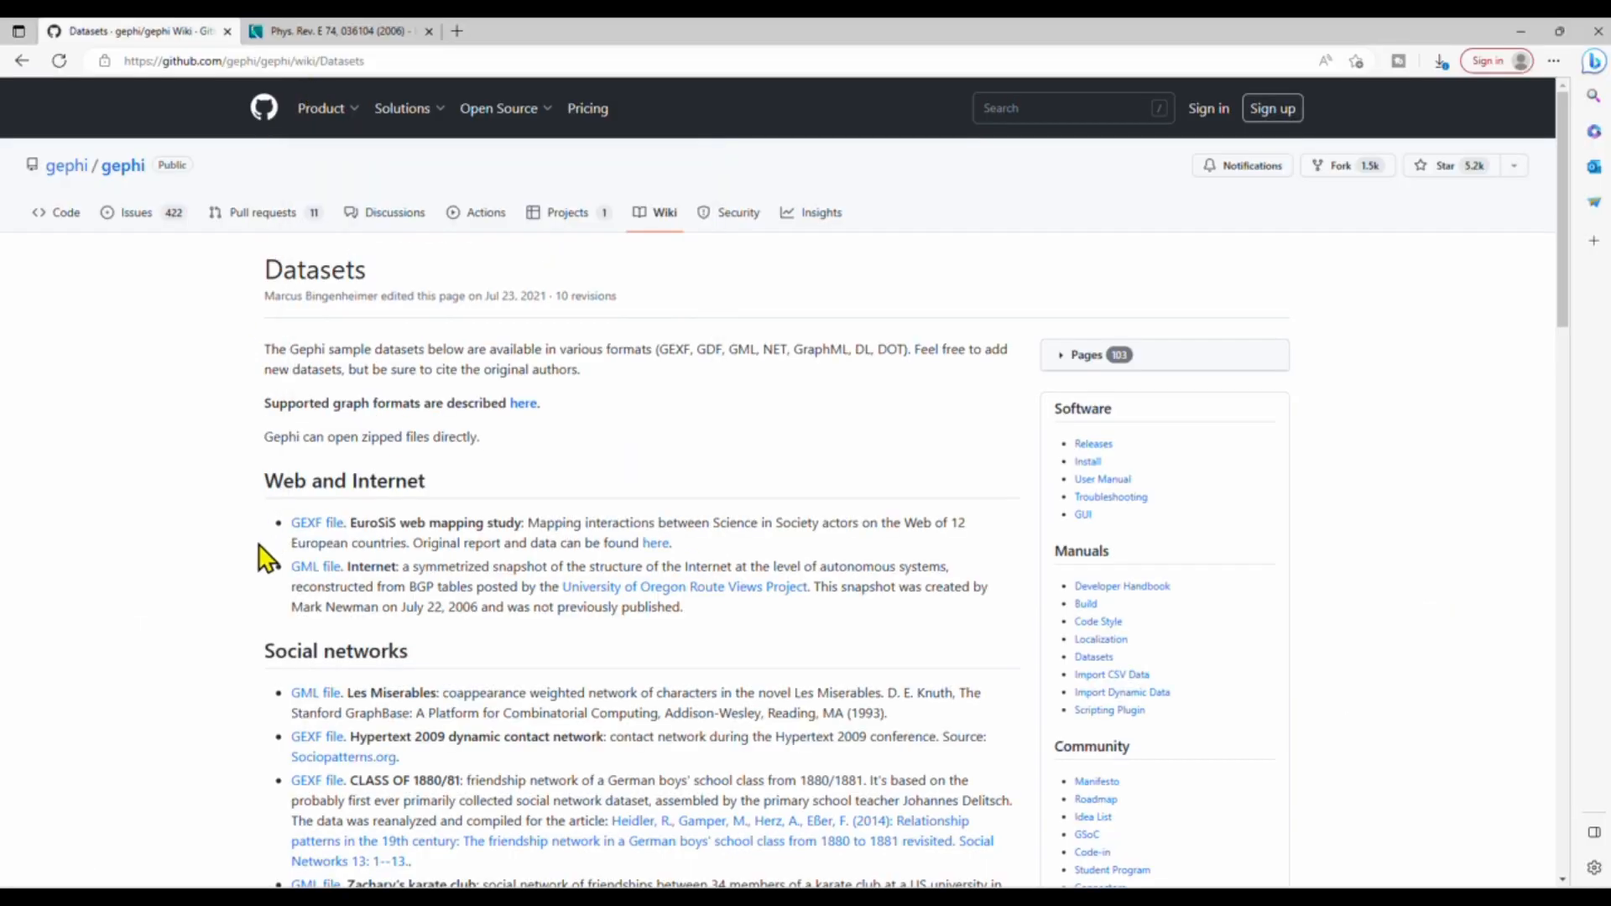
# Review the dataset's Newman citation in the browser and return to the Gephi datasets page
pyautogui.scroll(-3)
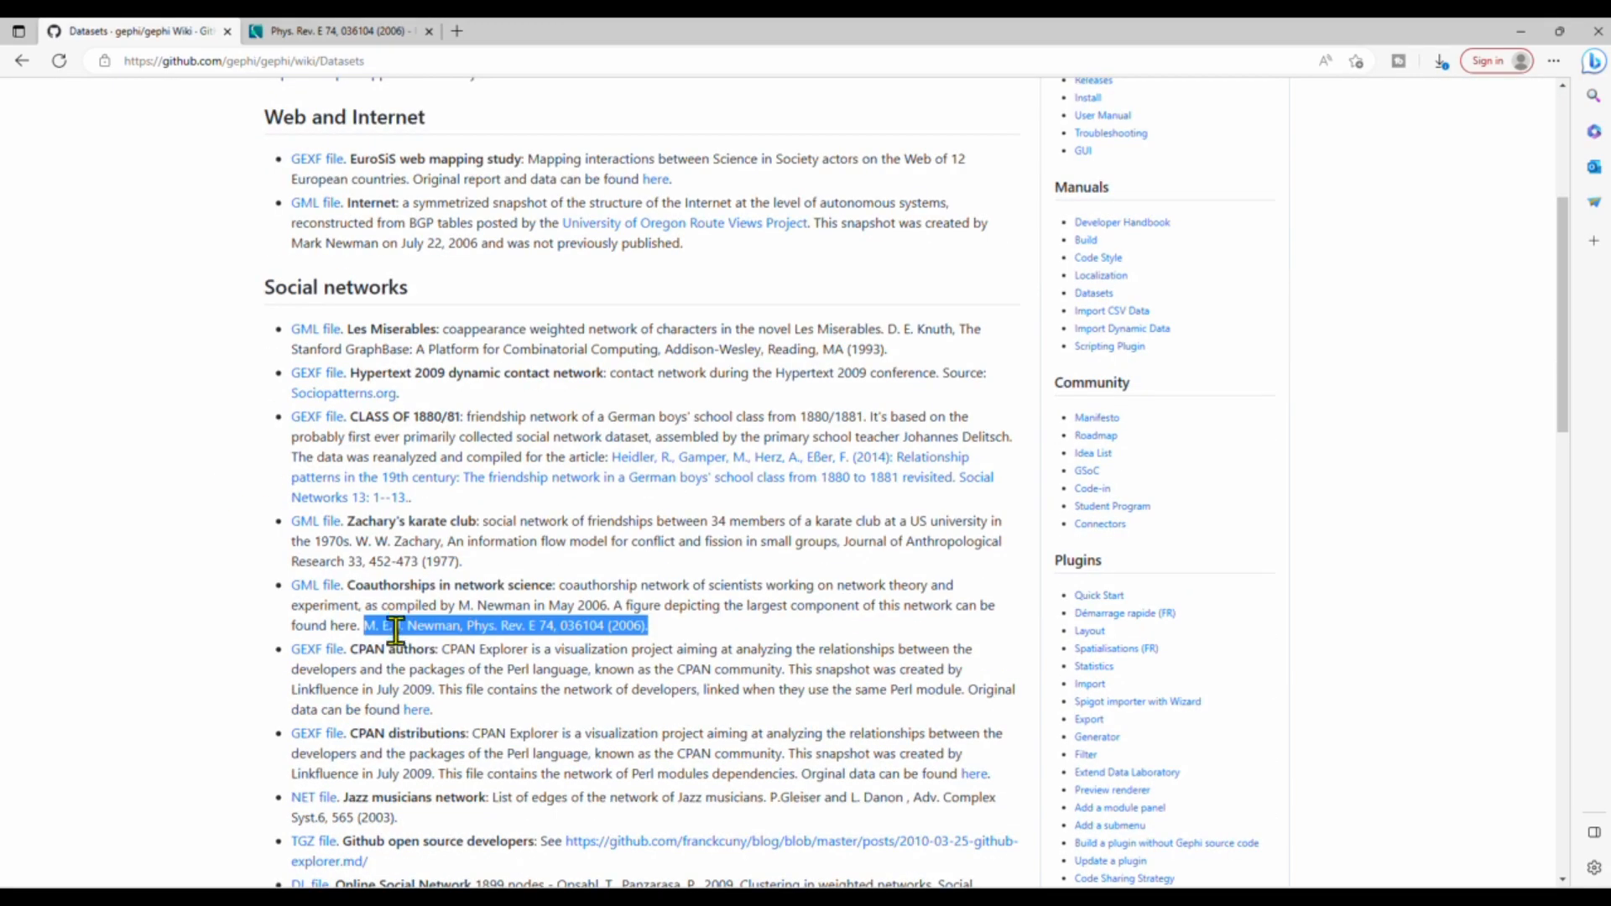
pyautogui.click(430, 604)
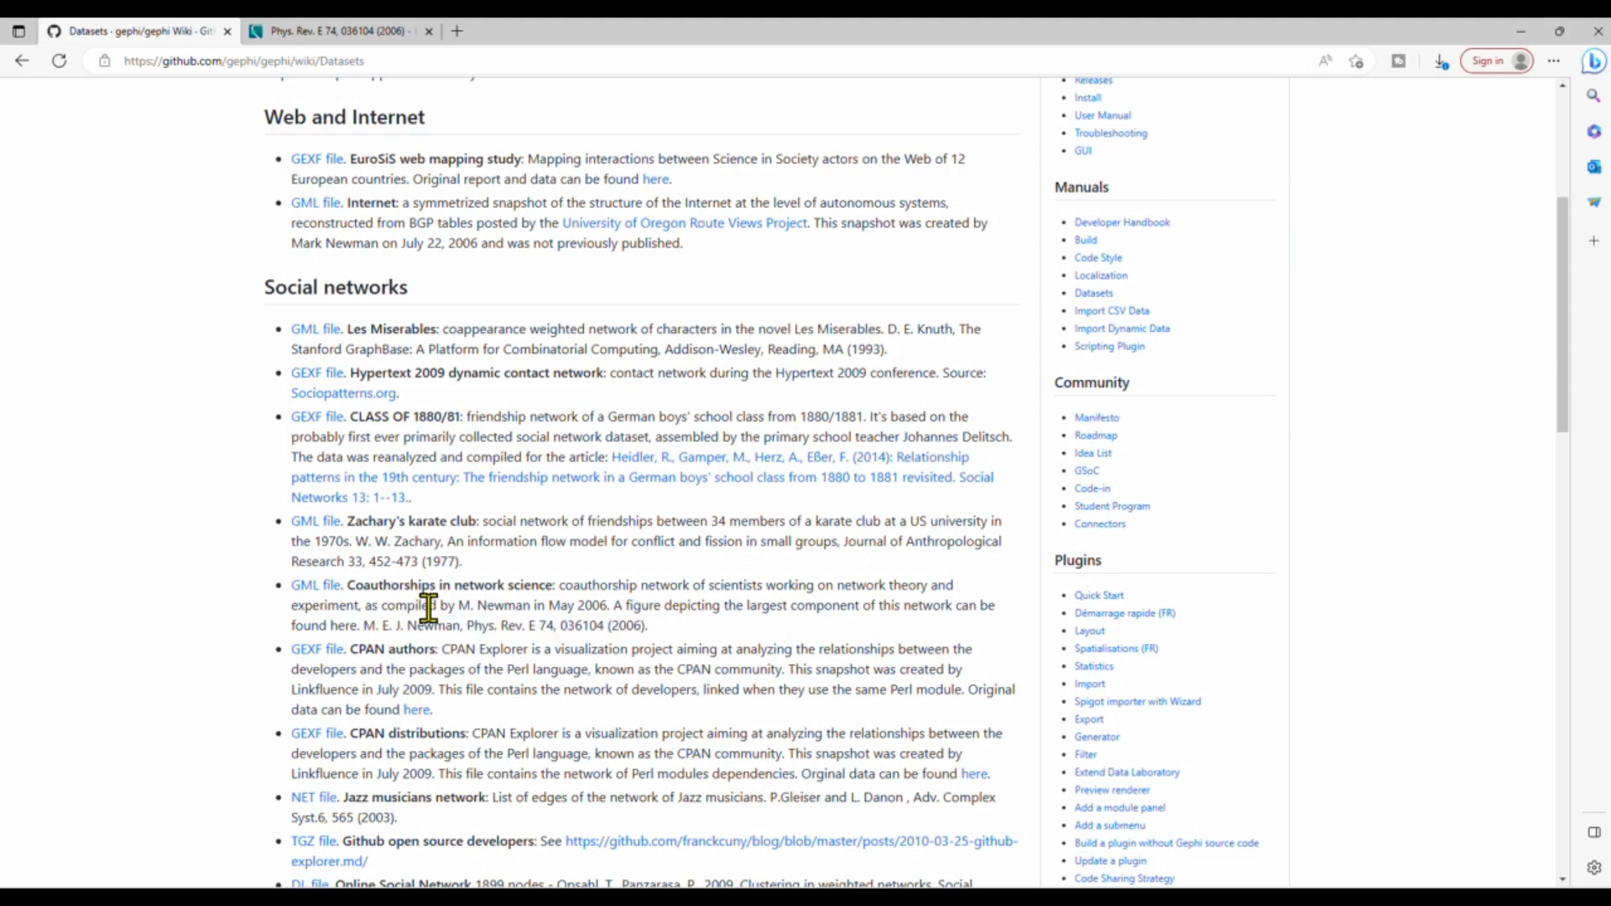
pyautogui.moveTo(552, 606)
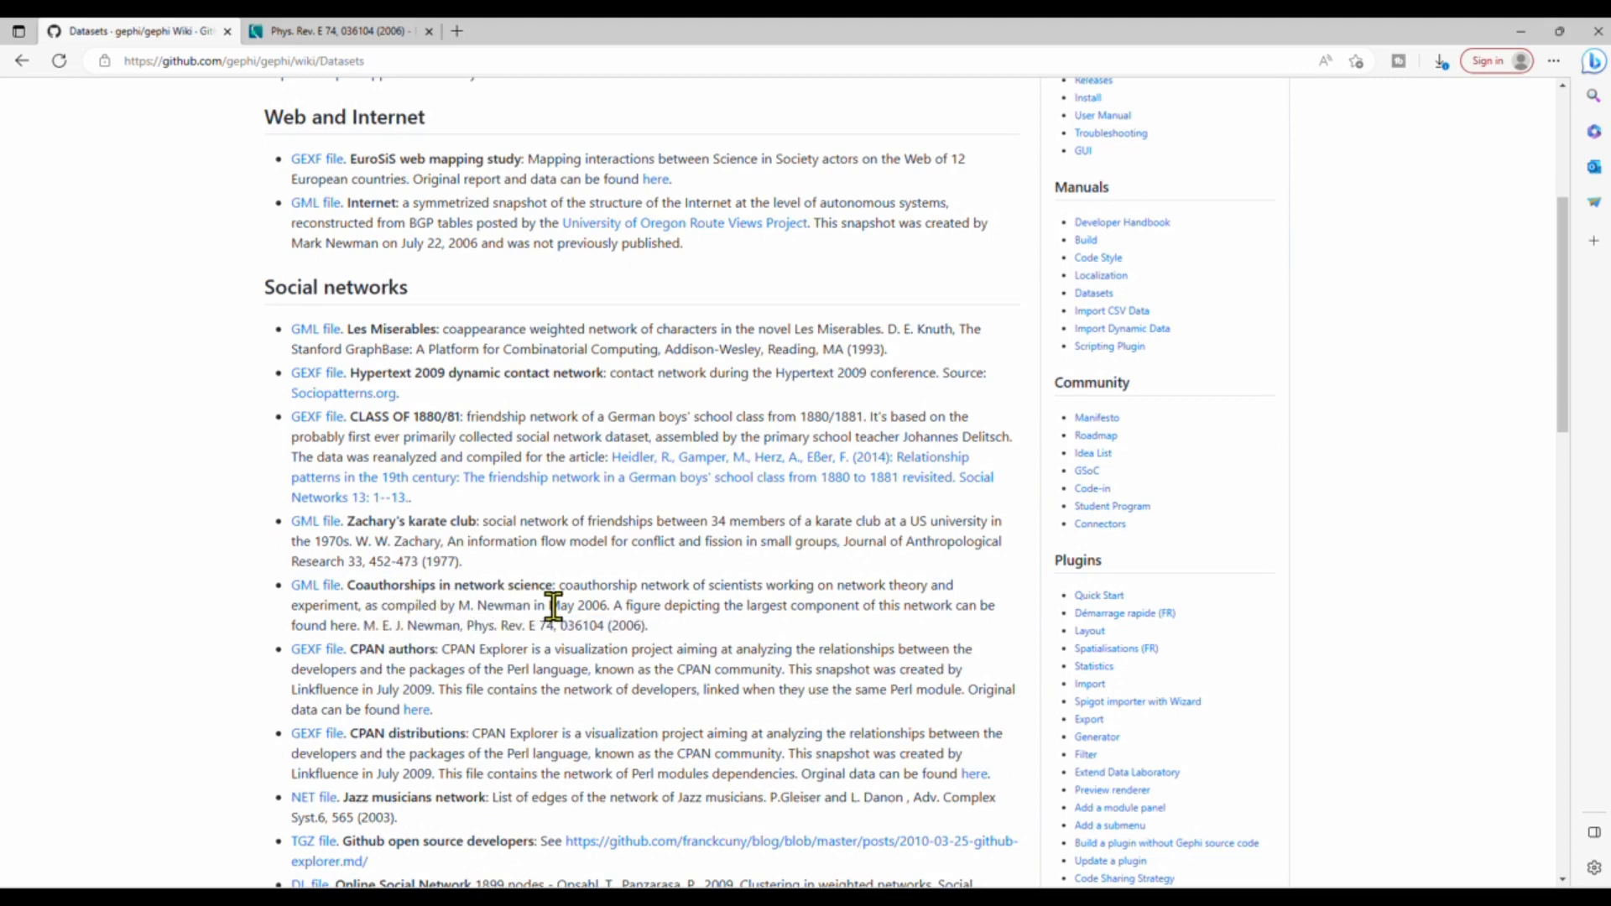
pyautogui.moveTo(729, 605)
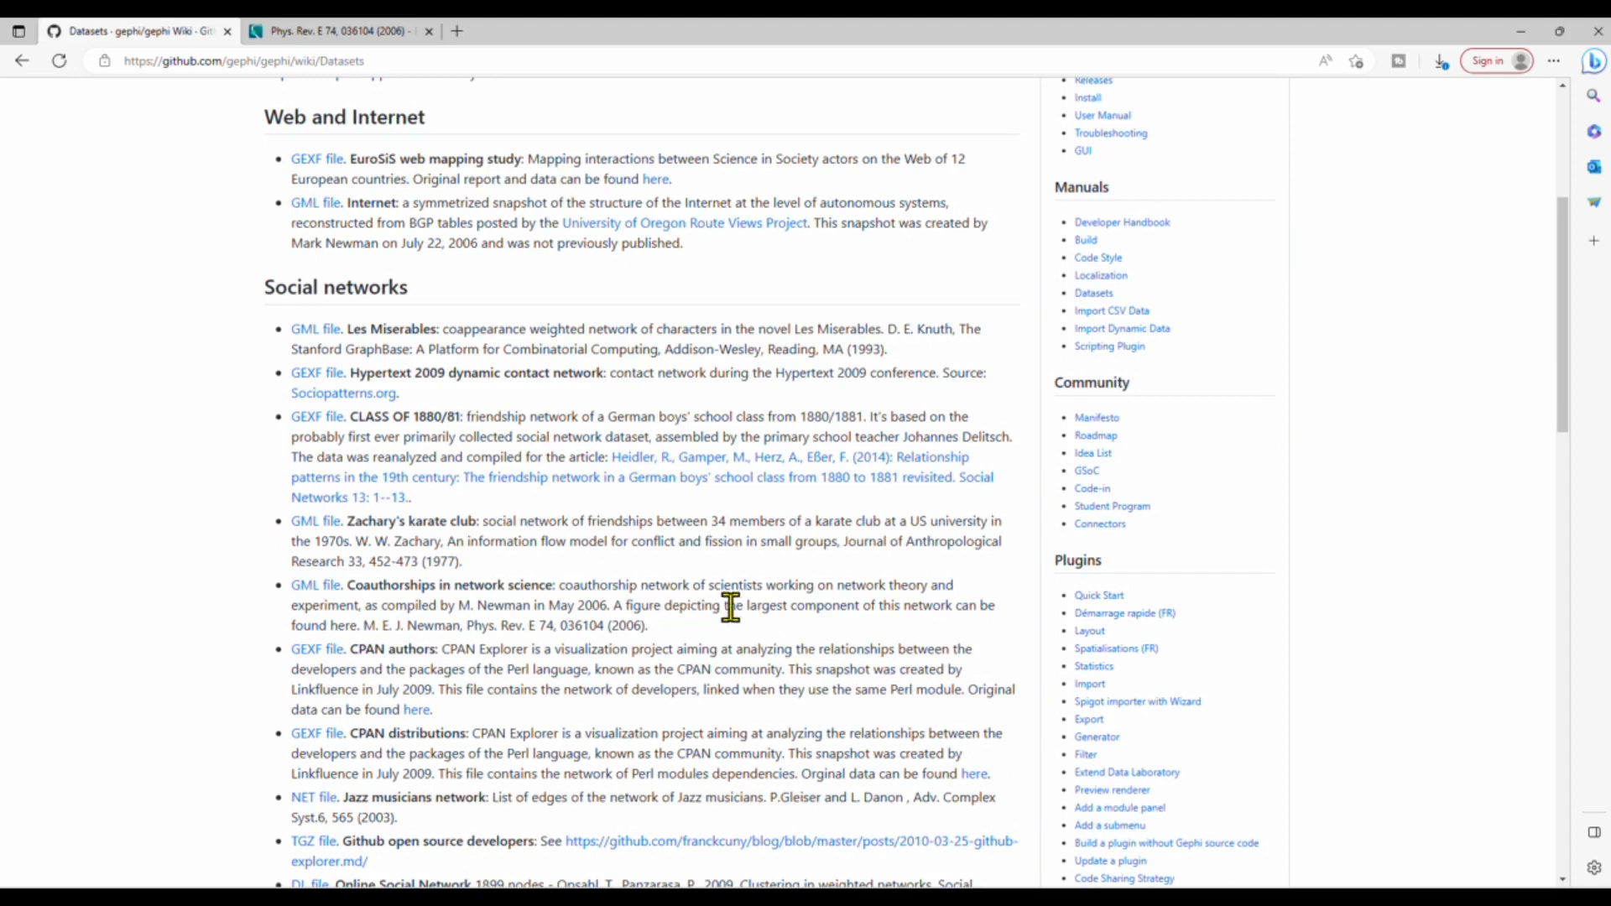
pyautogui.moveTo(884, 607)
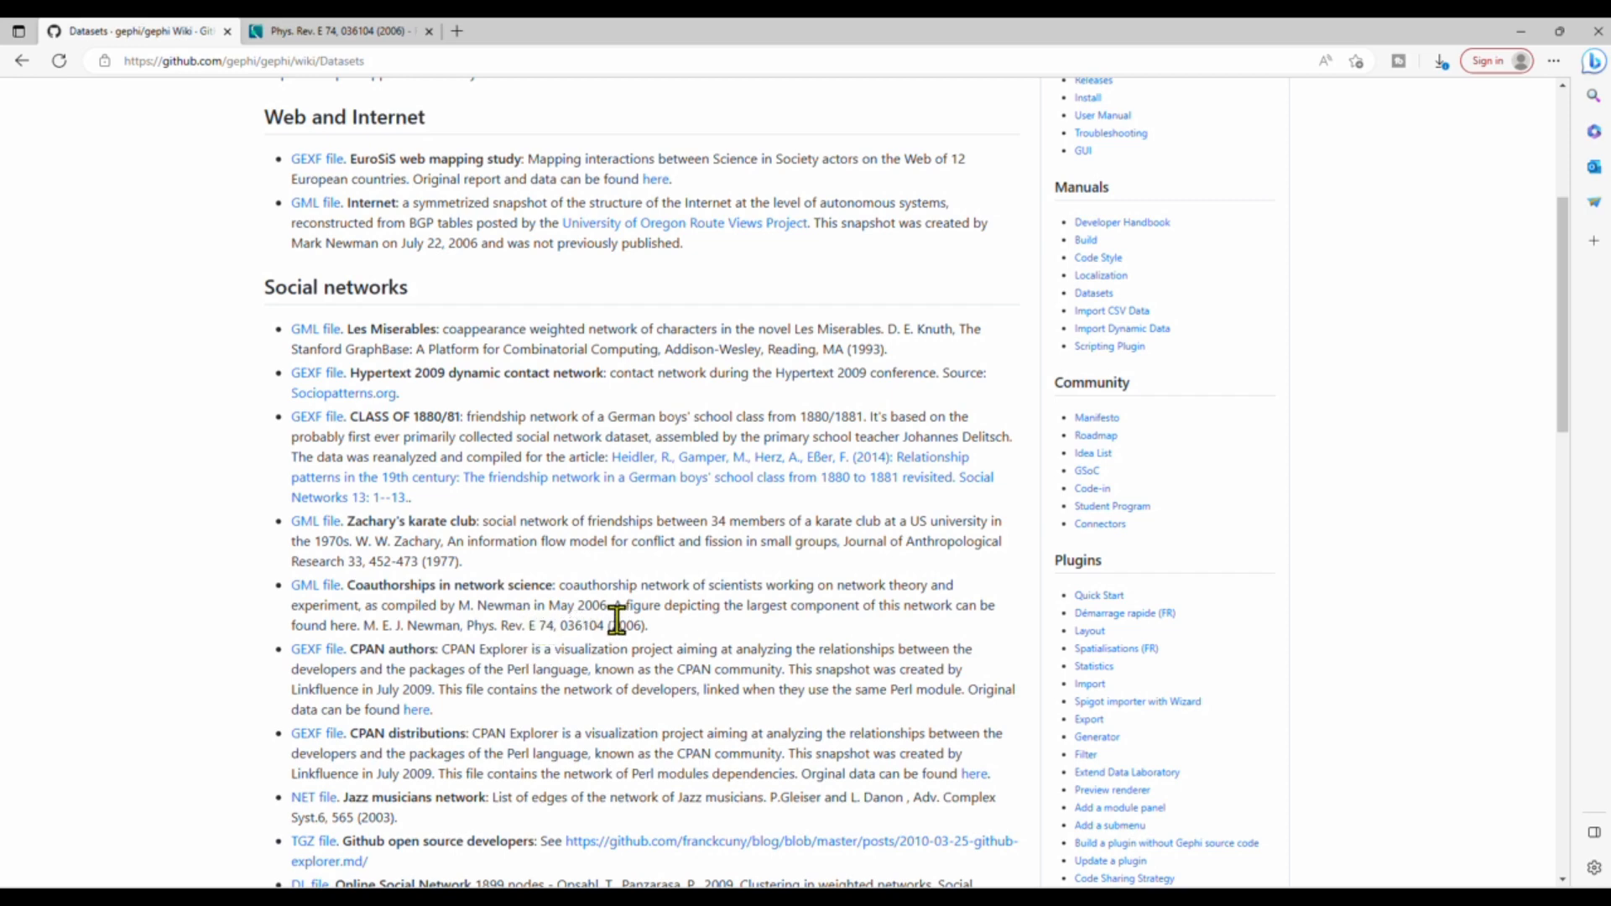
pyautogui.moveTo(693, 656)
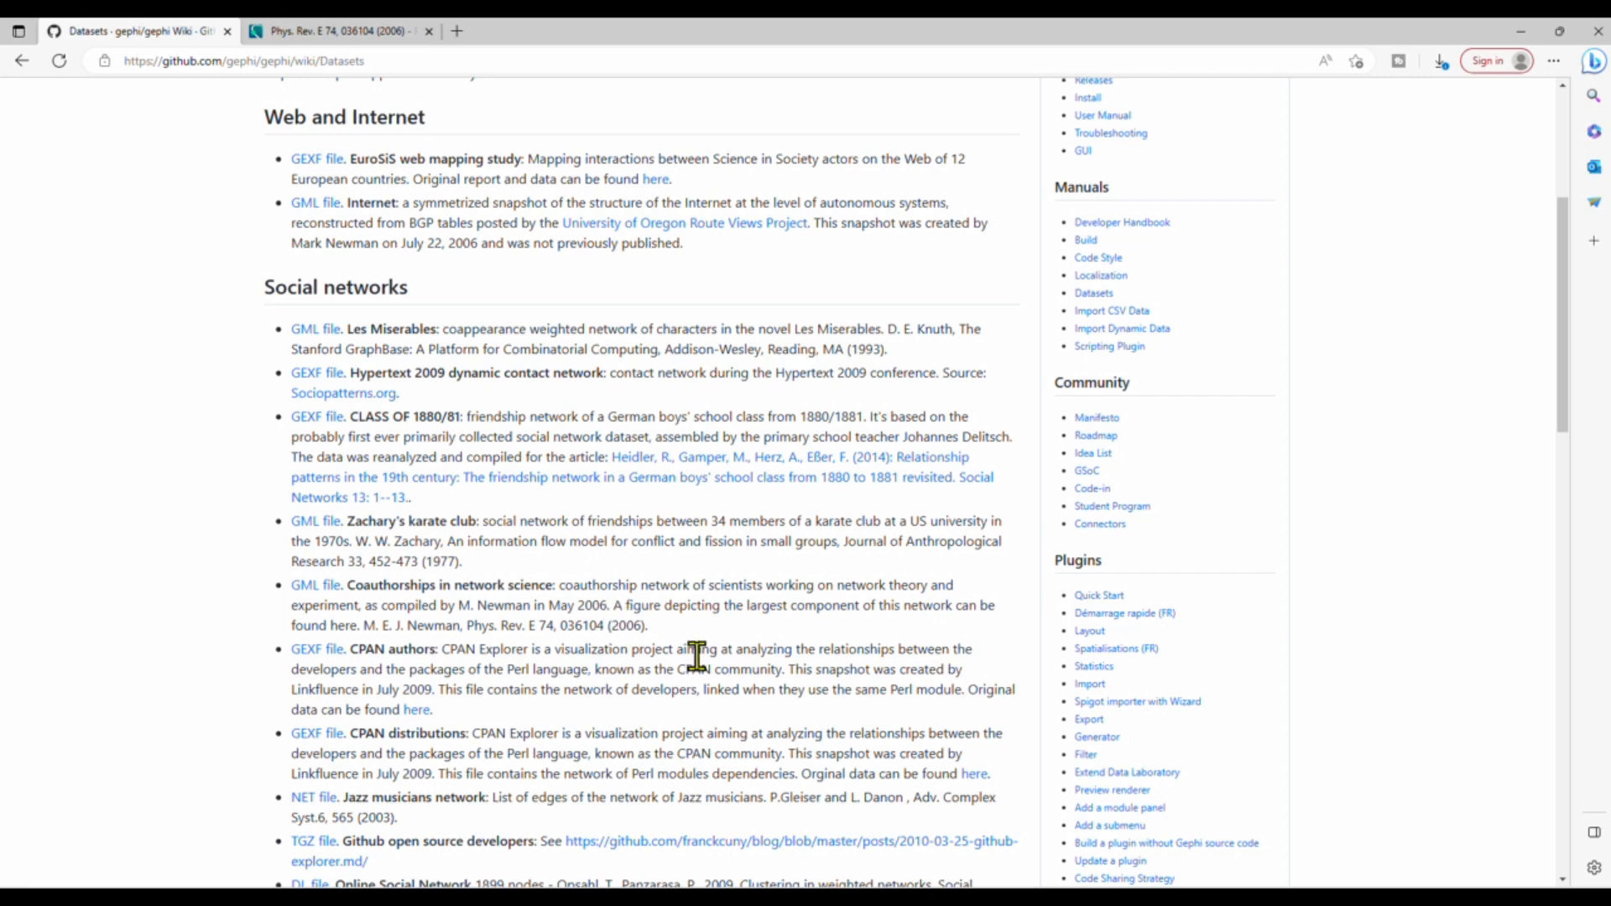
pyautogui.click(339, 30)
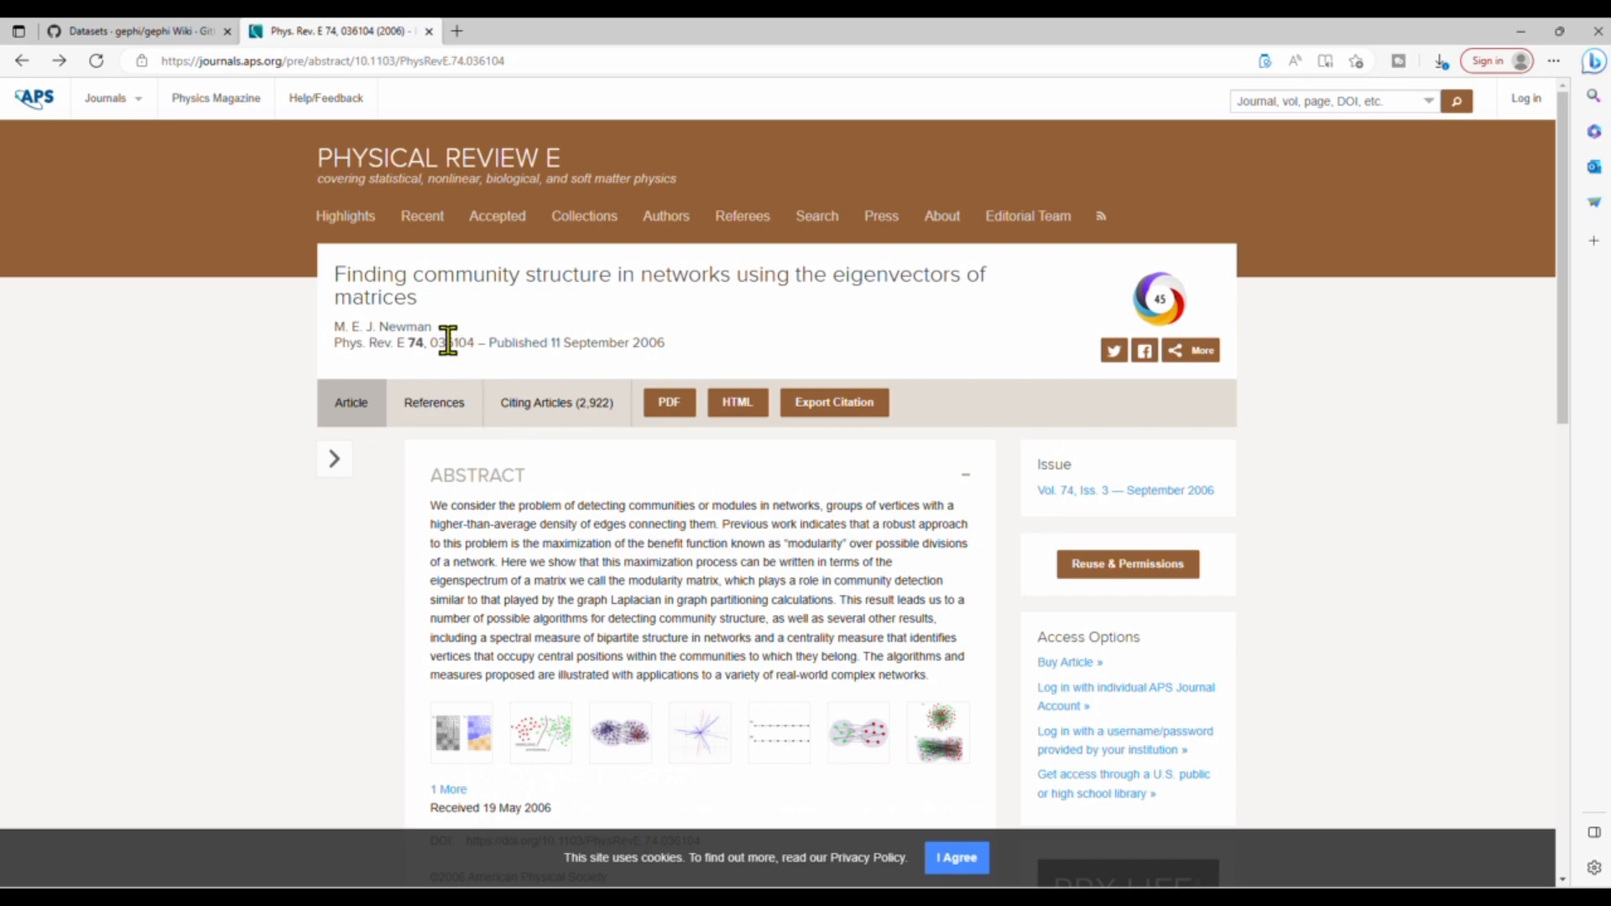
pyautogui.moveTo(488, 277)
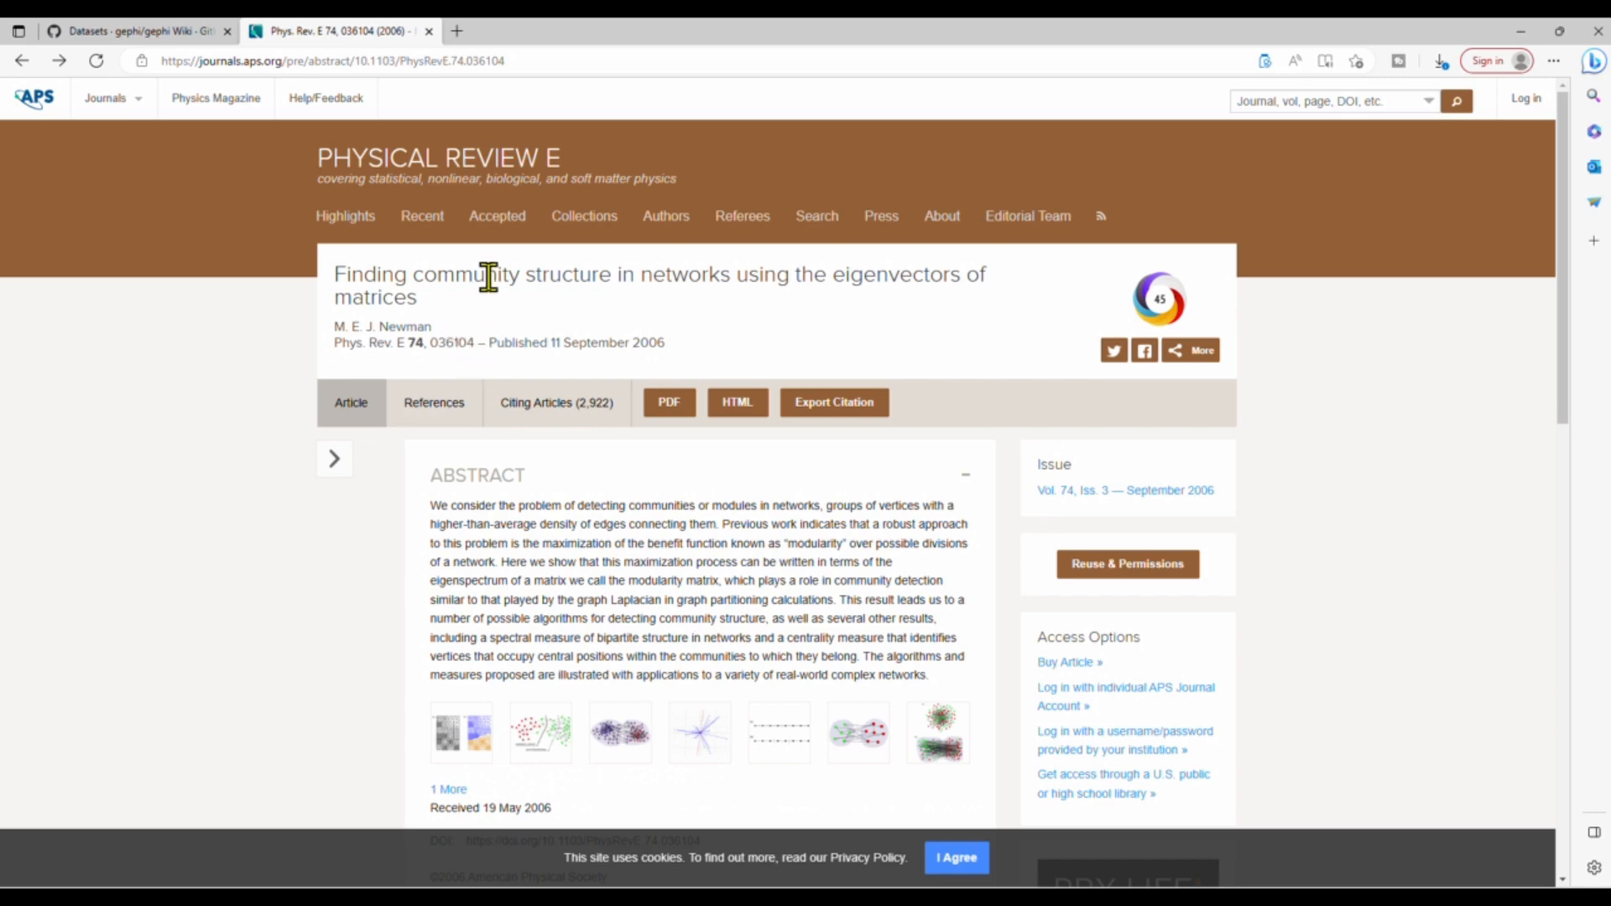
pyautogui.moveTo(287, 239)
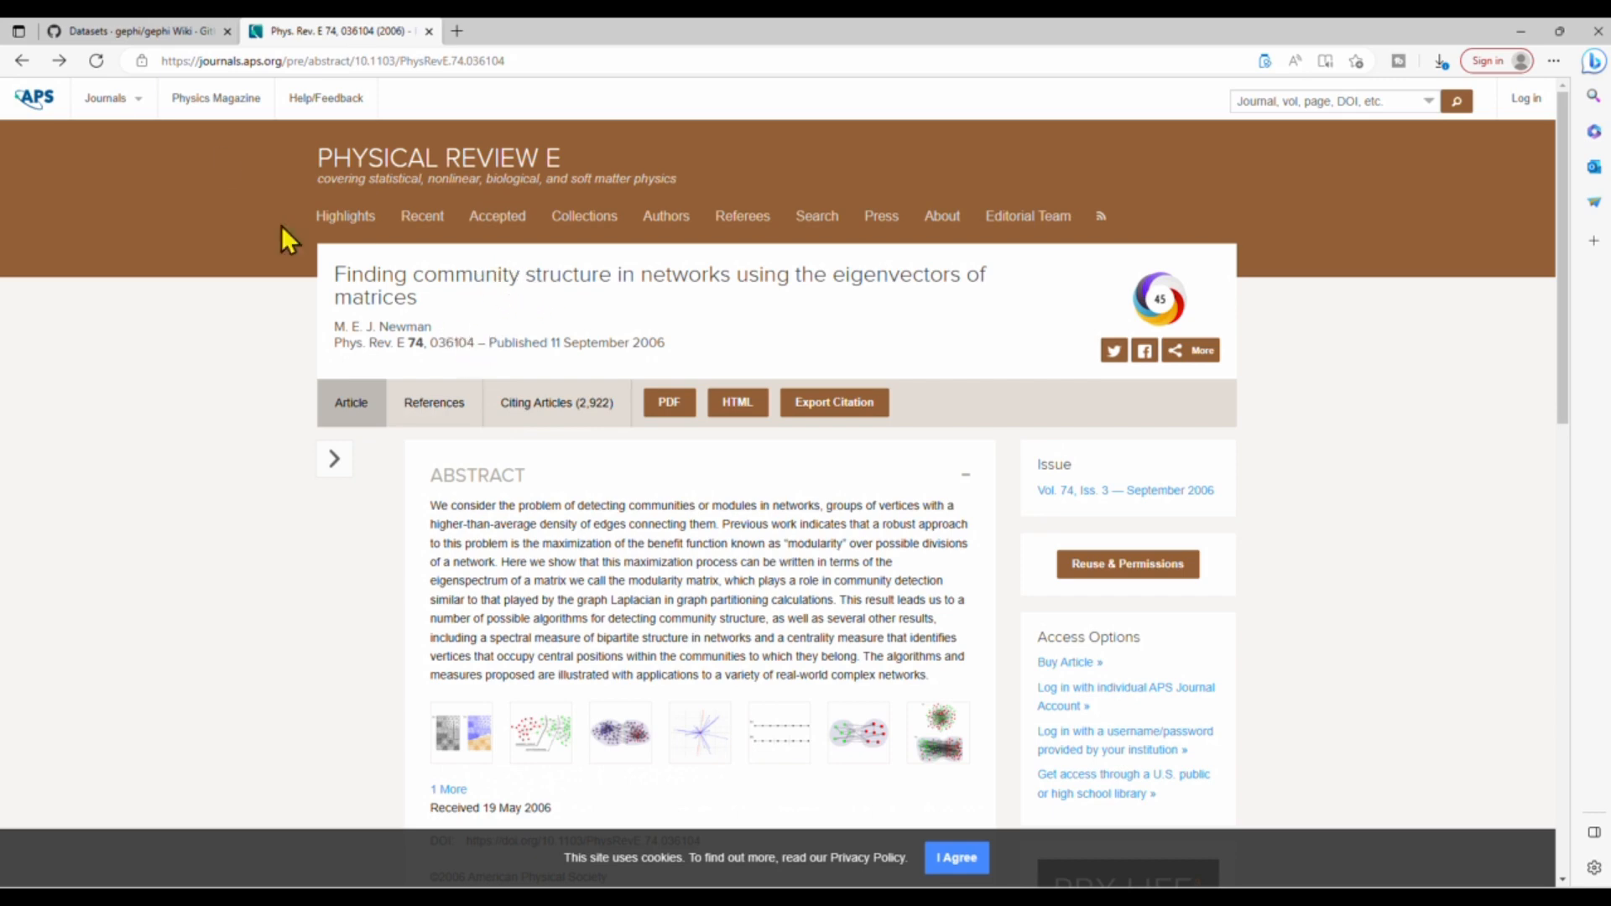
pyautogui.click(139, 31)
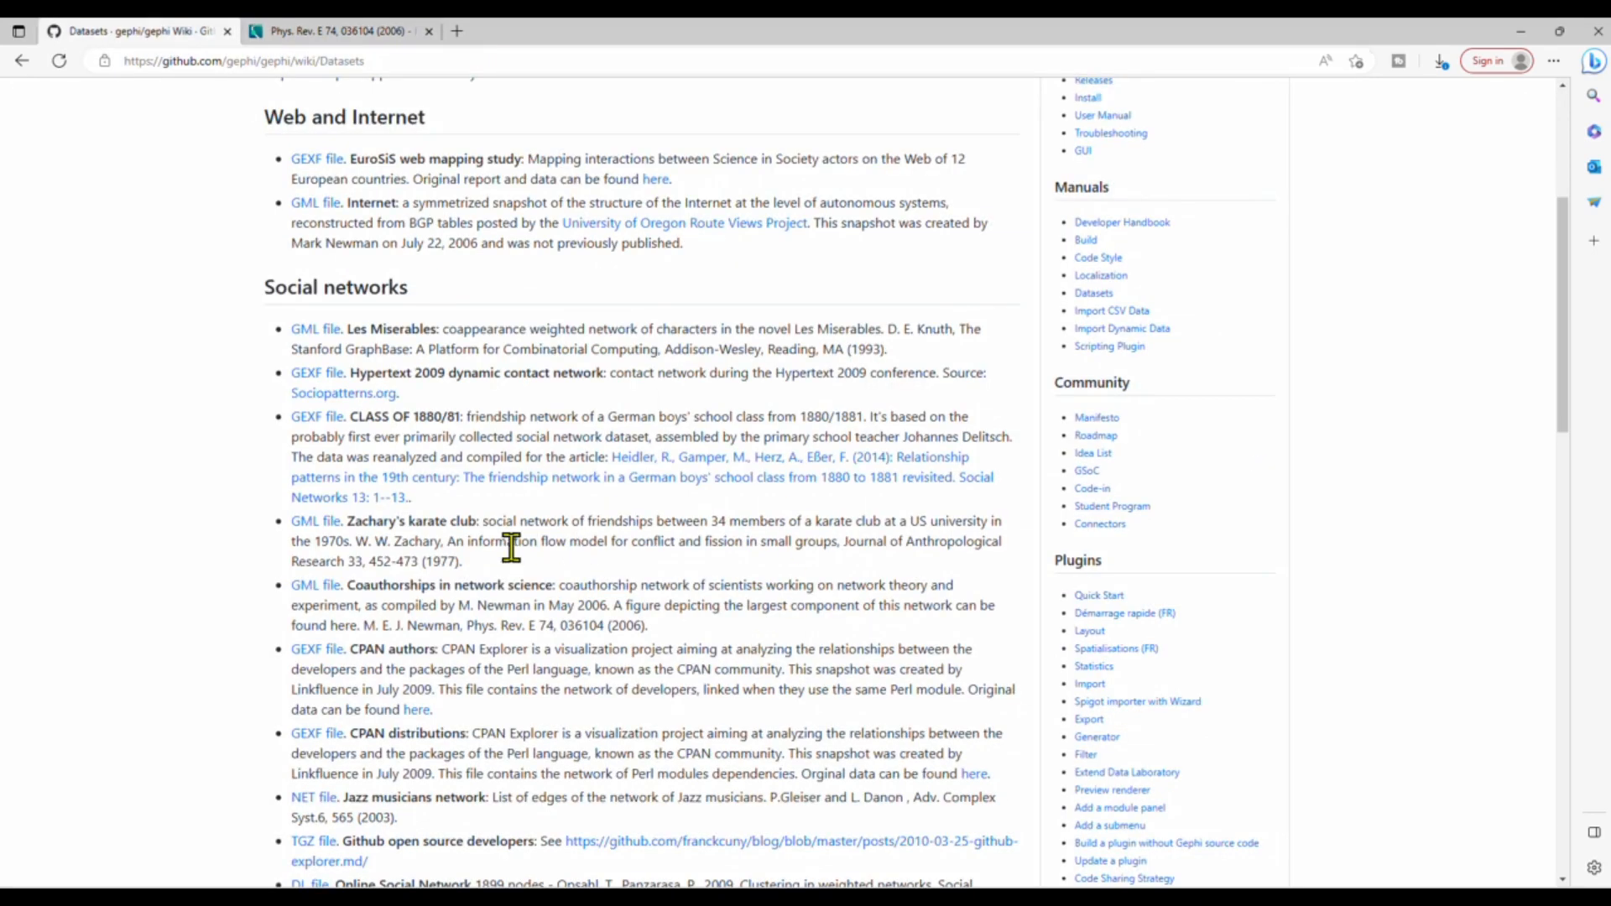
pyautogui.moveTo(359, 596)
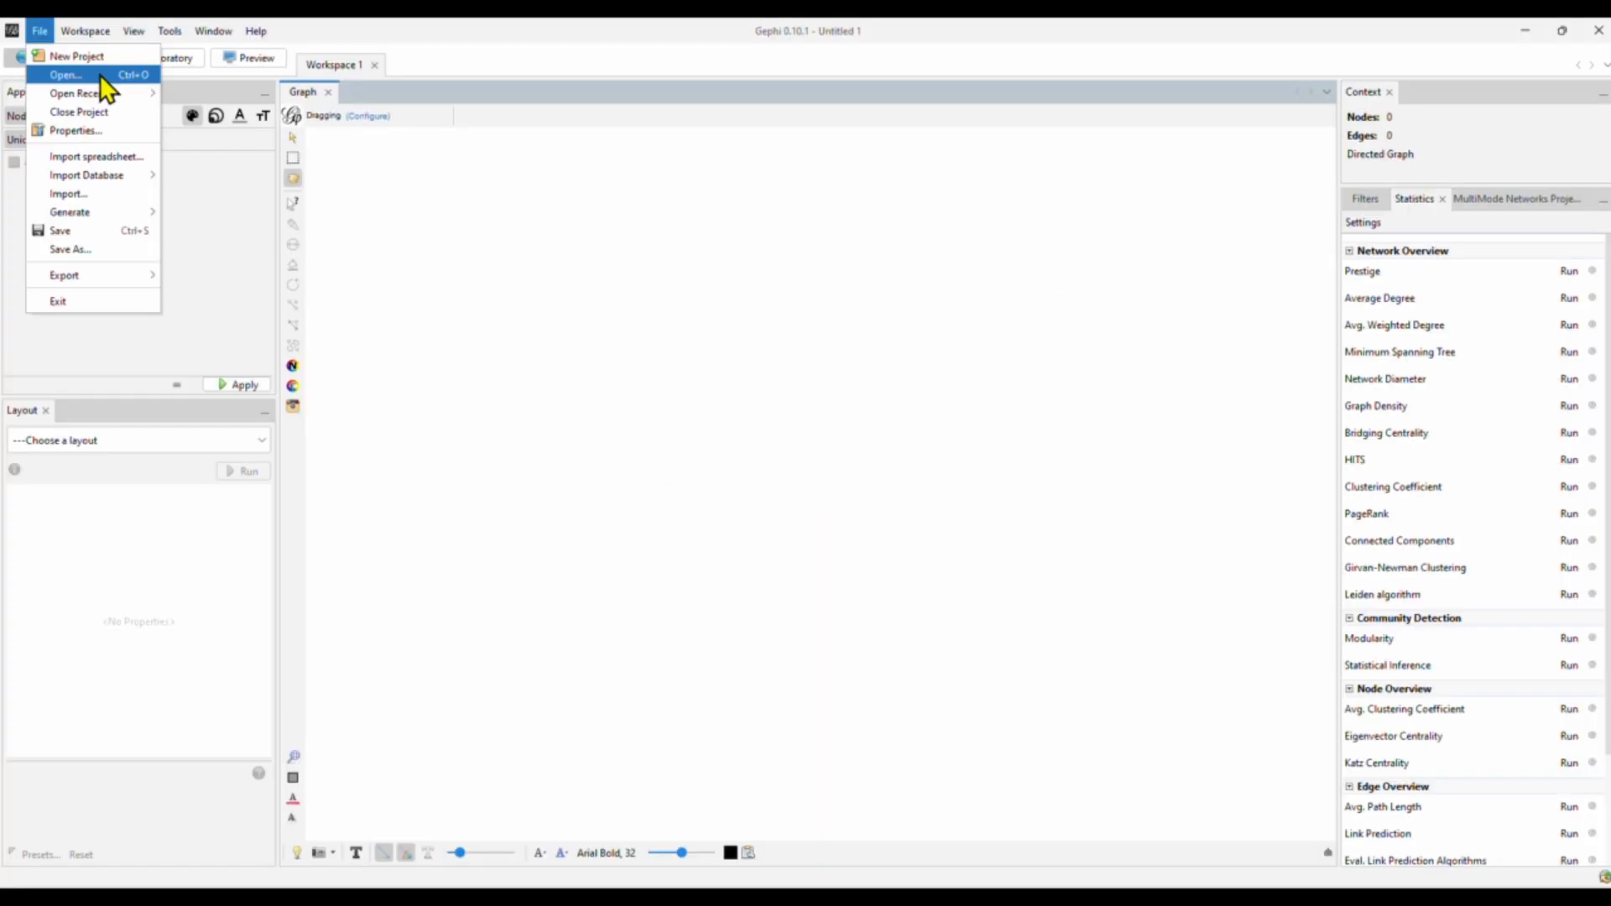
# Open netscience.gml via File > Open to reach its import report
pyautogui.click(64, 73)
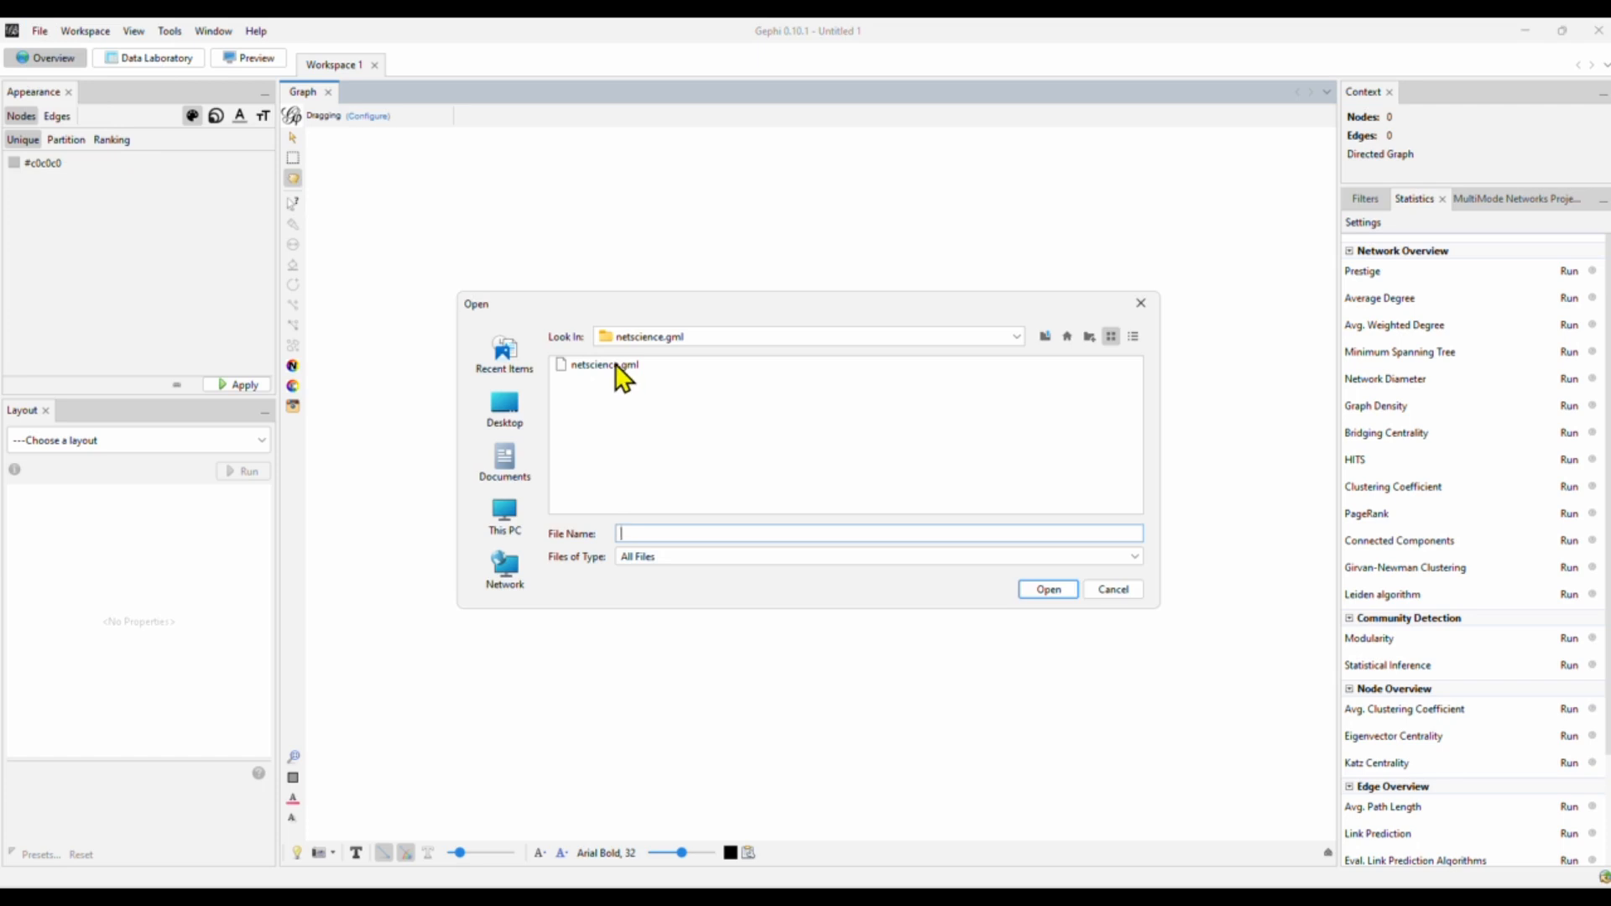
pyautogui.click(602, 364)
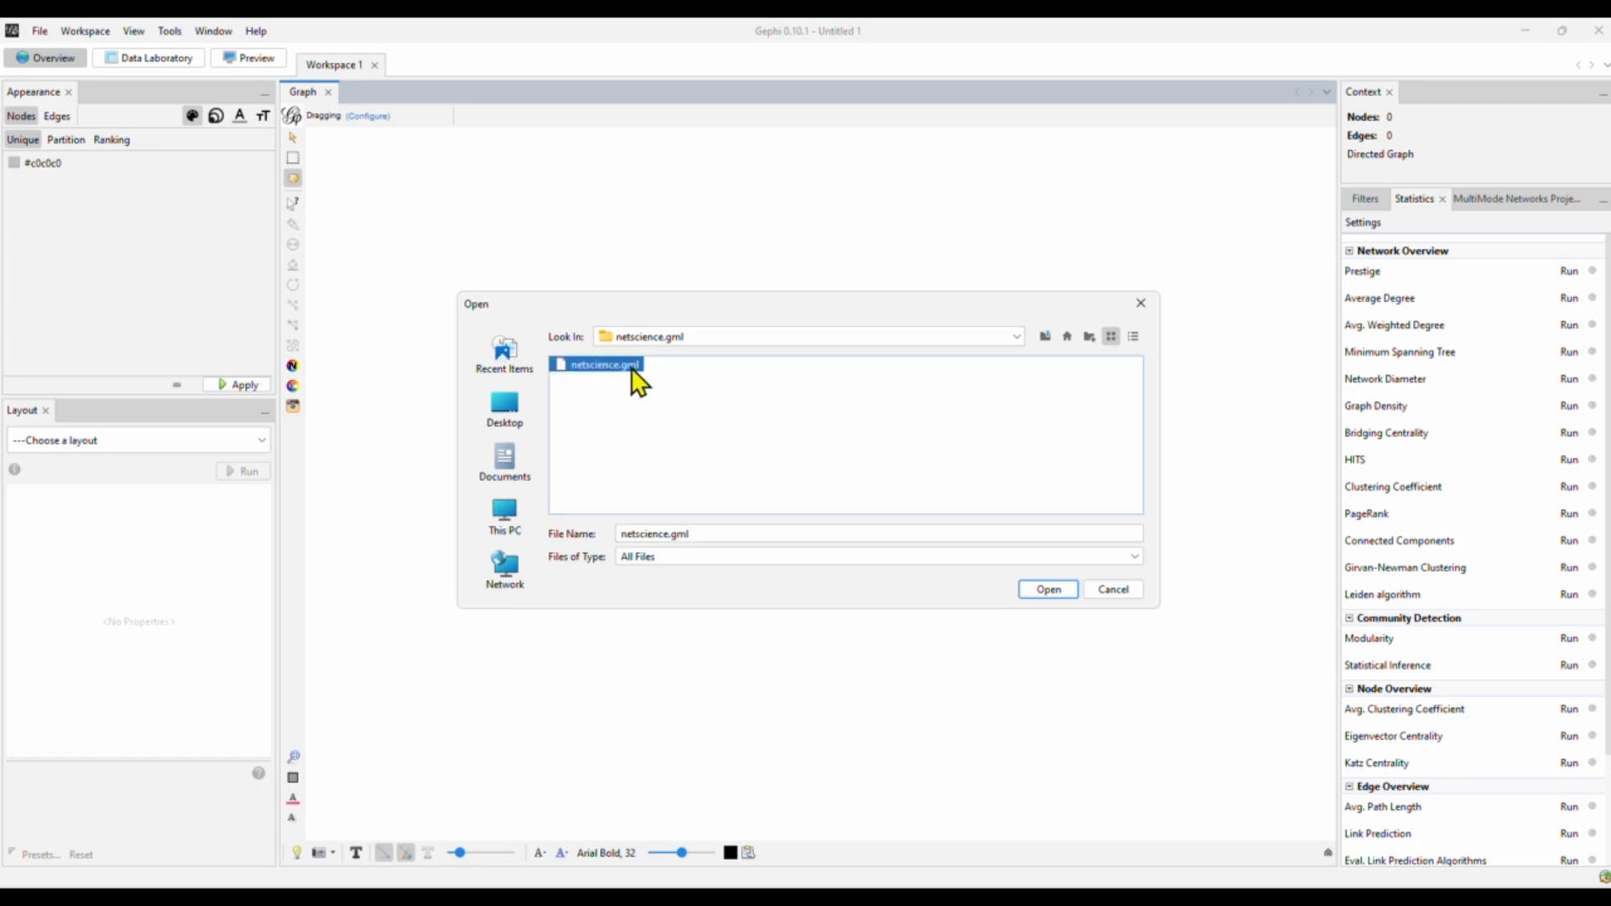
pyautogui.click(1047, 588)
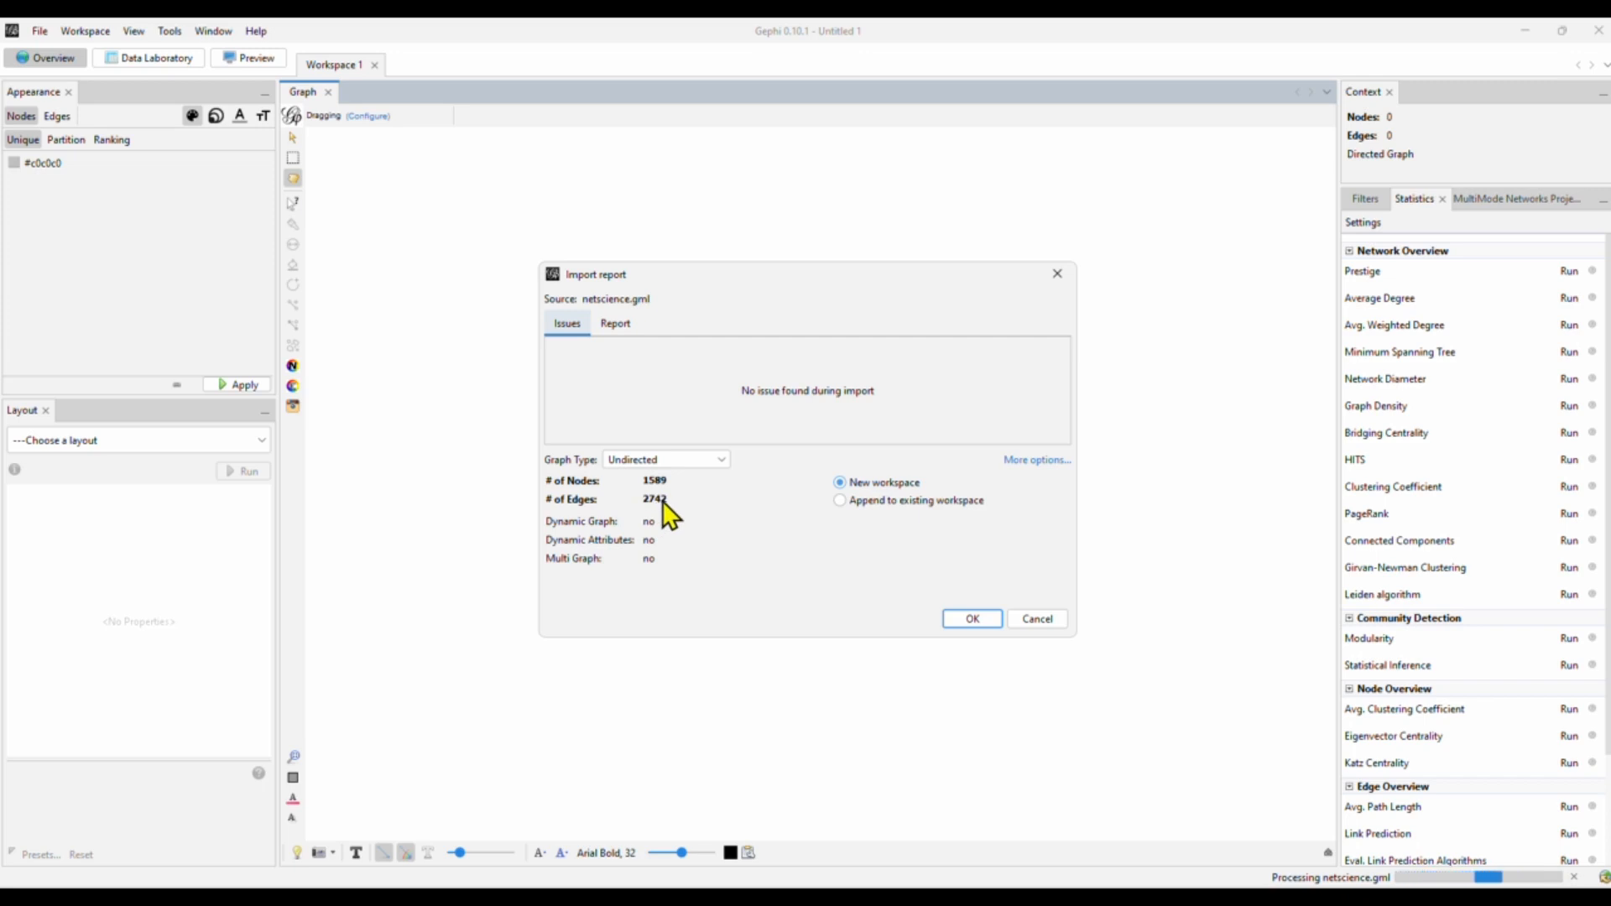
pyautogui.moveTo(686, 514)
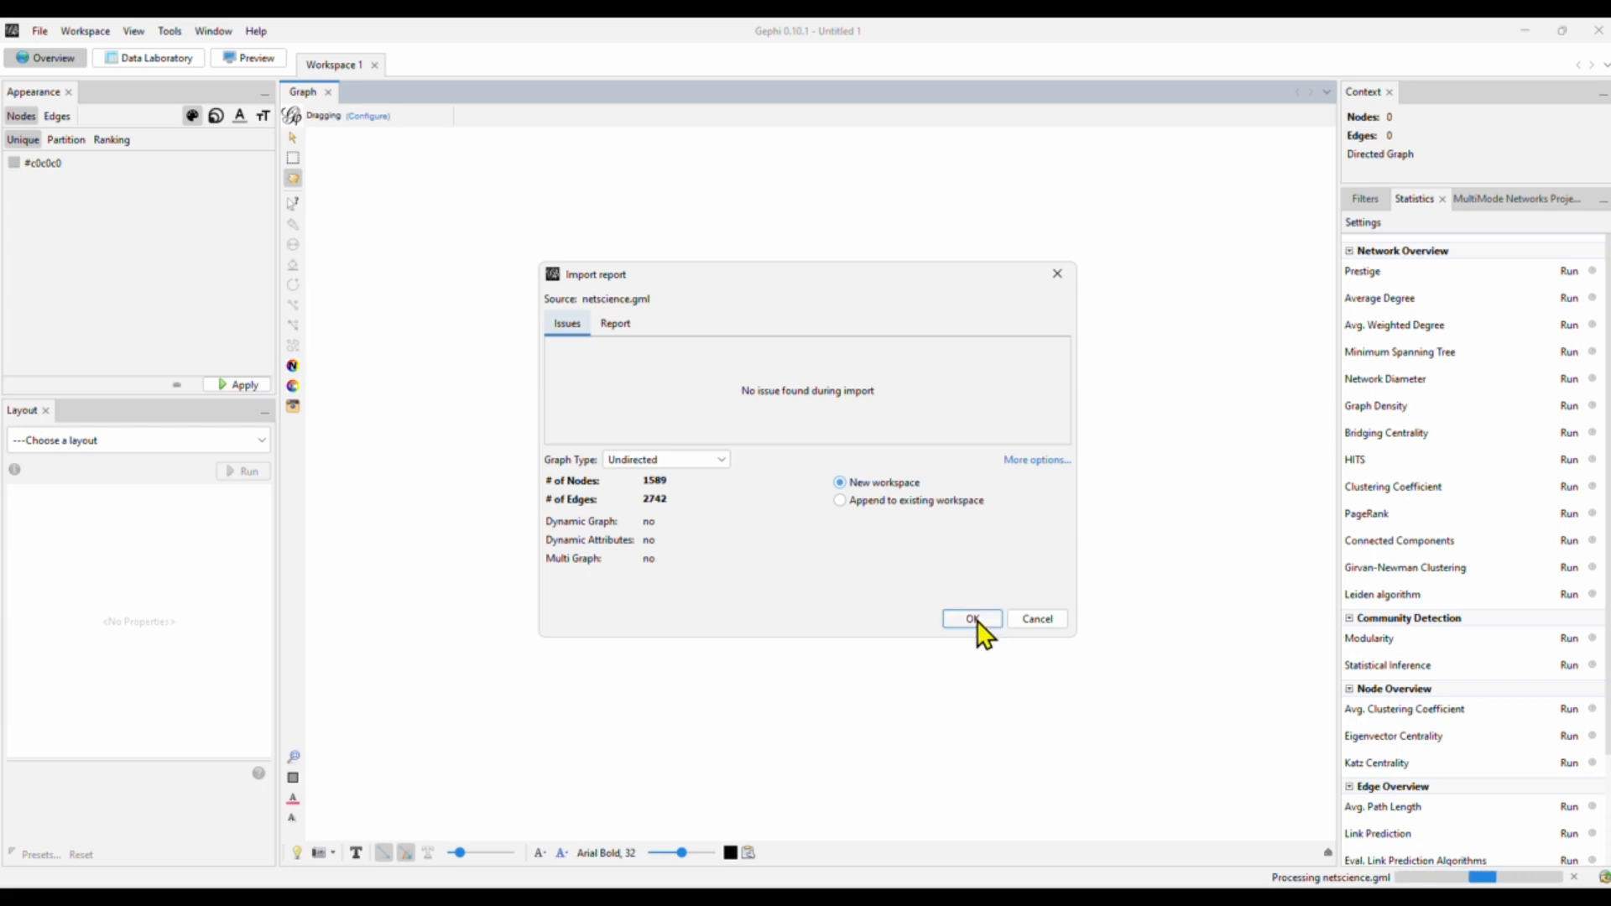
# Accept the import into a new workspace, giving 1589 nodes and 2742 undirected edges
pyautogui.click(972, 618)
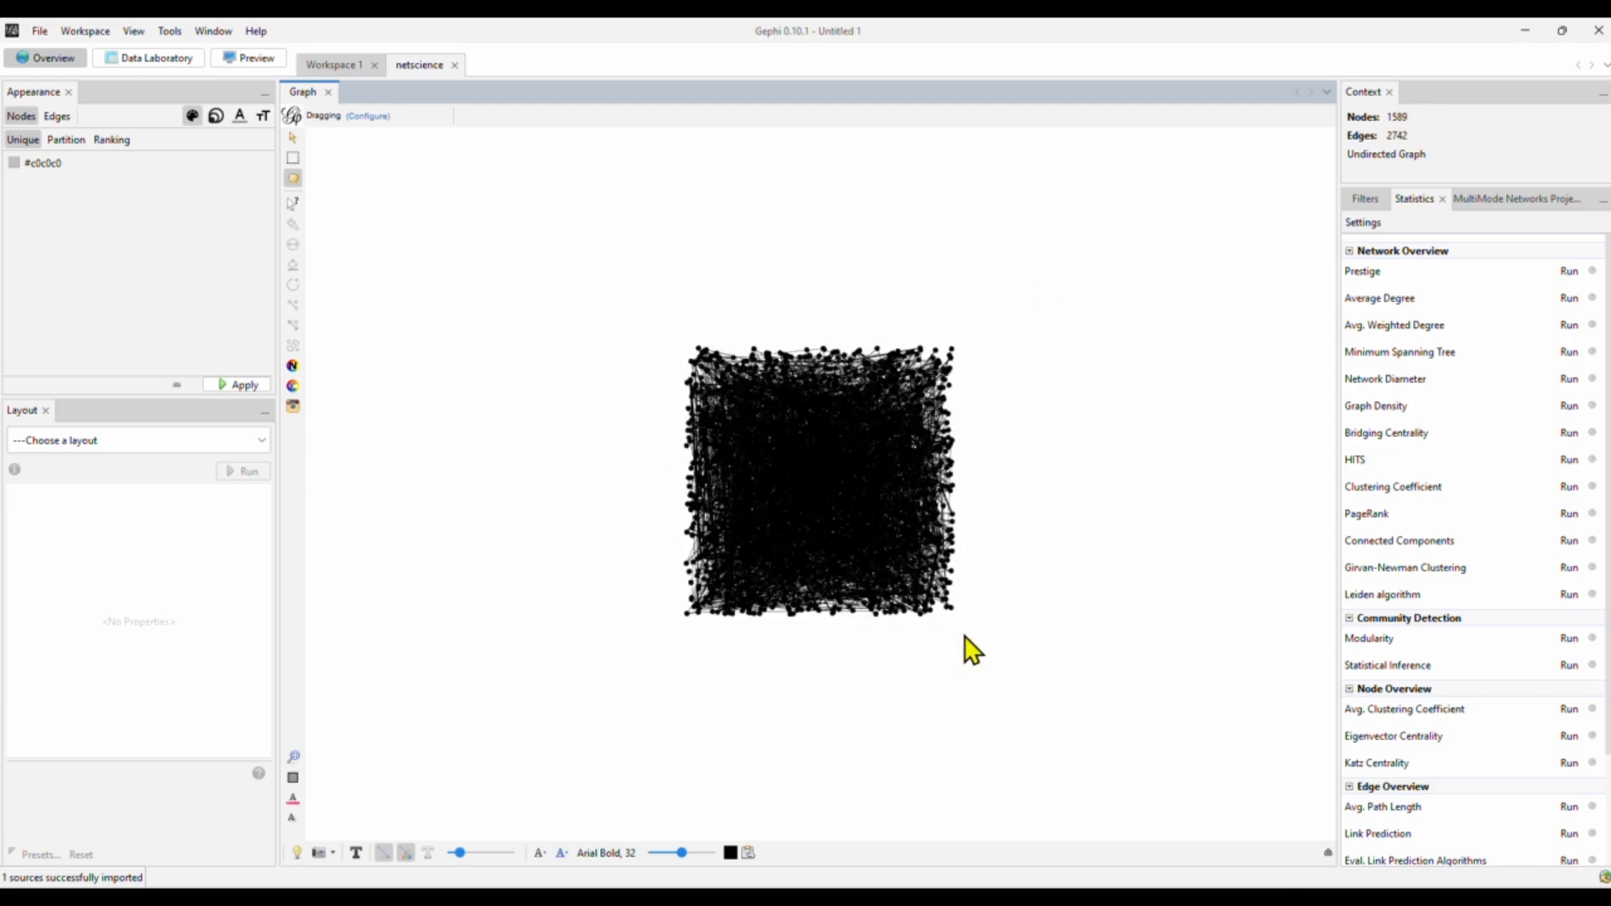
pyautogui.moveTo(905, 573)
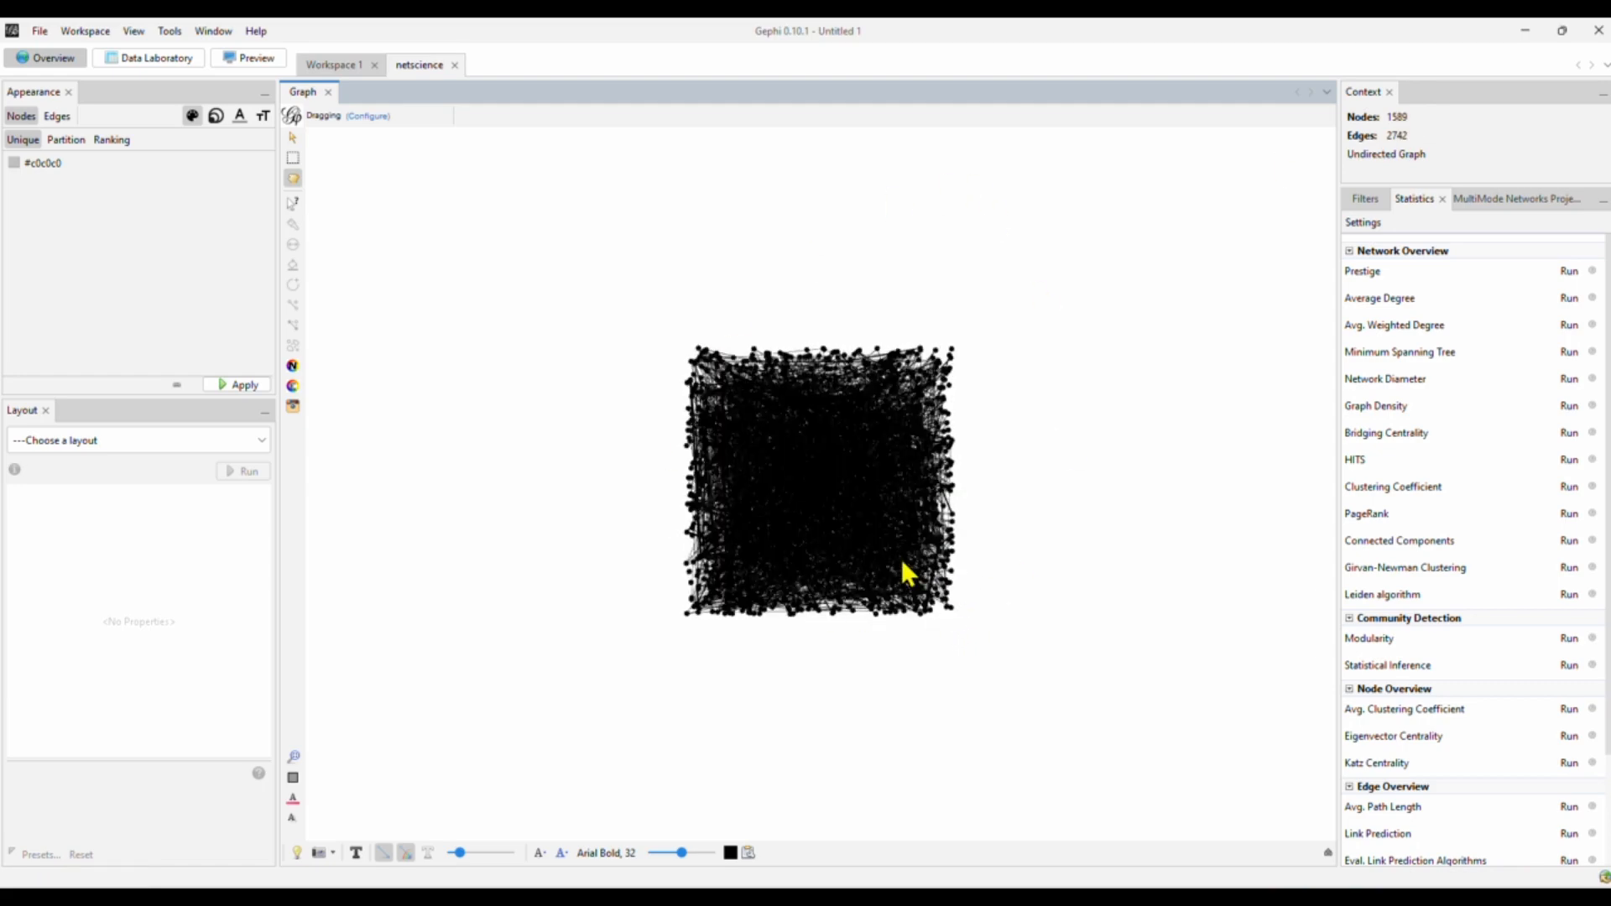
pyautogui.moveTo(1035, 537)
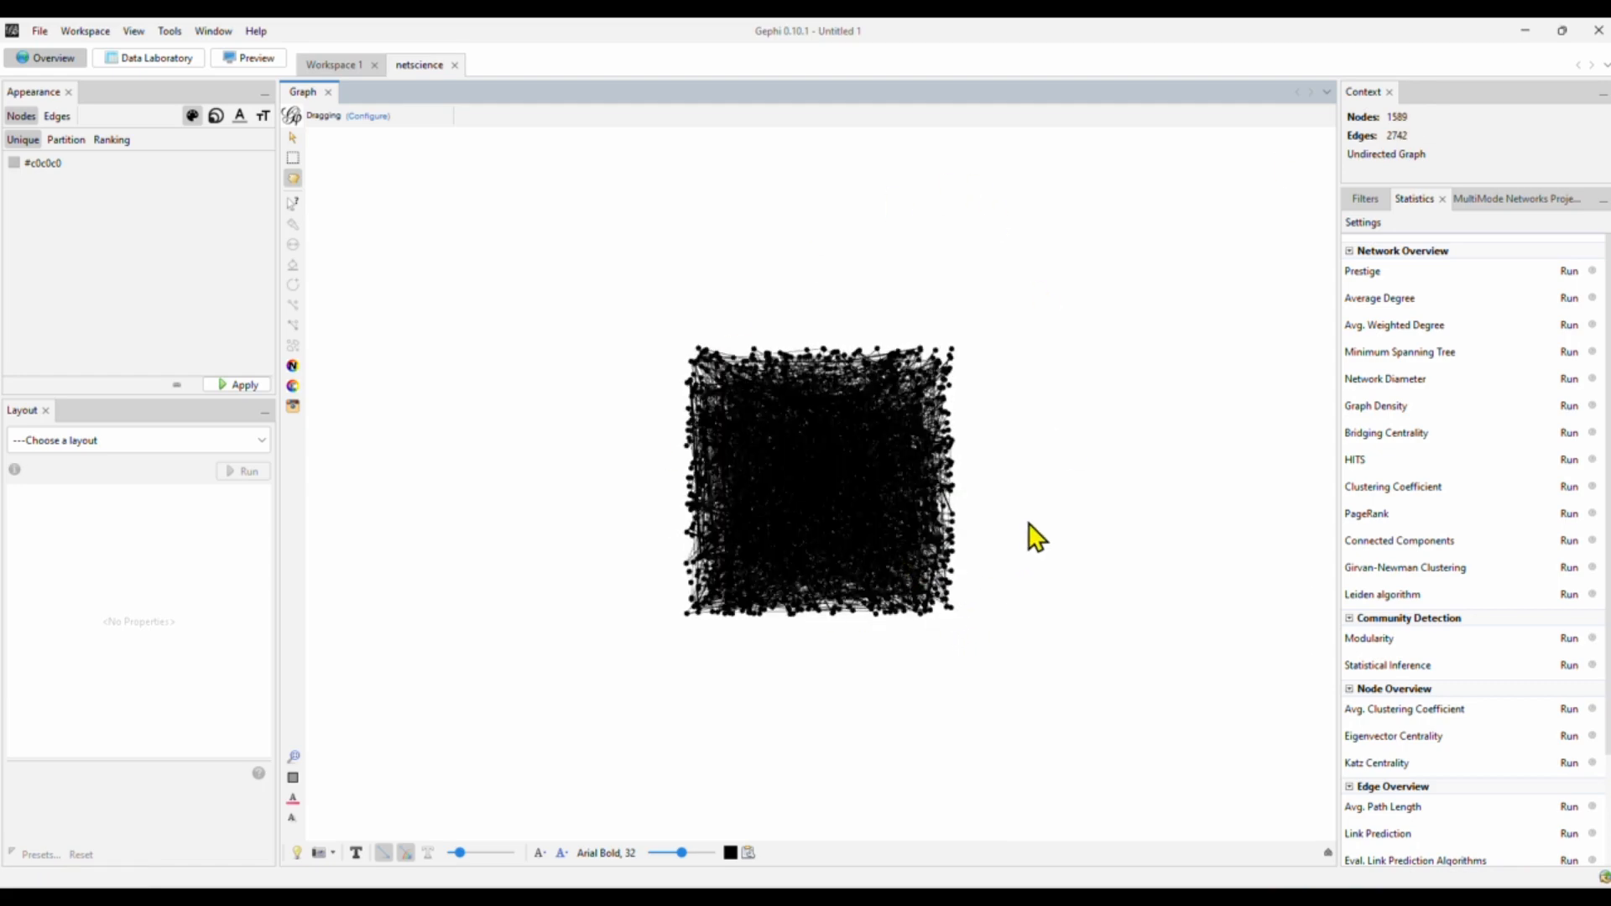
pyautogui.moveTo(1019, 422)
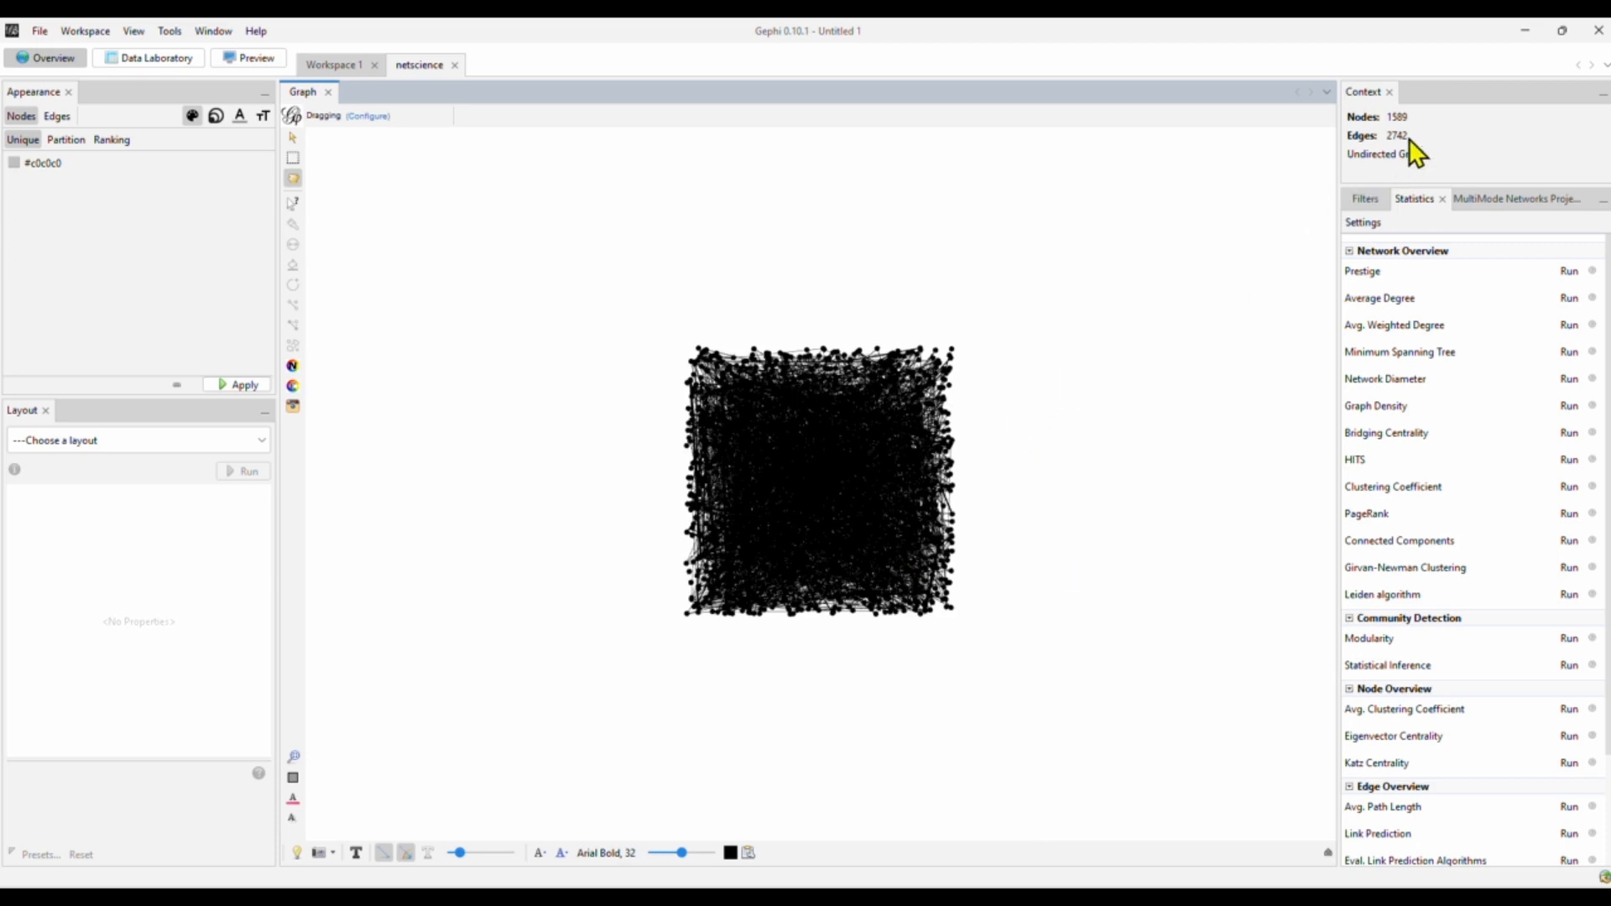
pyautogui.moveTo(1416, 151)
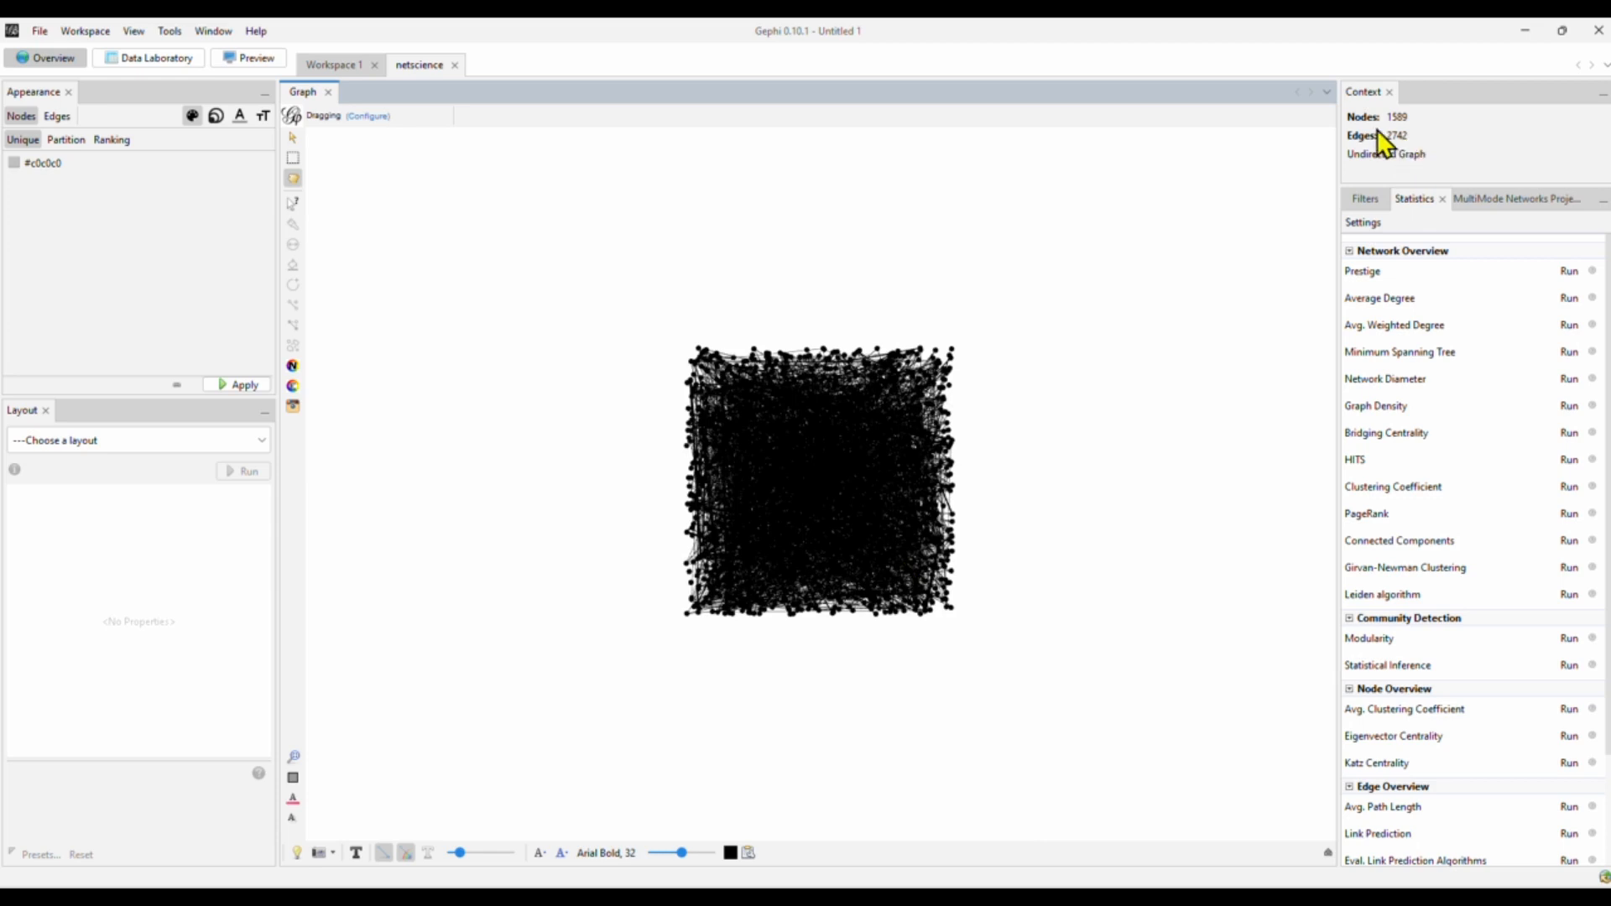
pyautogui.moveTo(1416, 141)
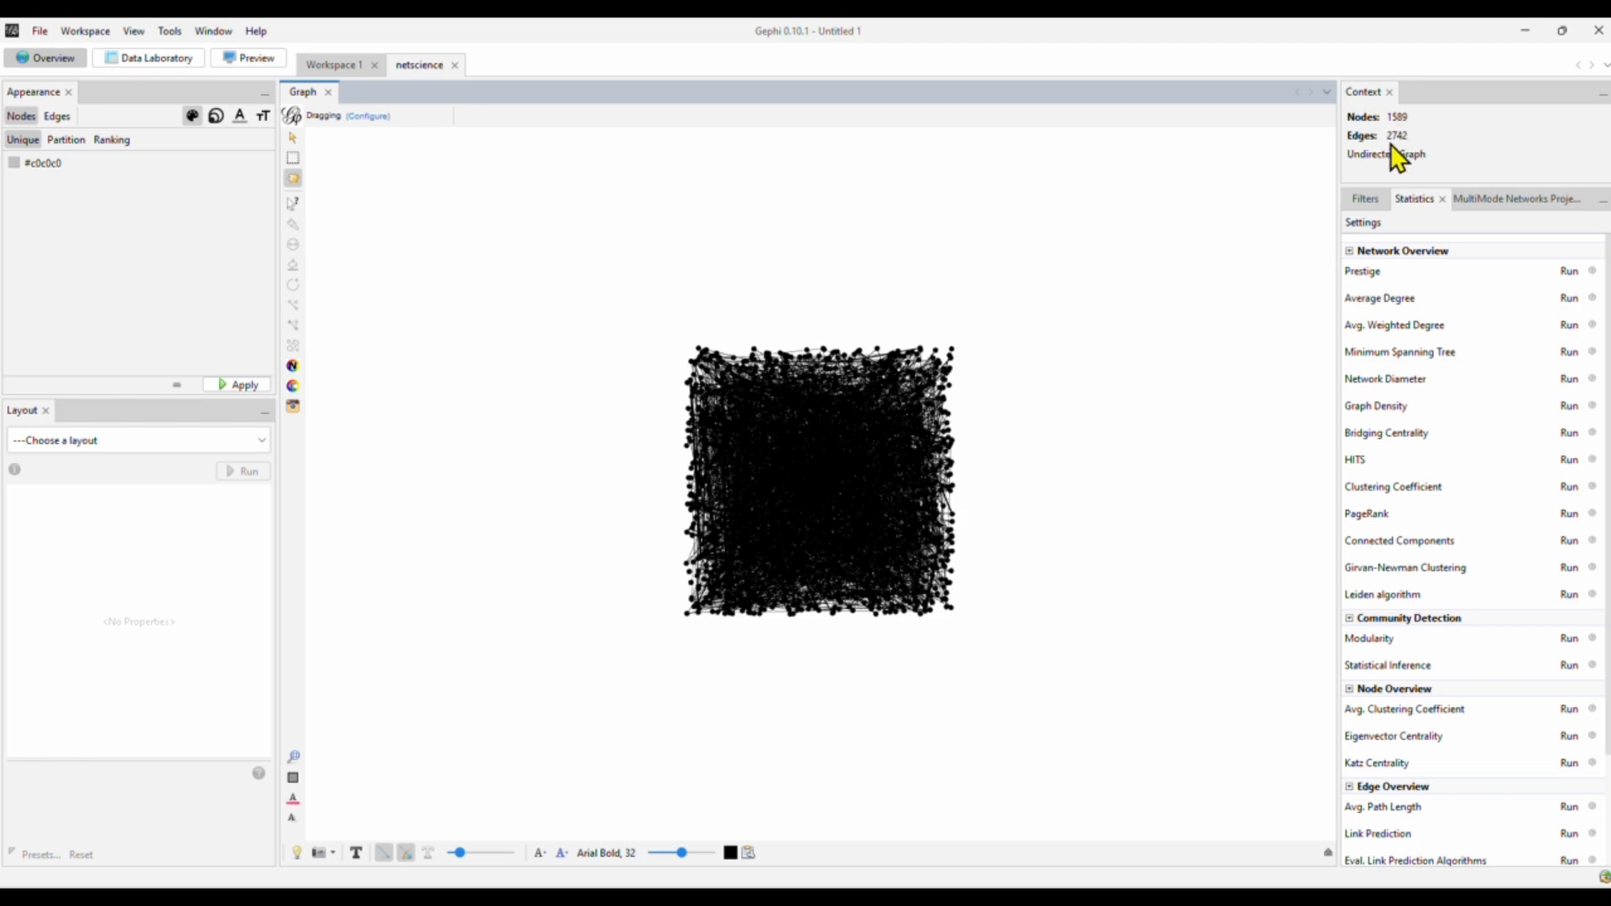
pyautogui.moveTo(1407, 163)
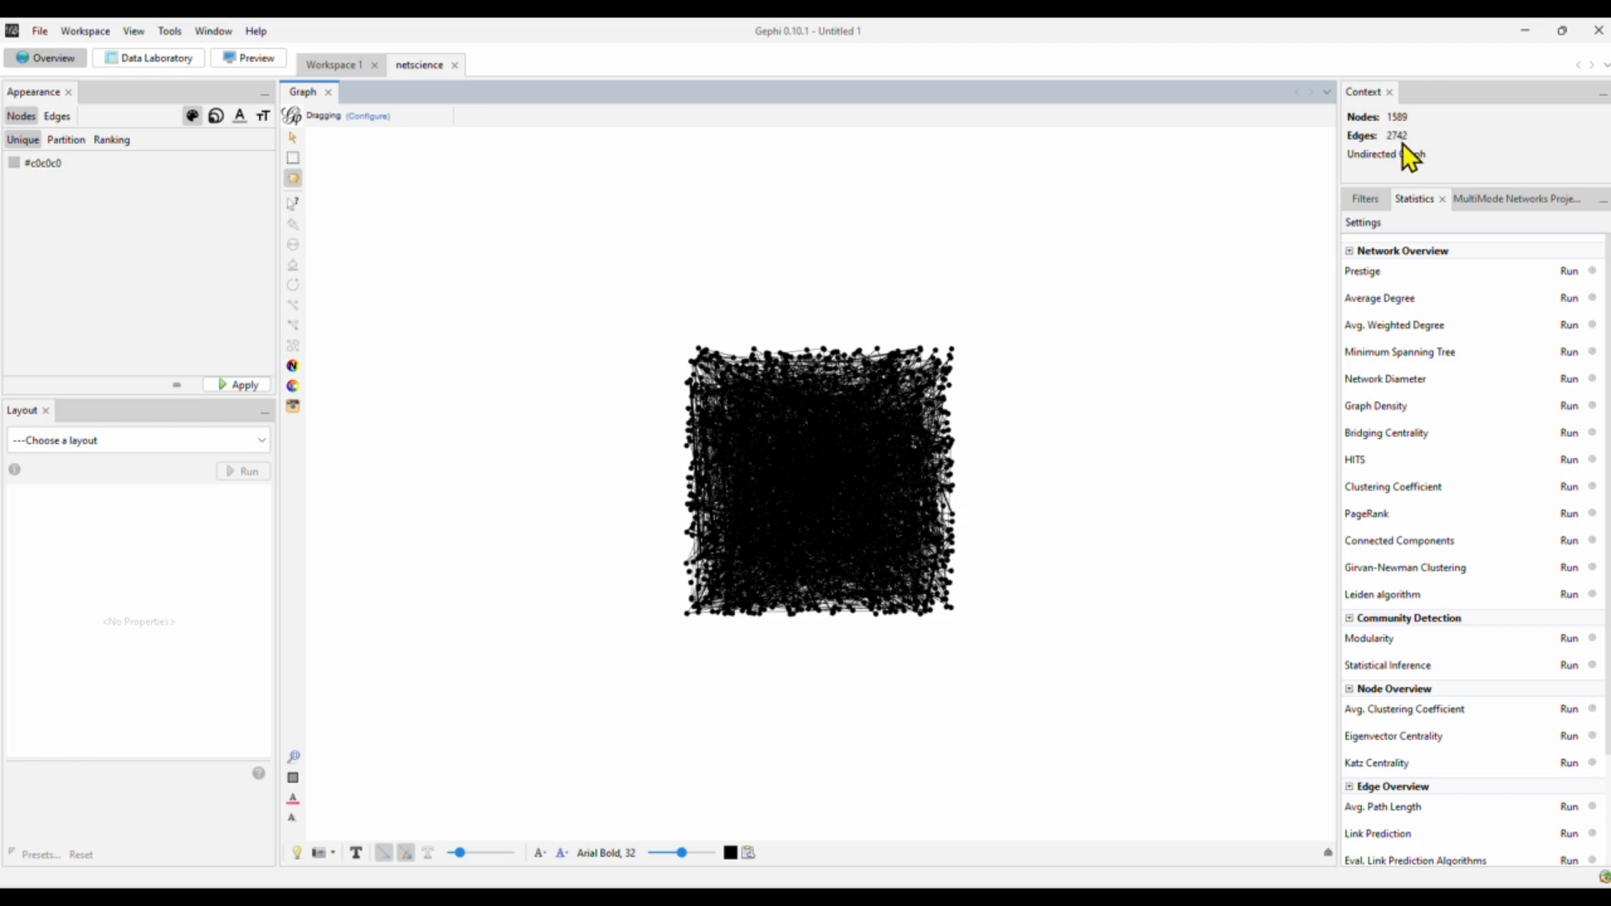
pyautogui.moveTo(1408, 180)
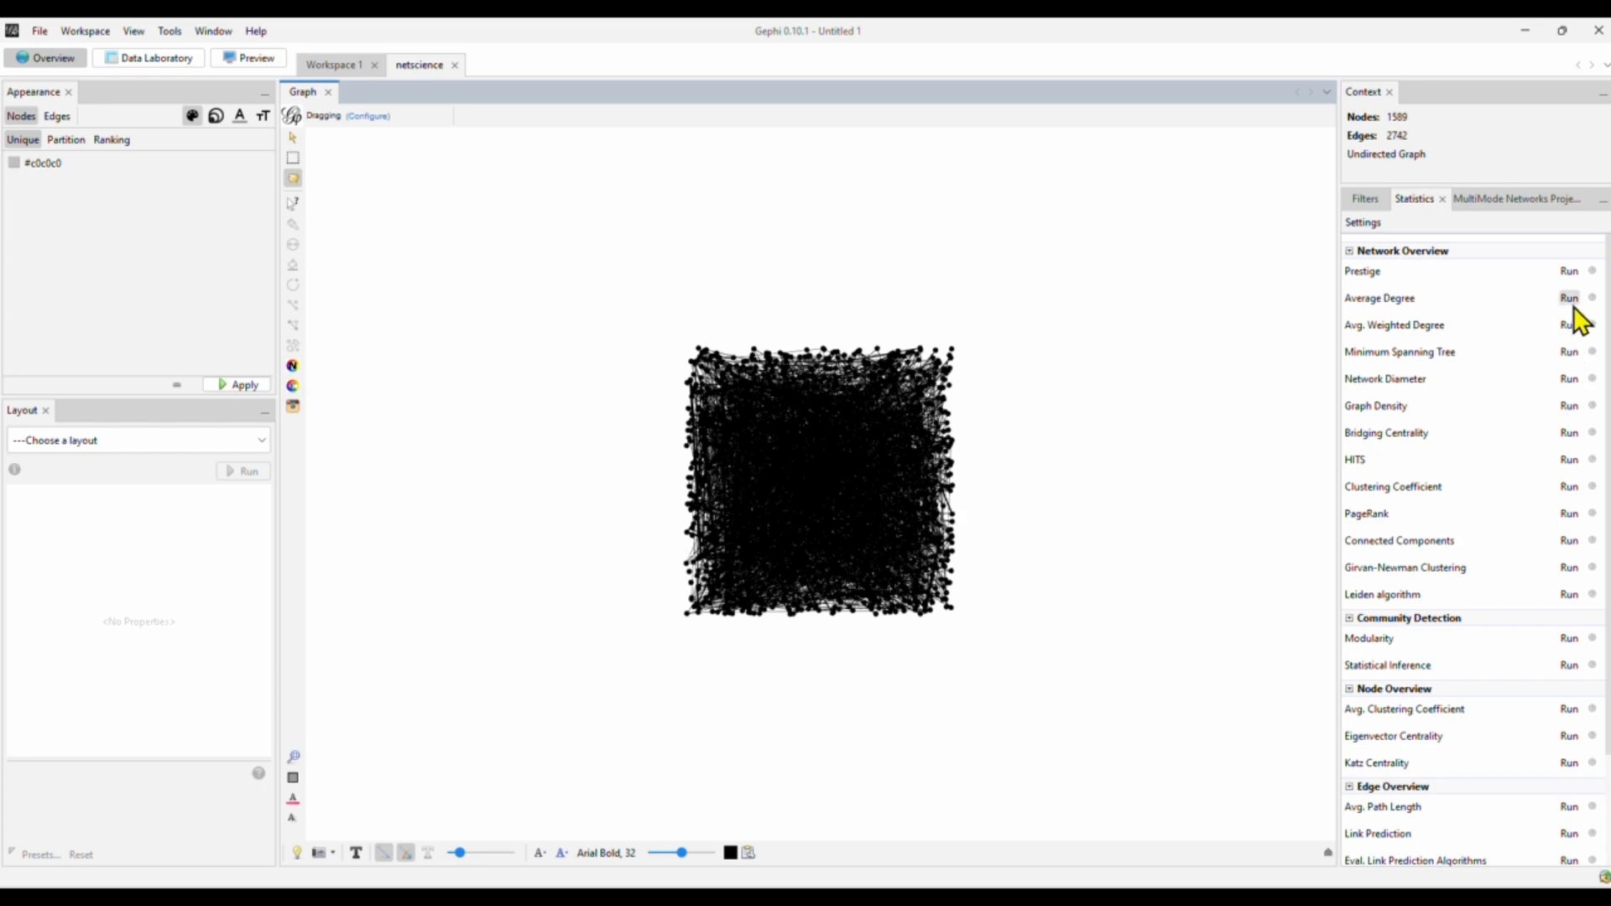
# Run the Average Degree statistic, yielding 3.451 and its degree report
pyautogui.click(1567, 298)
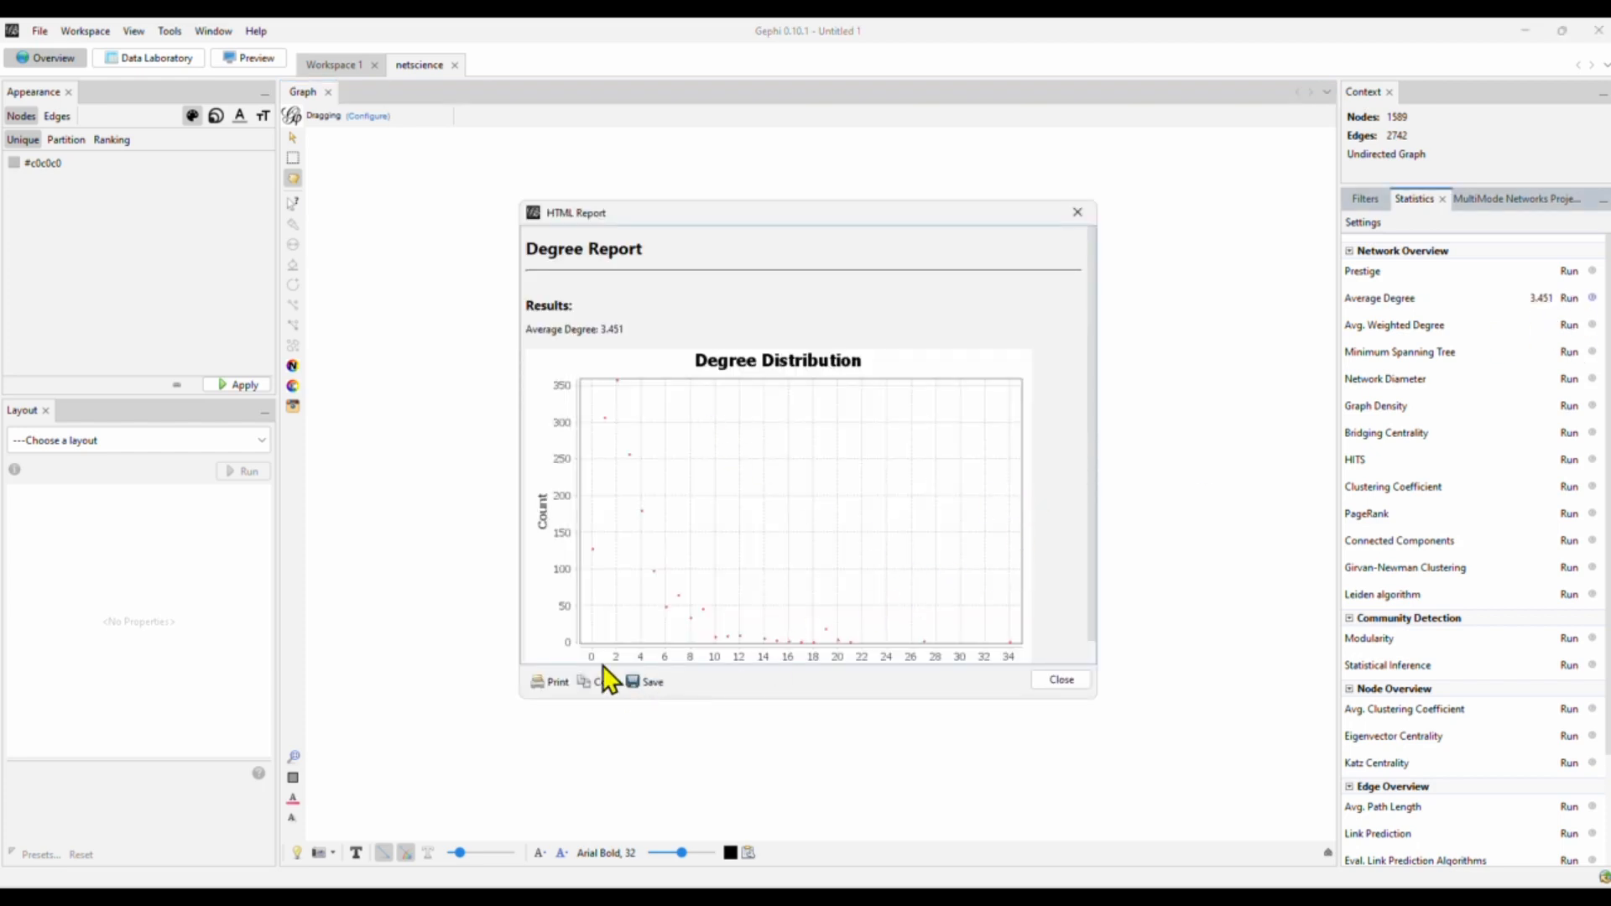
pyautogui.moveTo(976, 624)
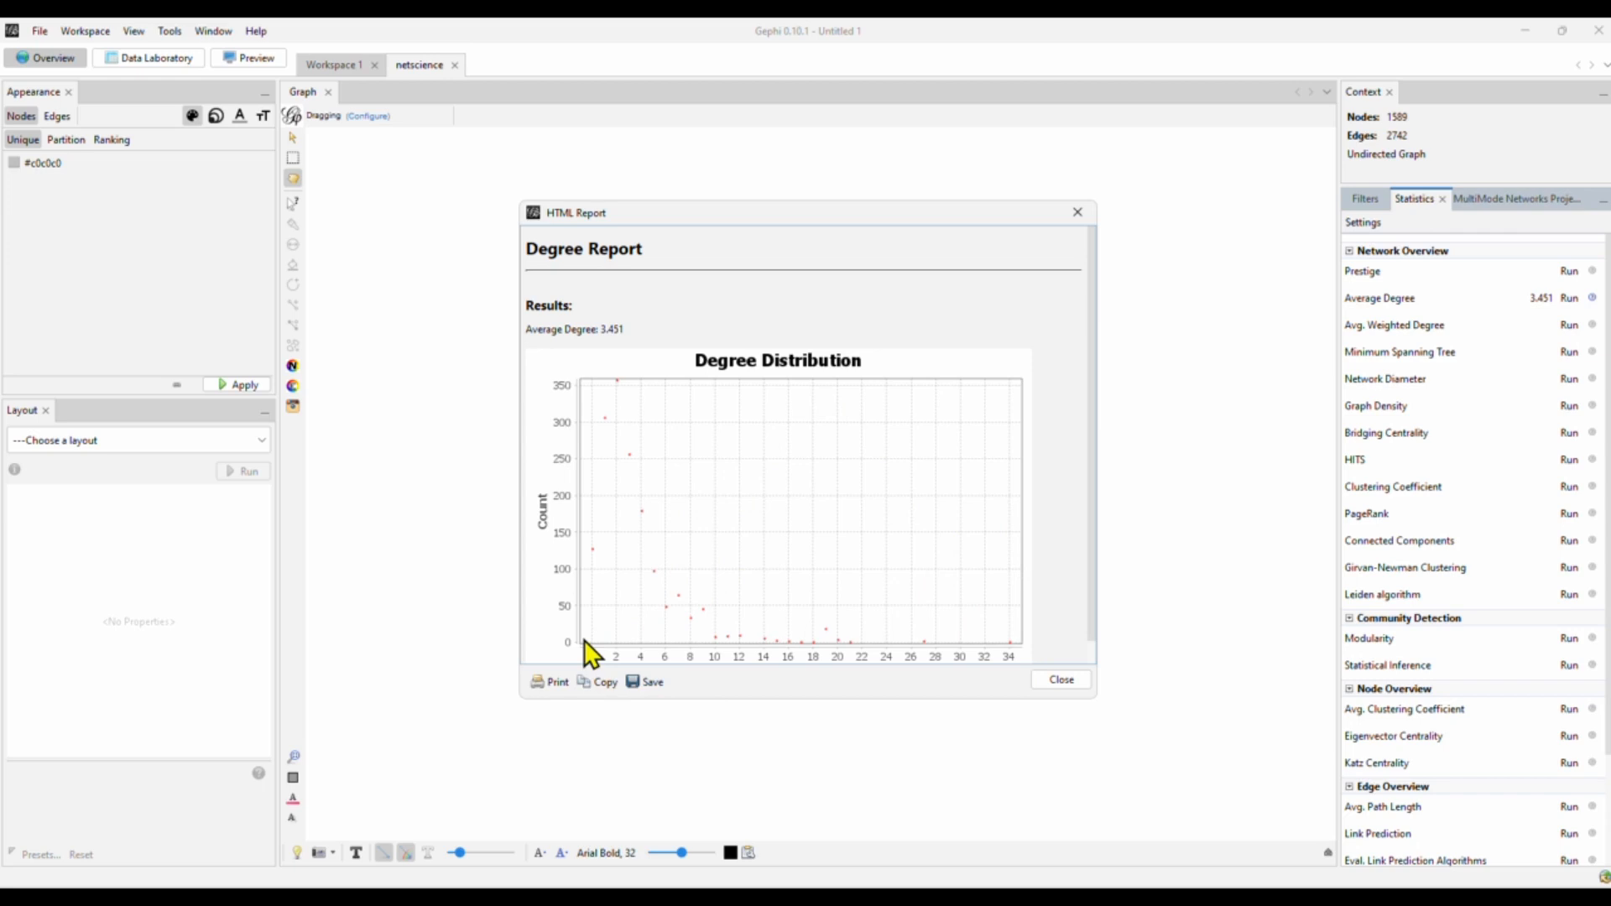
pyautogui.moveTo(626, 400)
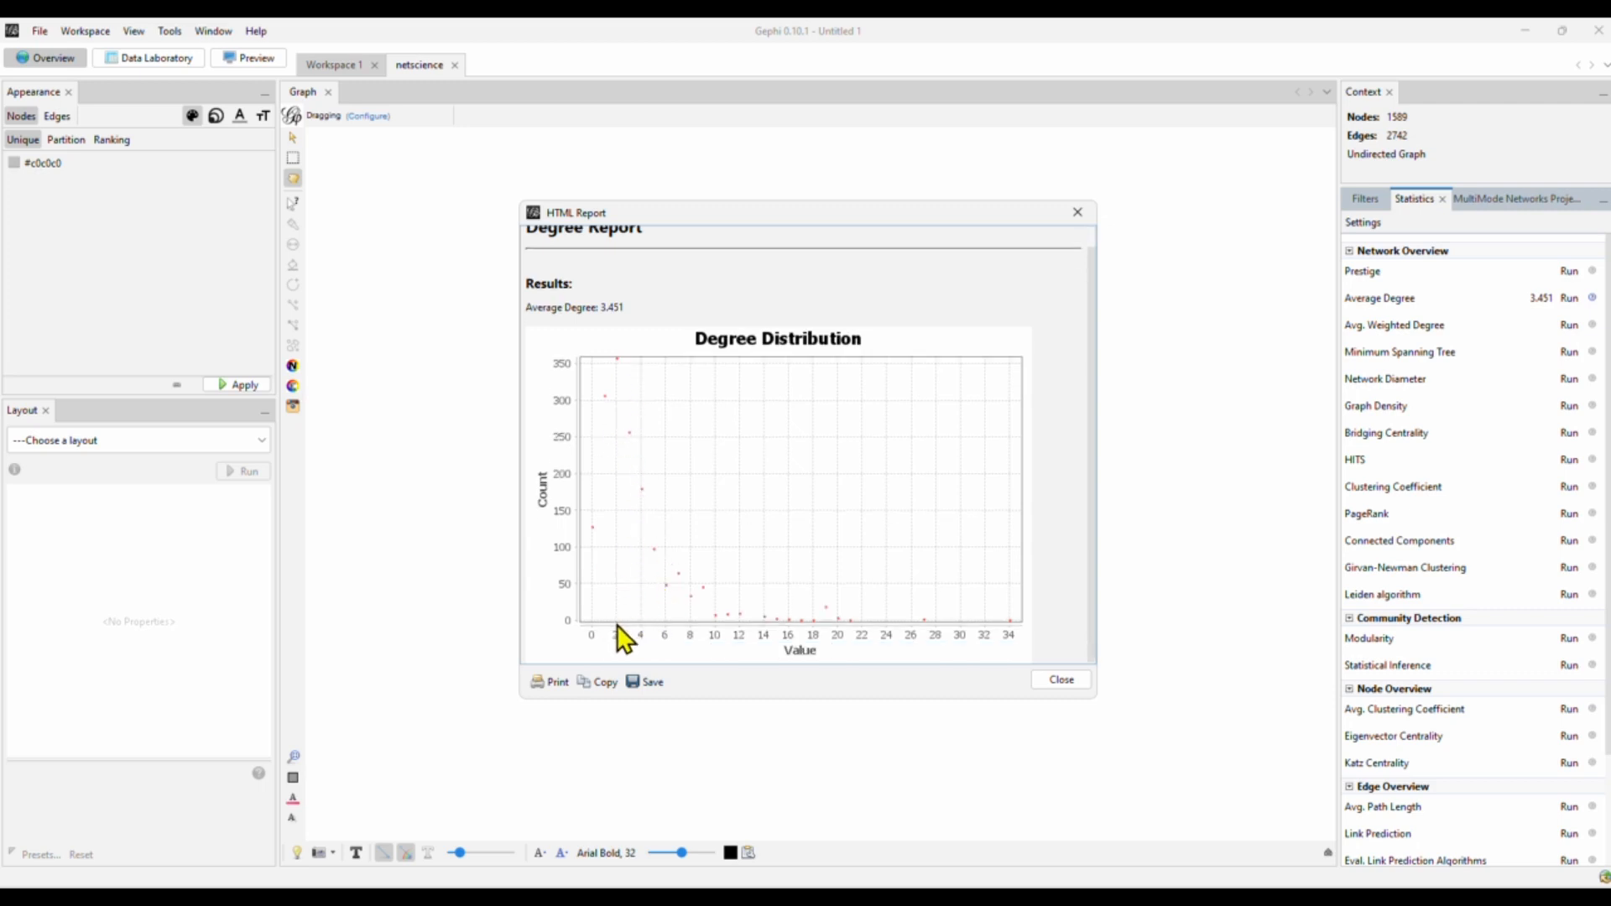
pyautogui.moveTo(630, 378)
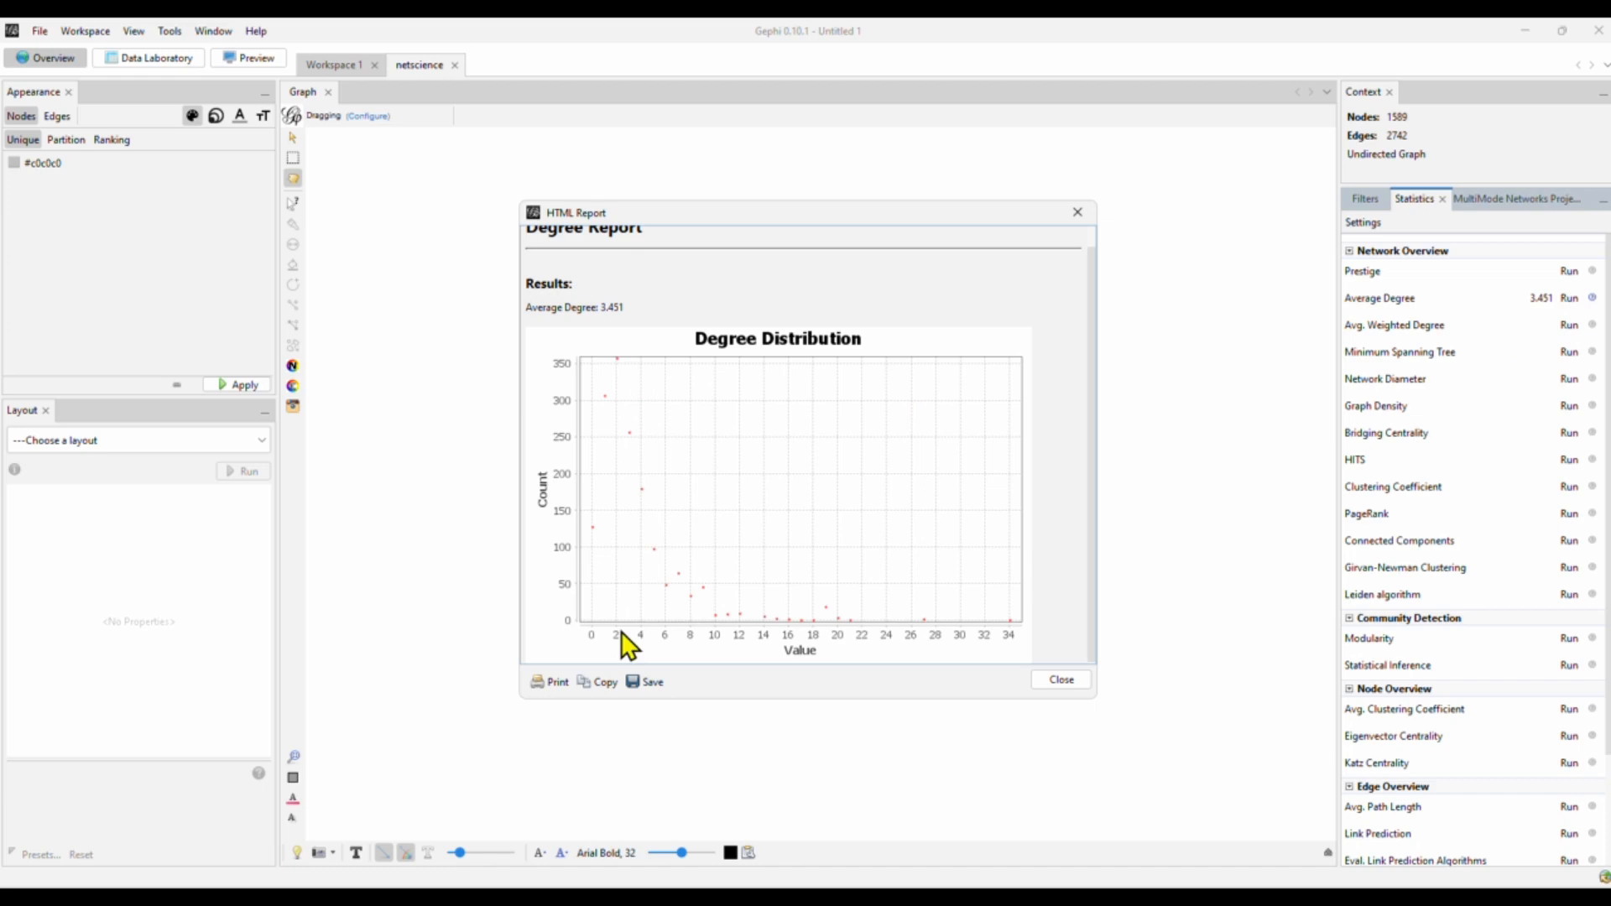
pyautogui.moveTo(636, 453)
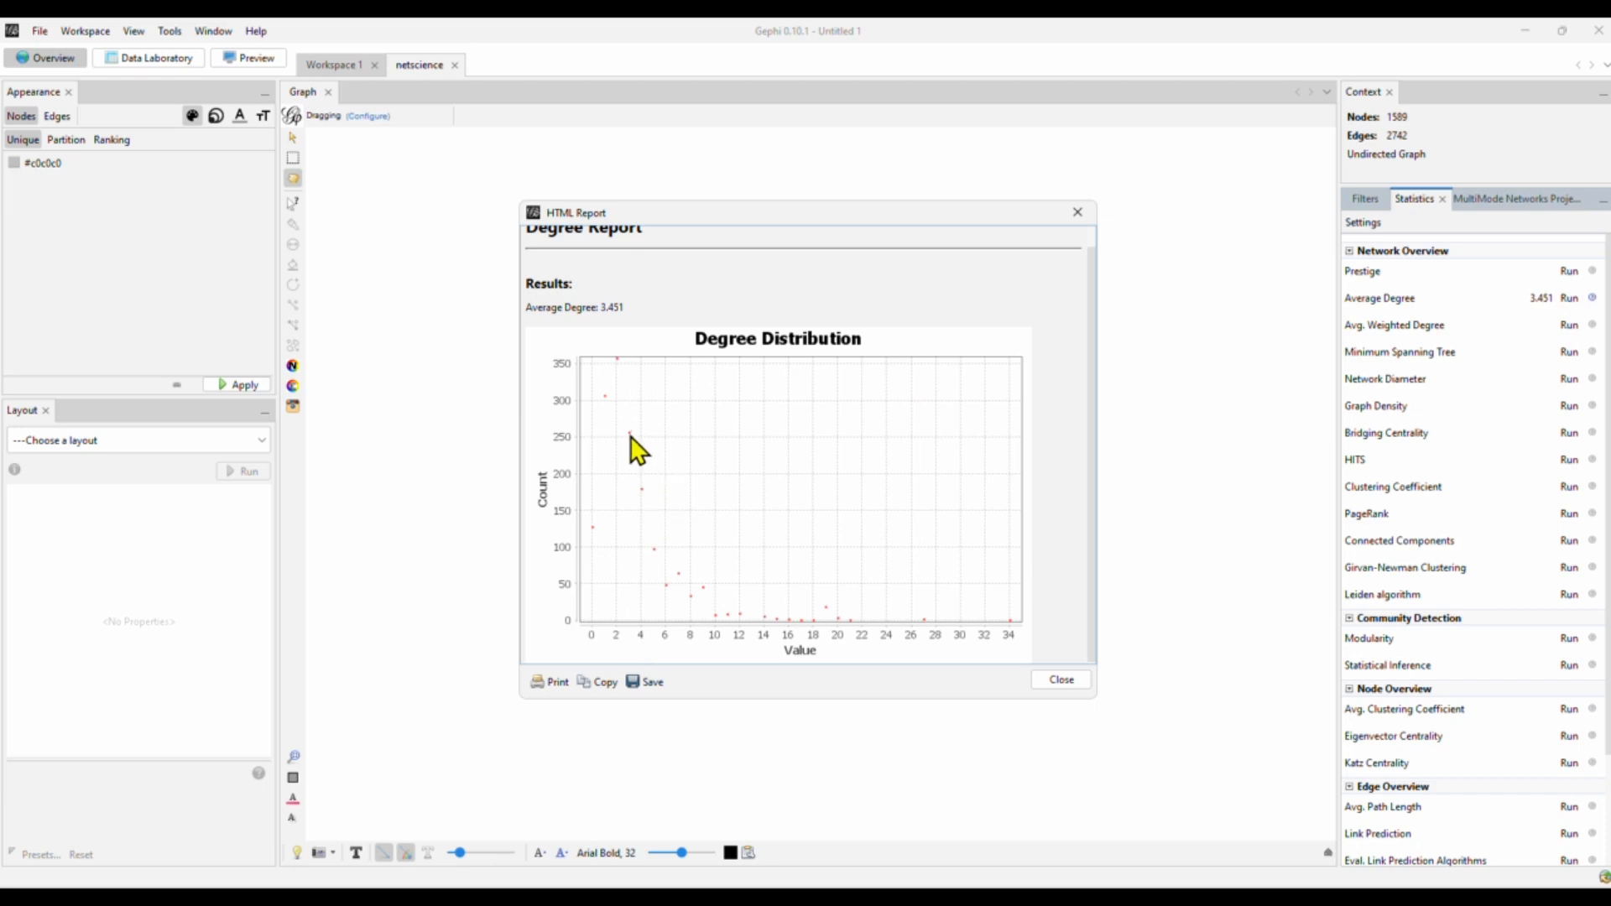
pyautogui.moveTo(634, 634)
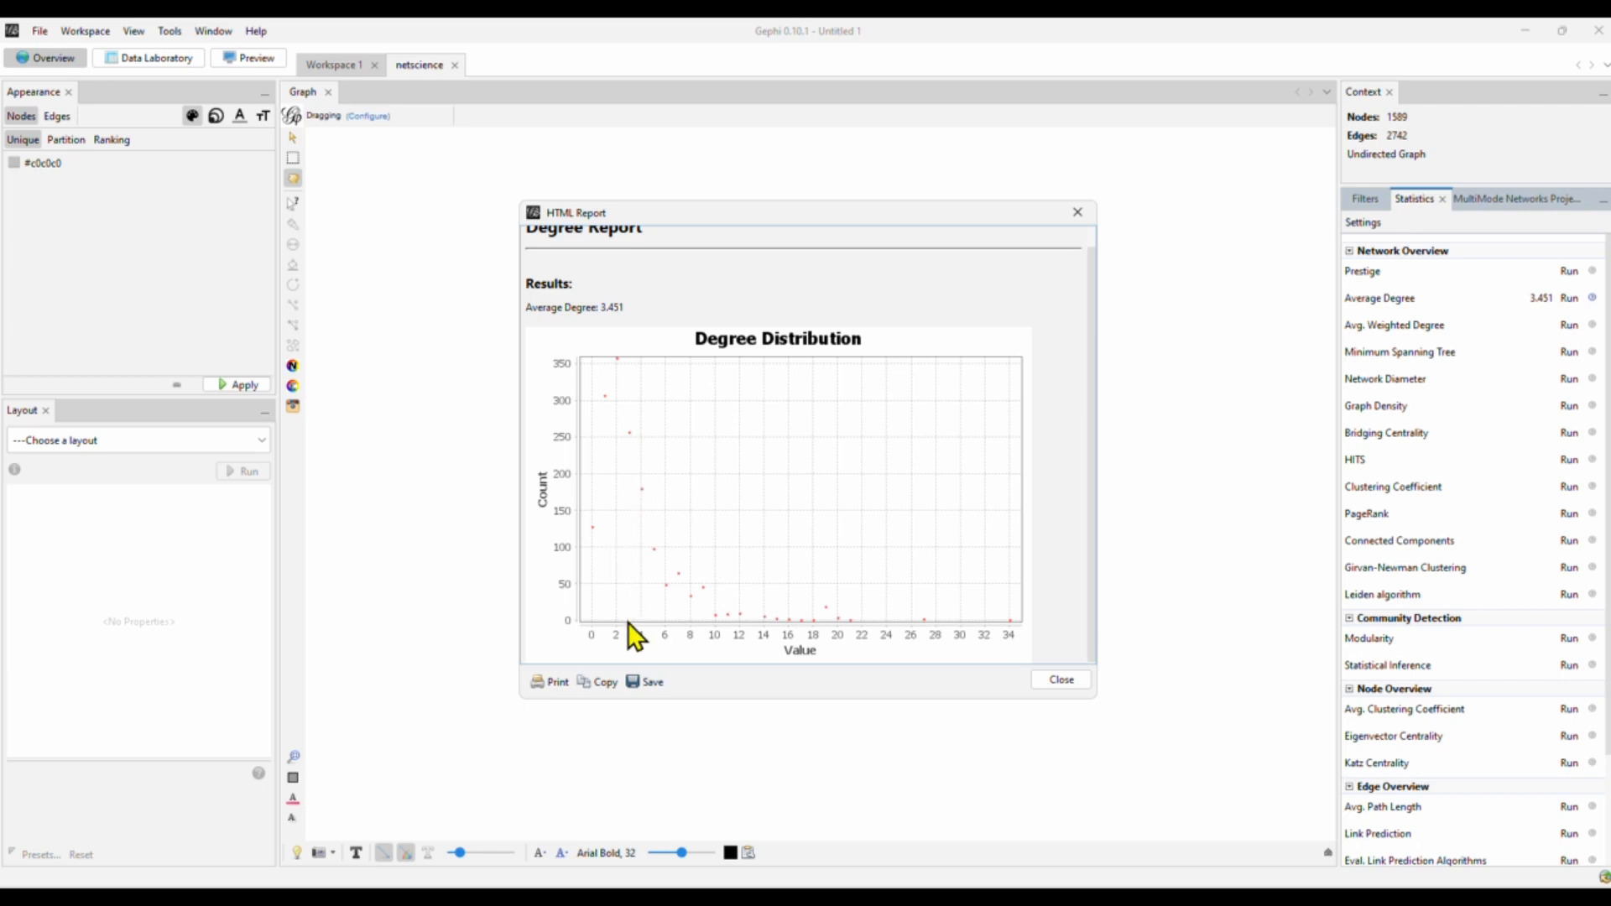
pyautogui.moveTo(996, 615)
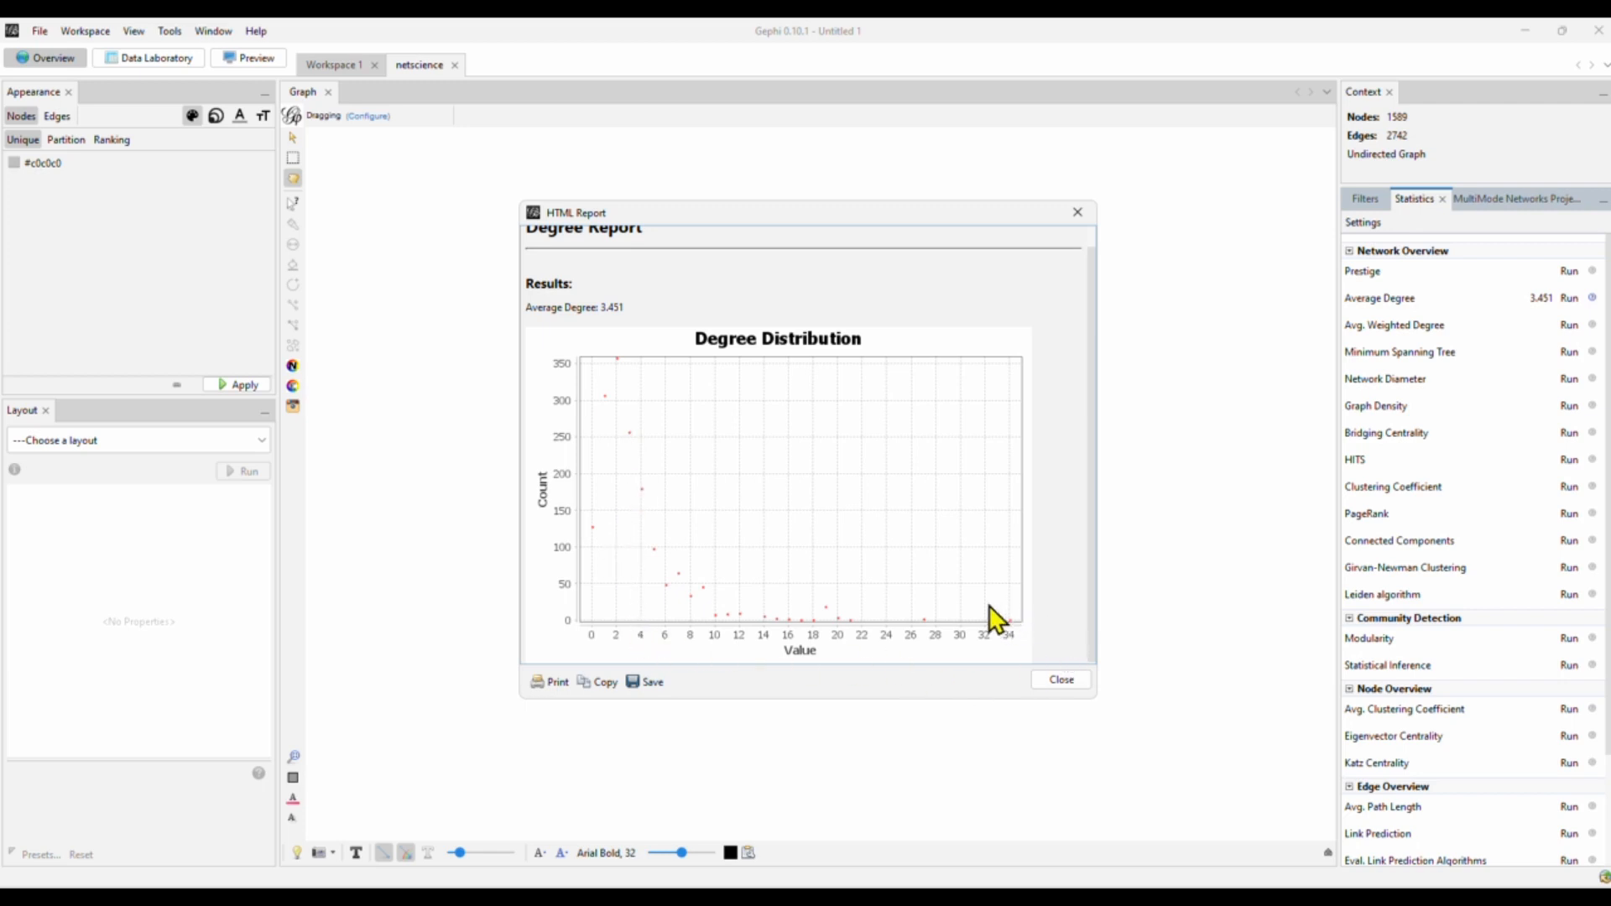
pyautogui.moveTo(1013, 629)
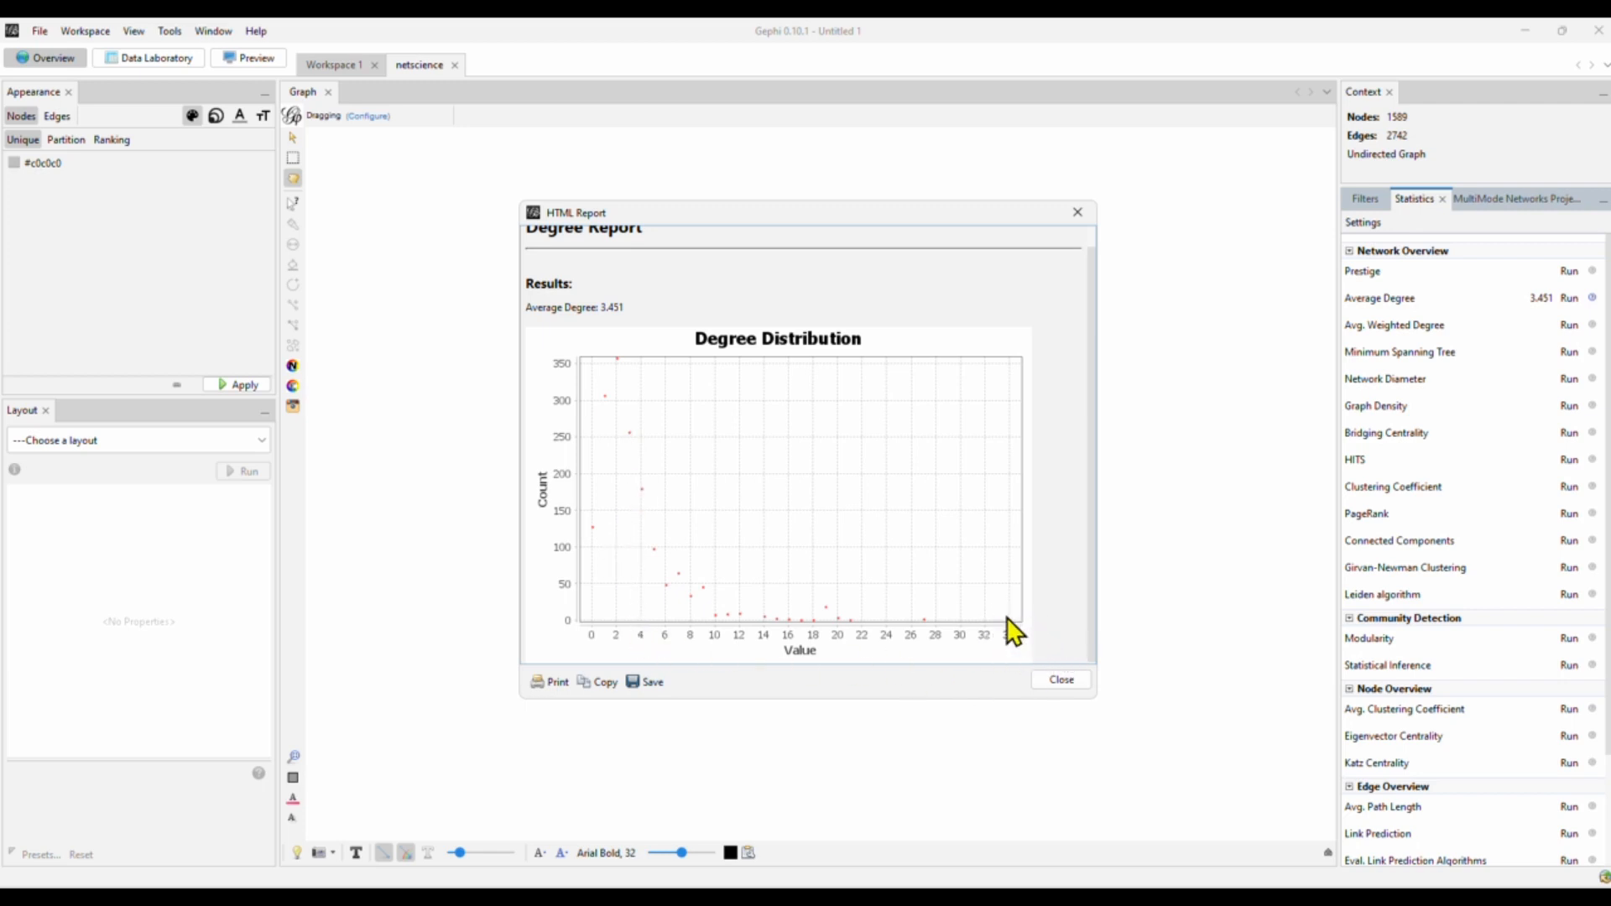
pyautogui.moveTo(1045, 643)
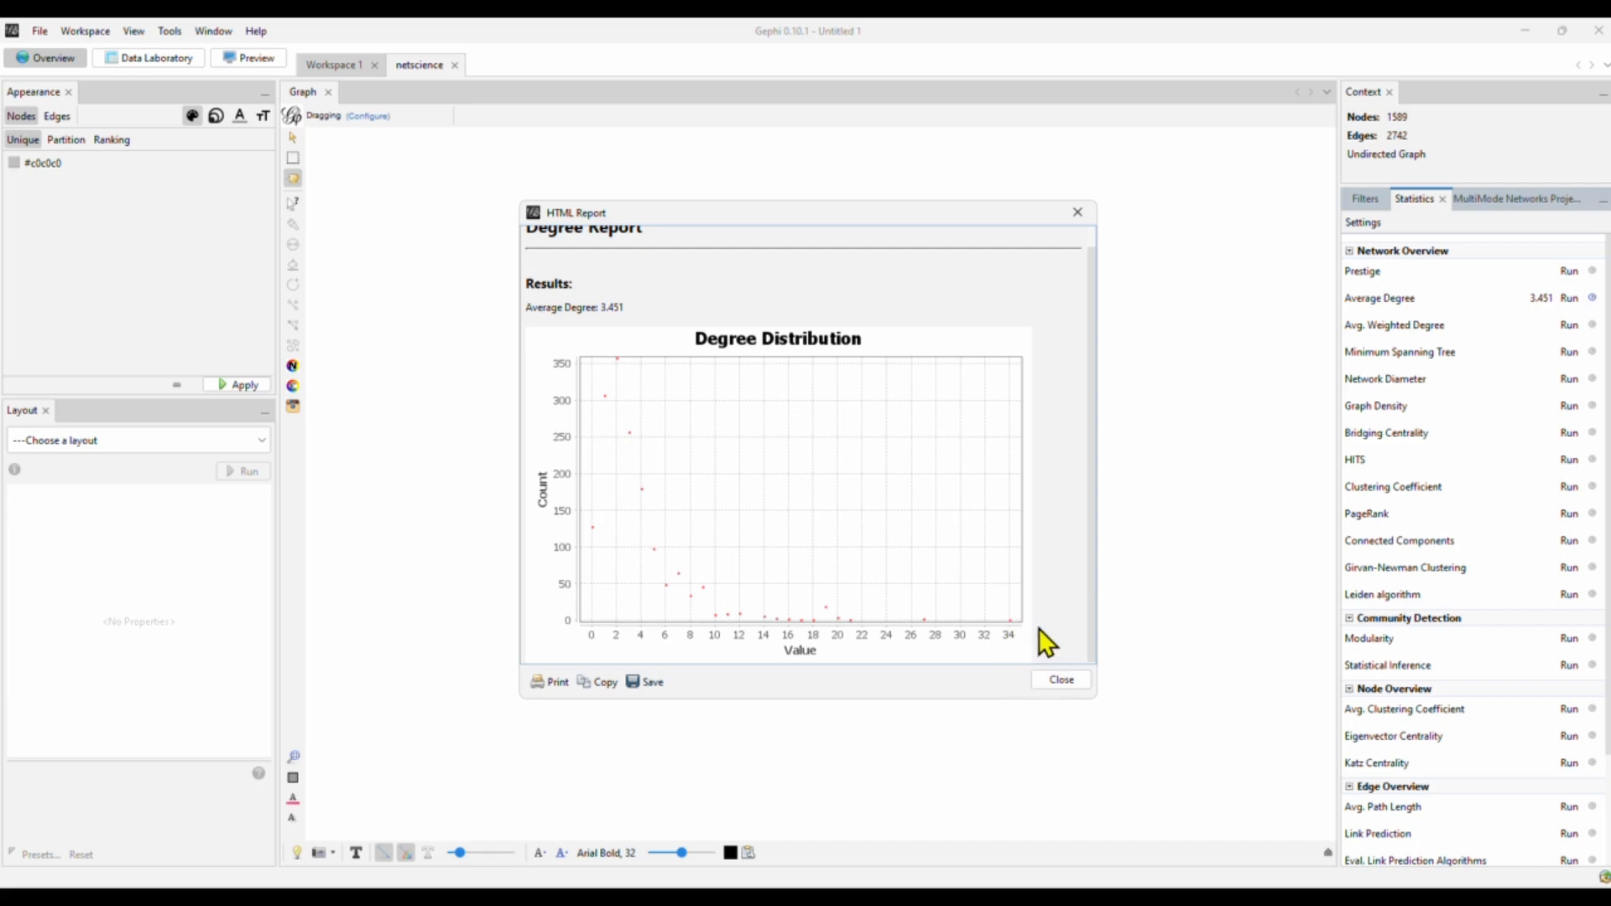
pyautogui.moveTo(1059, 588)
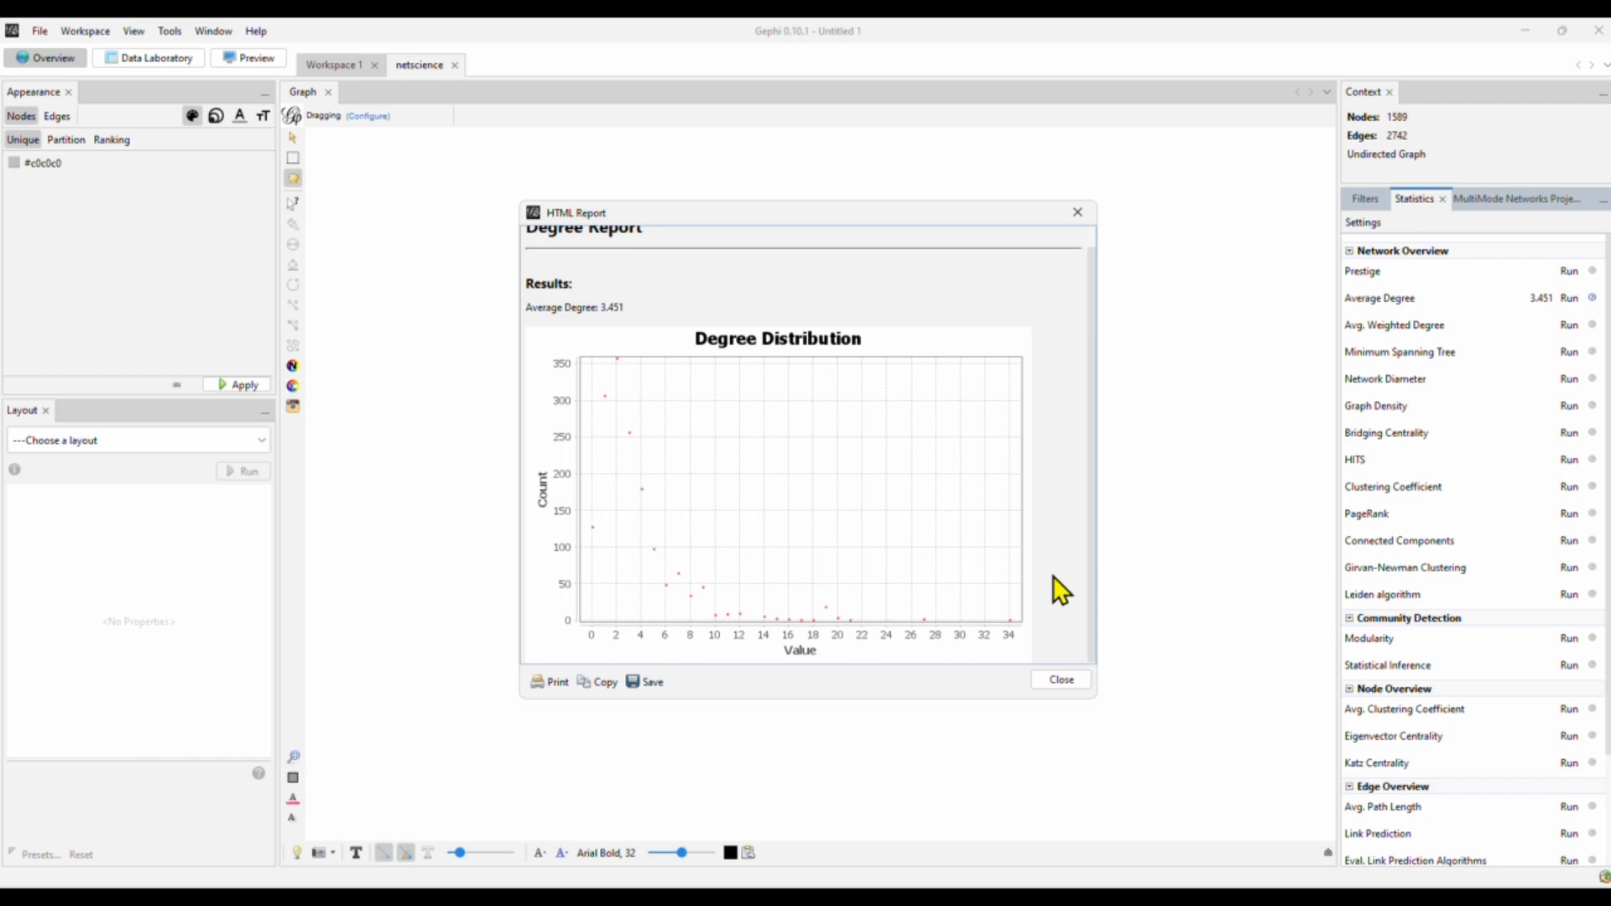
pyautogui.moveTo(1094, 596)
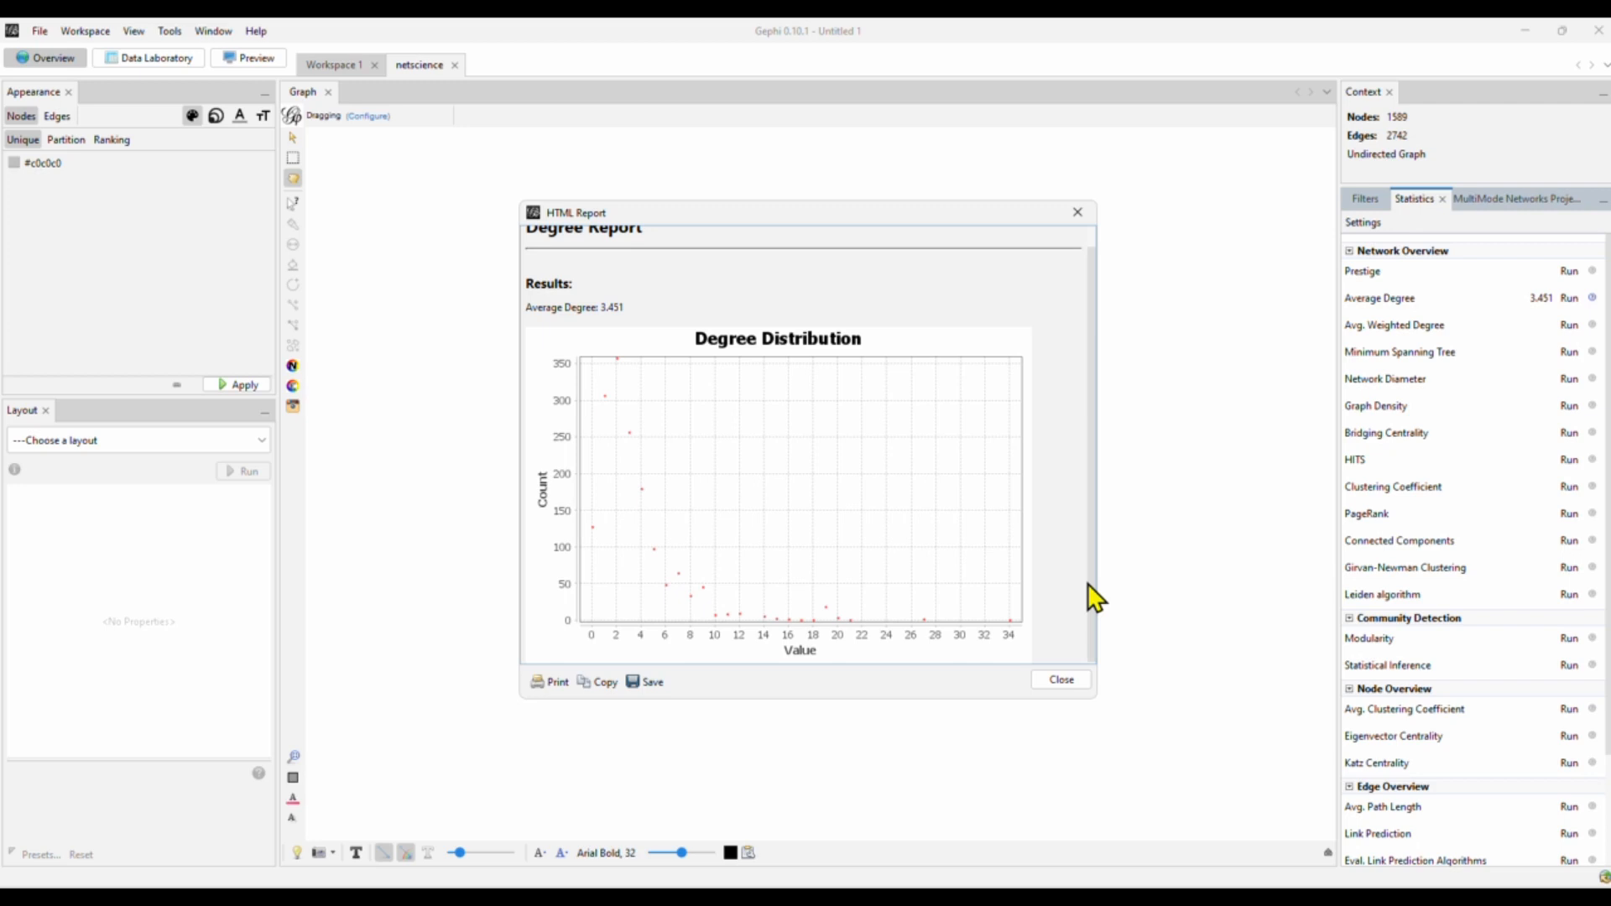
pyautogui.moveTo(1060, 680)
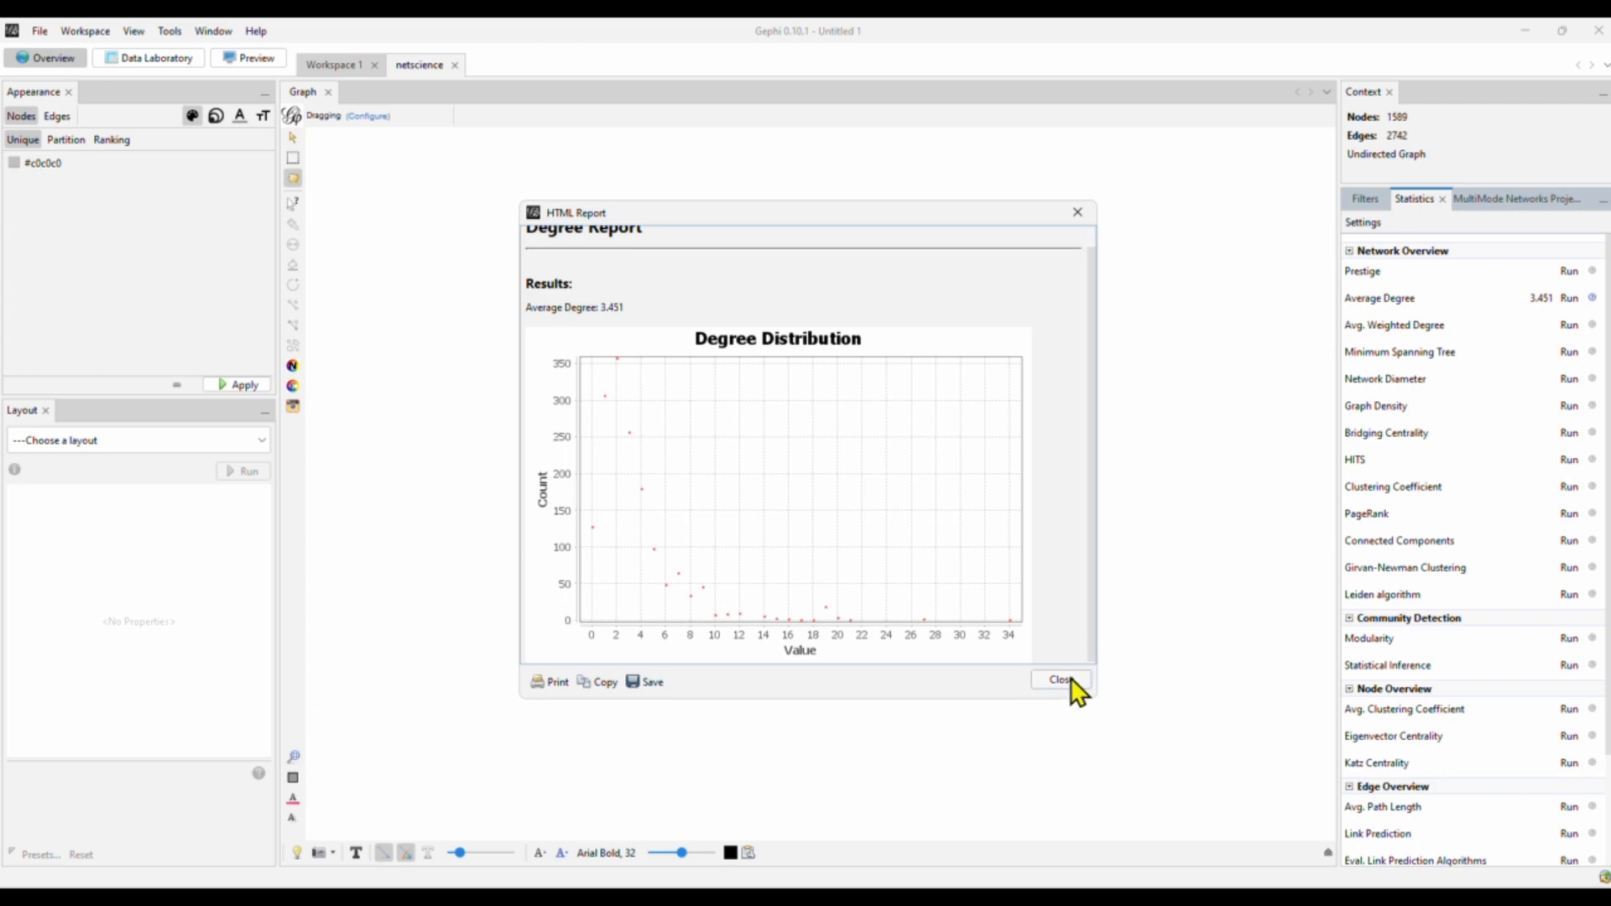
# Run Connected Components as undirected, finding 396 weakly connected components
pyautogui.click(1058, 679)
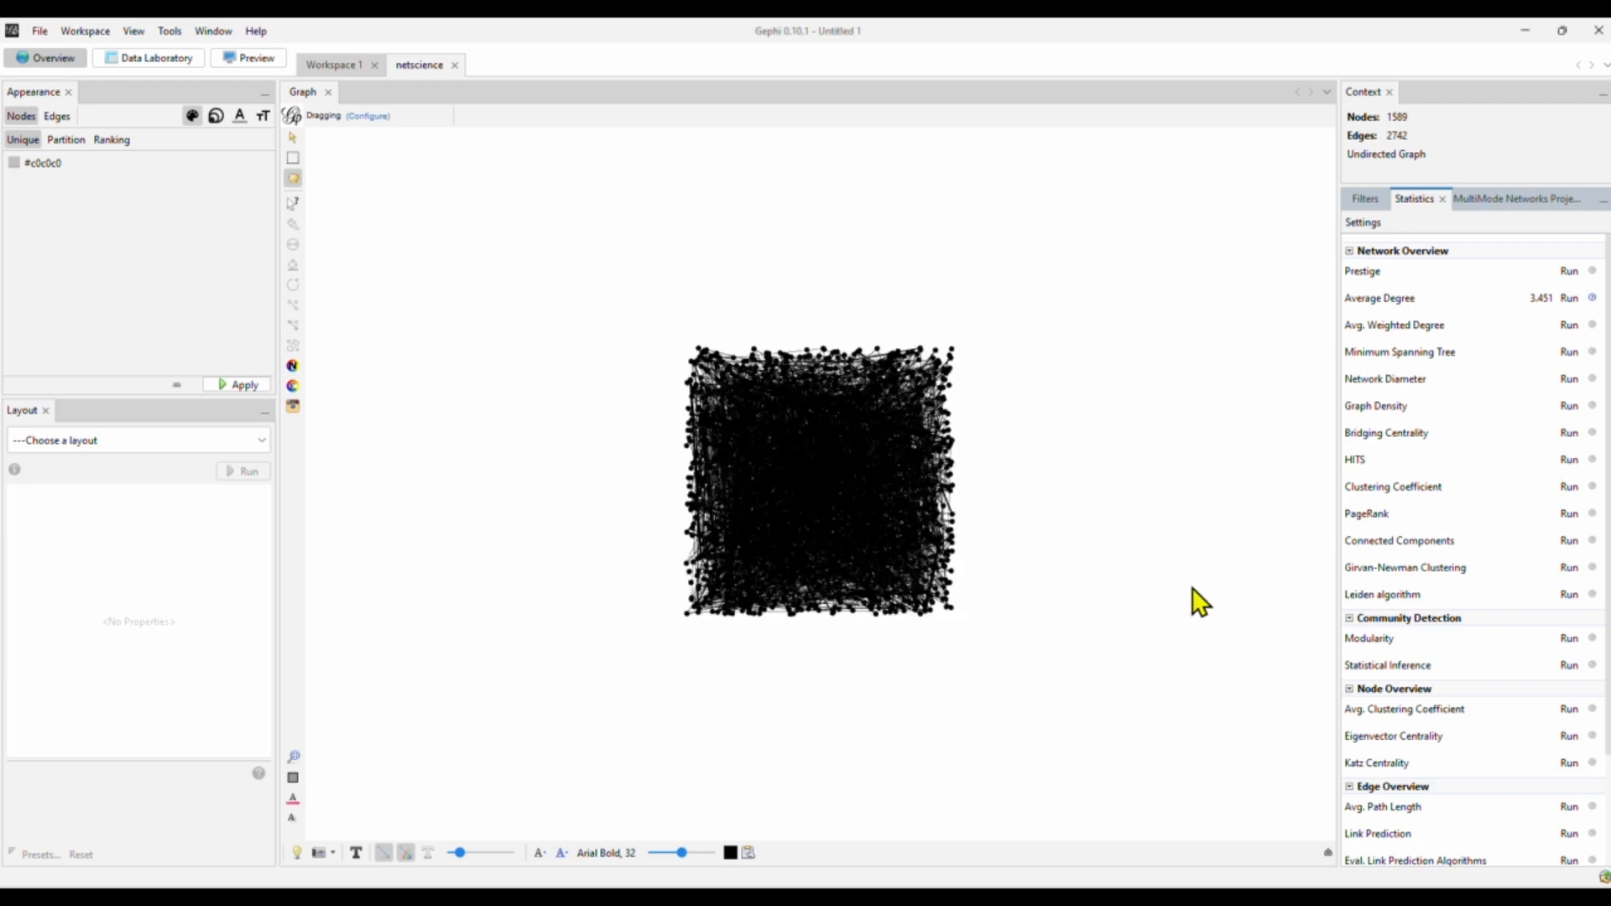
pyautogui.moveTo(1428, 569)
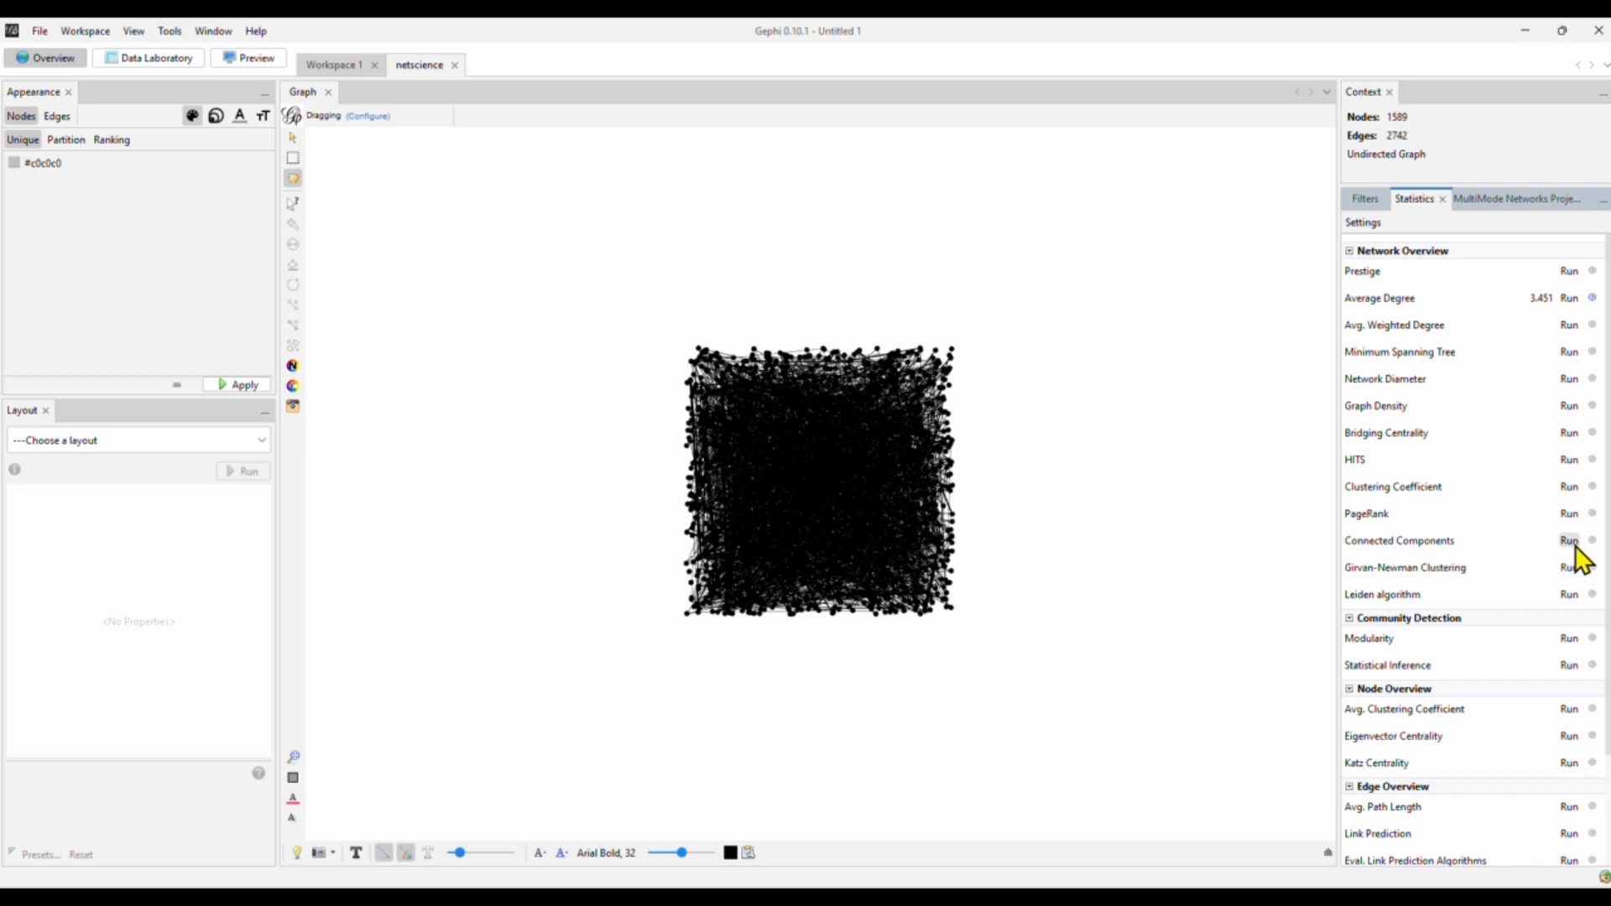
pyautogui.click(1567, 540)
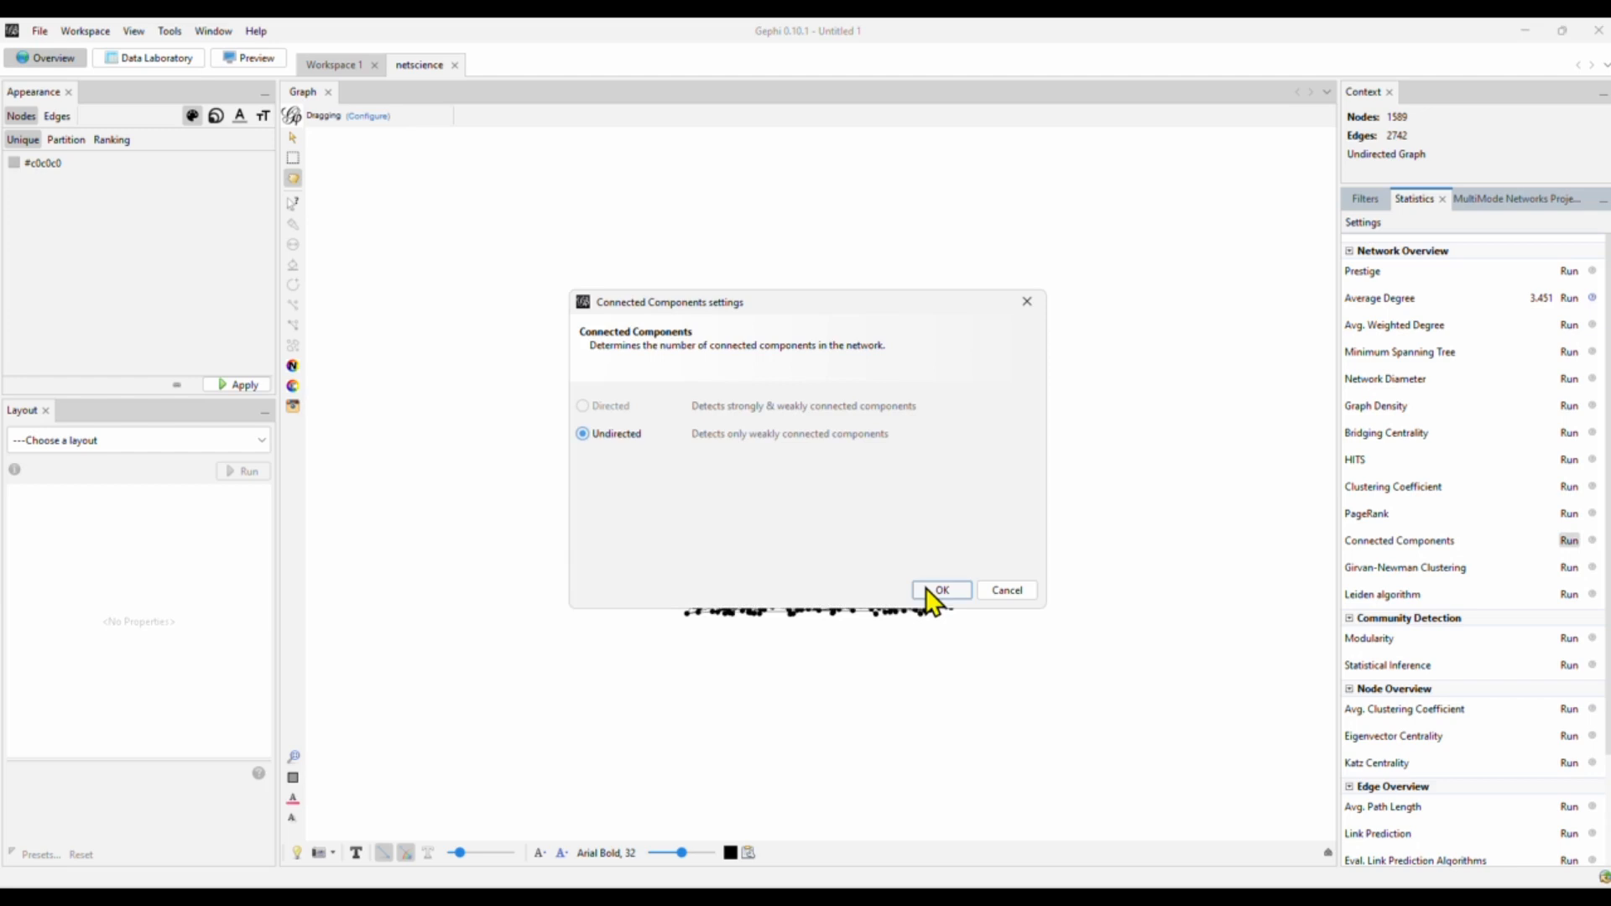
pyautogui.moveTo(945, 604)
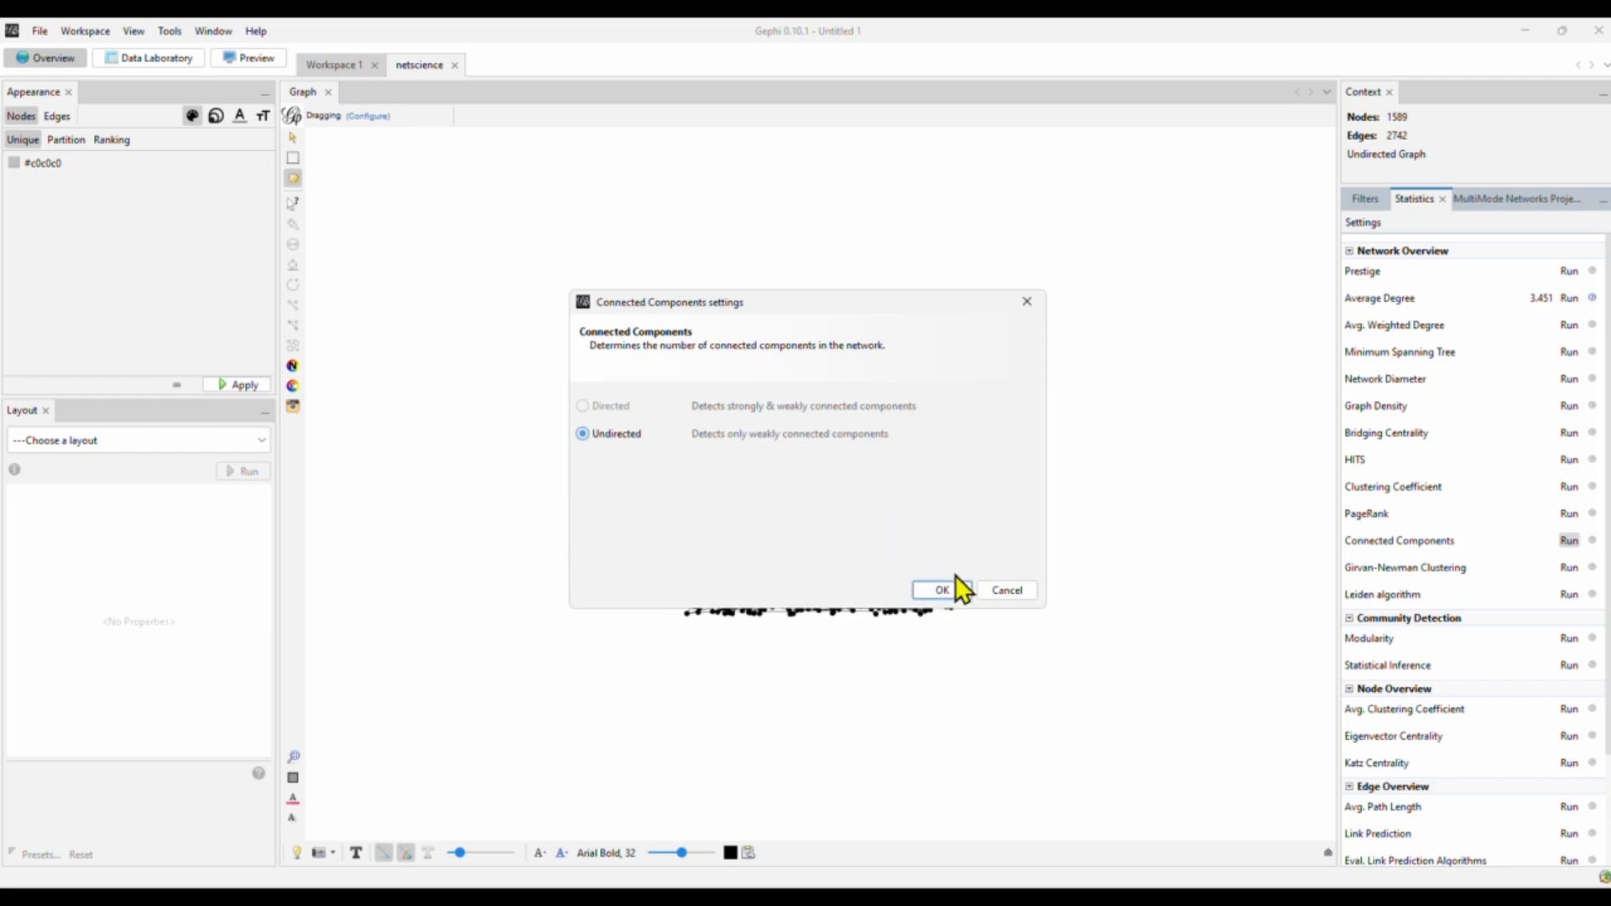
pyautogui.click(940, 589)
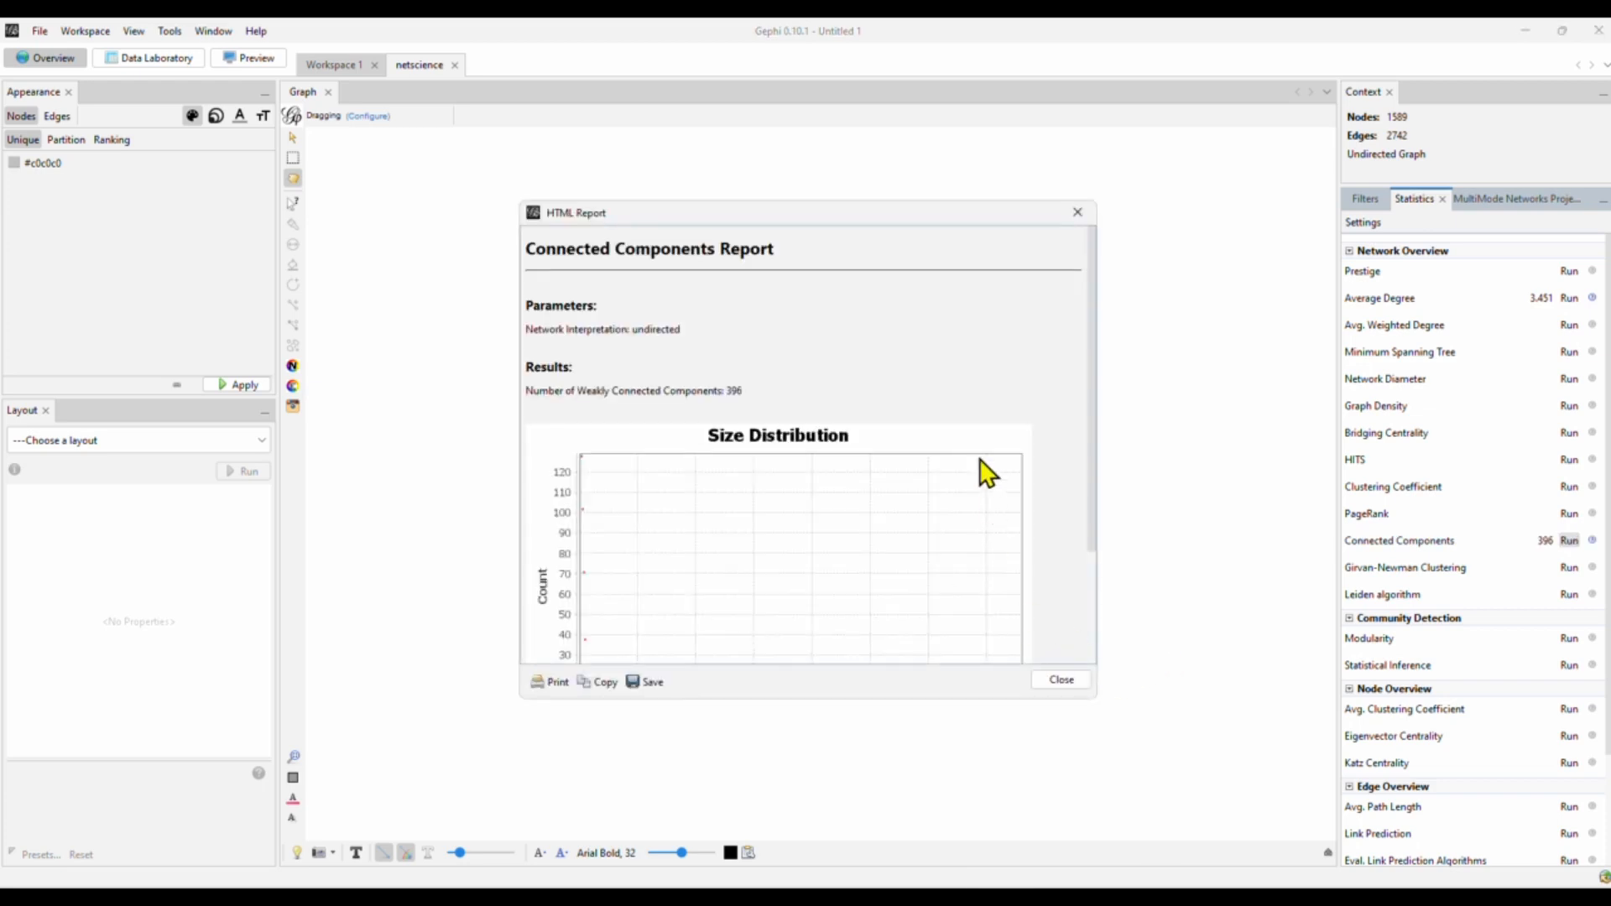
pyautogui.moveTo(733, 416)
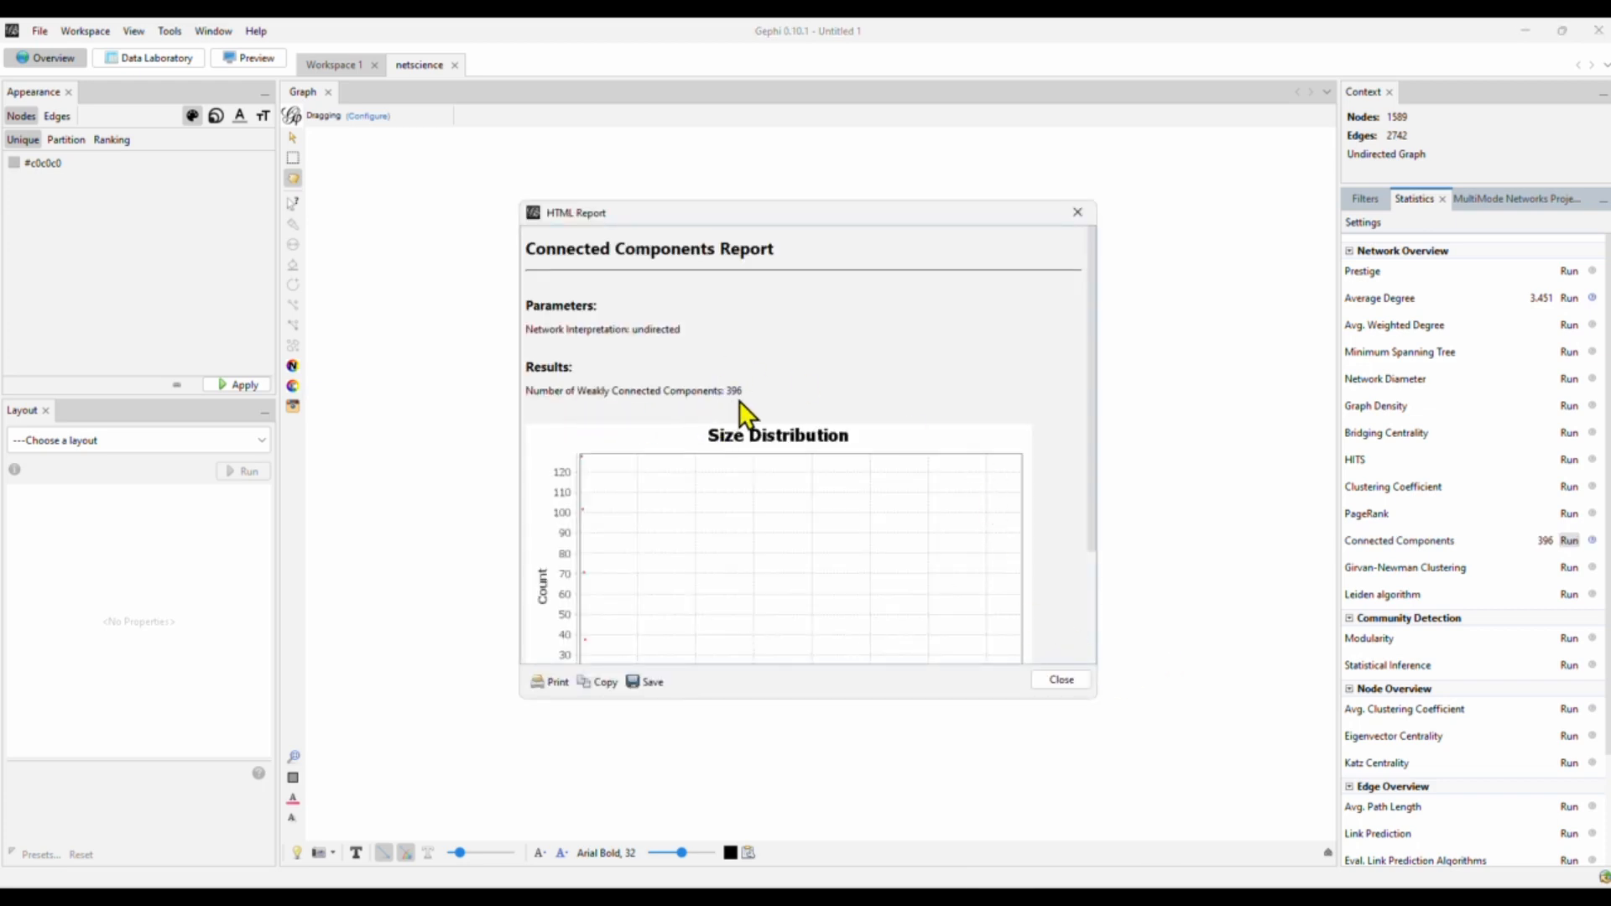
pyautogui.moveTo(955, 460)
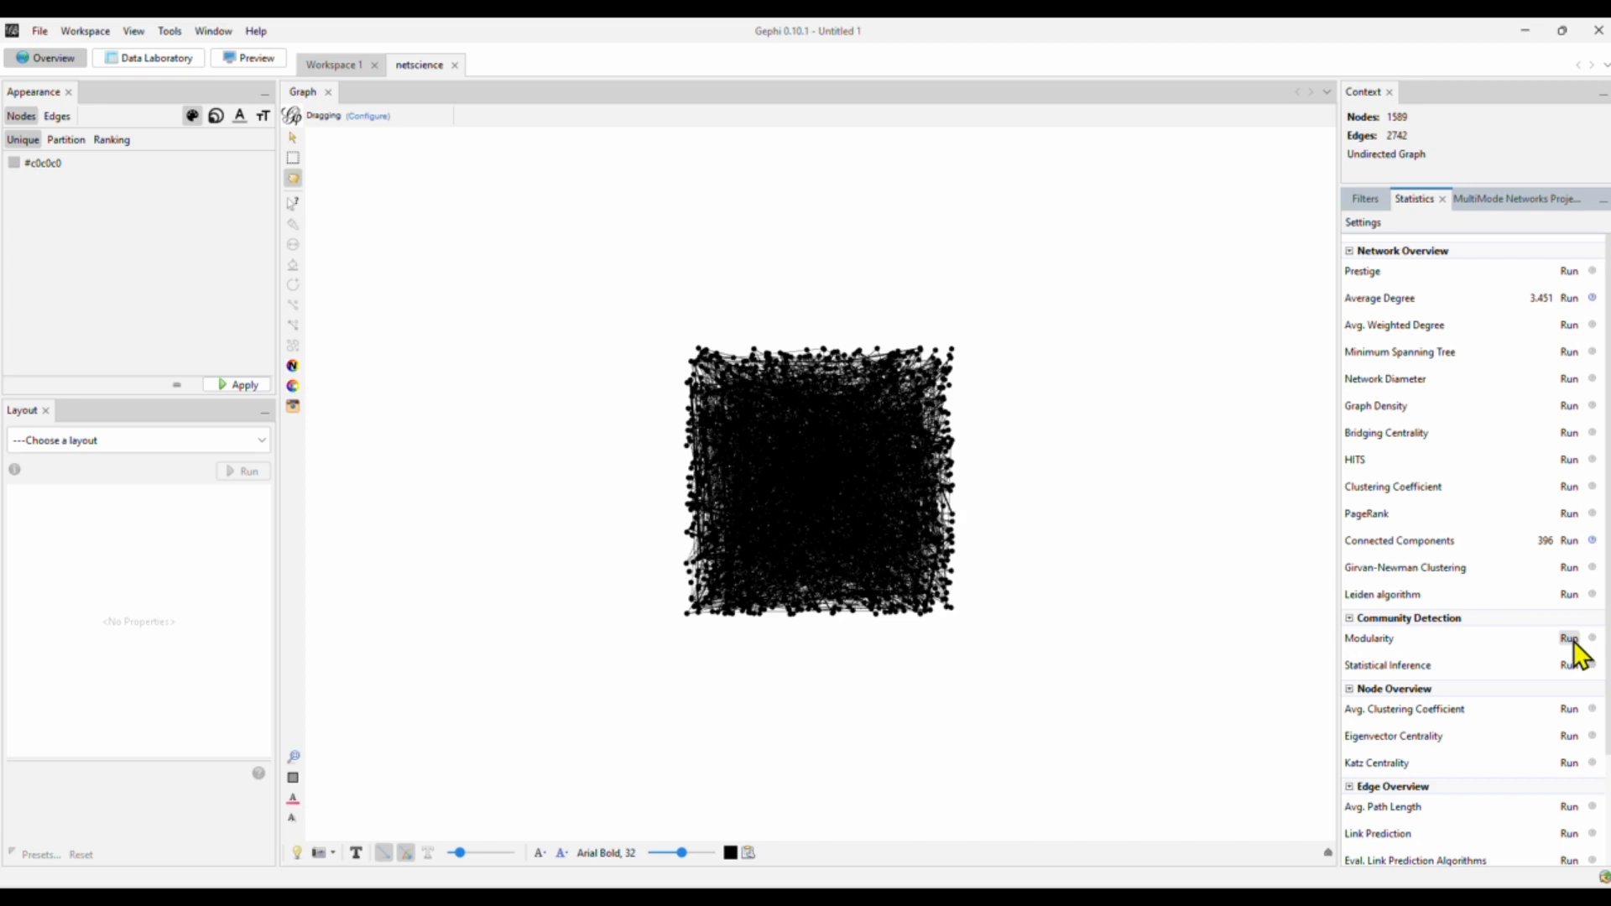
# Run Modularity with default settings, giving 0.955 across 406 communities
pyautogui.click(1567, 638)
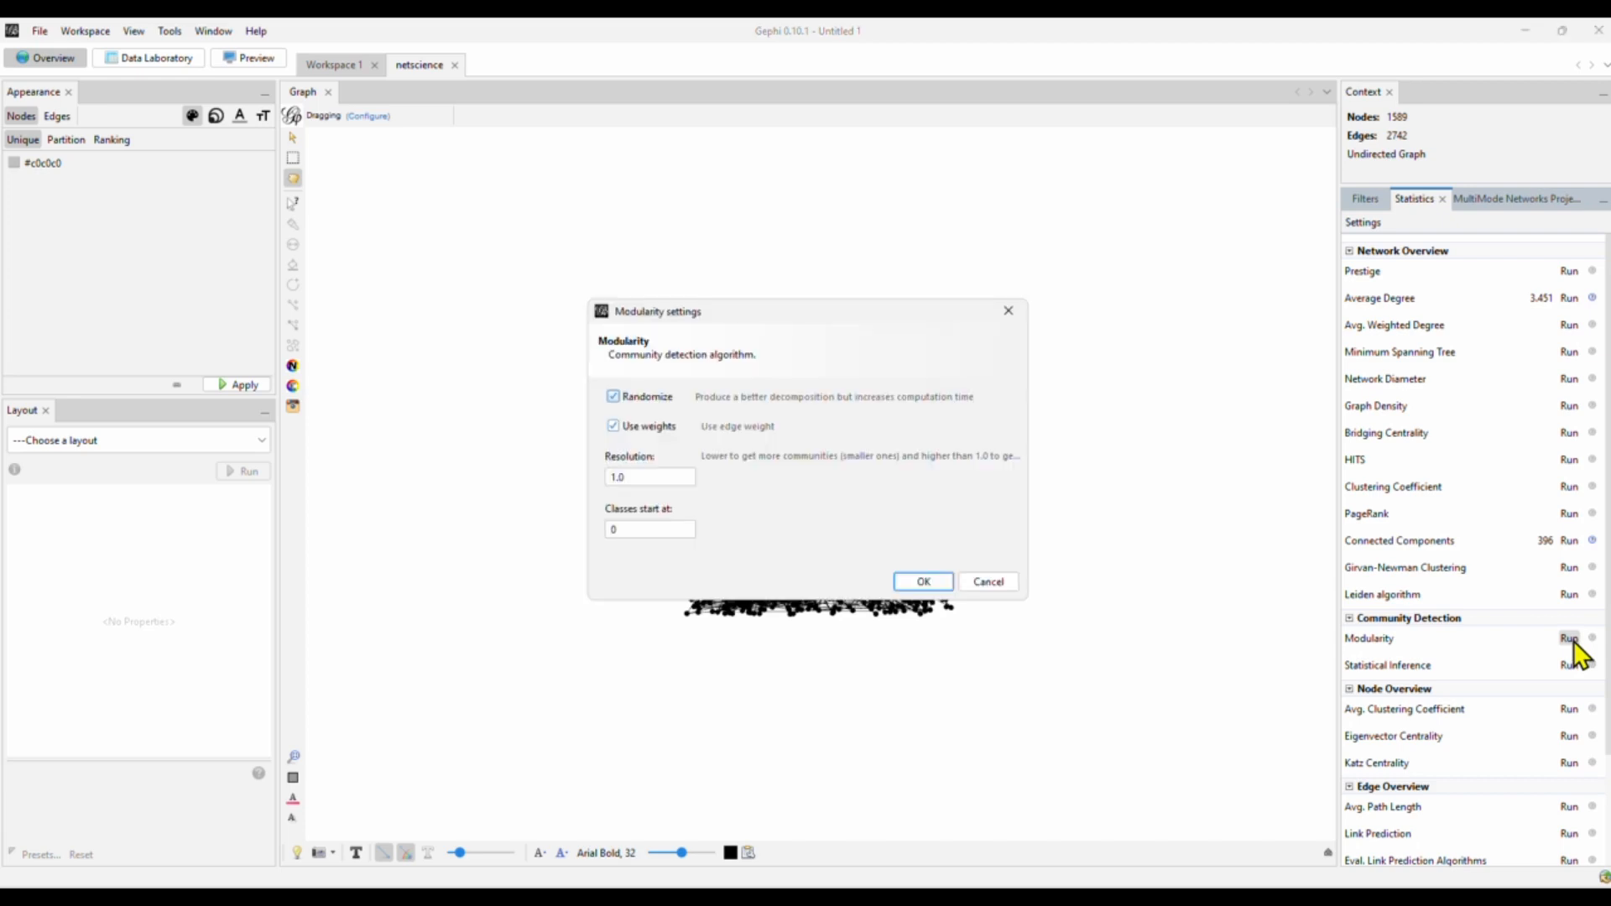
pyautogui.click(921, 583)
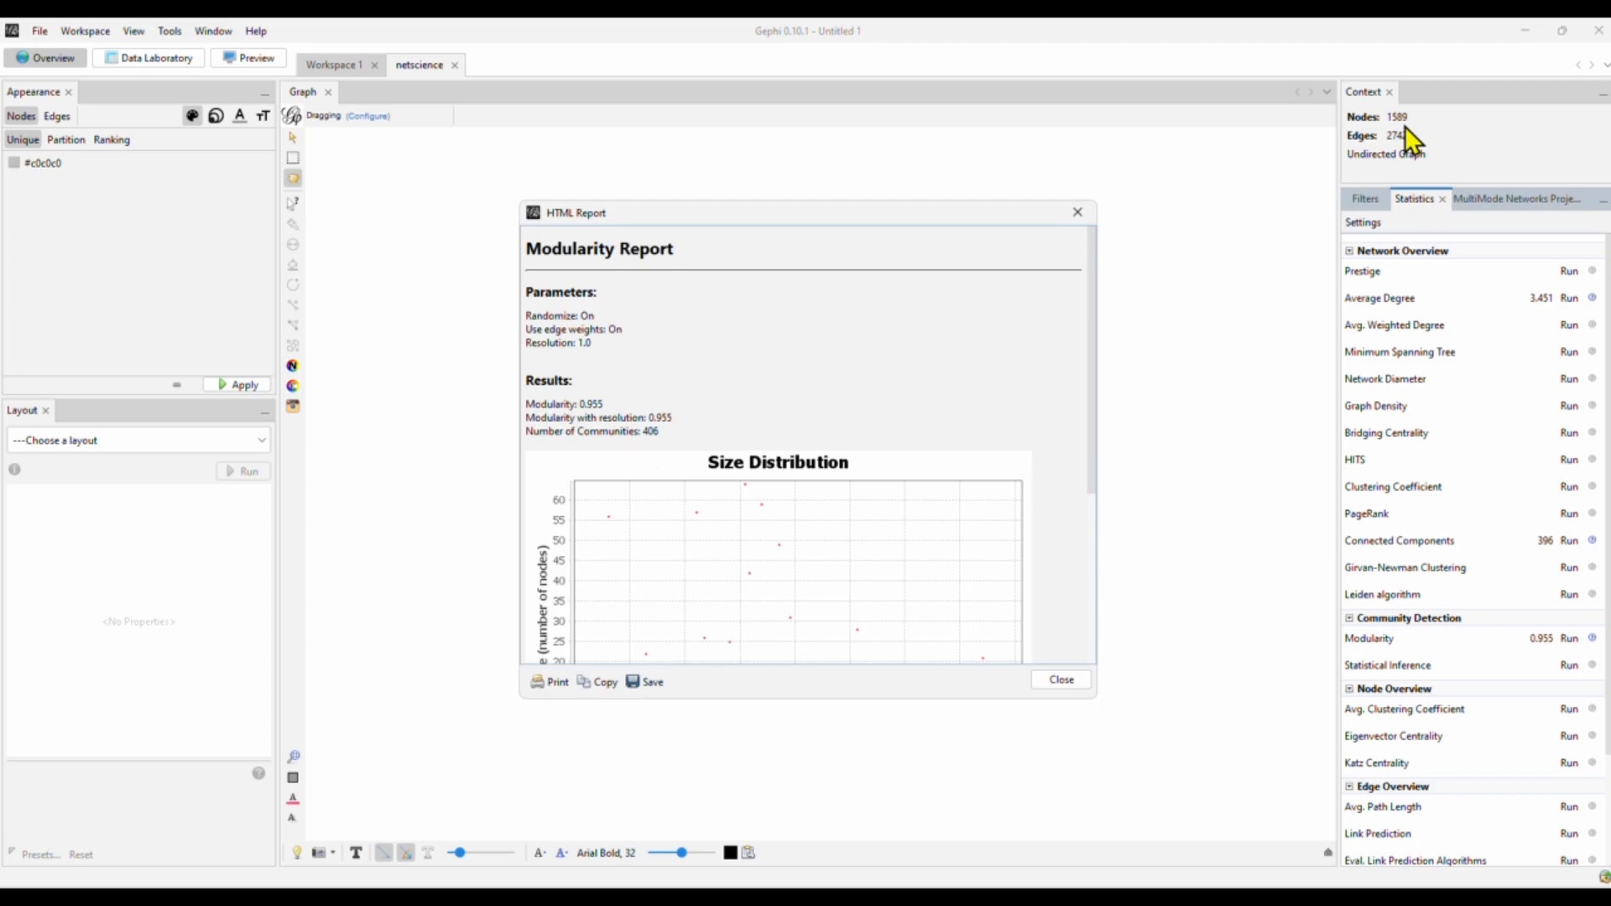
pyautogui.moveTo(970, 347)
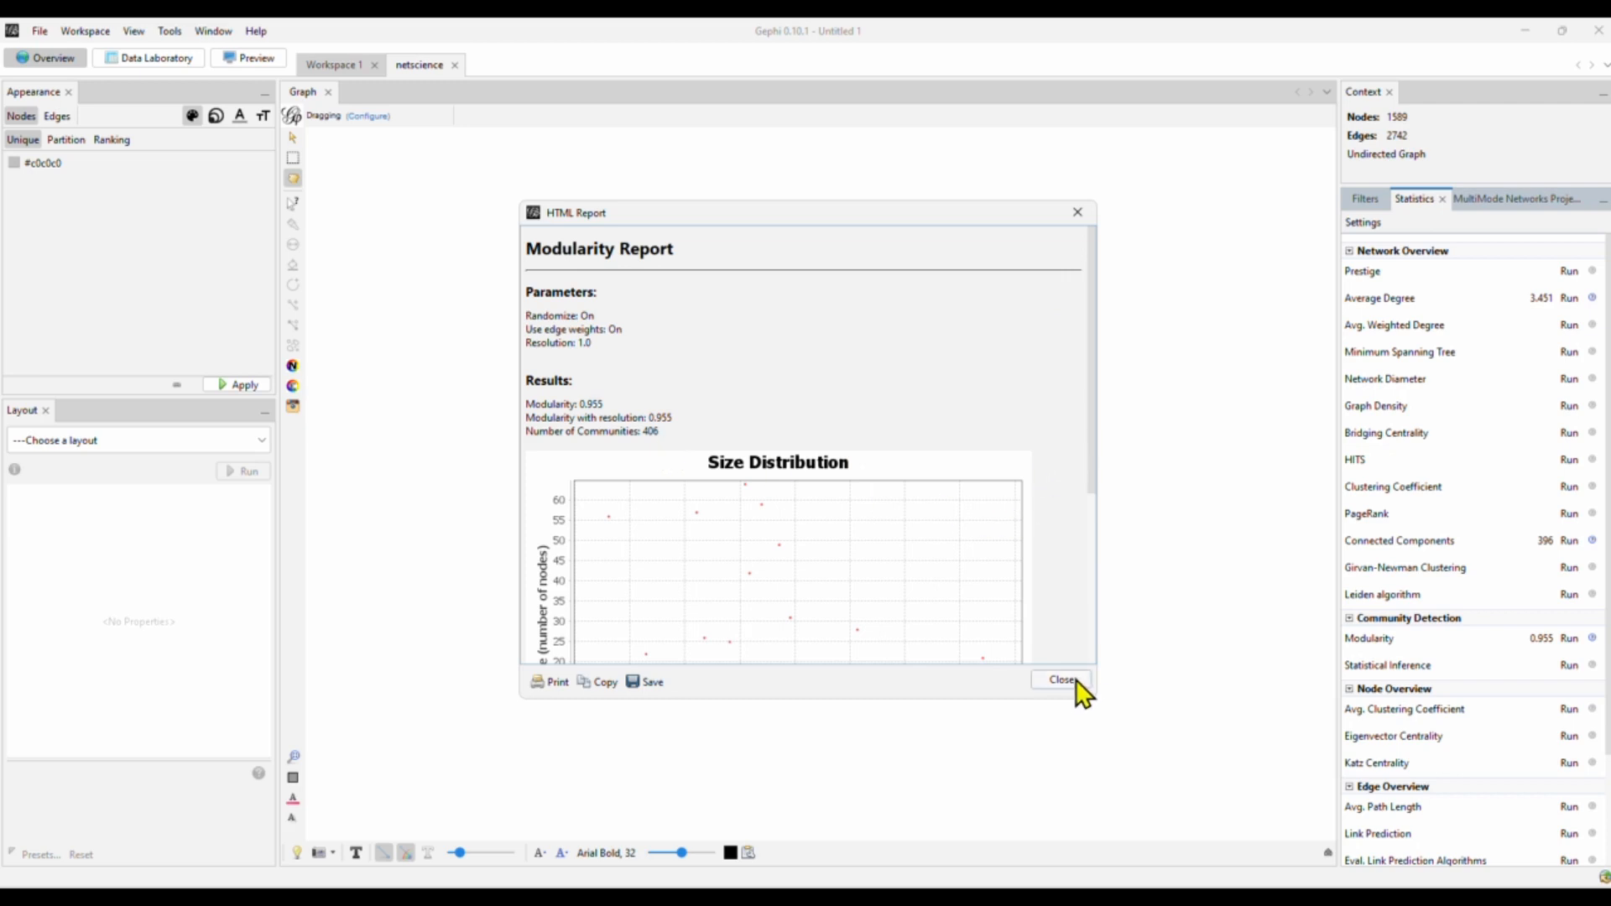
# Rank node sizes by Degree from 1 to 4 and apply it to the graph
pyautogui.click(1061, 679)
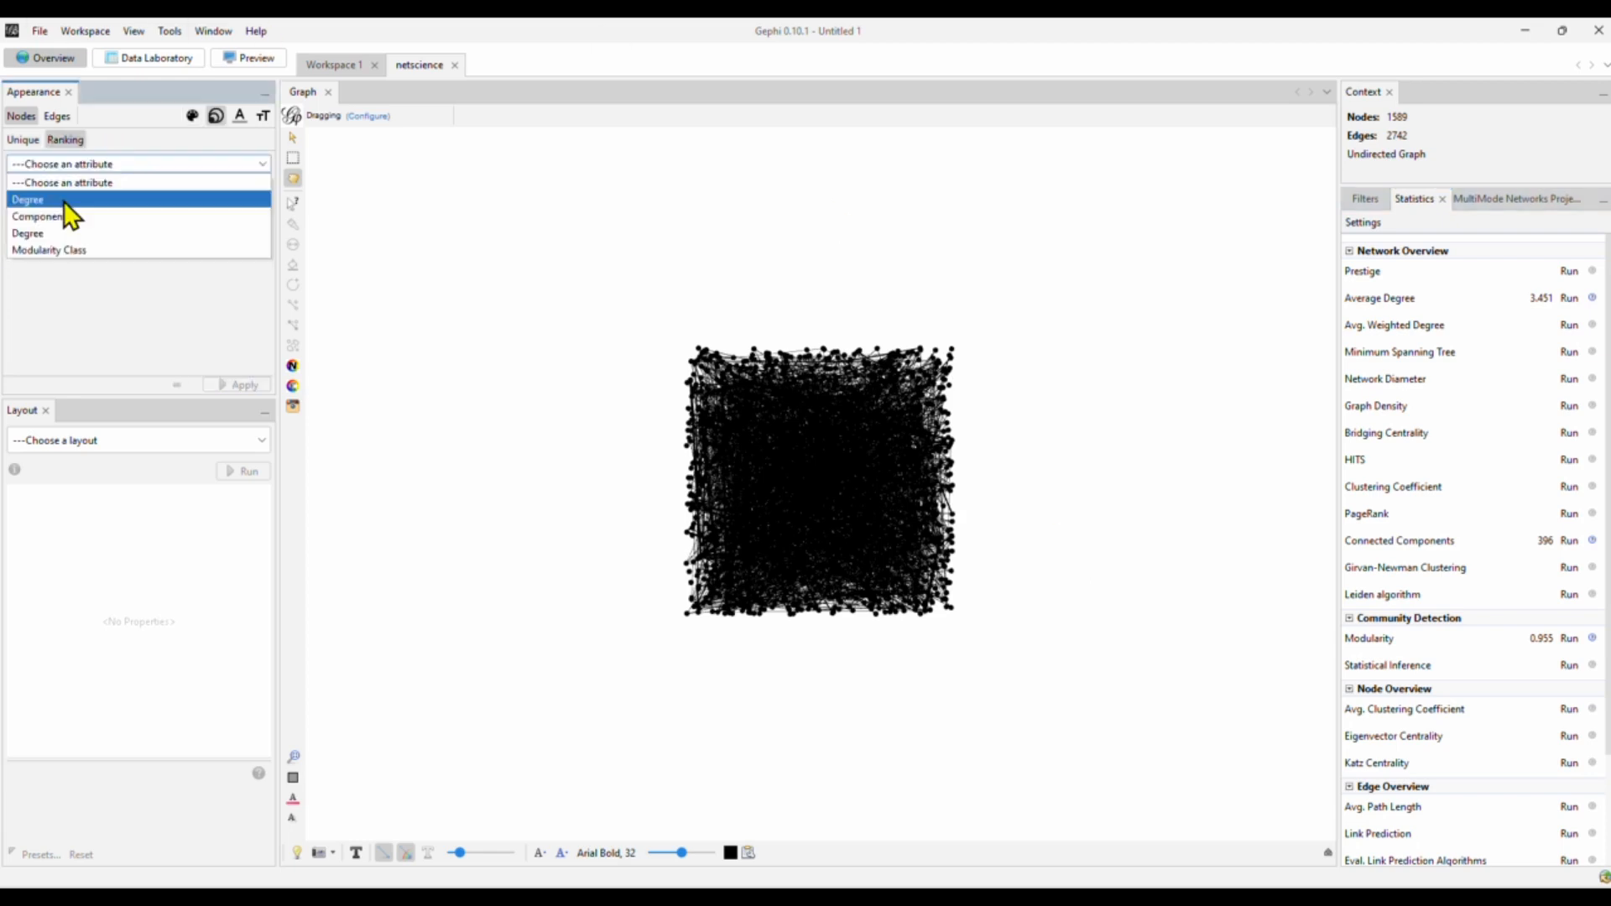
pyautogui.click(28, 198)
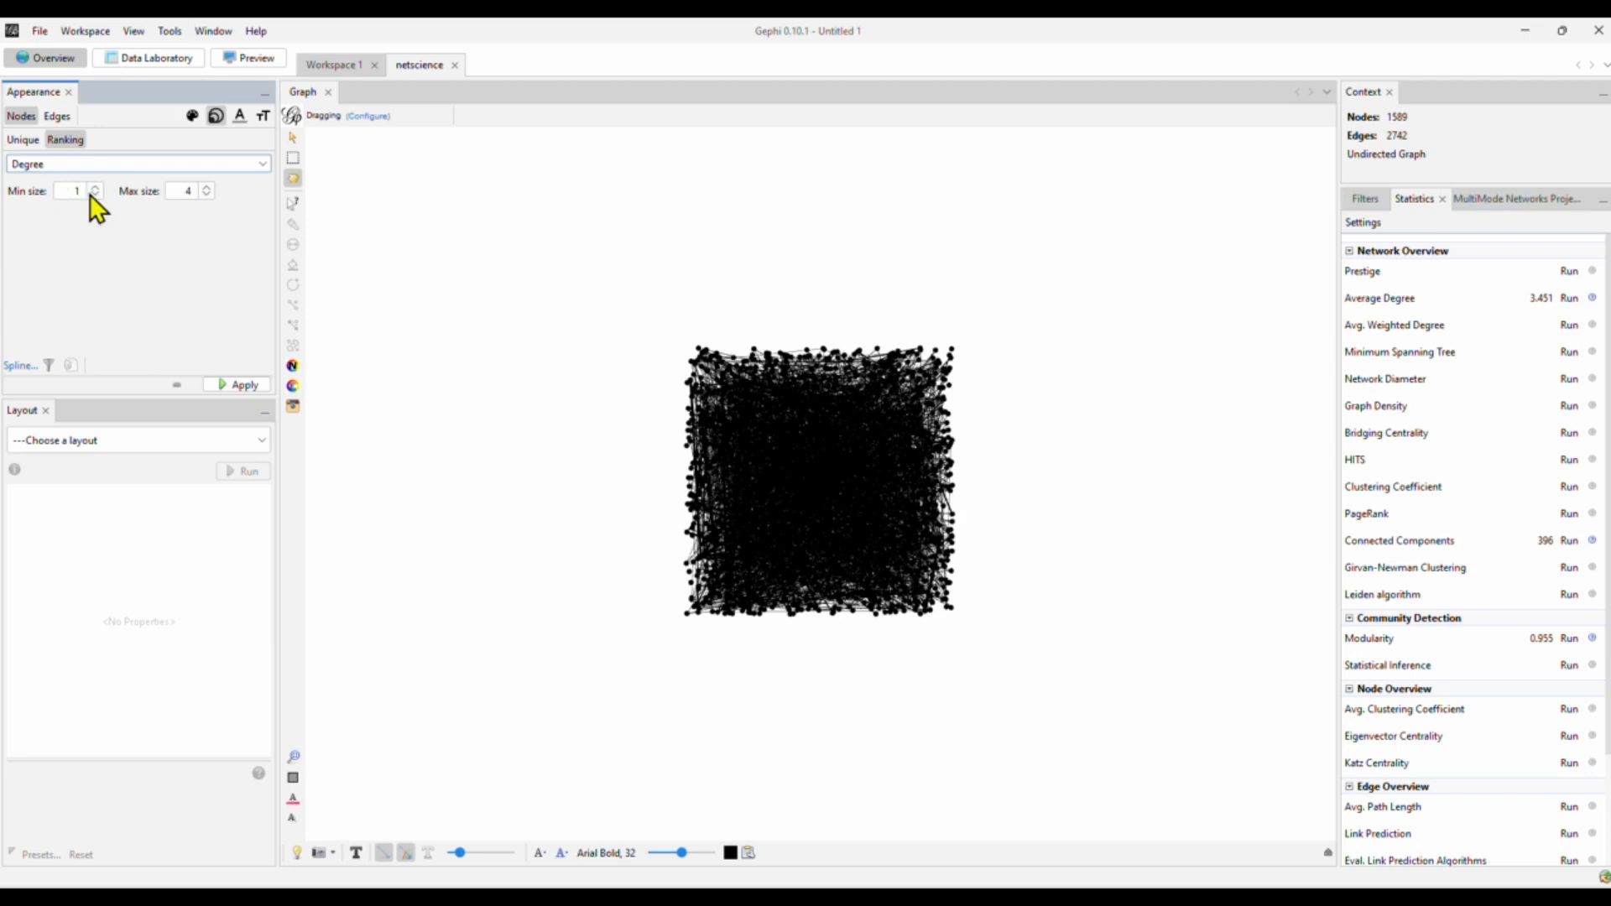
pyautogui.moveTo(211, 218)
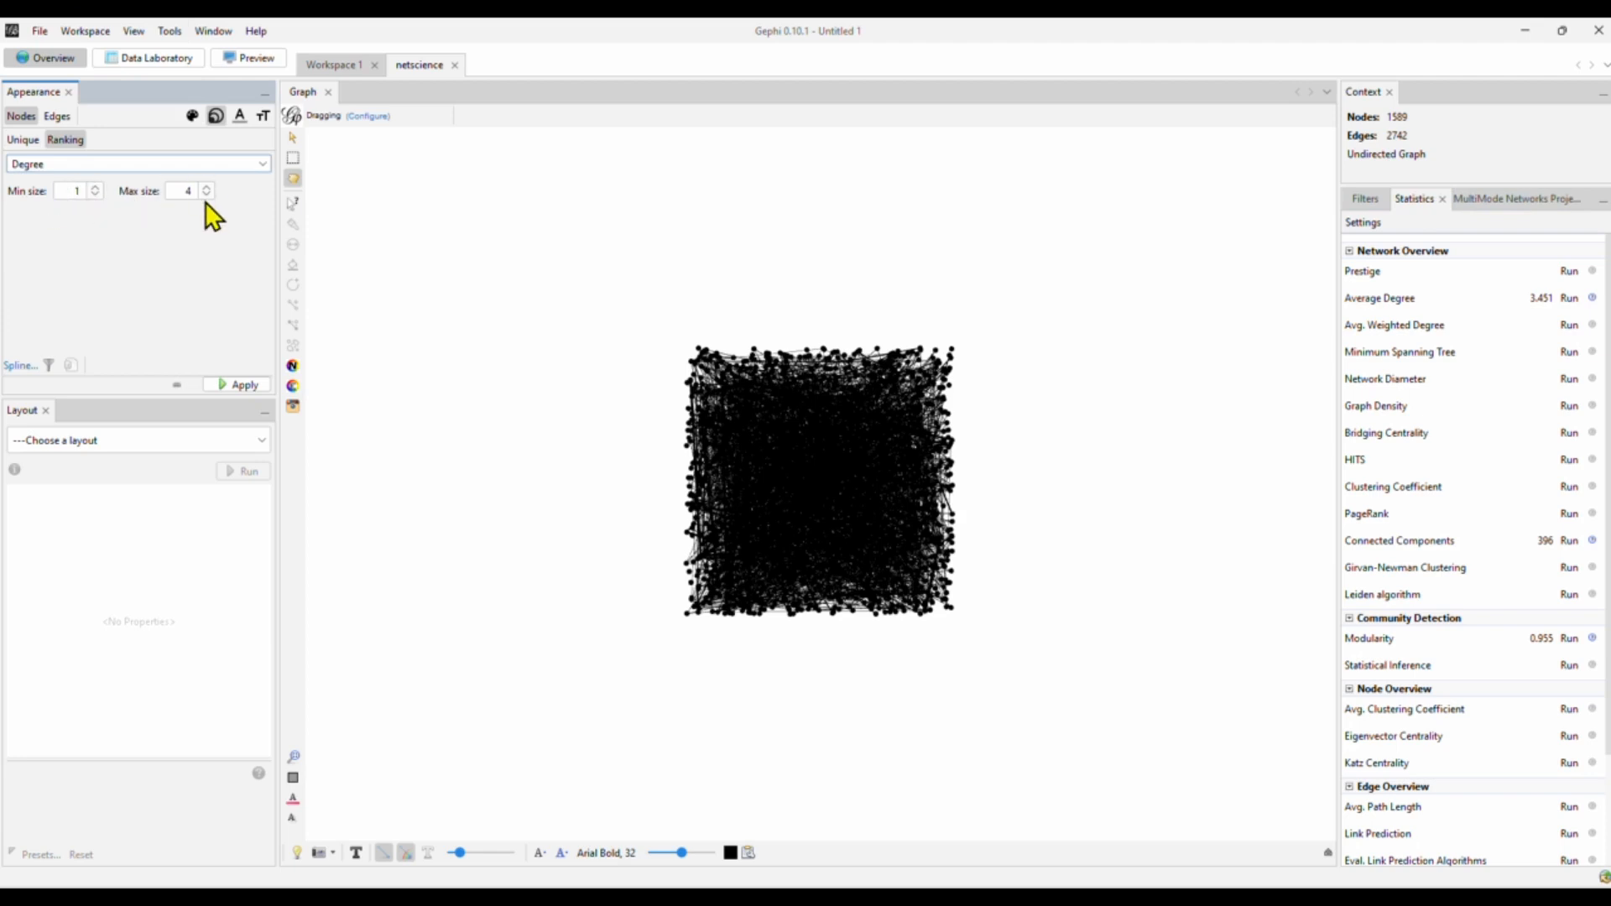
pyautogui.moveTo(84, 223)
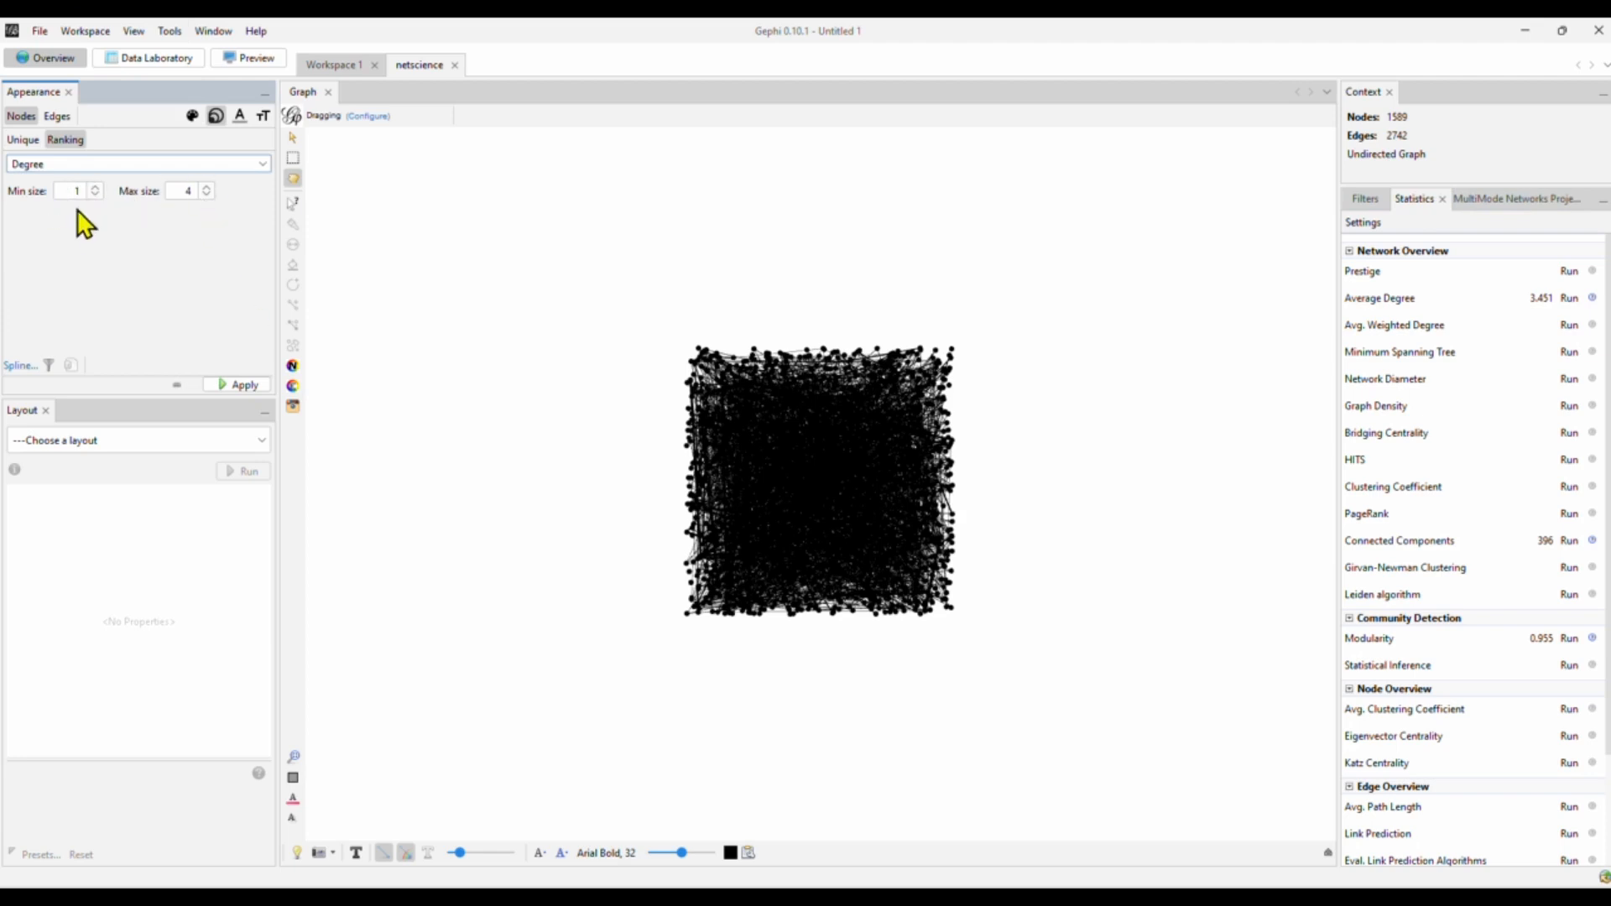
pyautogui.moveTo(211, 223)
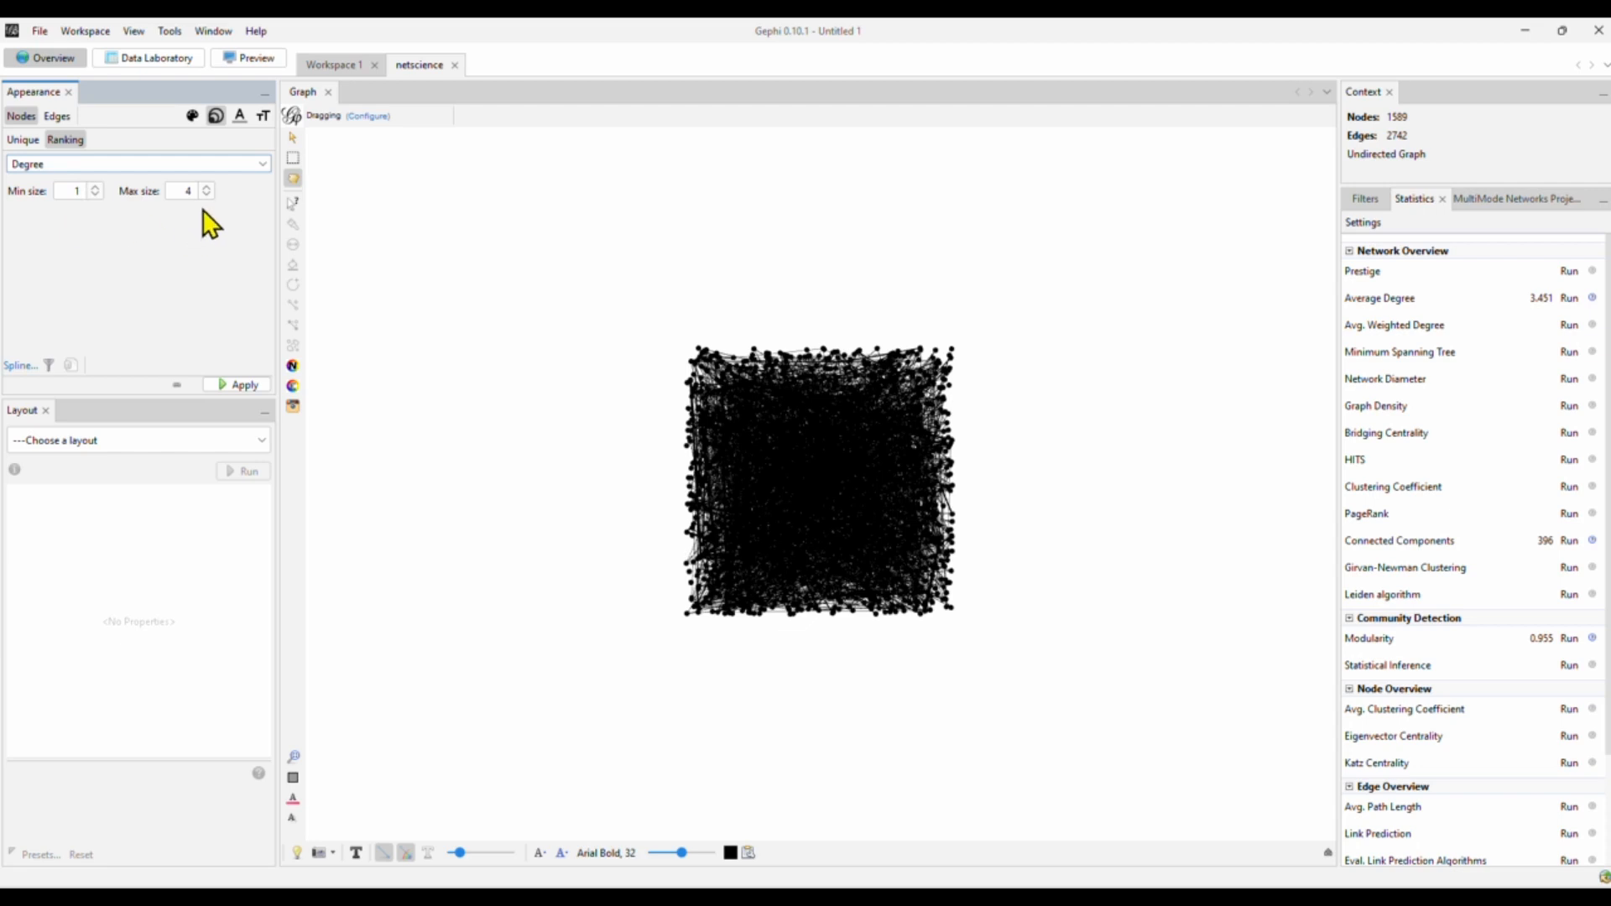
pyautogui.click(243, 382)
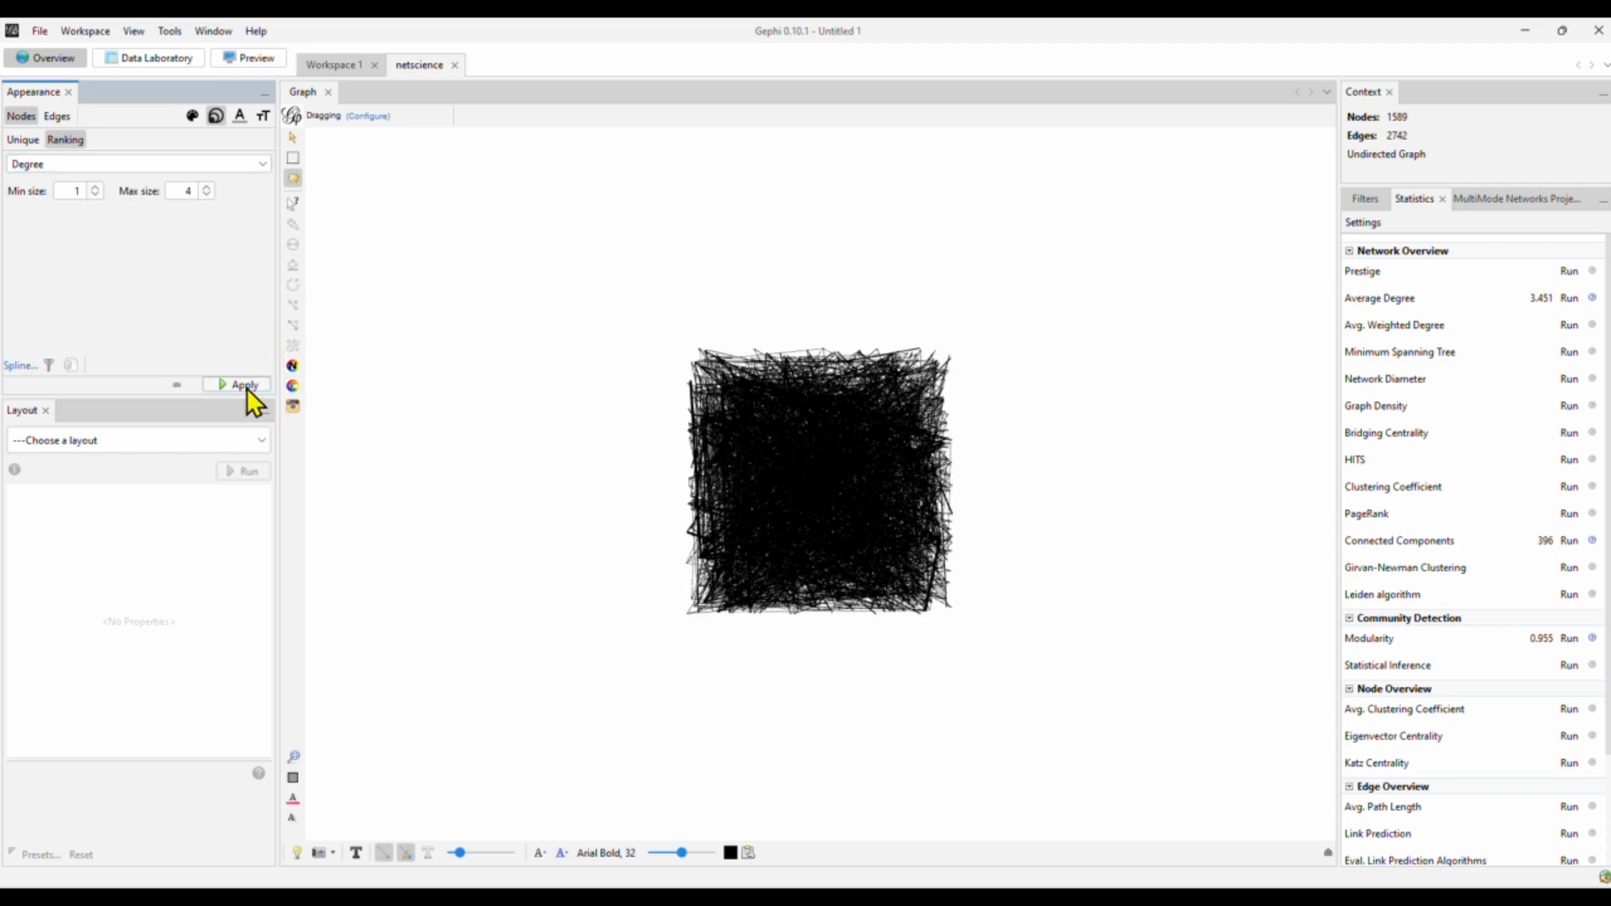
pyautogui.click(245, 384)
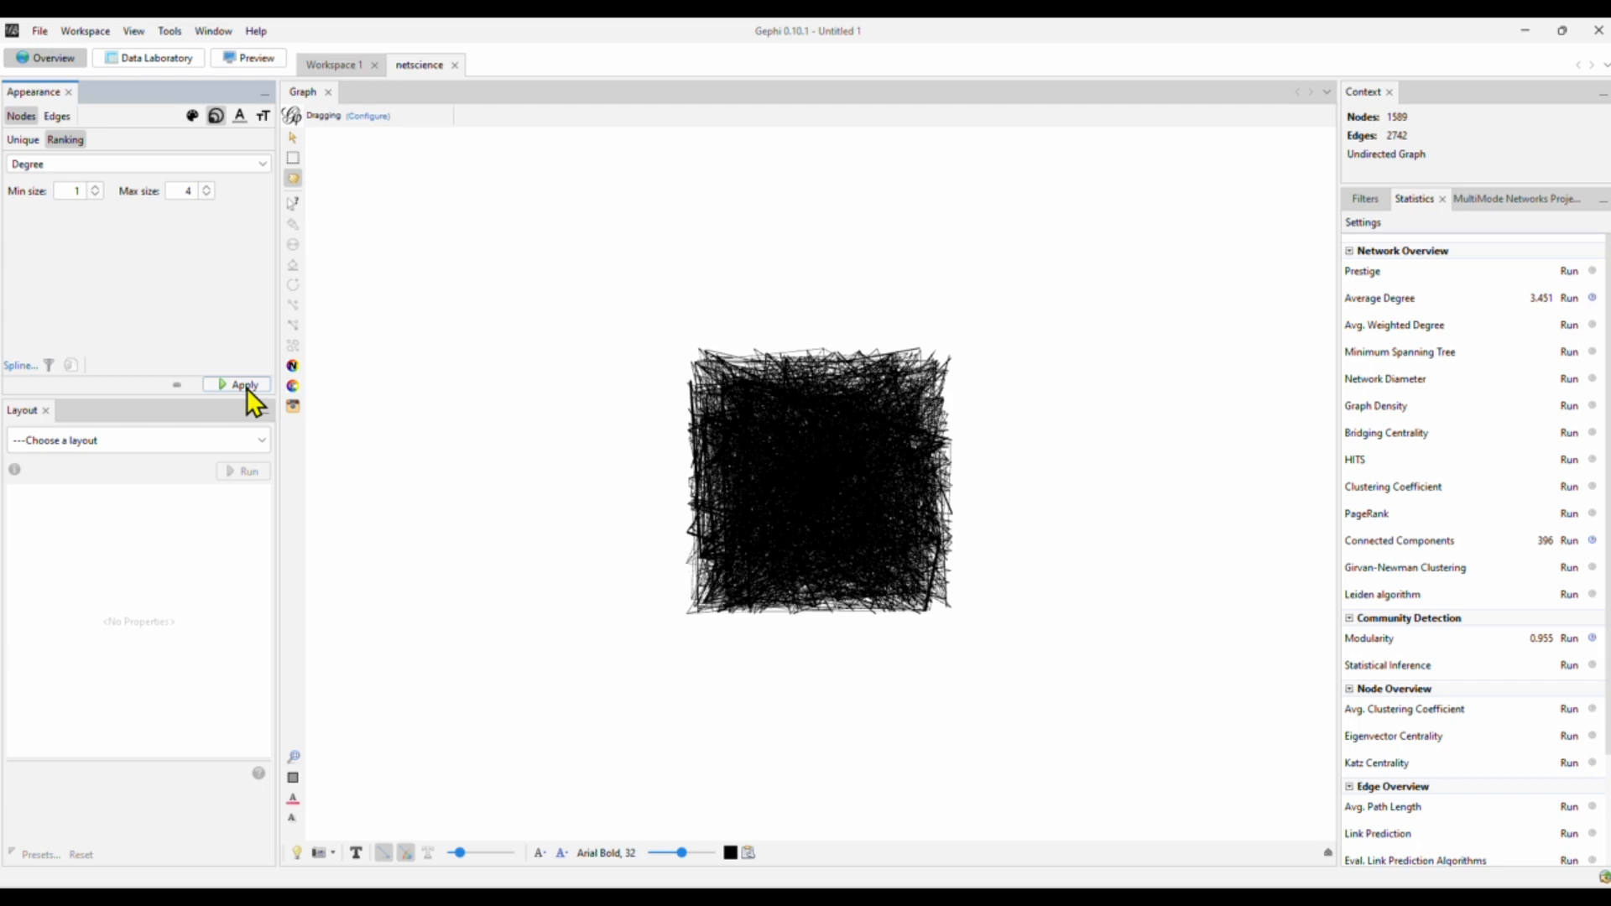
pyautogui.moveTo(668, 436)
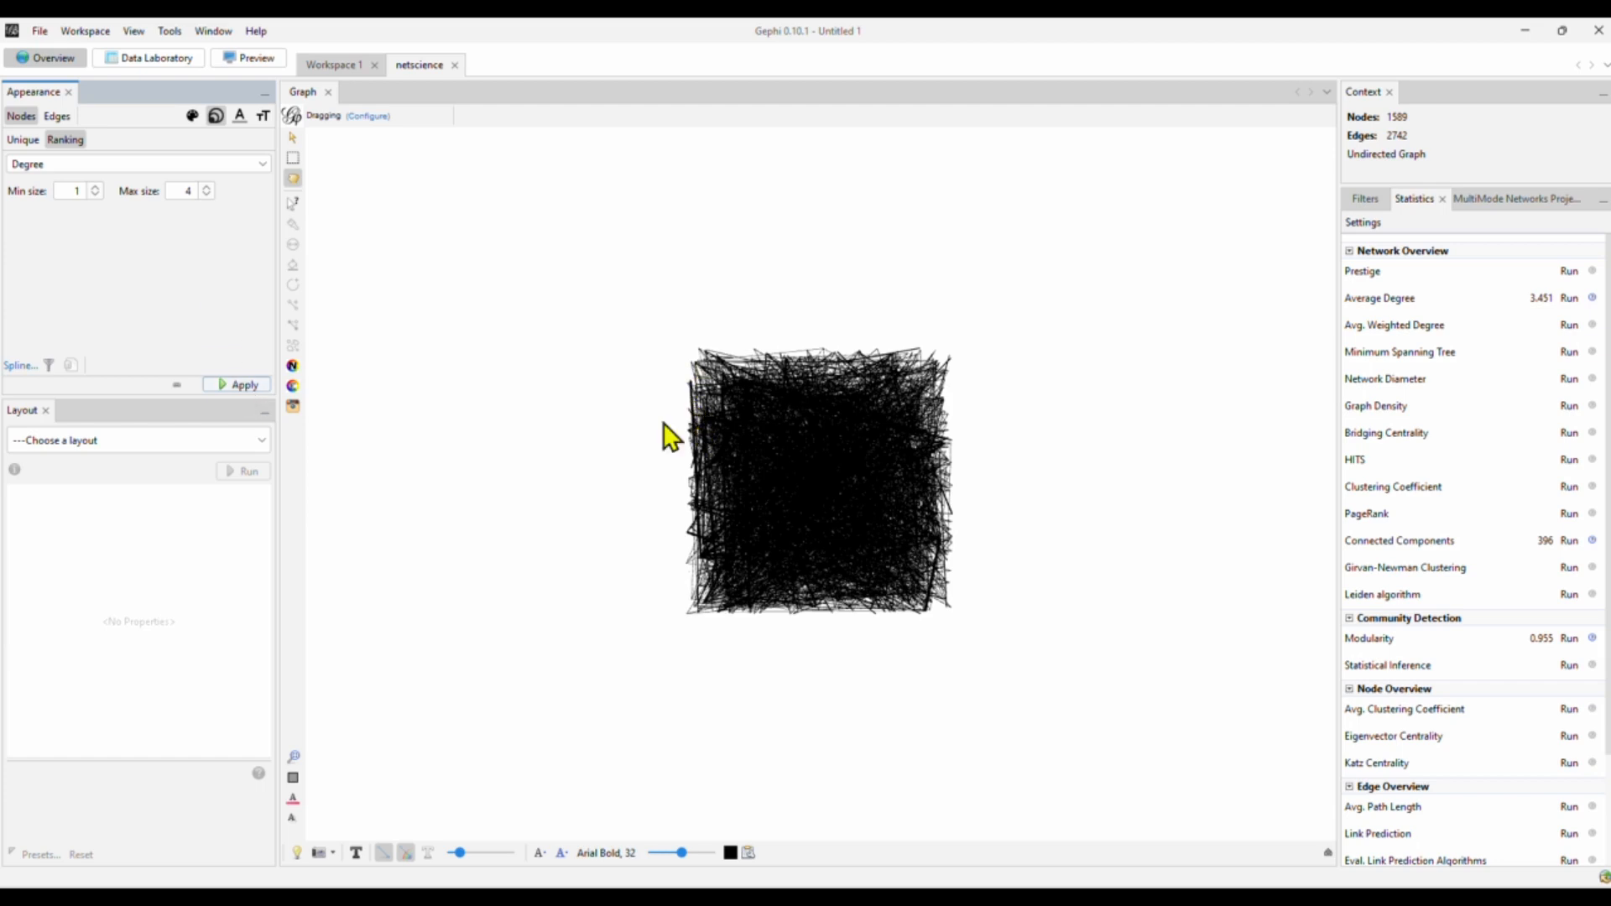
pyautogui.moveTo(227, 441)
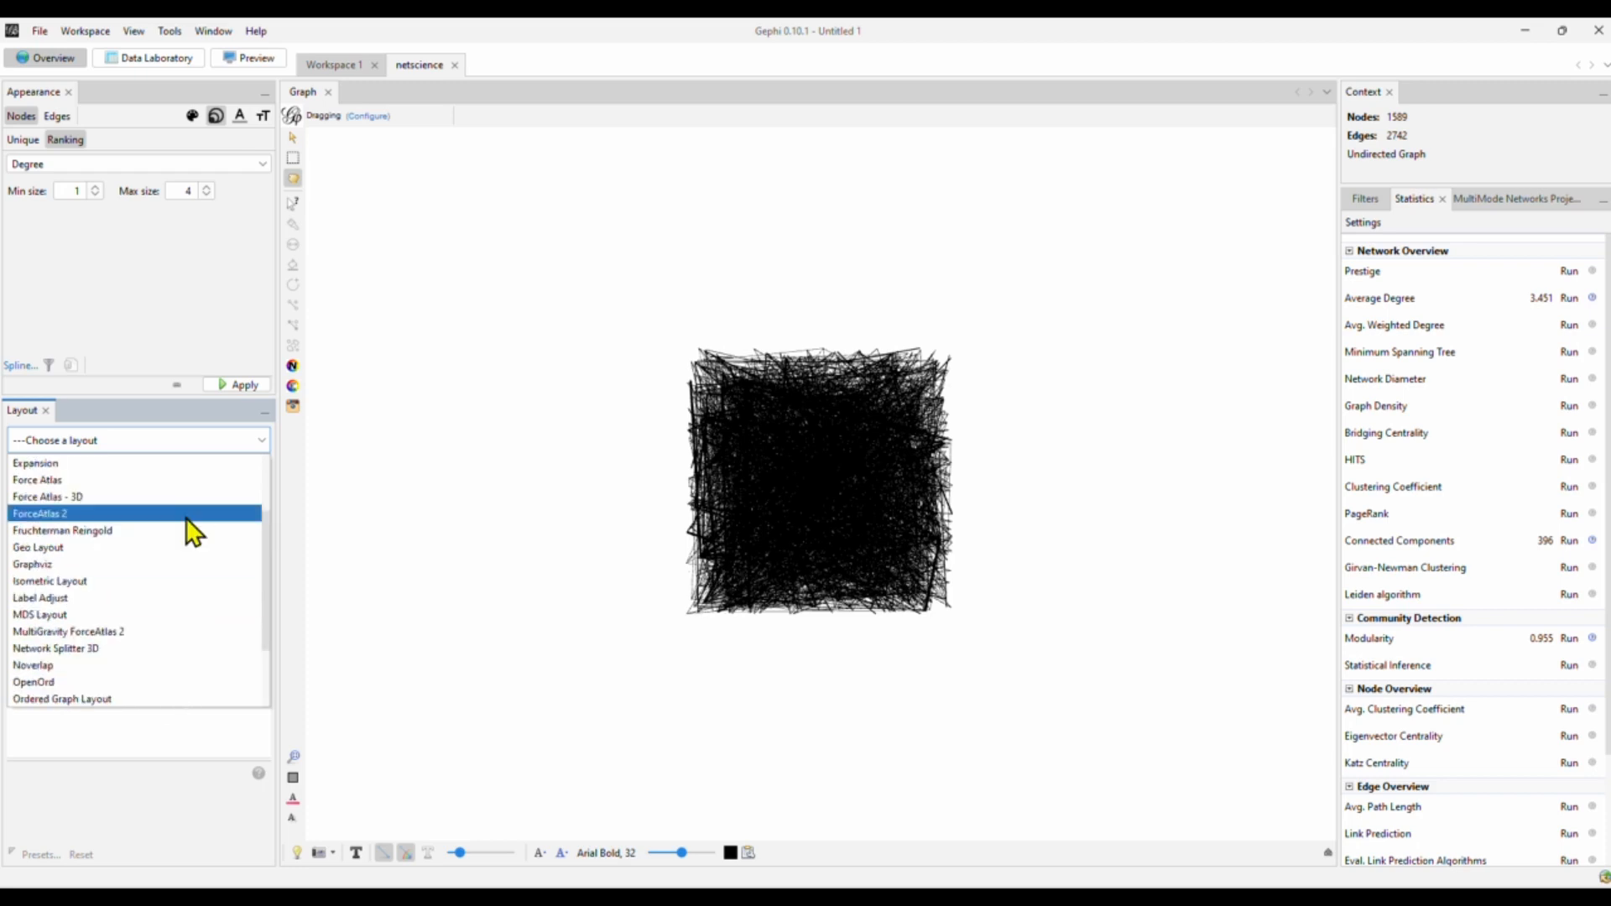
# Run ForceAtlas 2 until the graph spreads into clusters, then stop it
pyautogui.click(39, 513)
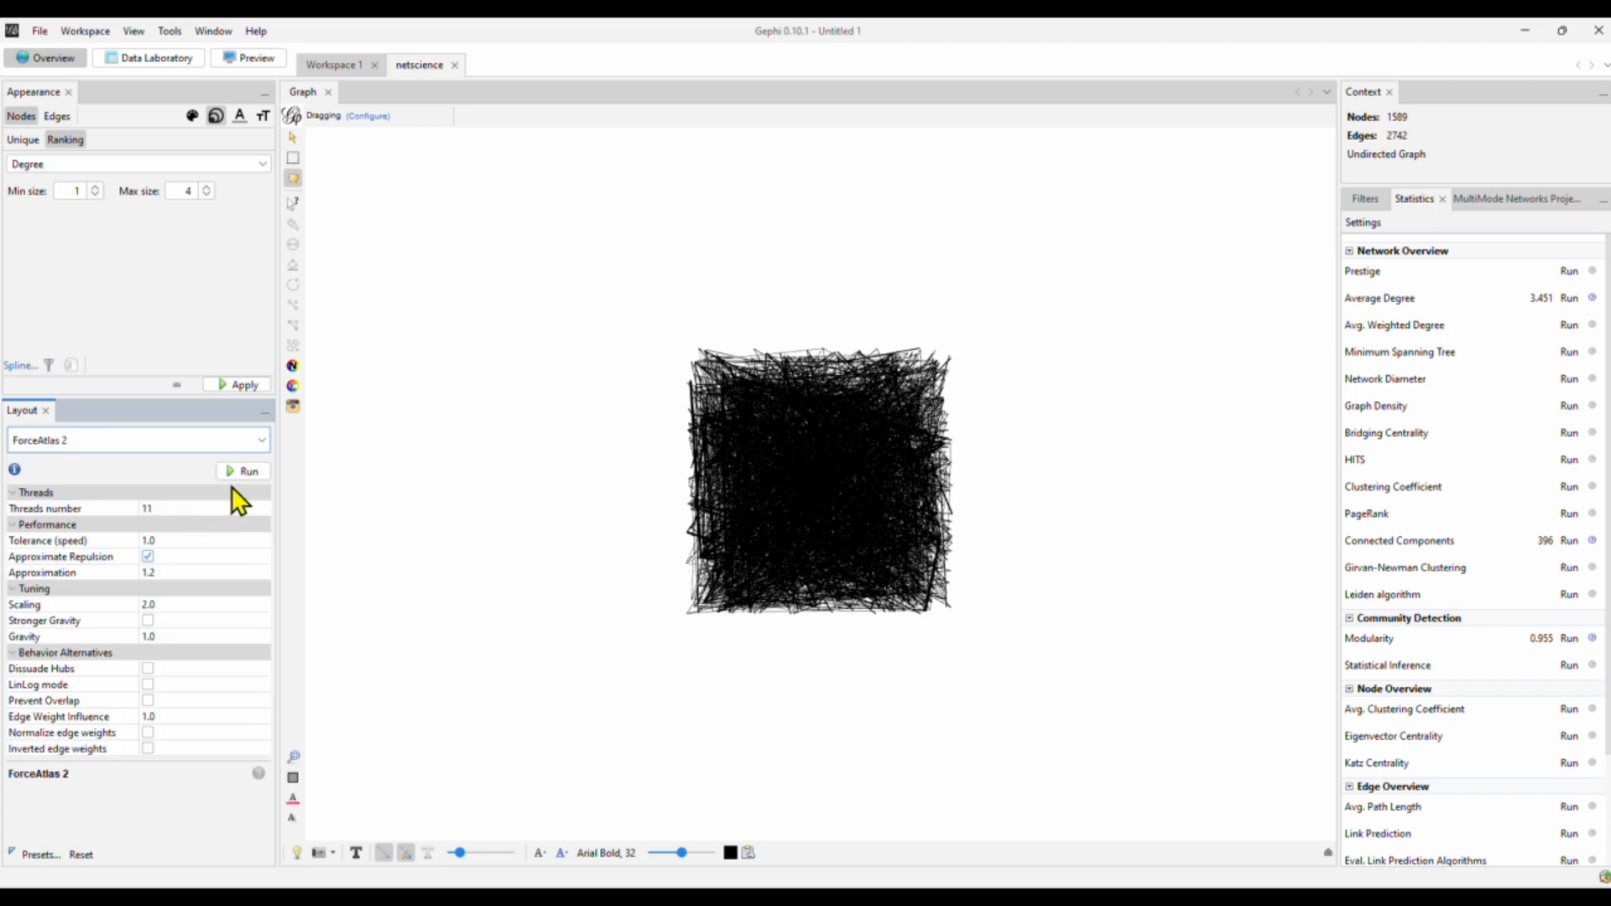
pyautogui.moveTo(82, 463)
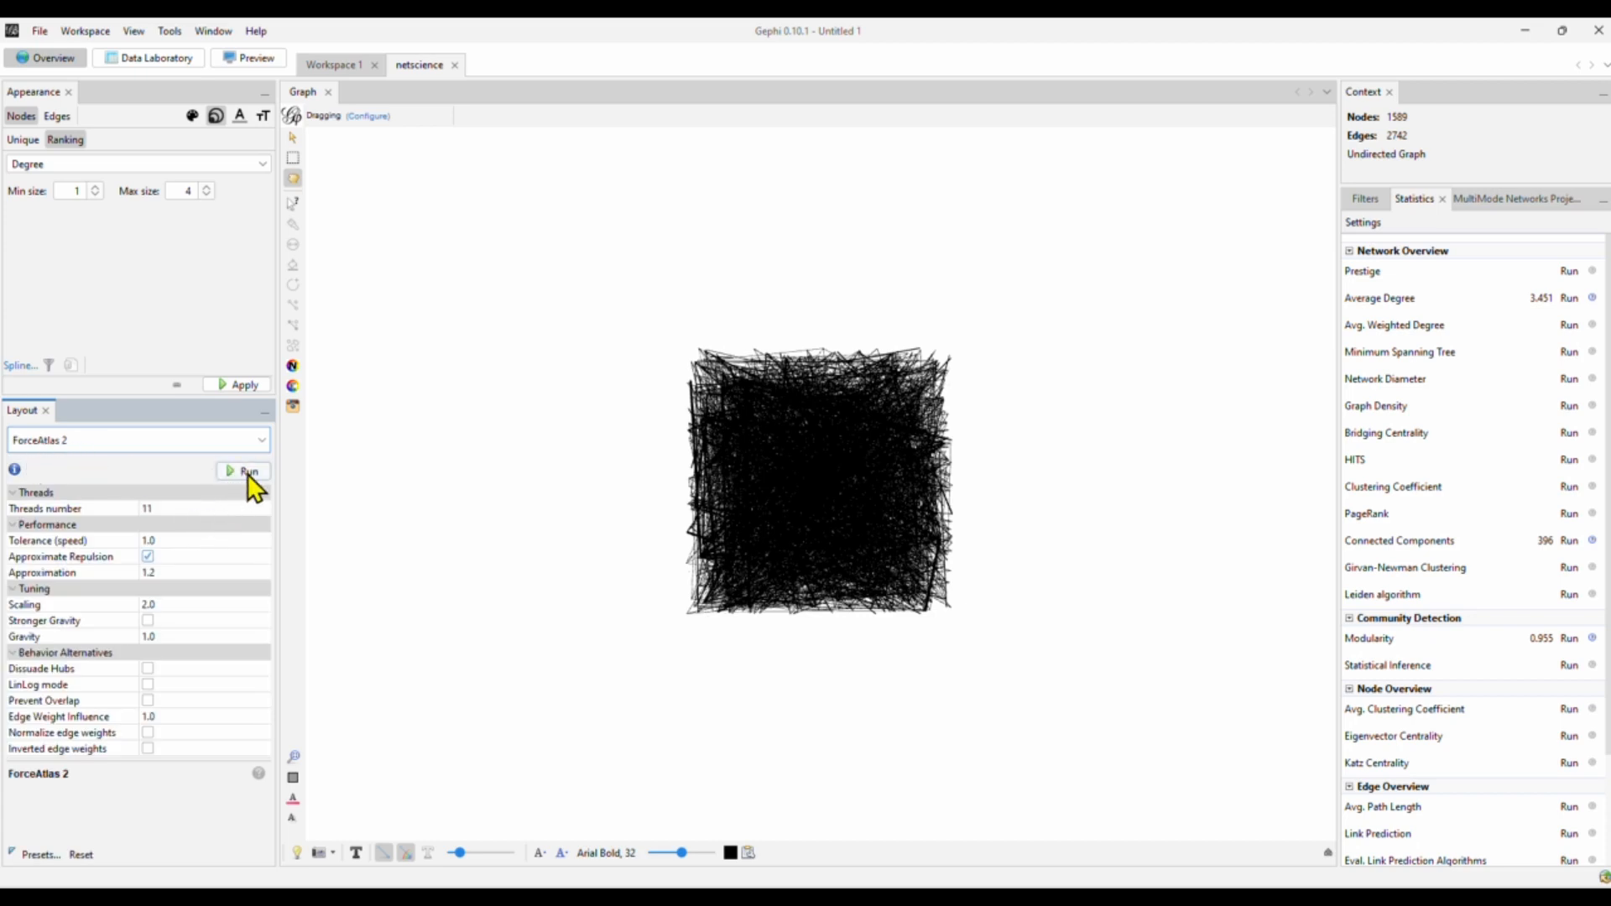
pyautogui.click(245, 469)
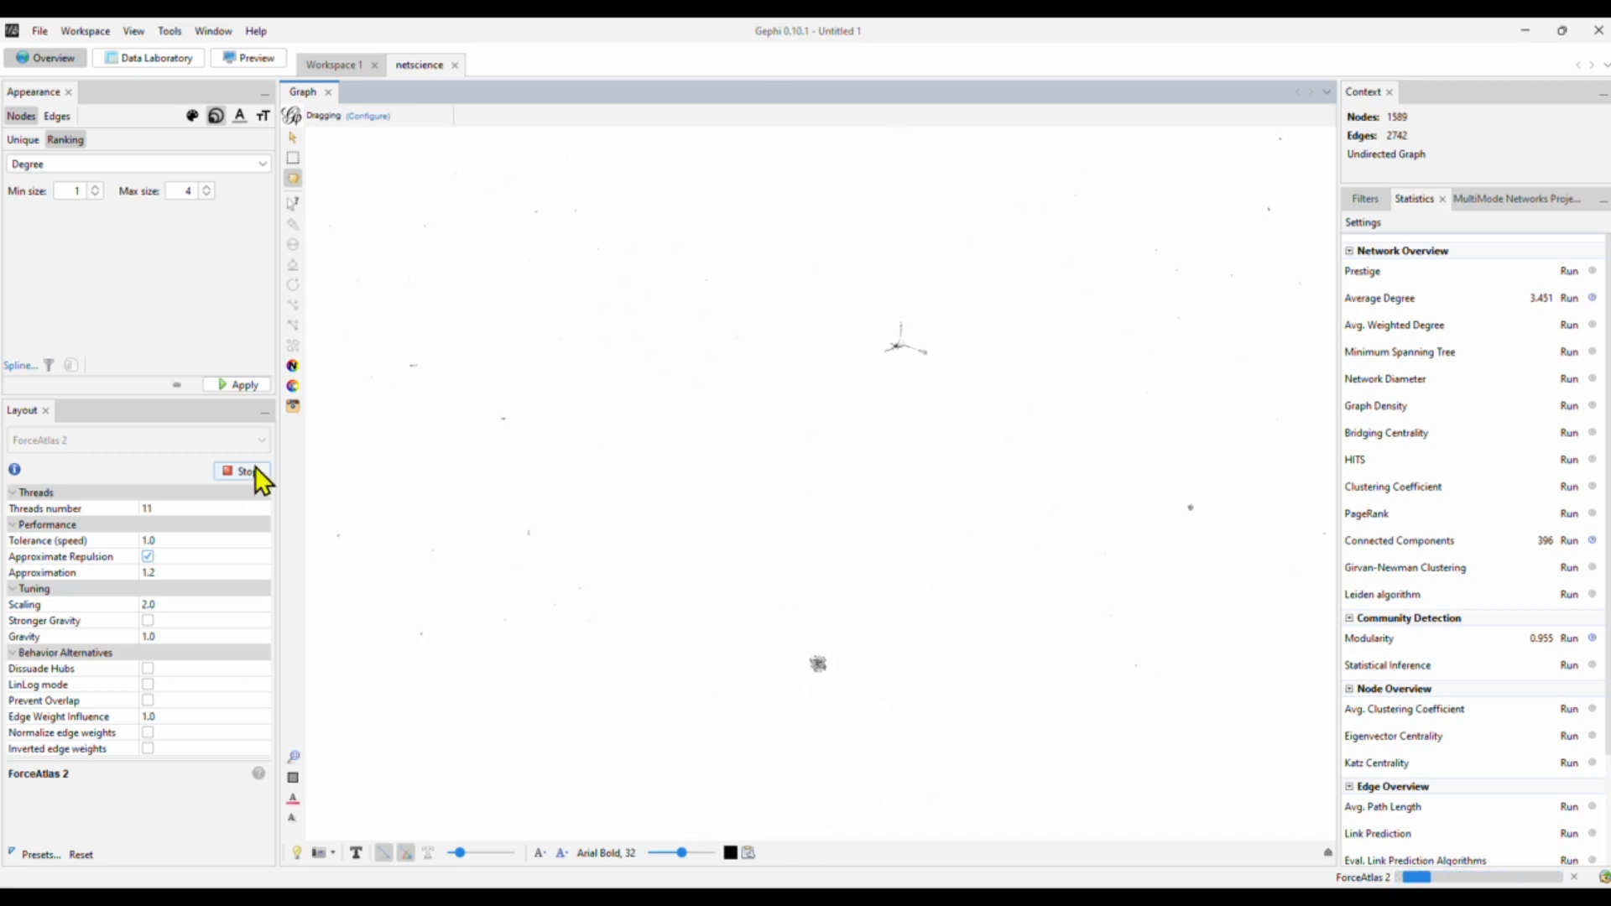
pyautogui.moveTo(247, 471)
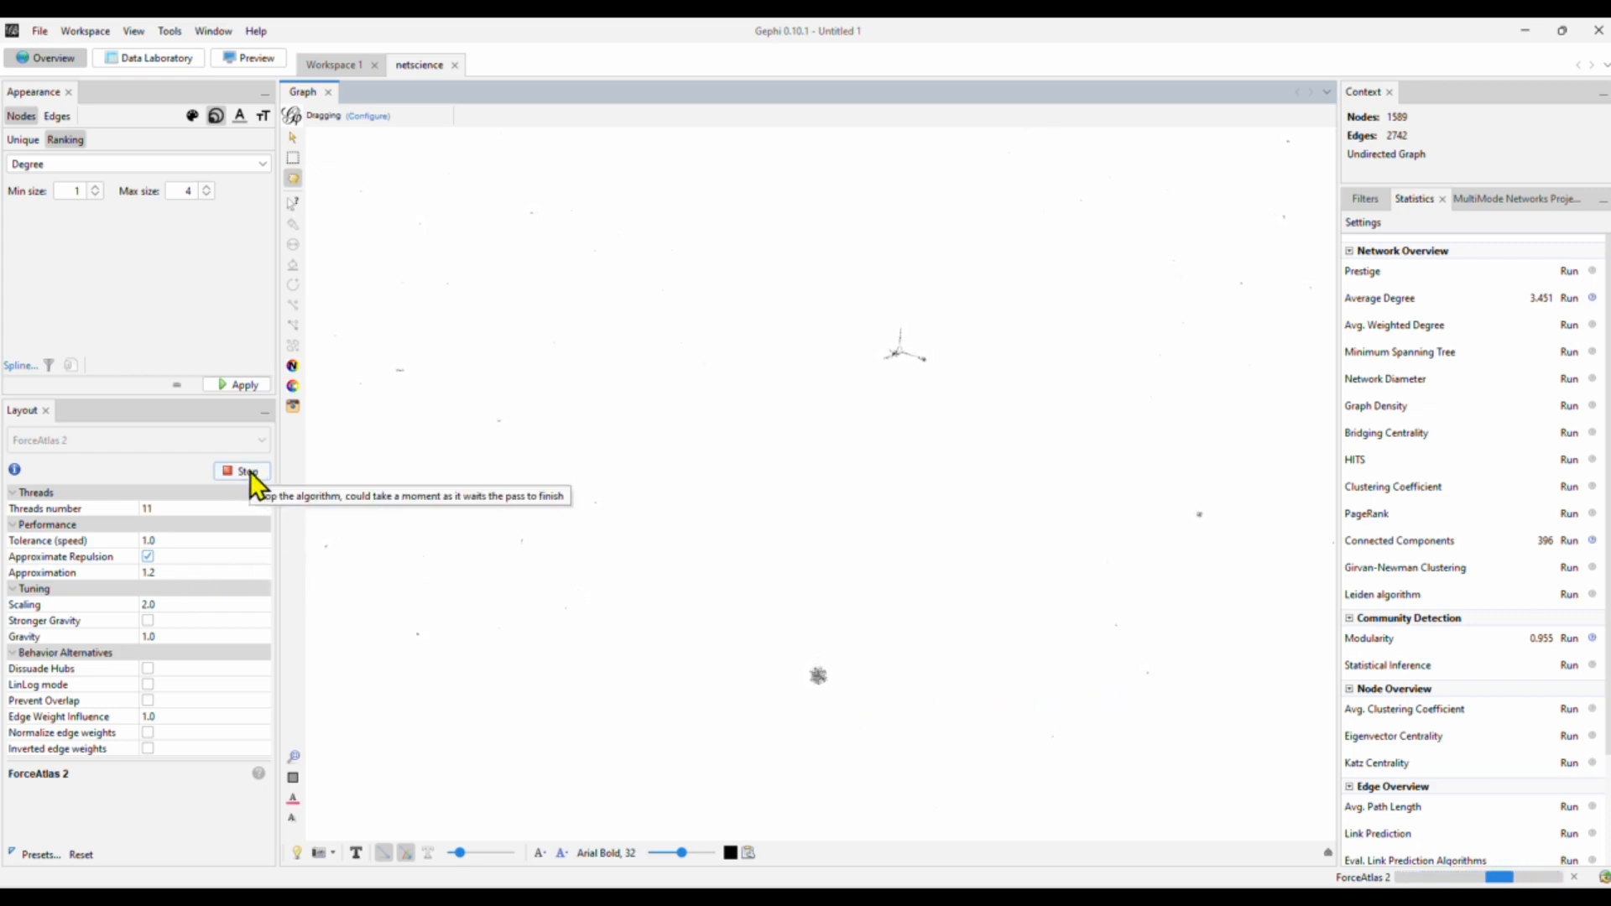
pyautogui.click(244, 469)
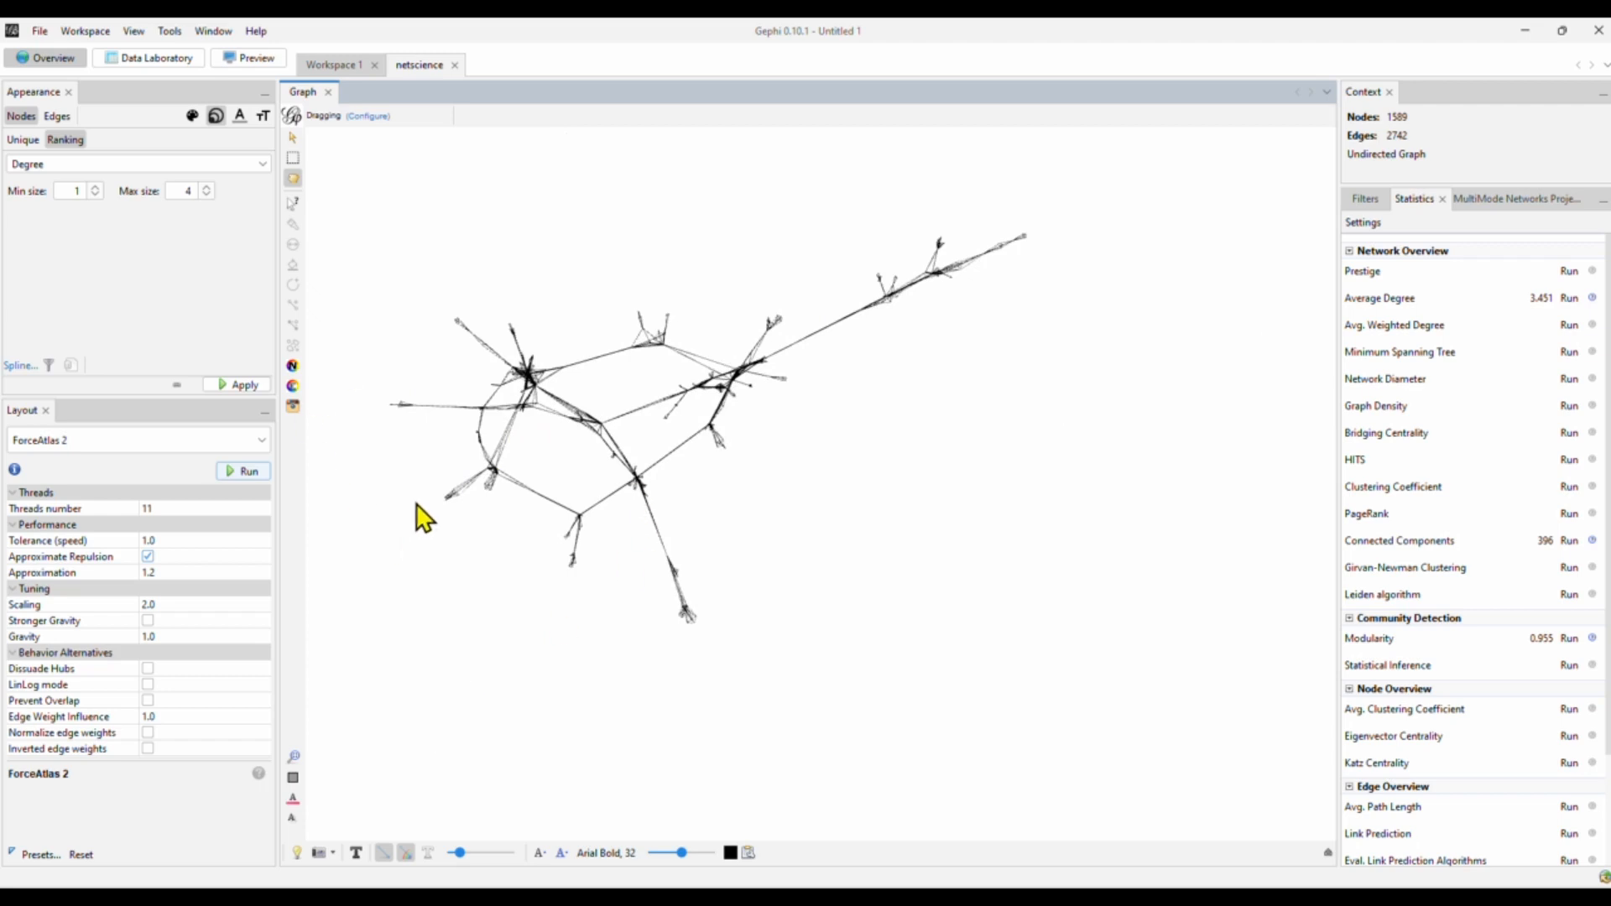
pyautogui.moveTo(1040, 399)
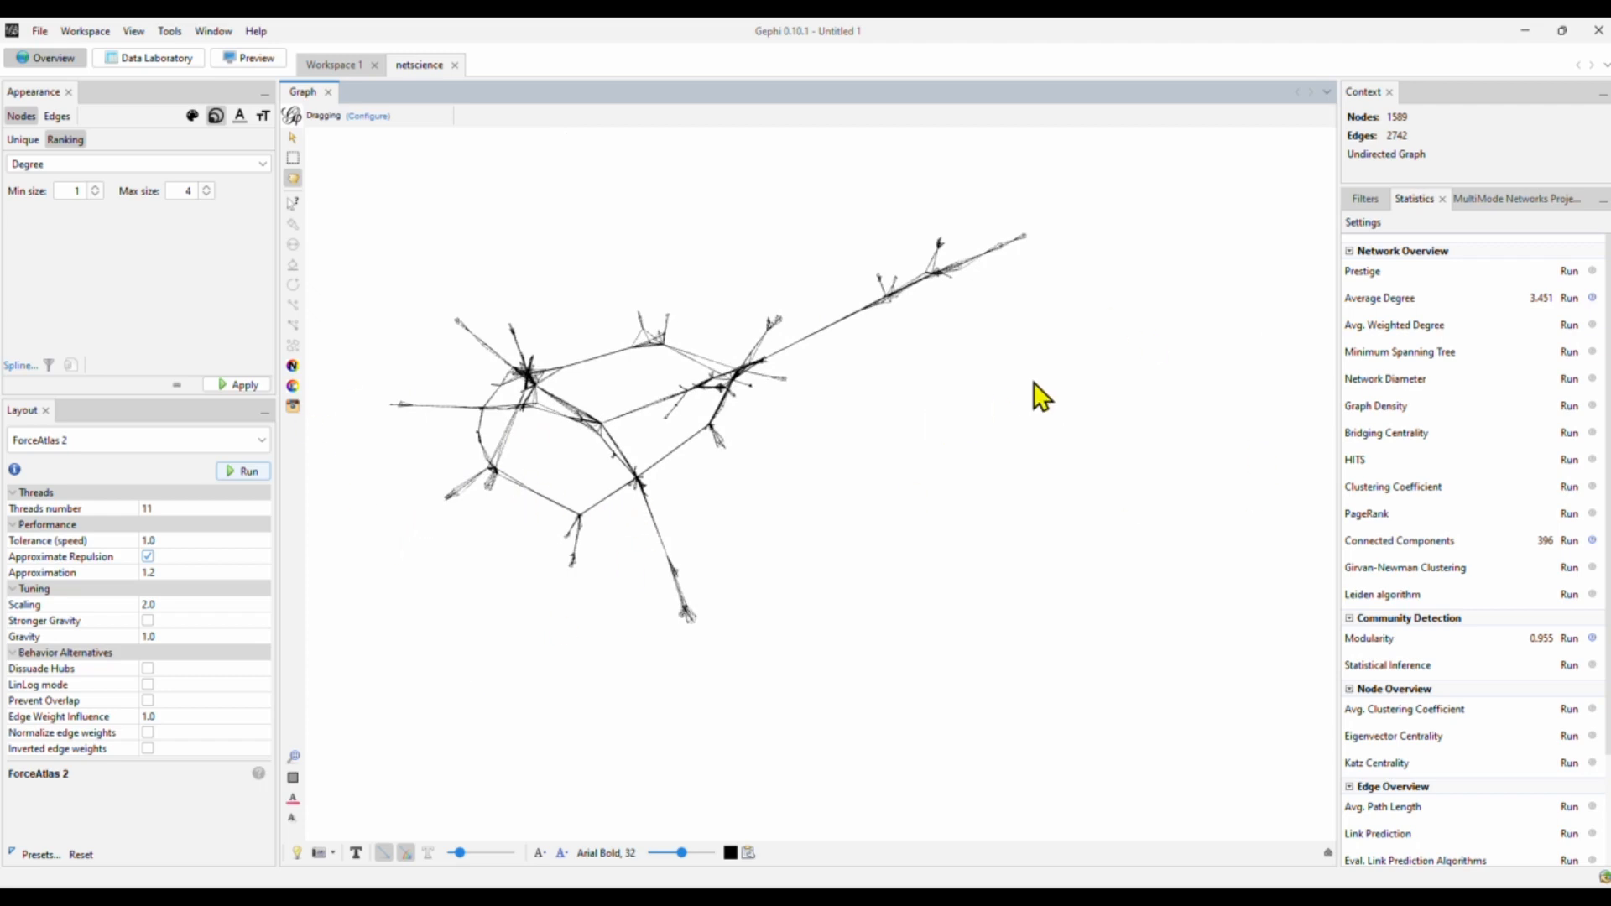
pyautogui.moveTo(1389, 217)
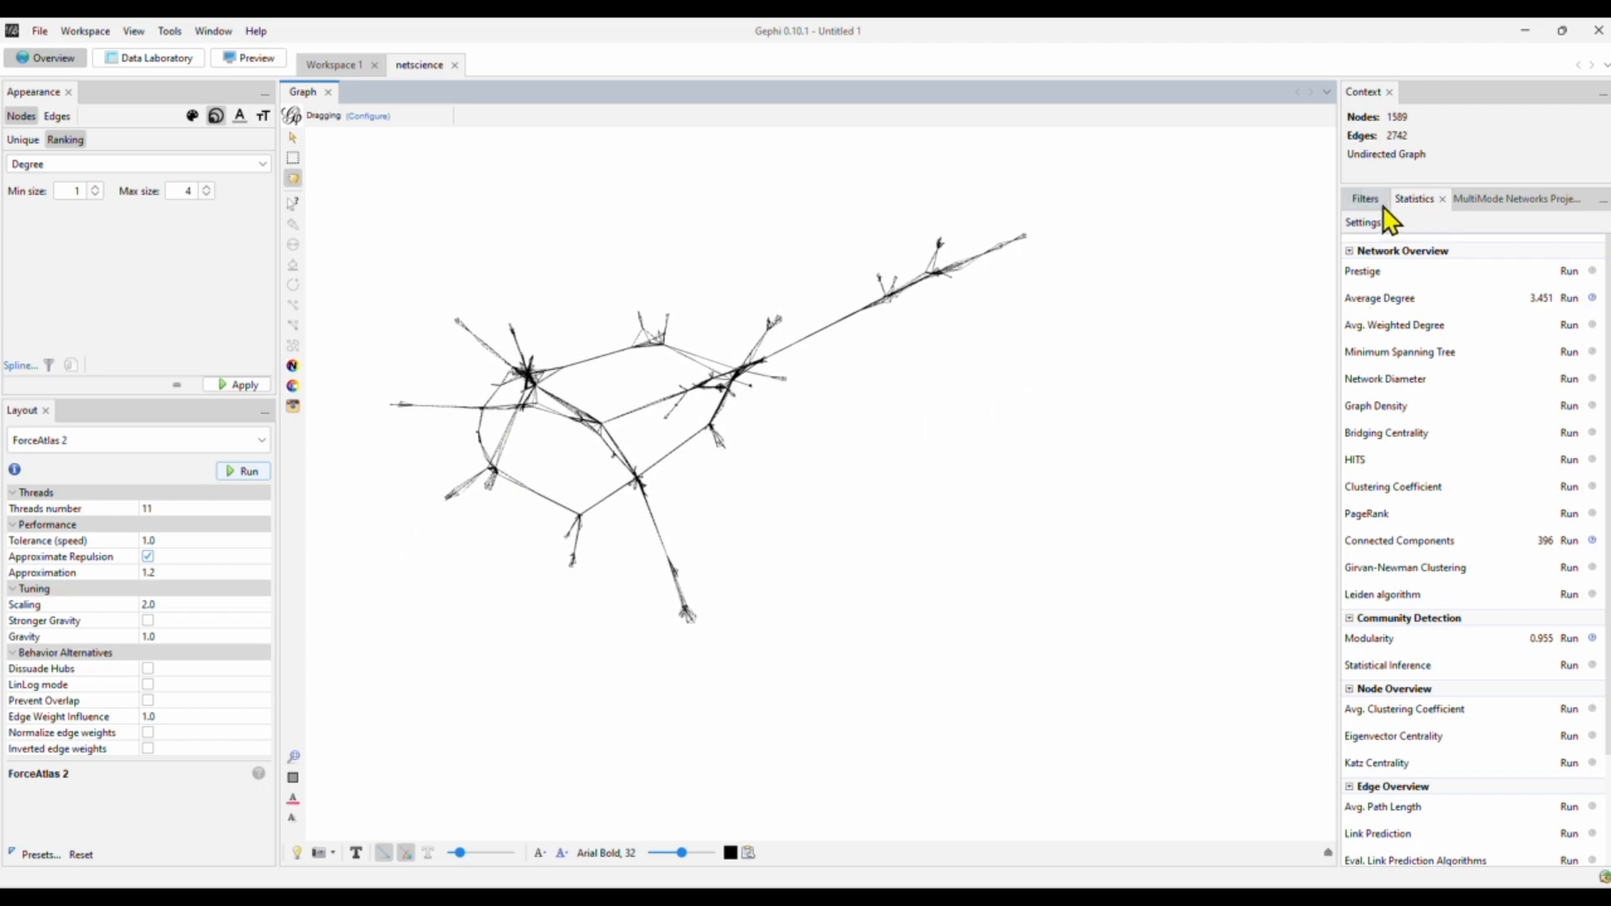
# Apply a Giant Component topology filter, leaving 379 nodes and 914 edges
pyautogui.click(1363, 198)
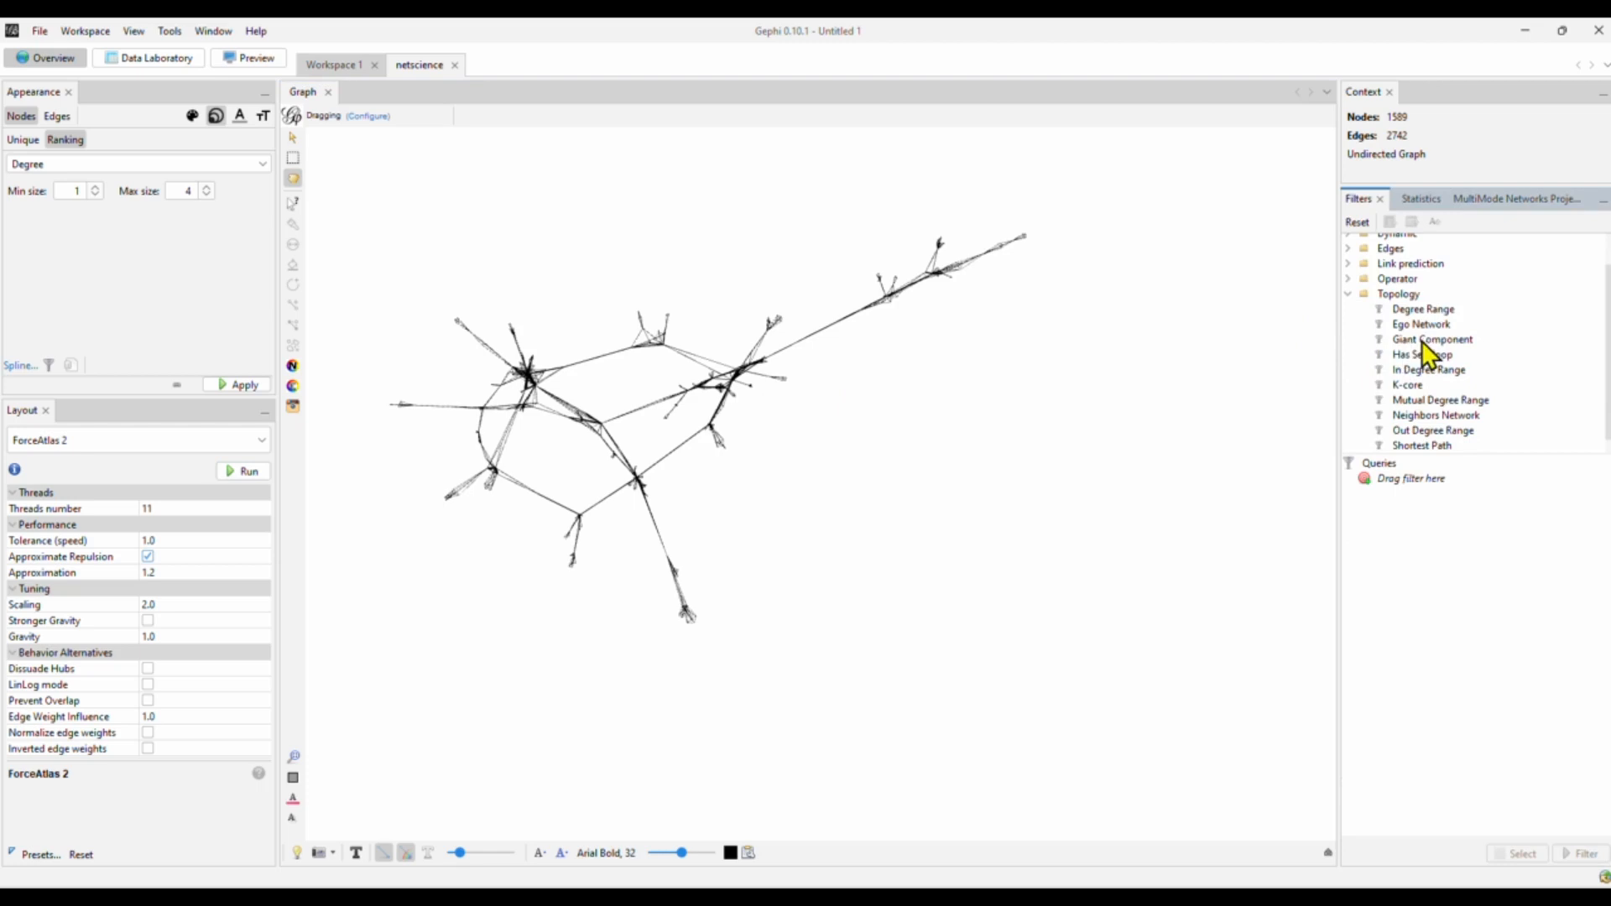
pyautogui.moveTo(810, 507)
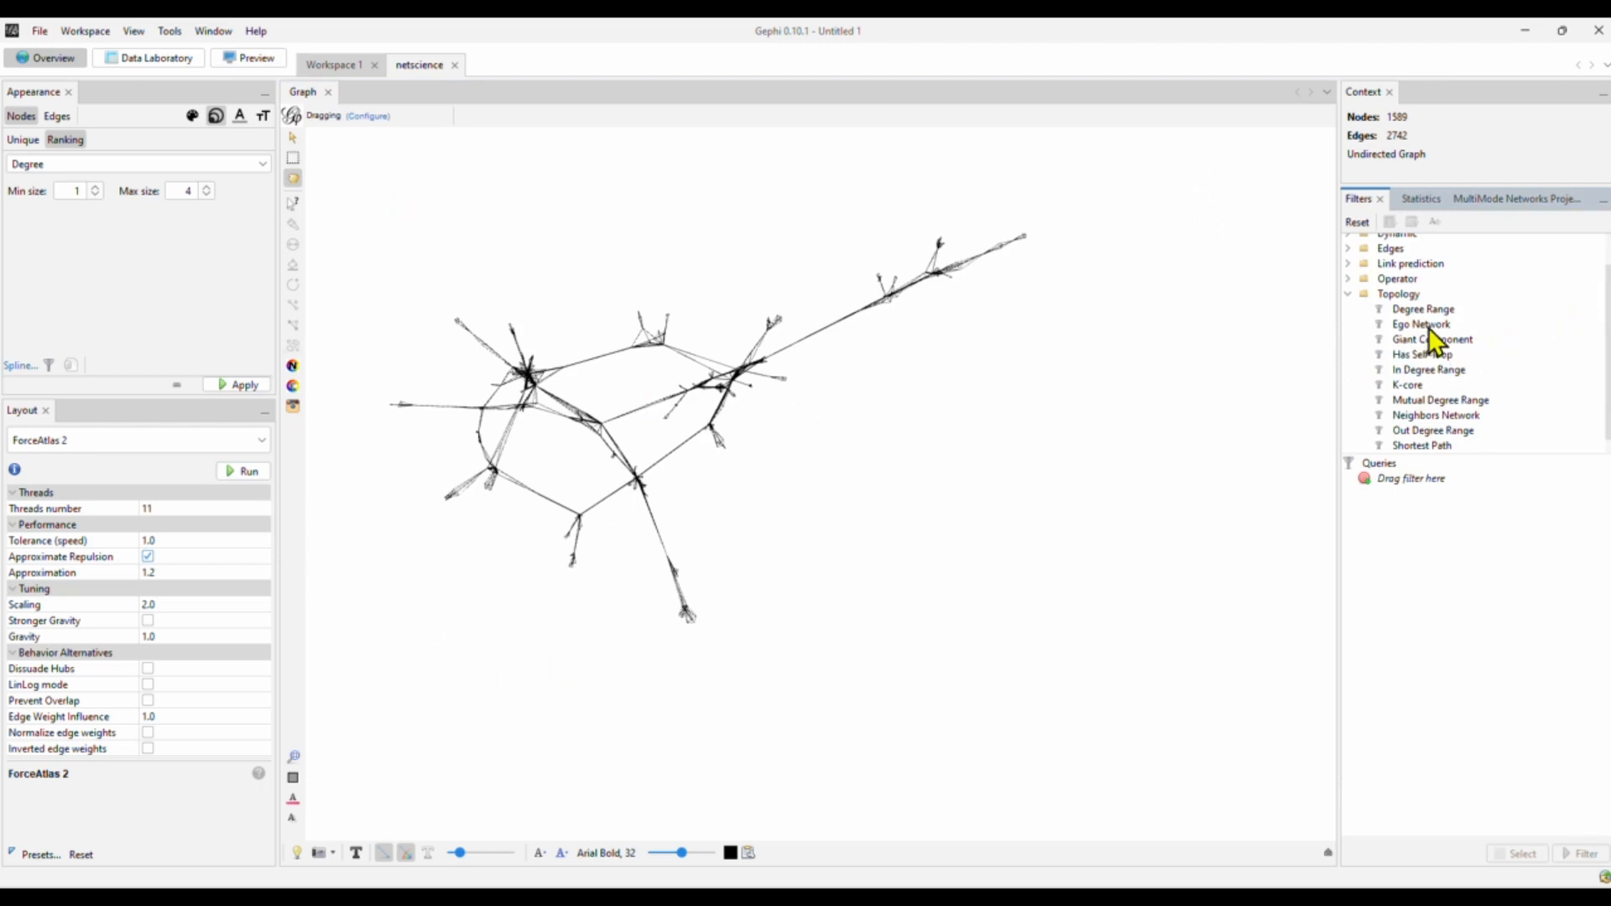
pyautogui.click(1432, 339)
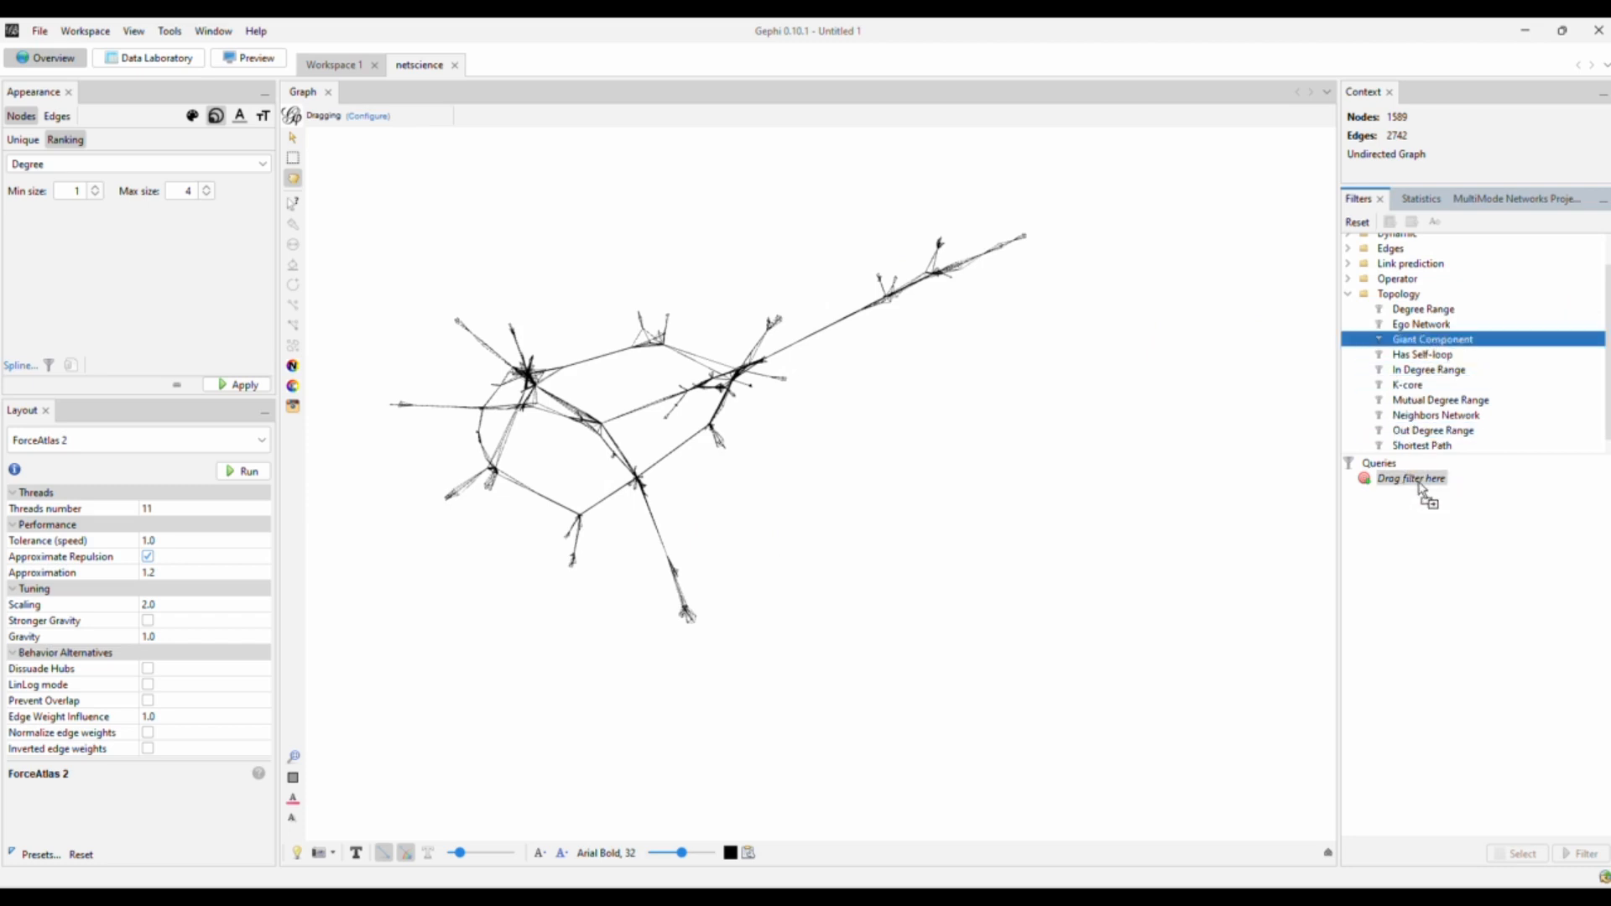
pyautogui.moveTo(1431, 339); pyautogui.dragTo(1417, 478)
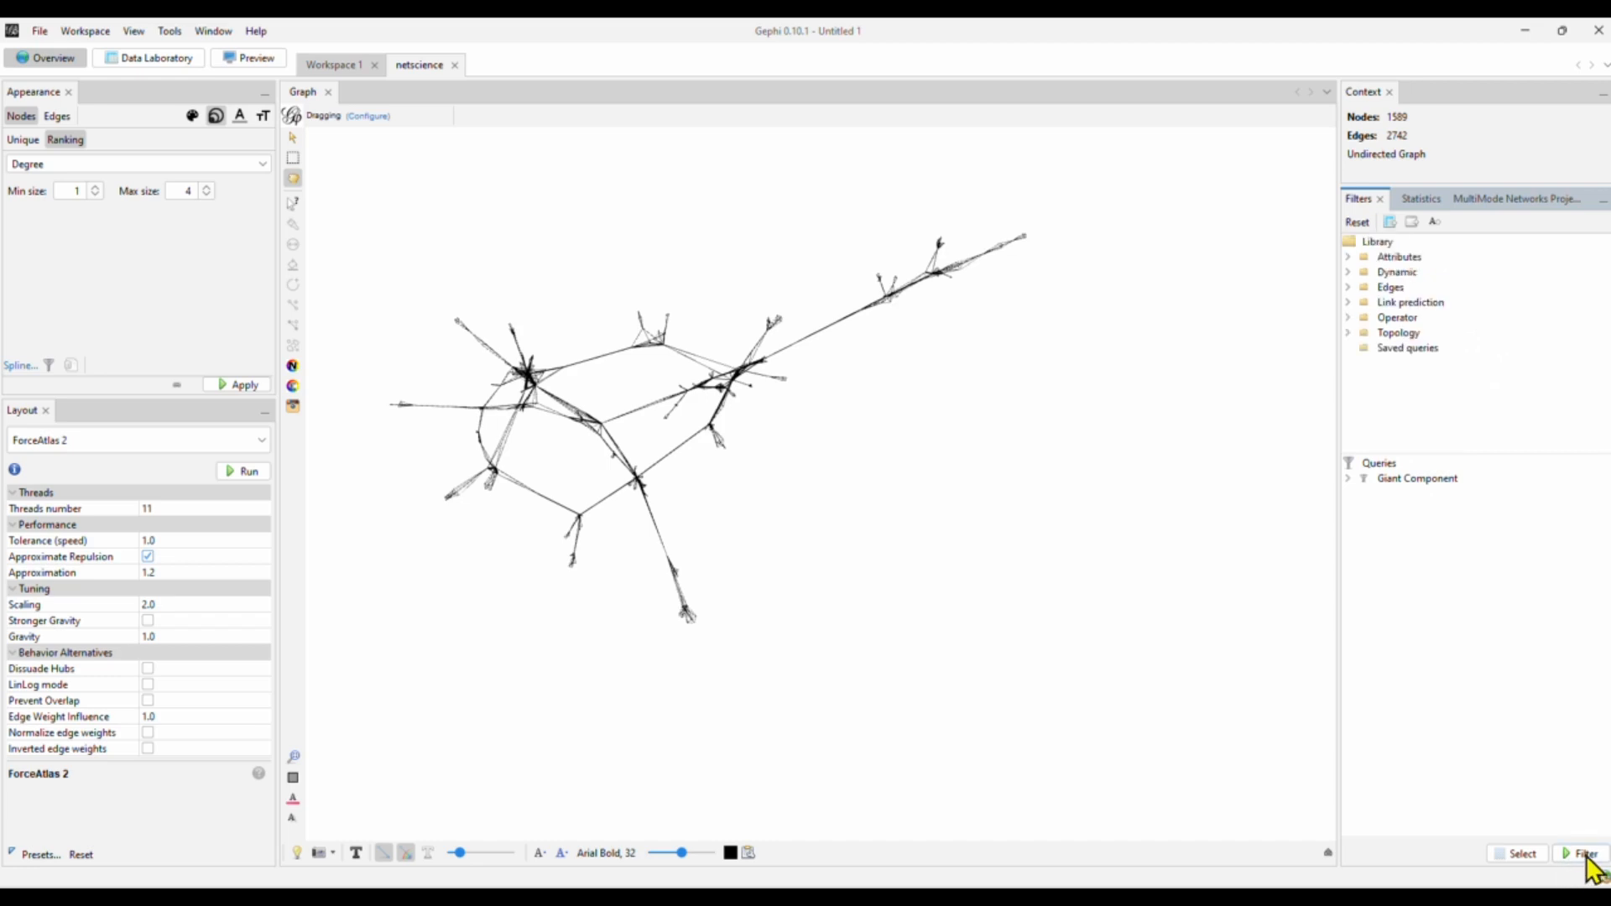
pyautogui.click(1582, 853)
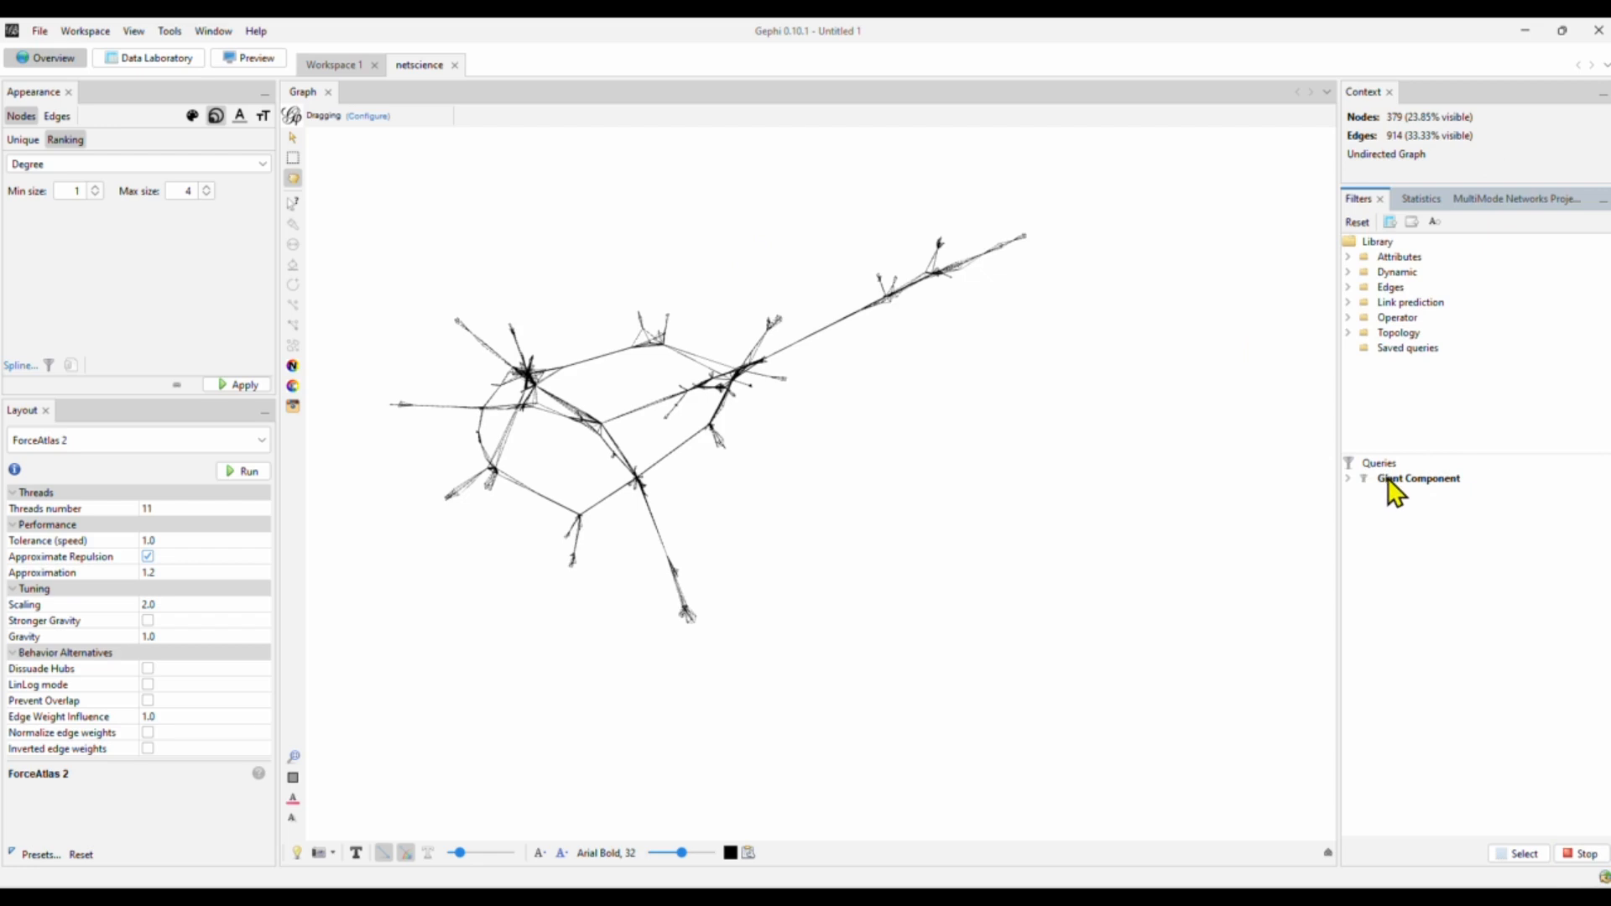
pyautogui.moveTo(1438, 496)
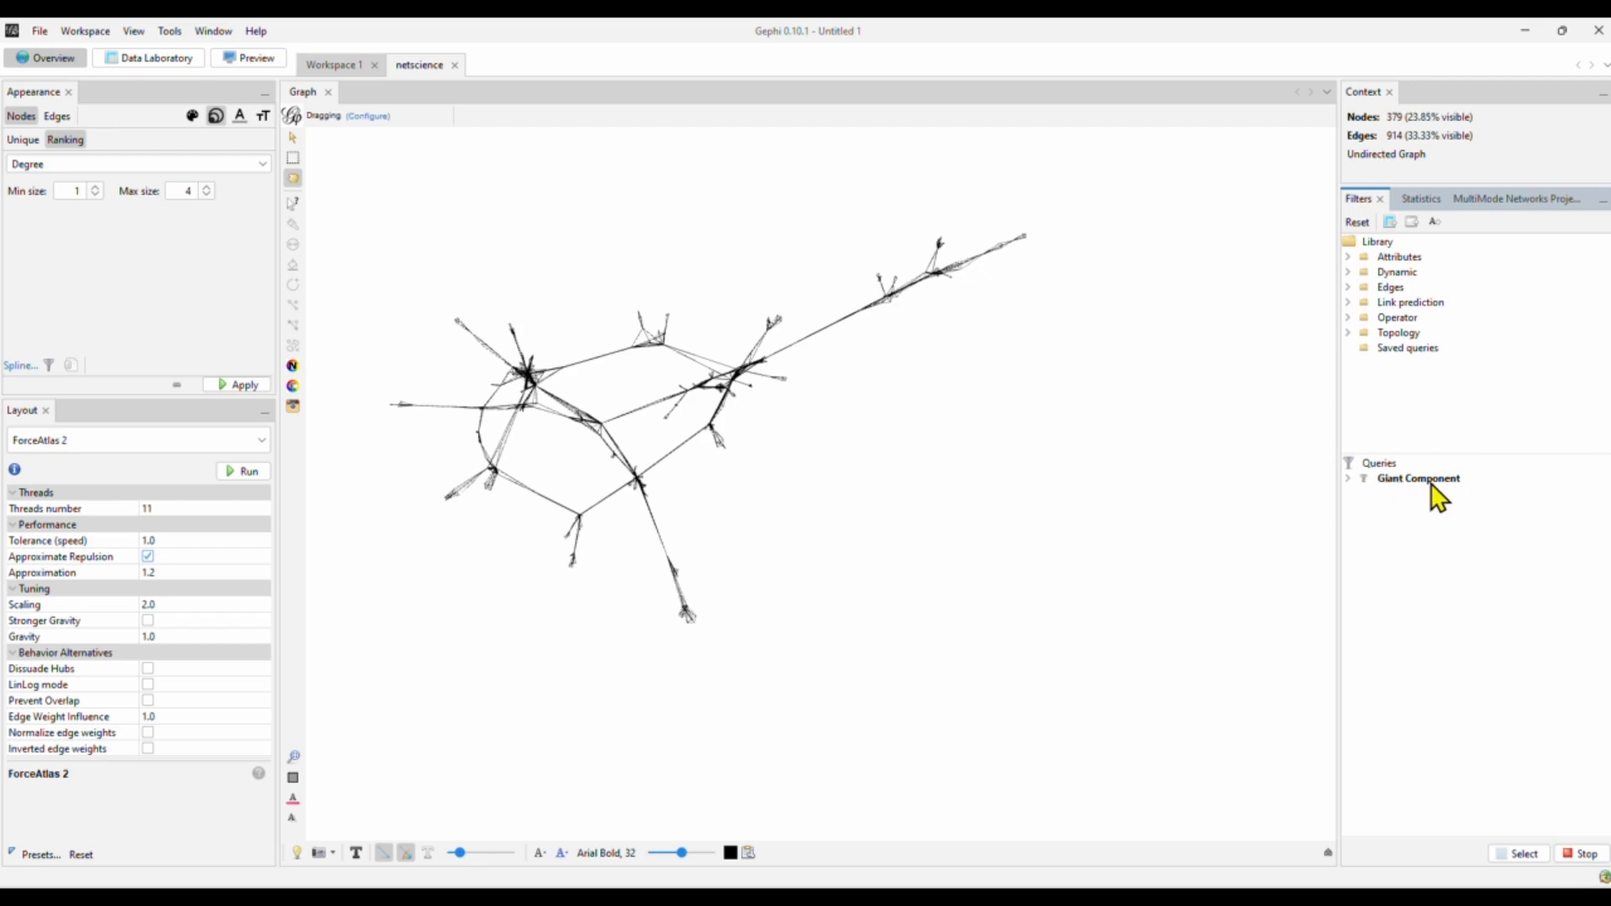
pyautogui.moveTo(1427, 144)
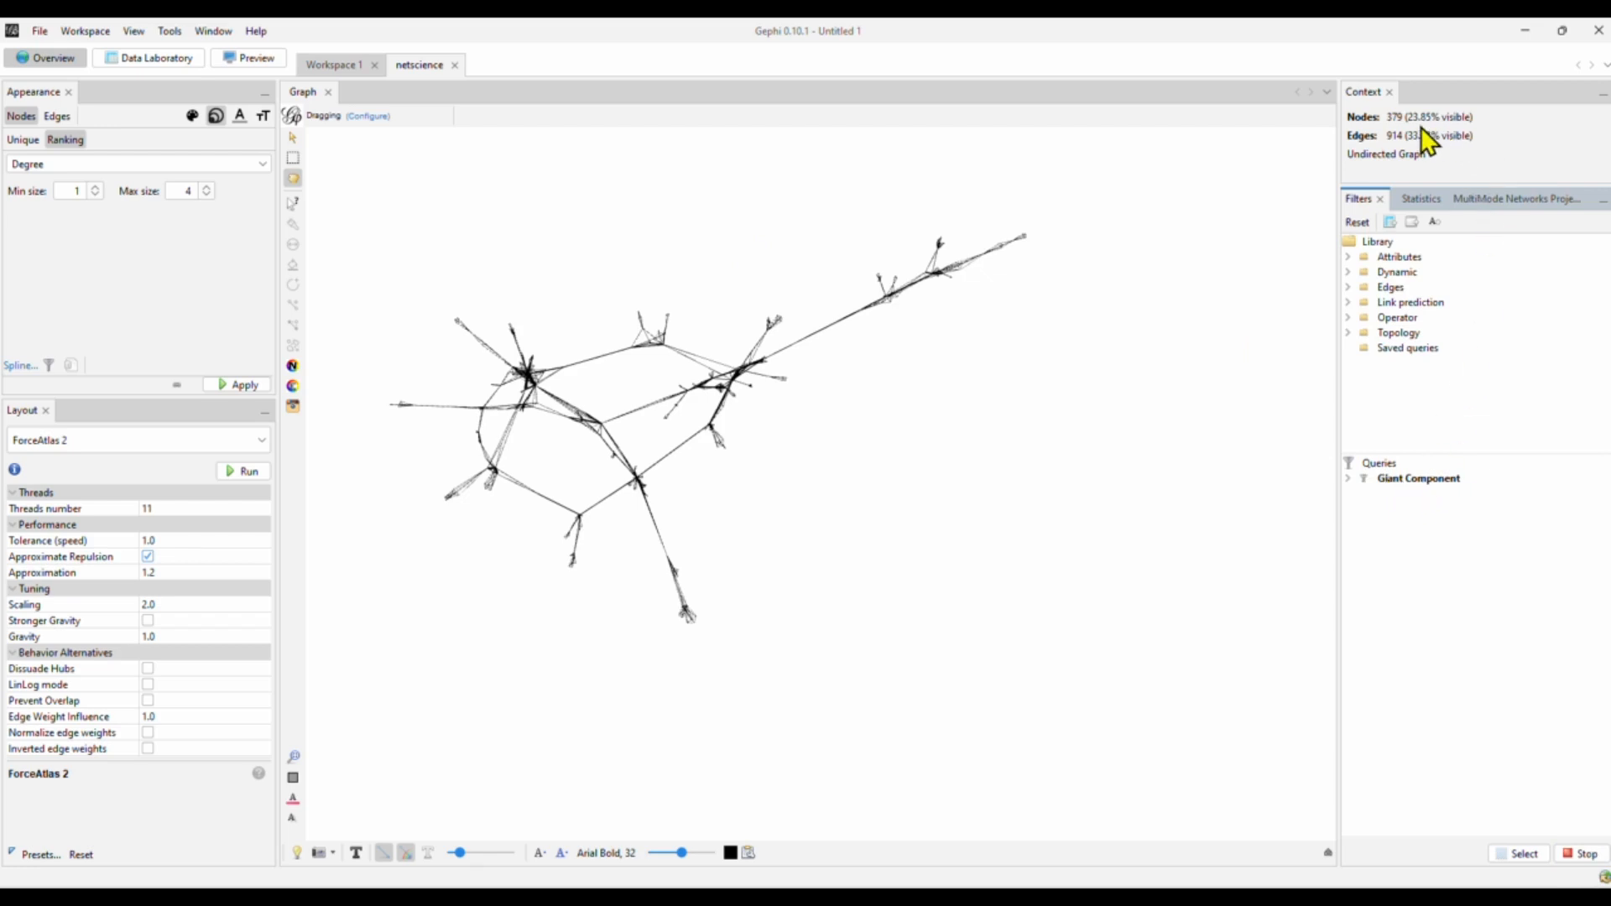
pyautogui.moveTo(1431, 139)
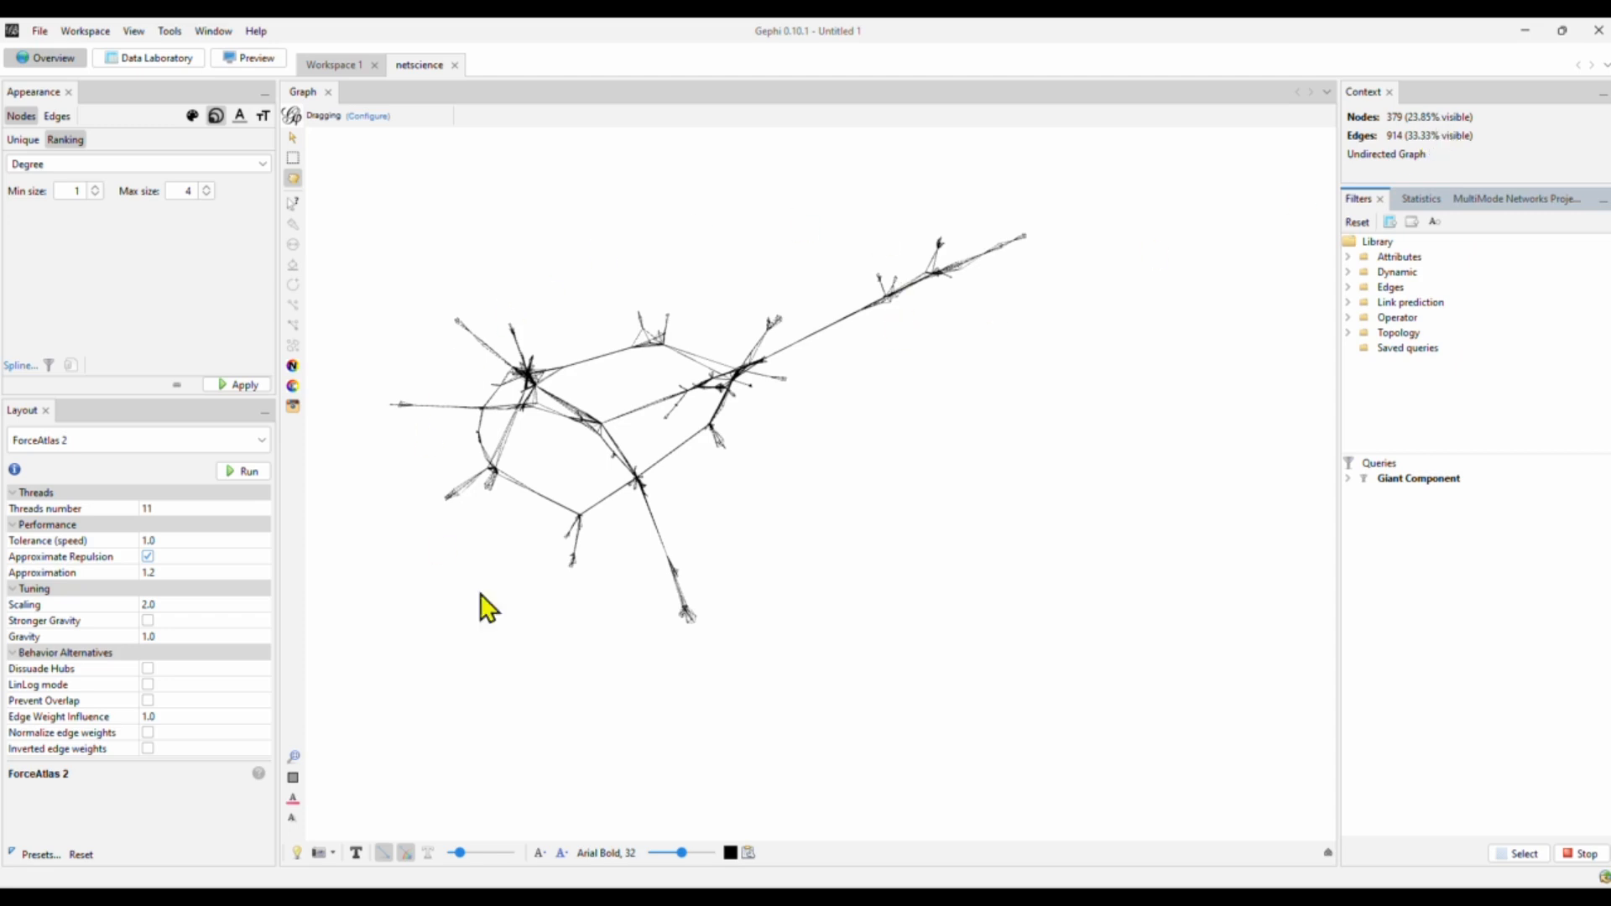
pyautogui.moveTo(931, 396)
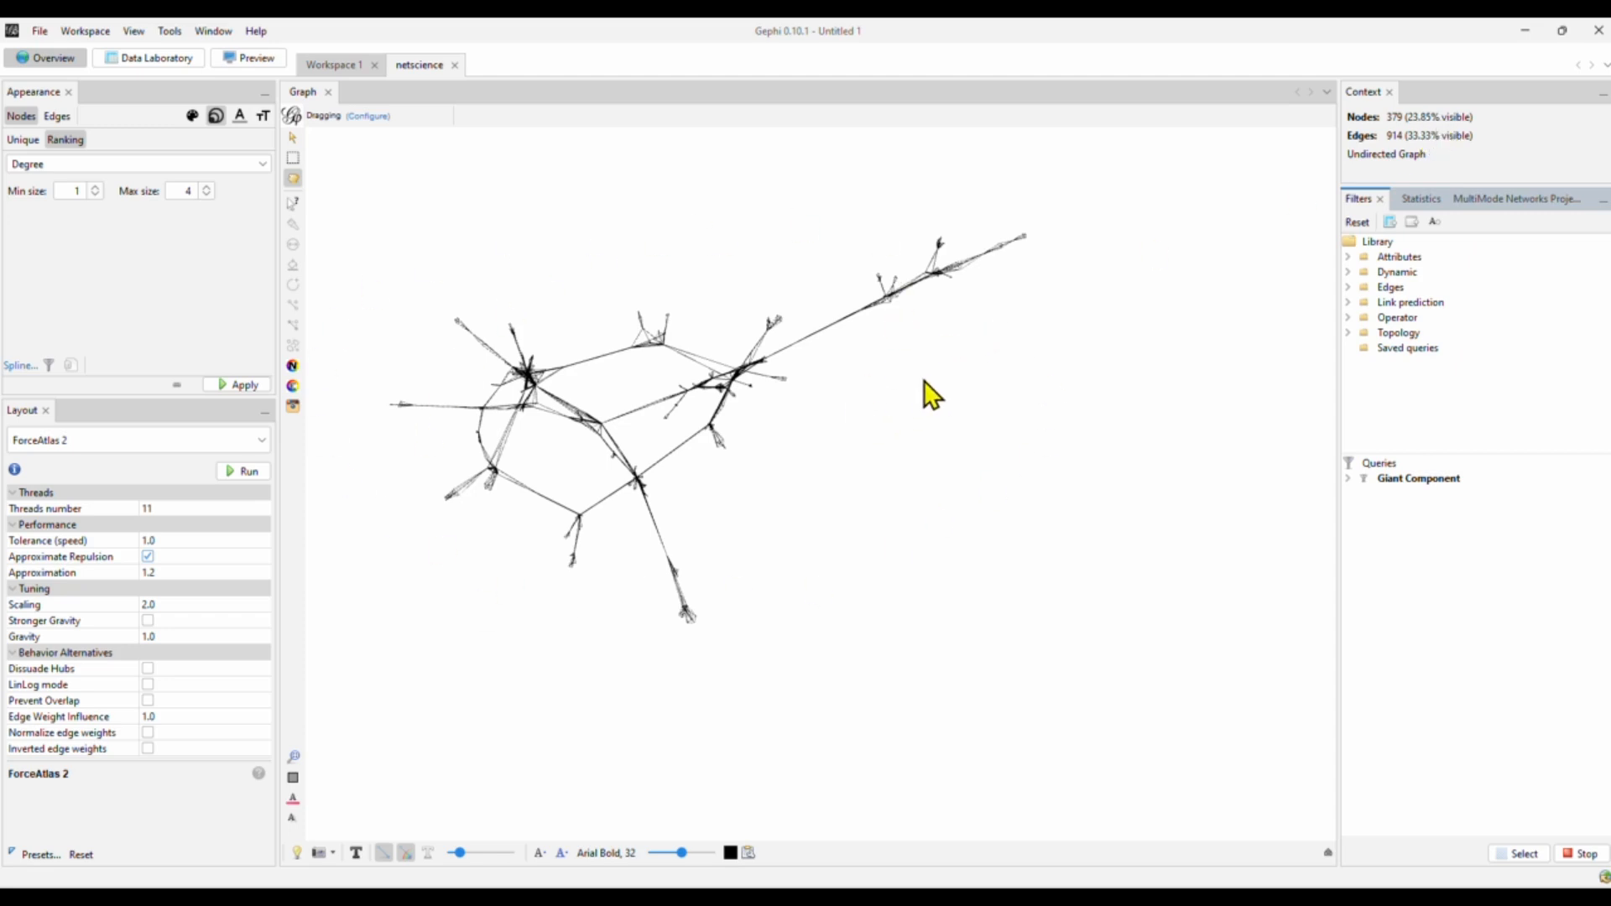
pyautogui.moveTo(1371, 136)
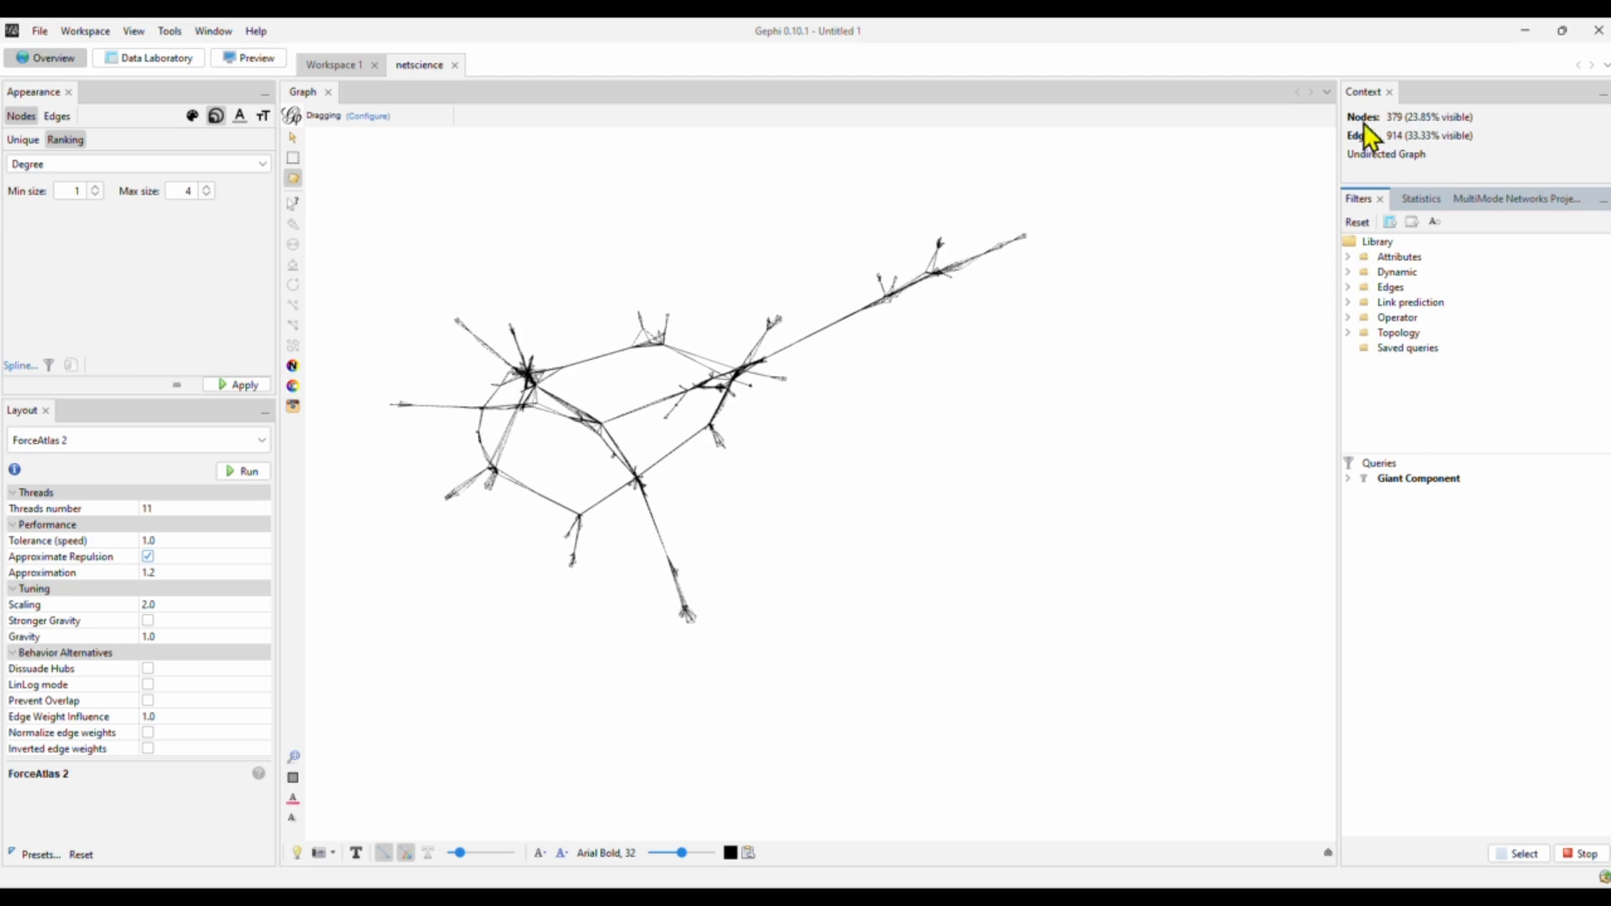
pyautogui.moveTo(575, 483)
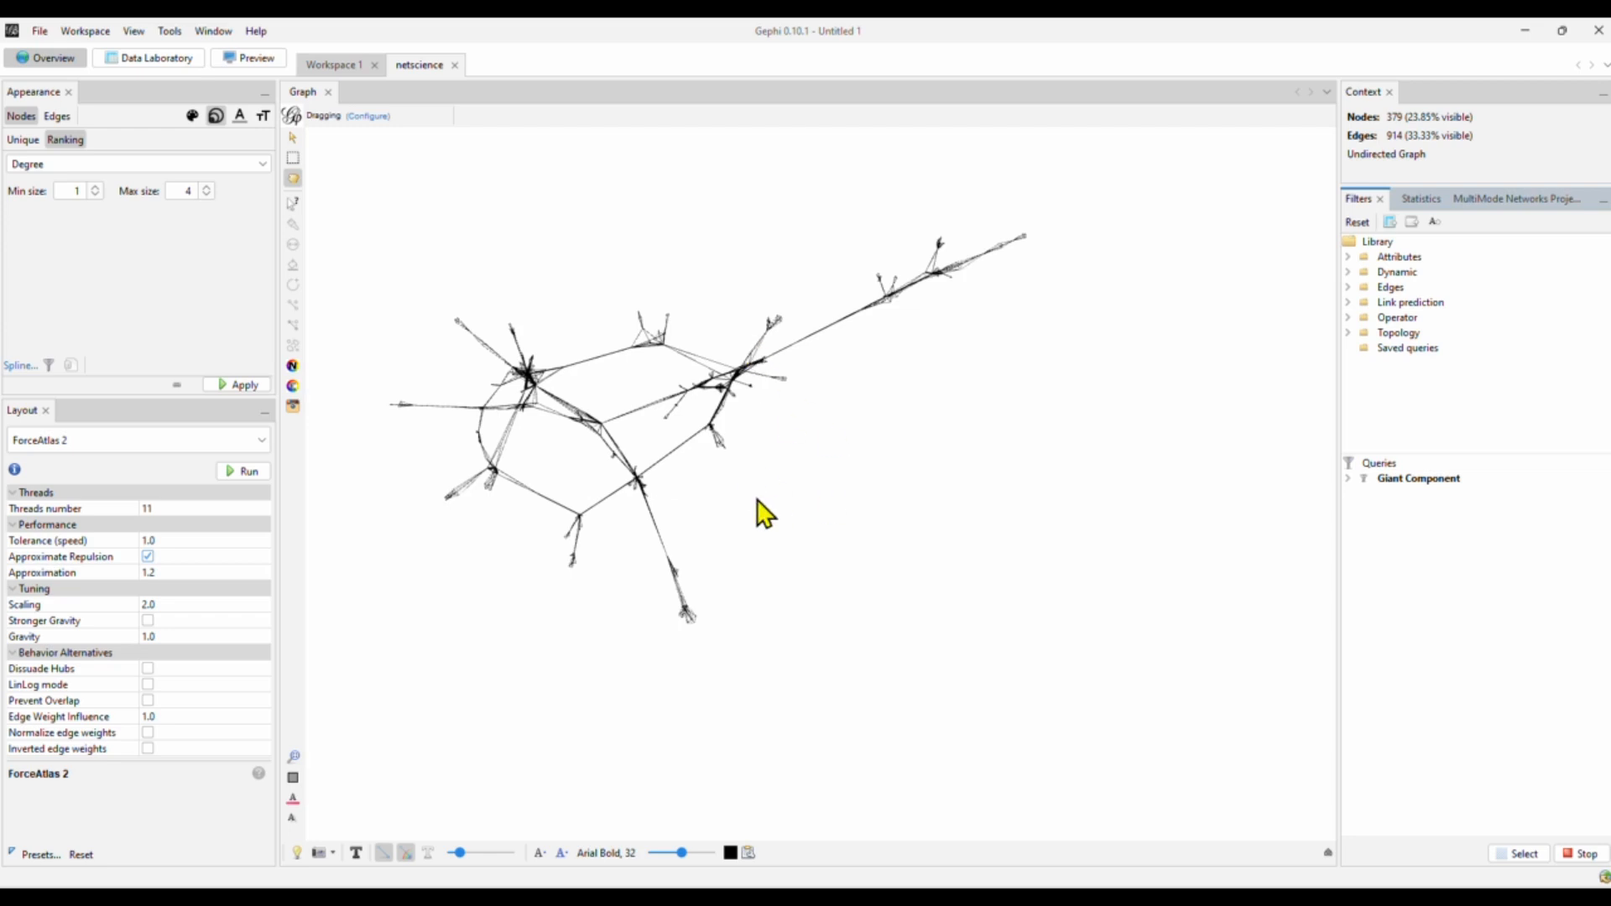
pyautogui.moveTo(812, 568)
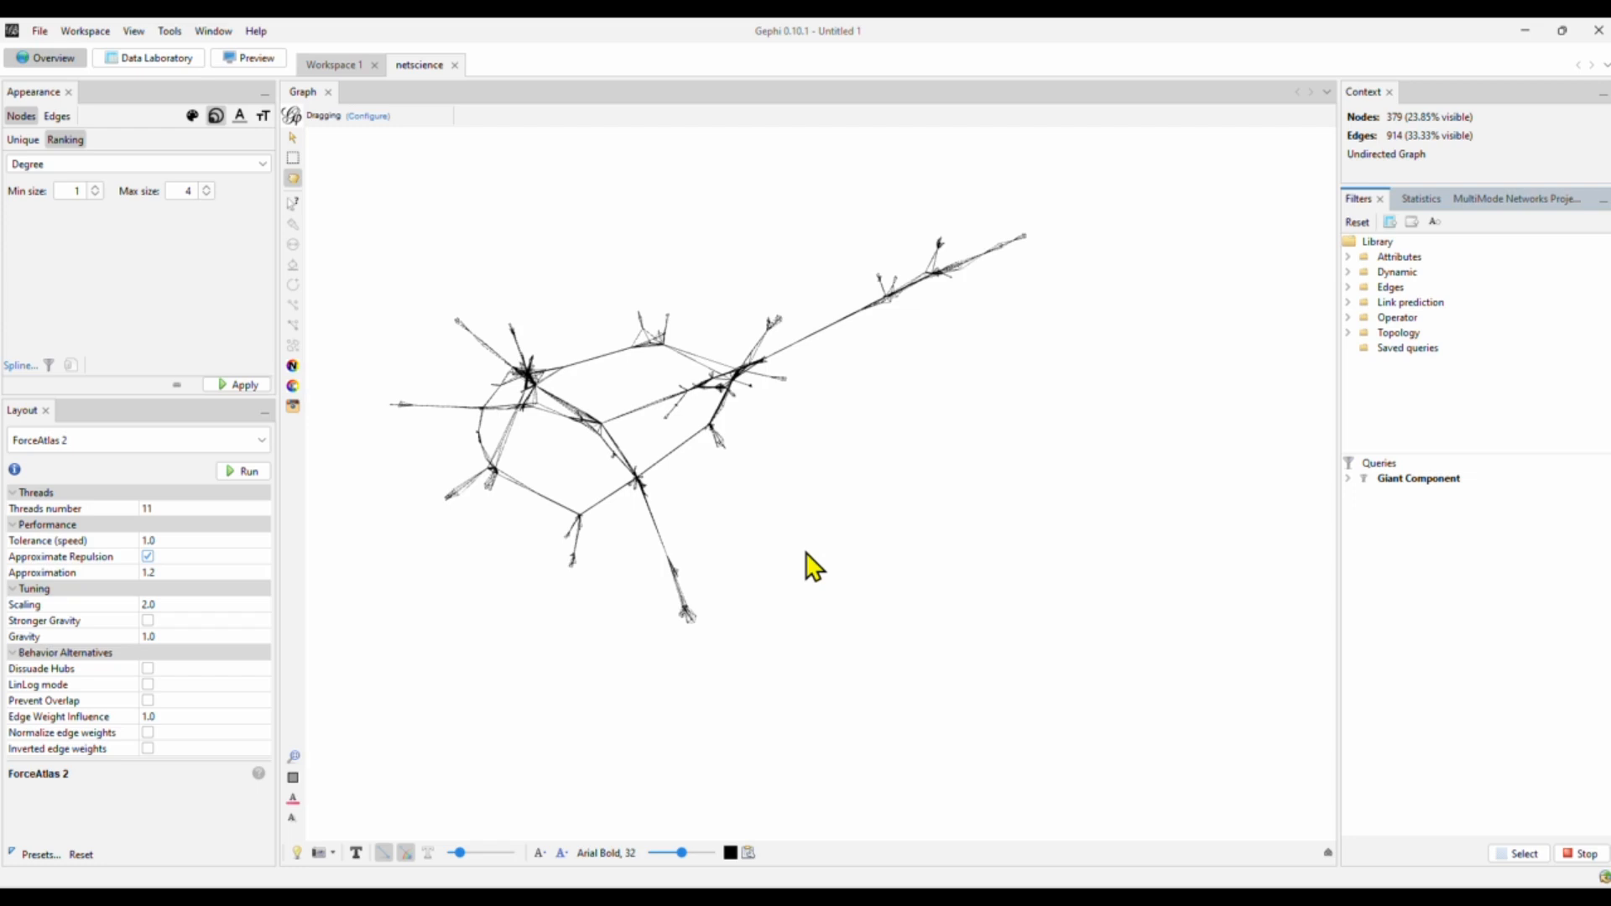
pyautogui.moveTo(864, 579)
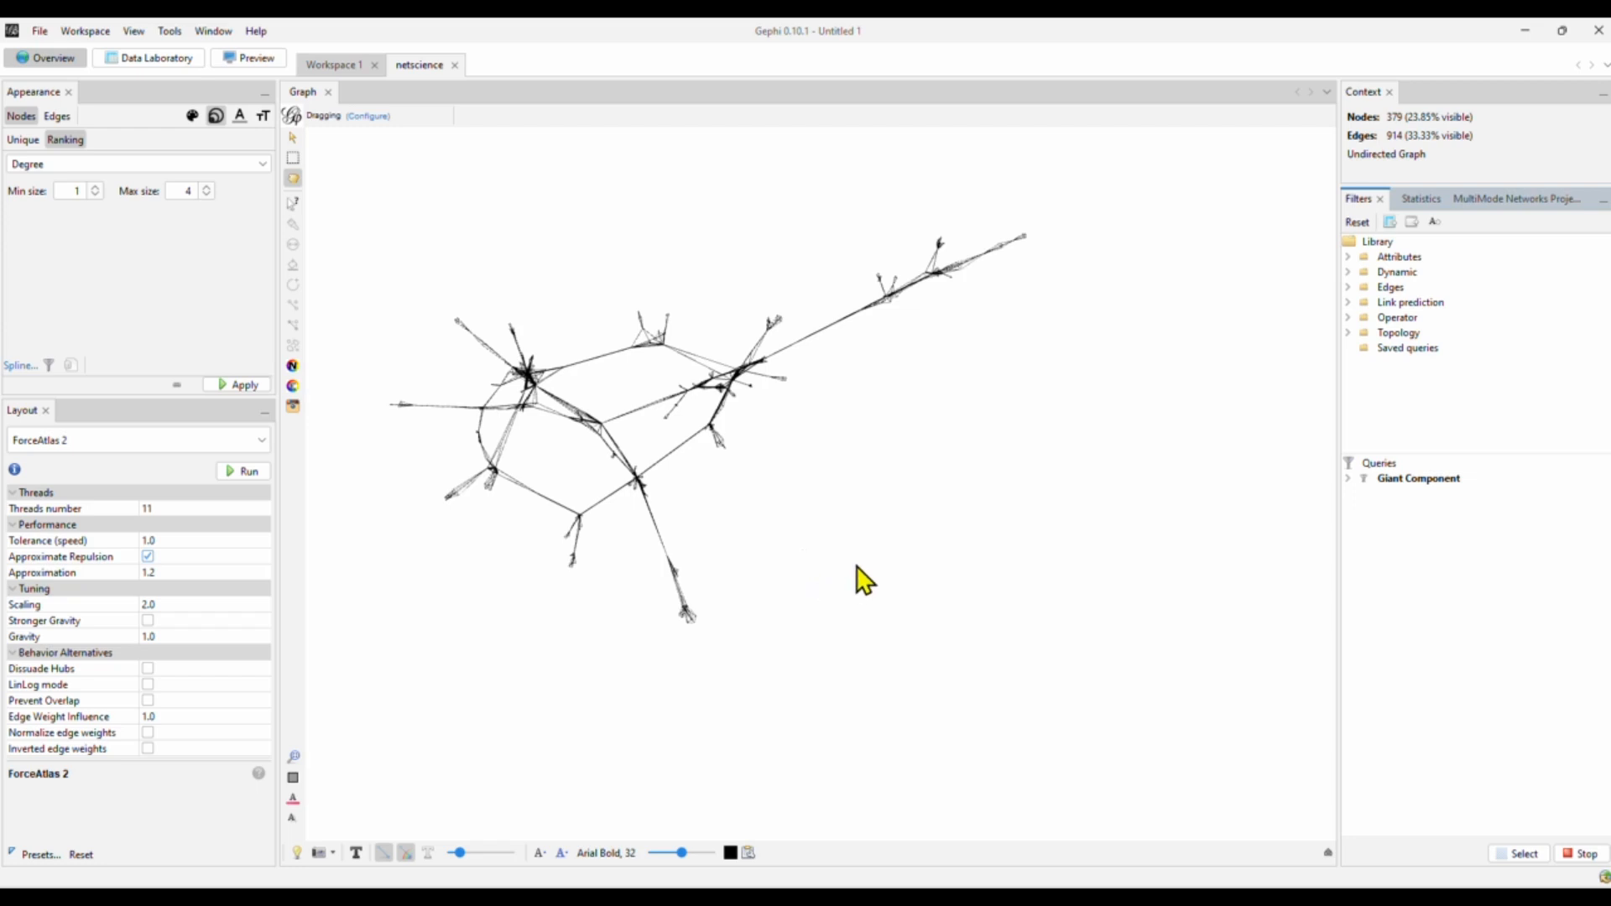
pyautogui.moveTo(807, 488)
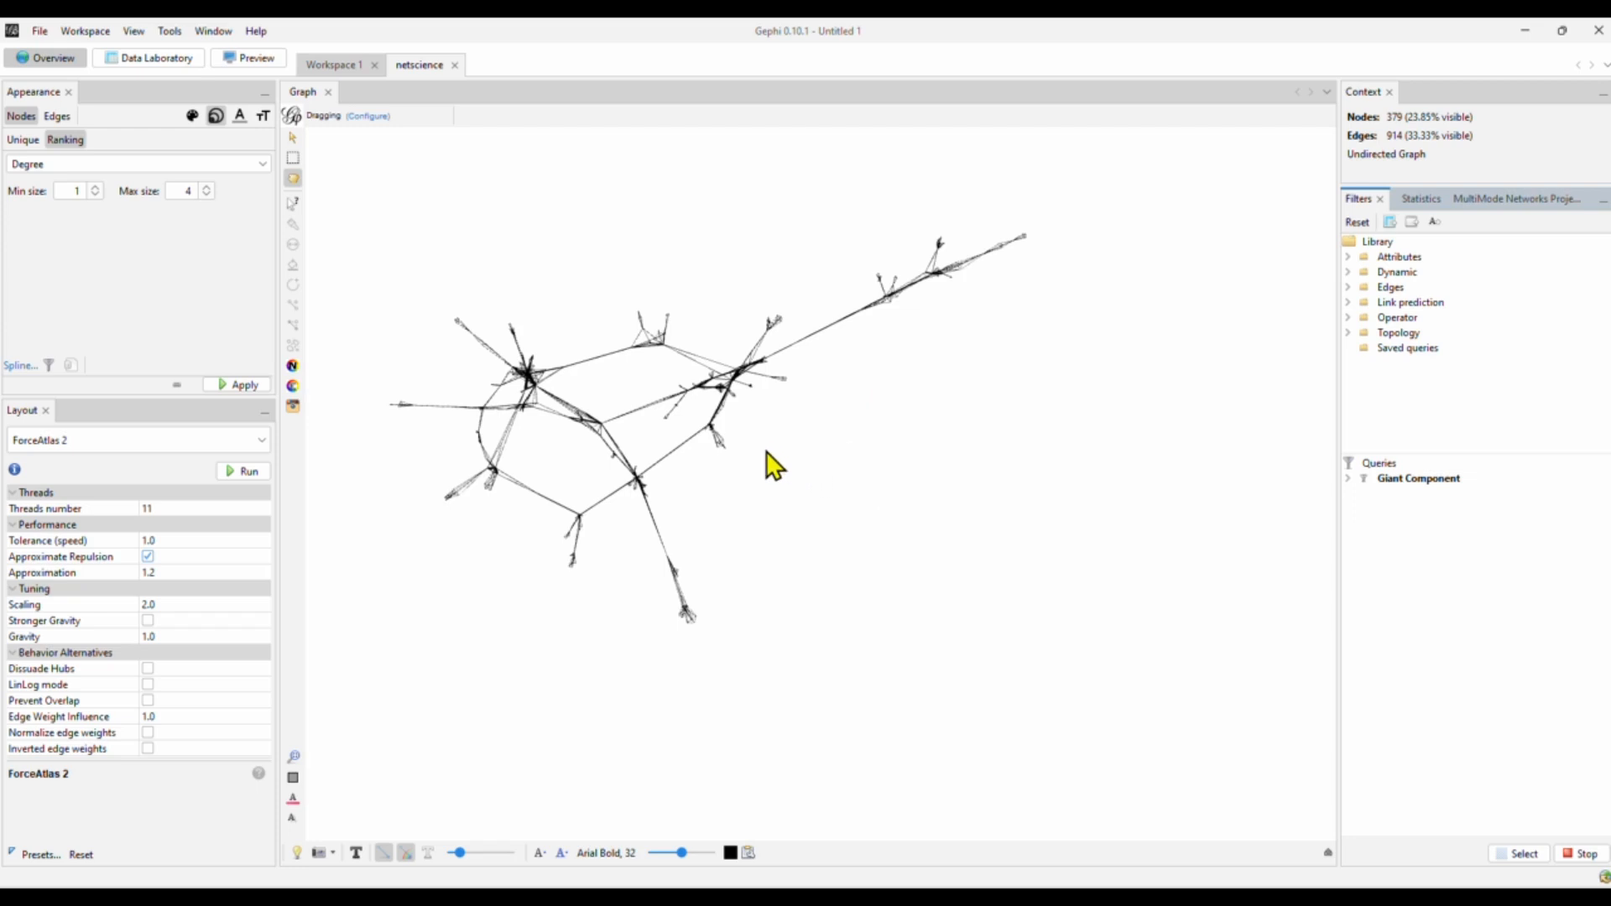
pyautogui.moveTo(525, 396)
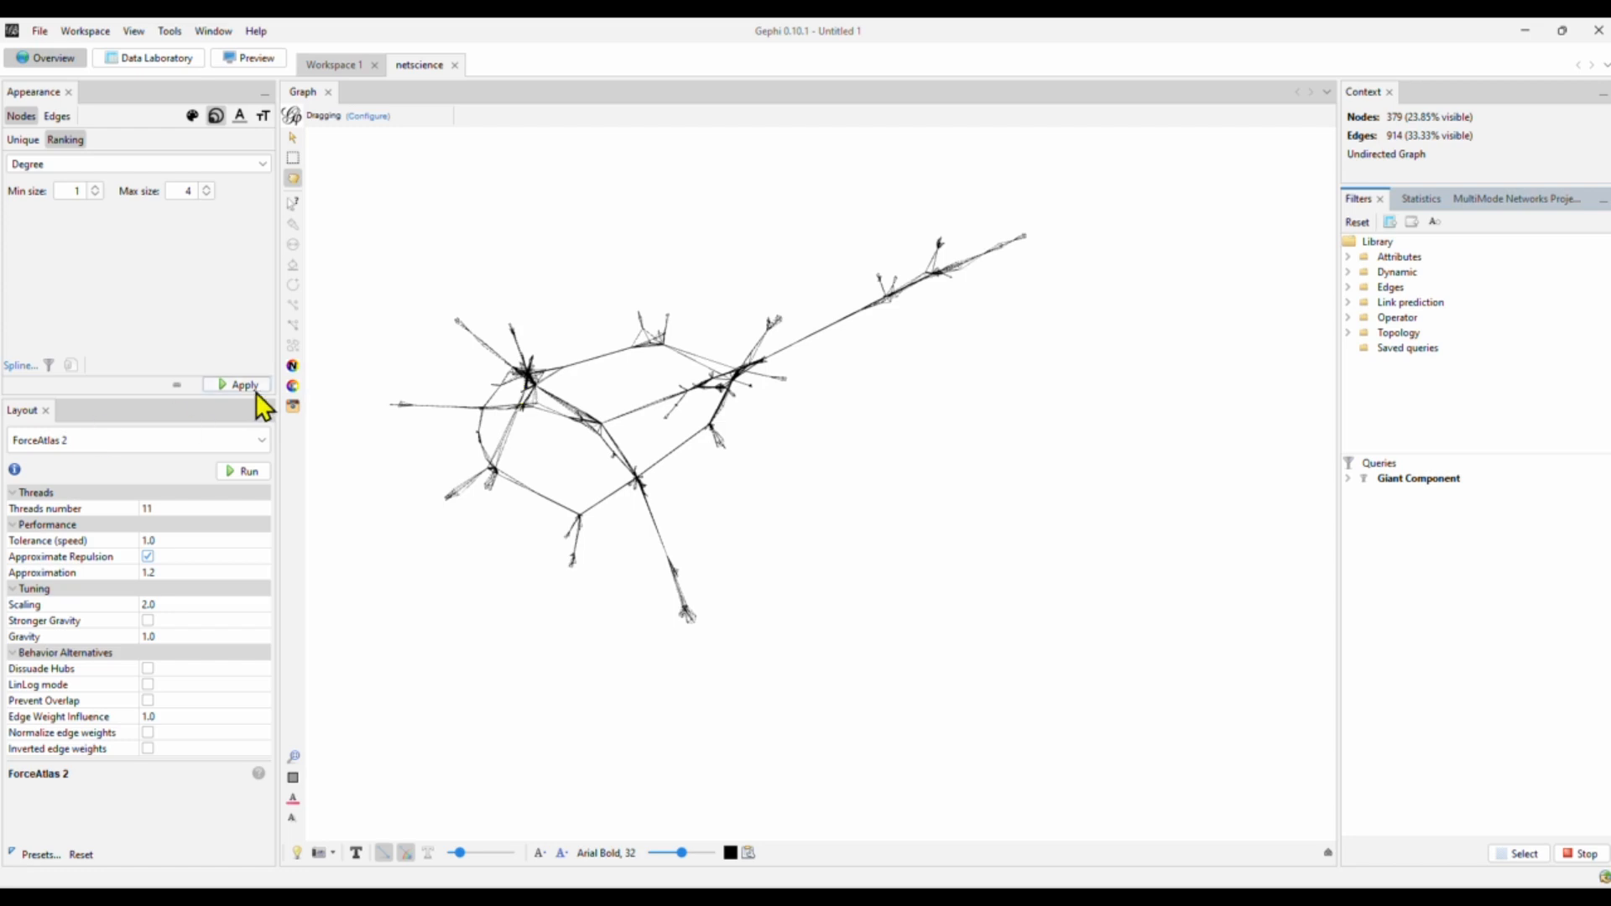
pyautogui.moveTo(712, 401)
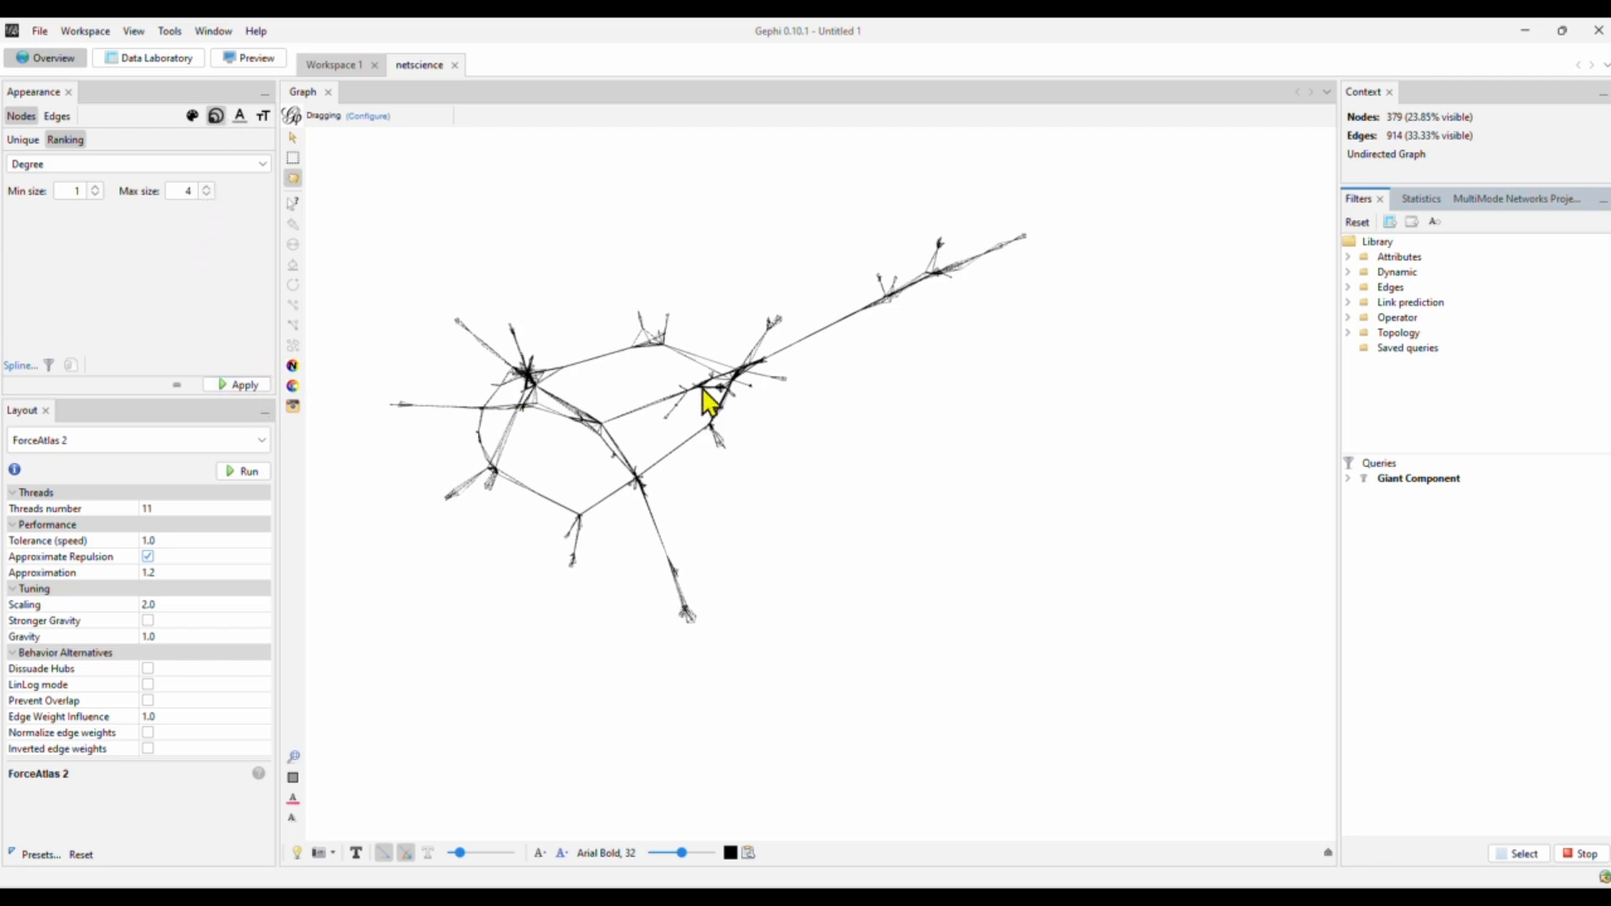
pyautogui.moveTo(639, 507)
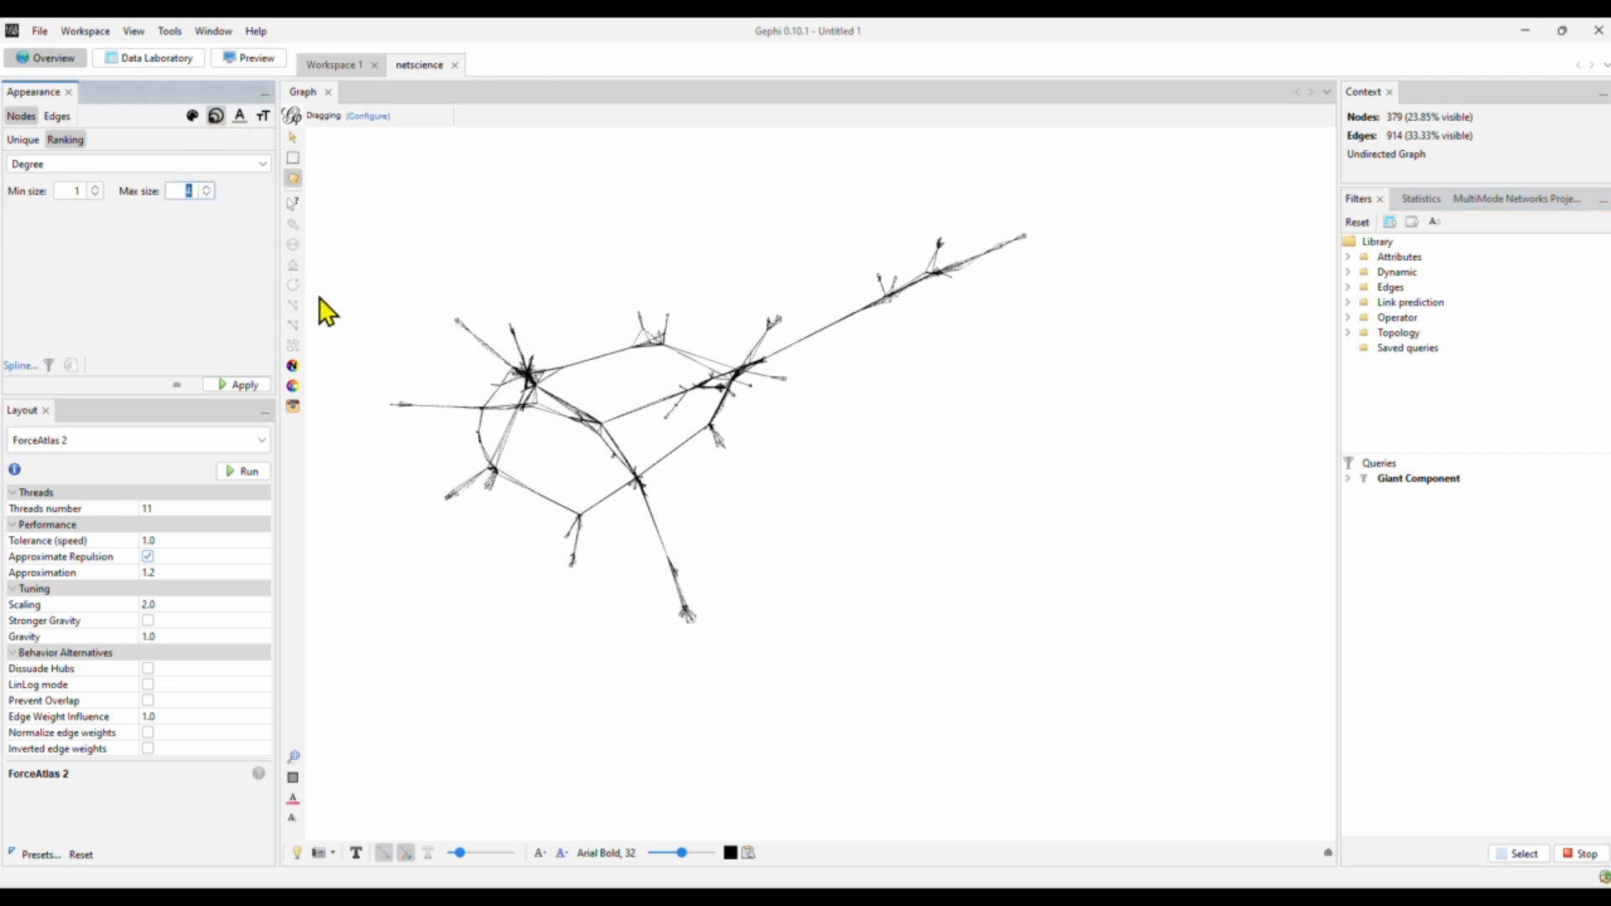
# Resize nodes by degree ranking from 10 to 50 and apply it
pyautogui.click(207, 186)
pyautogui.write('50')
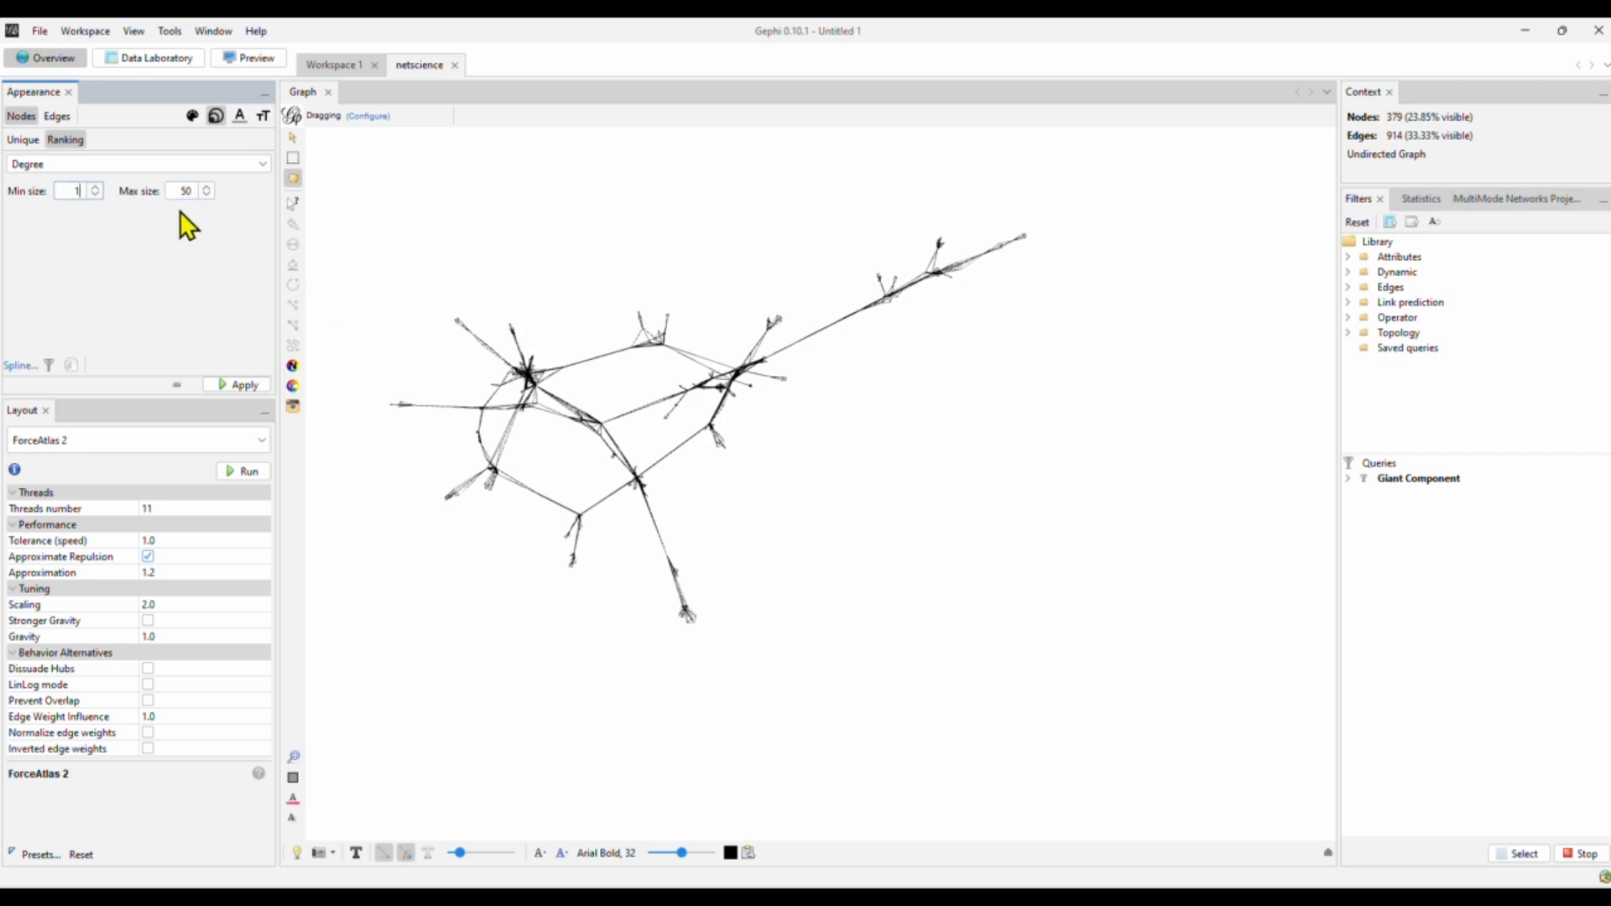
pyautogui.click(242, 384)
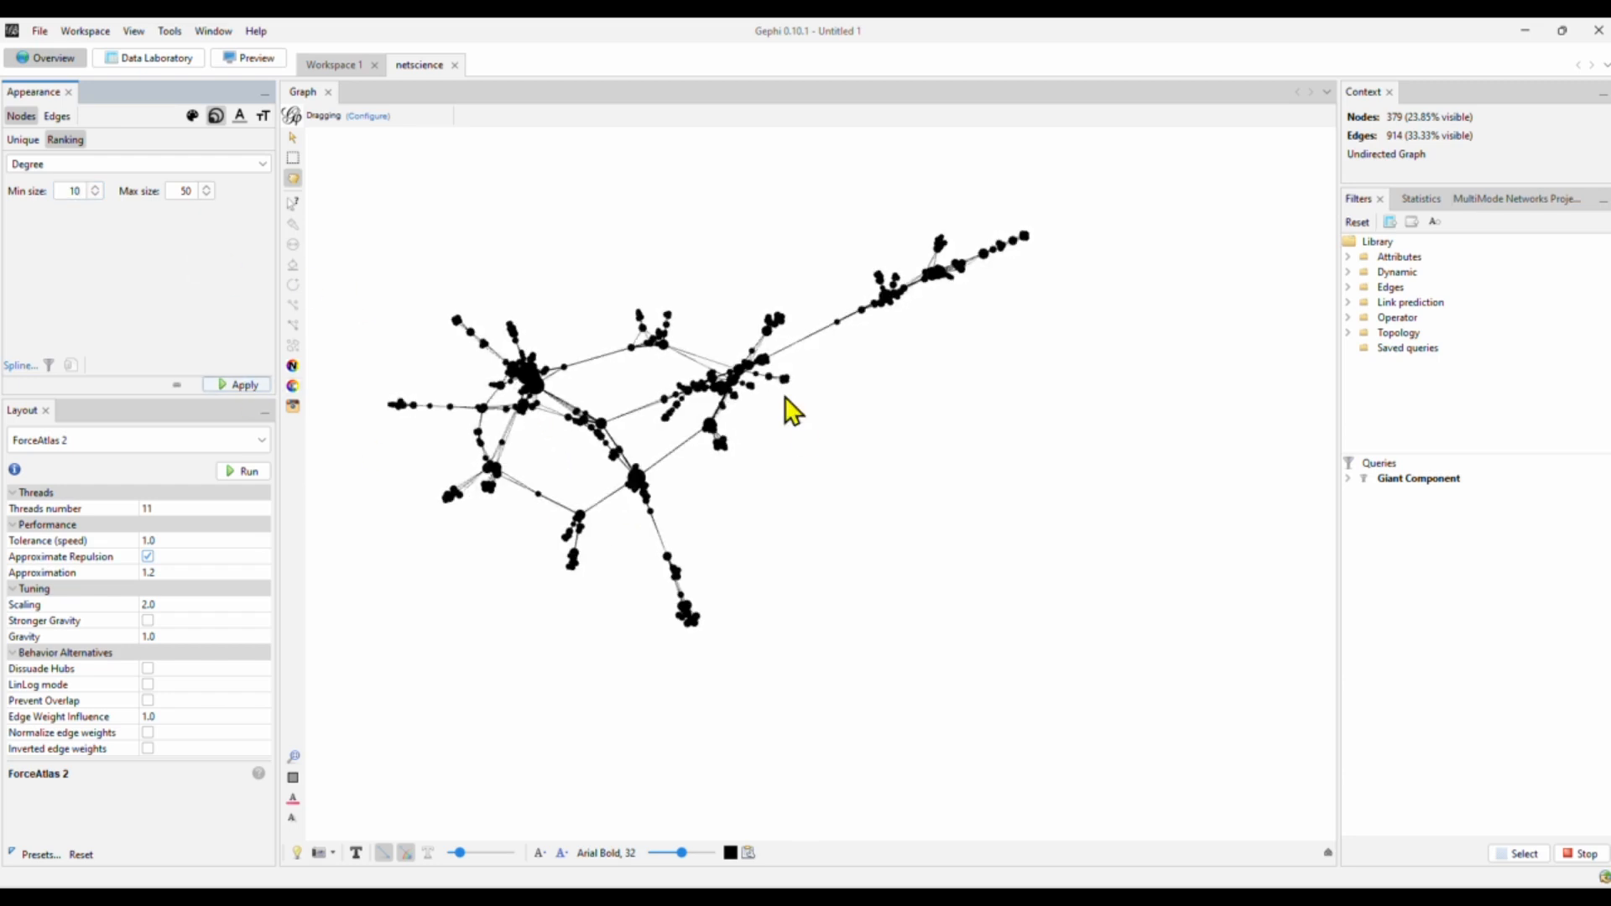
pyautogui.moveTo(457, 566)
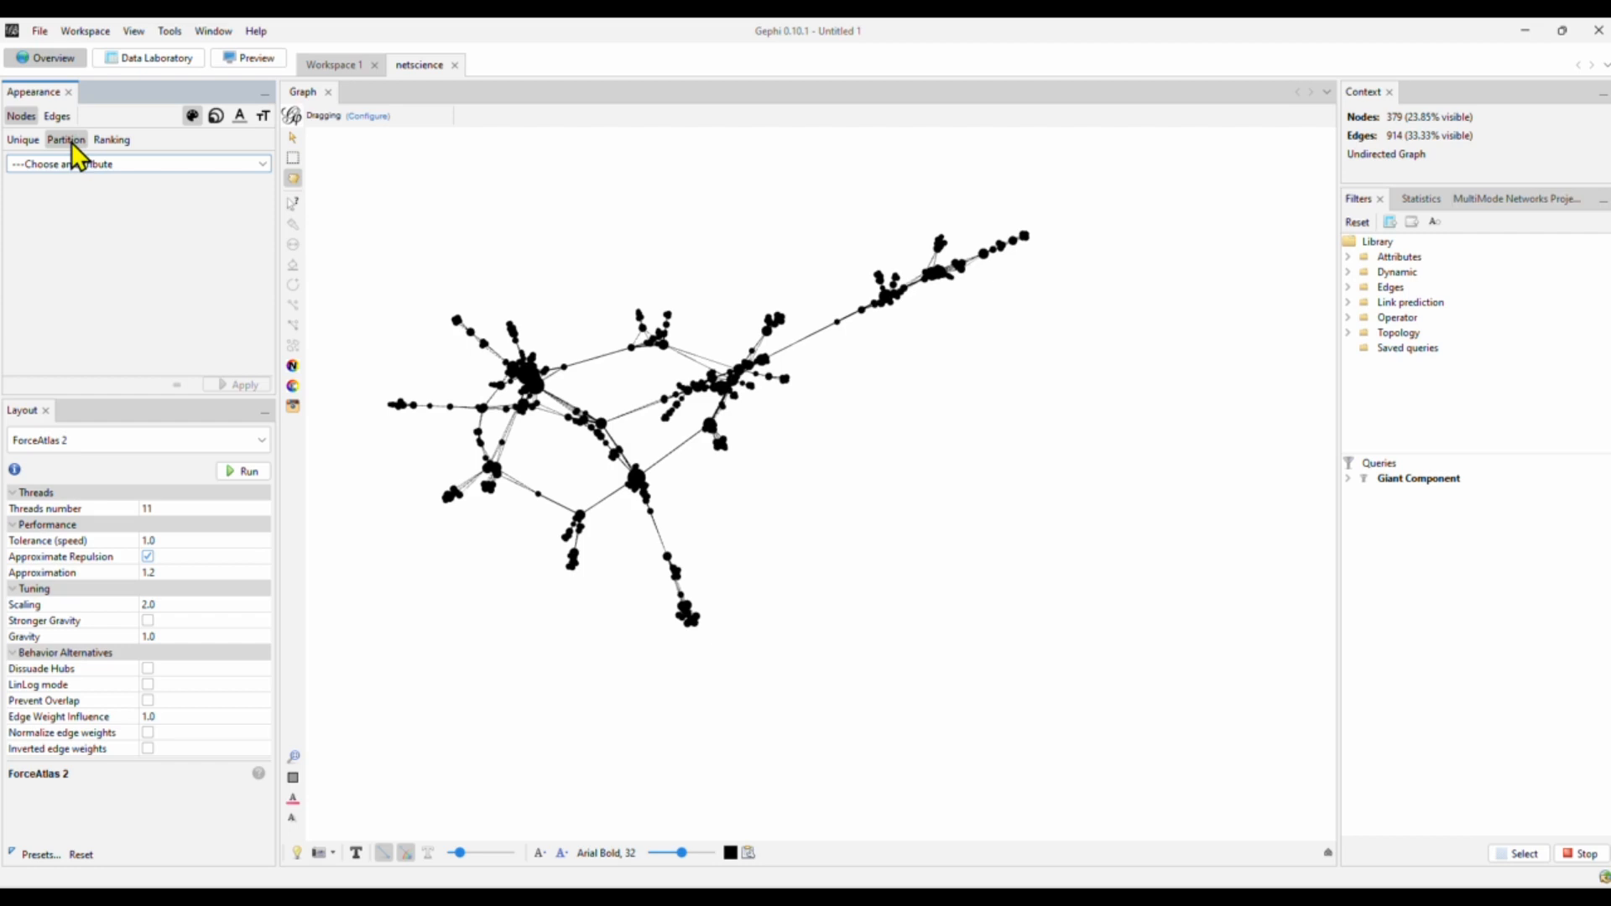
# Colour nodes by Modularity Class partition so each community gets its own colour
pyautogui.click(138, 163)
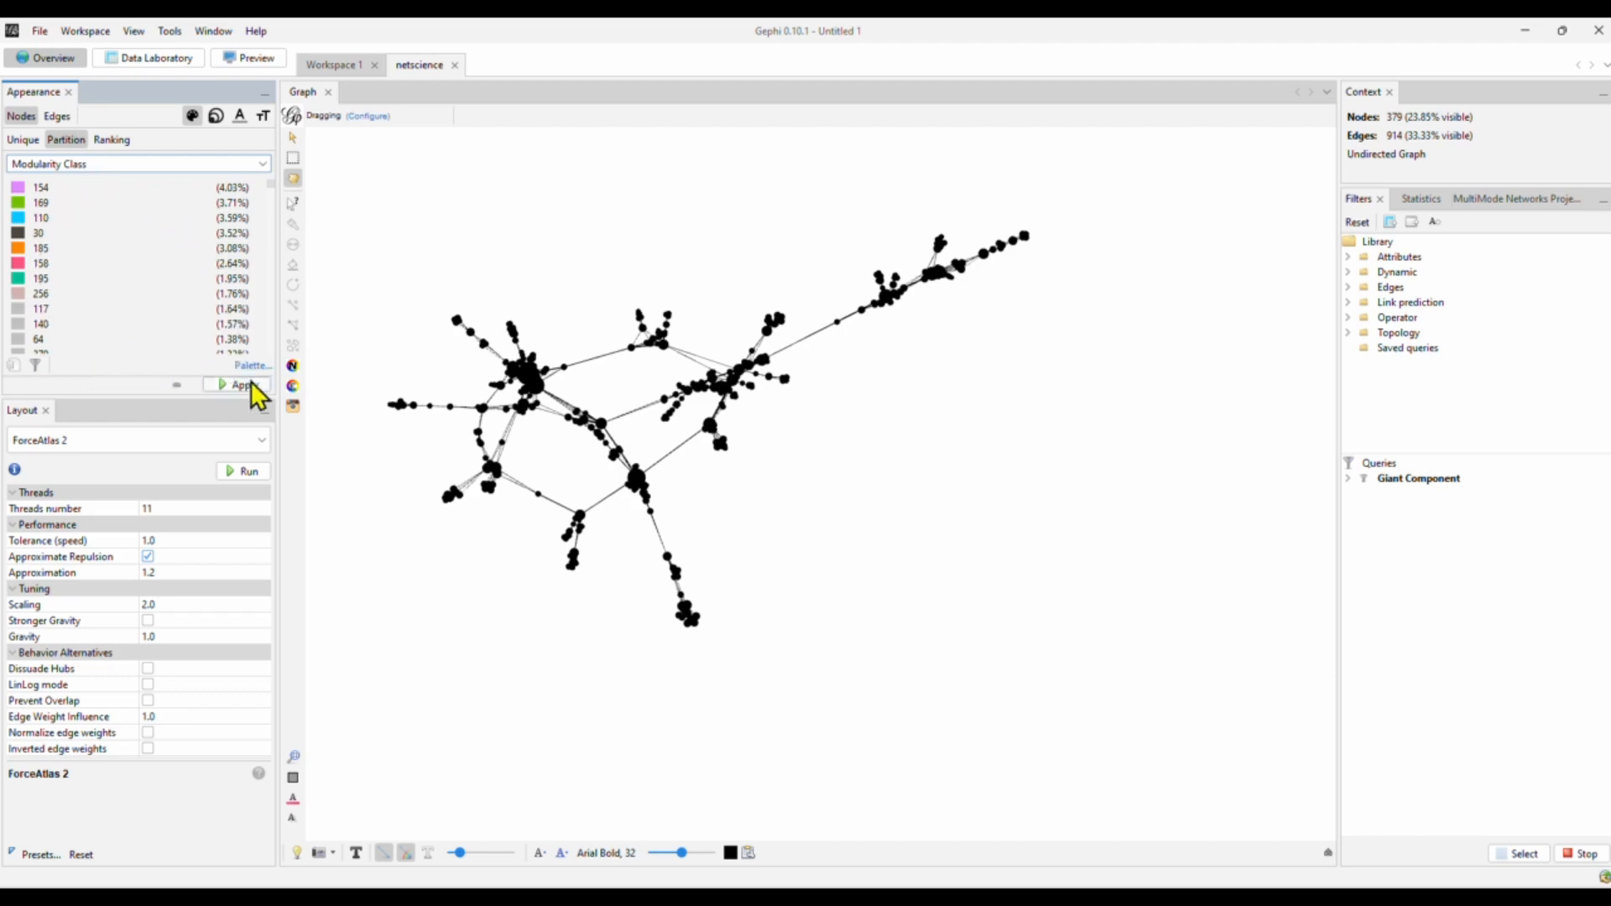
pyautogui.click(291, 366)
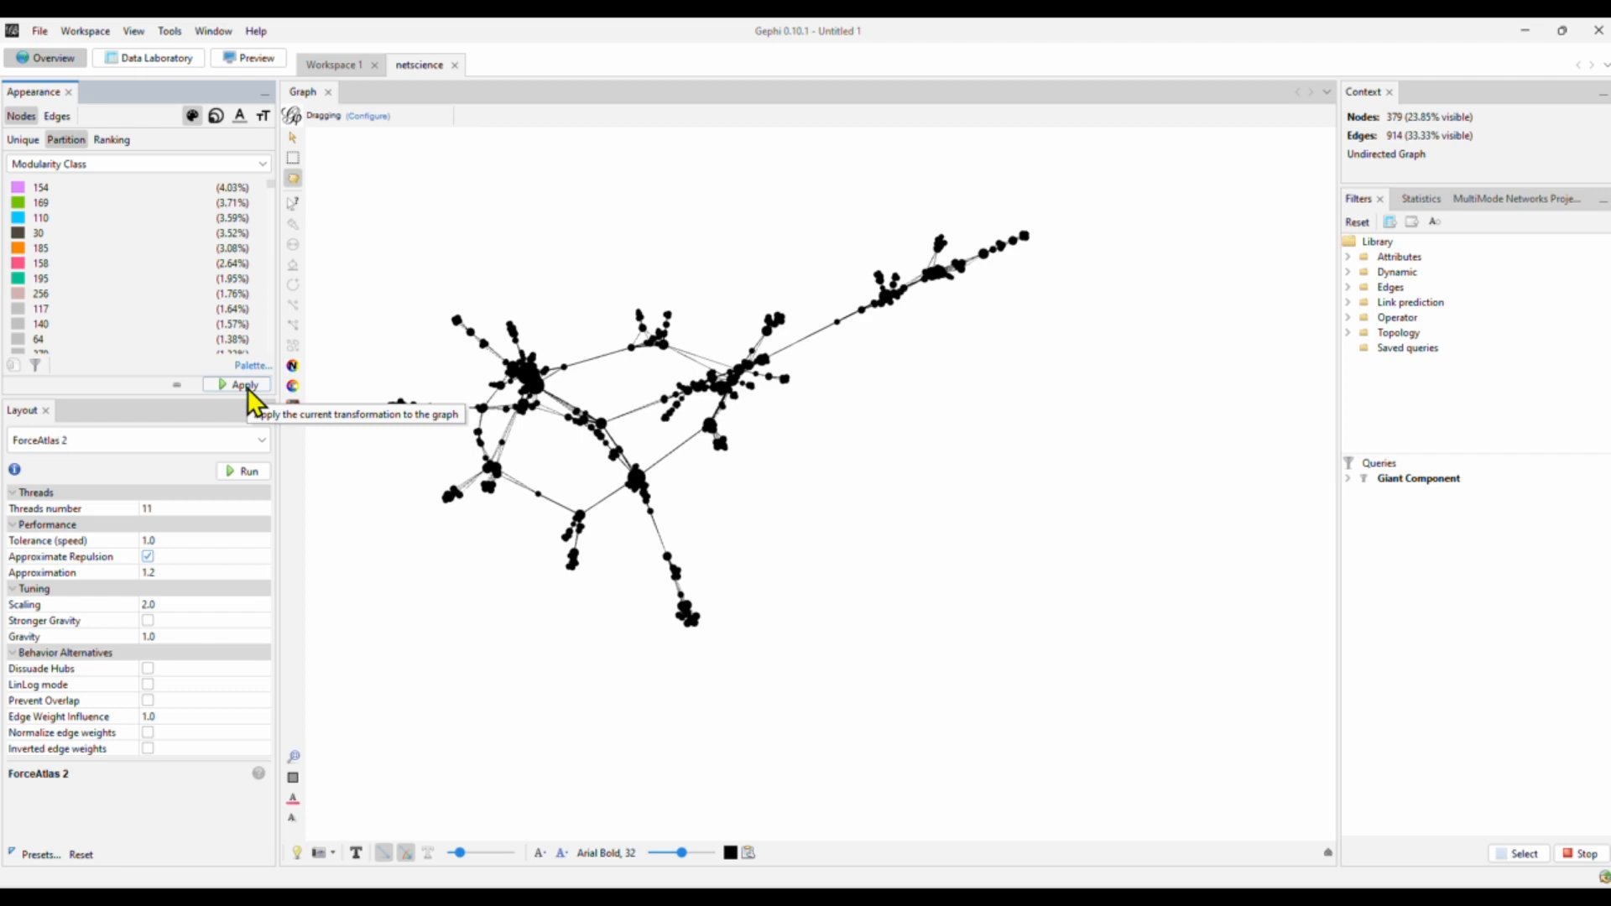
pyautogui.click(243, 384)
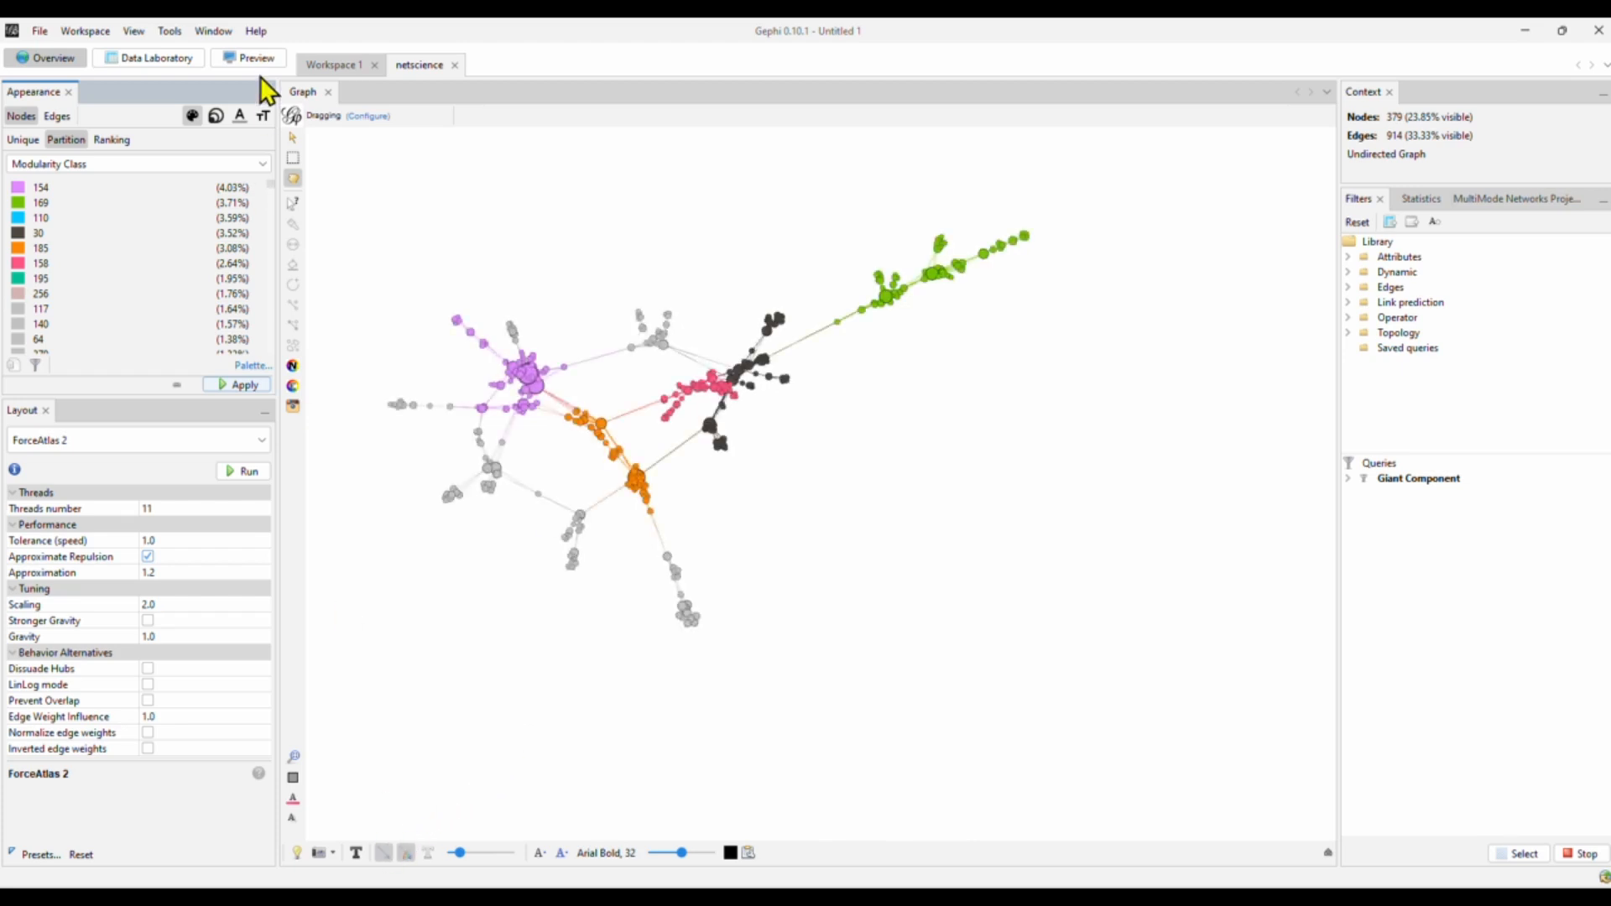
# Sort the Data Laboratory node table by Degree descending, putting BARABASI, A (34) on top
pyautogui.click(150, 57)
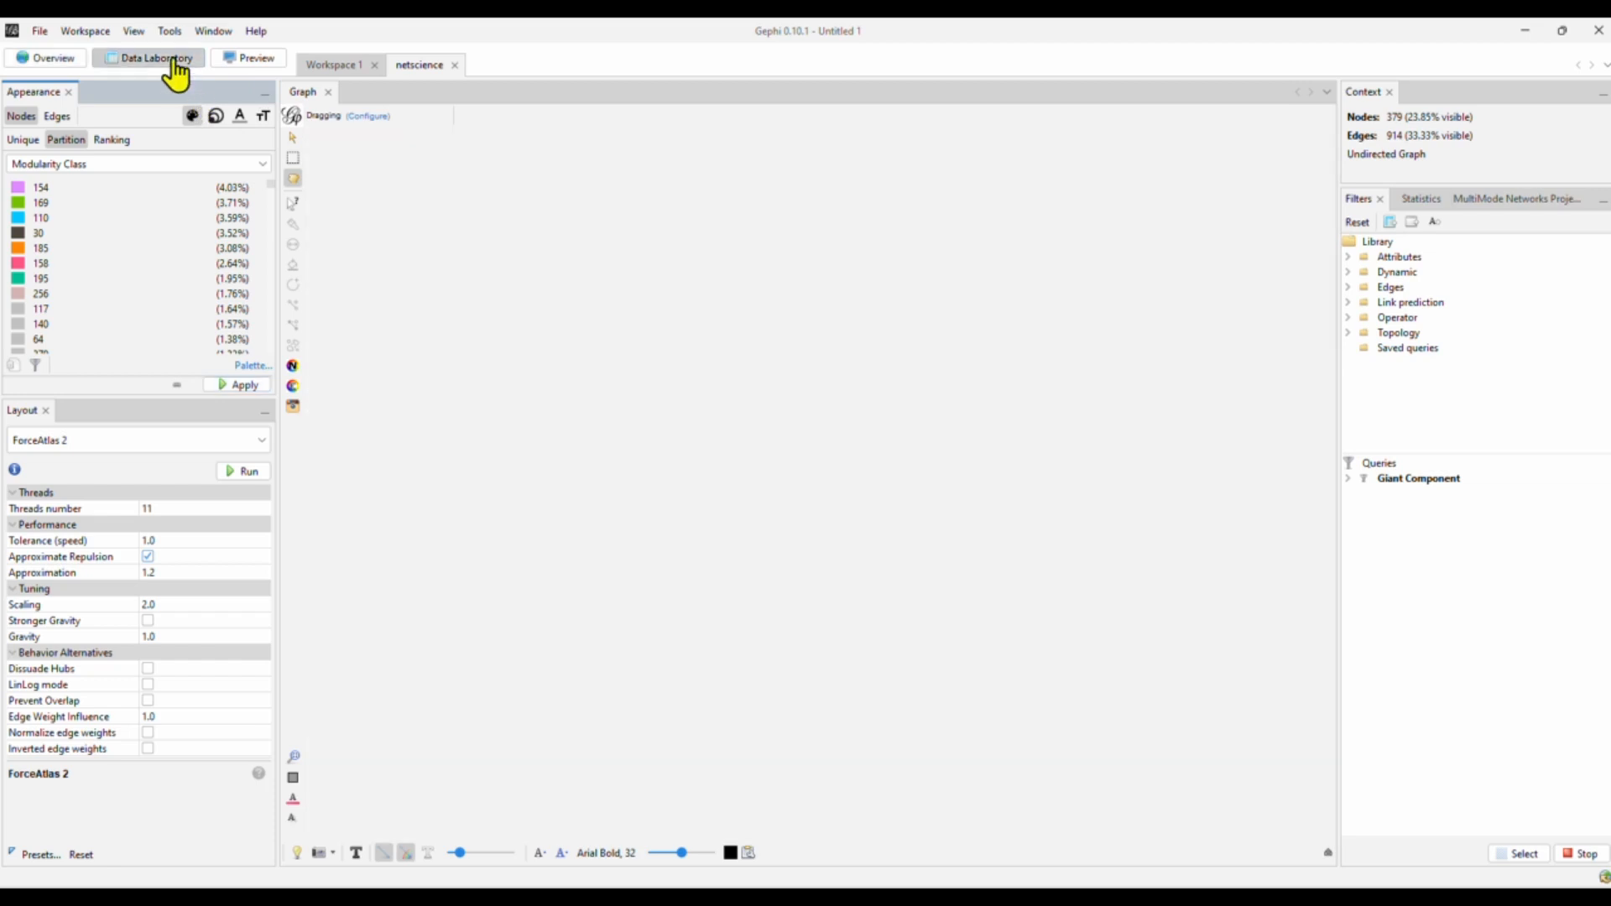
pyautogui.click(148, 57)
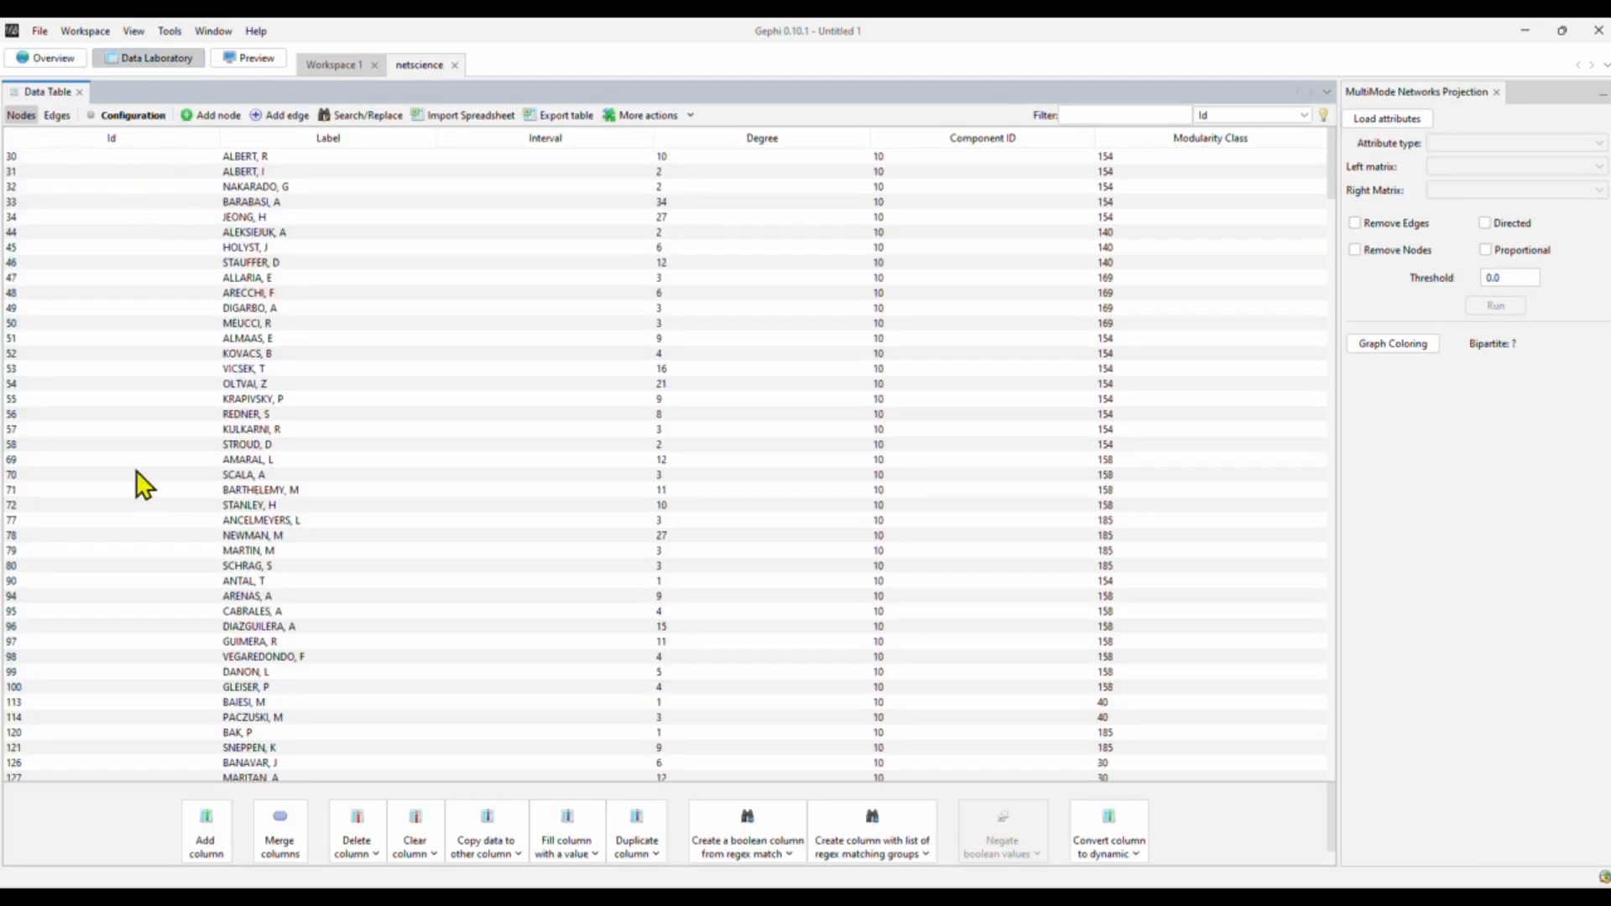
pyautogui.moveTo(374, 280)
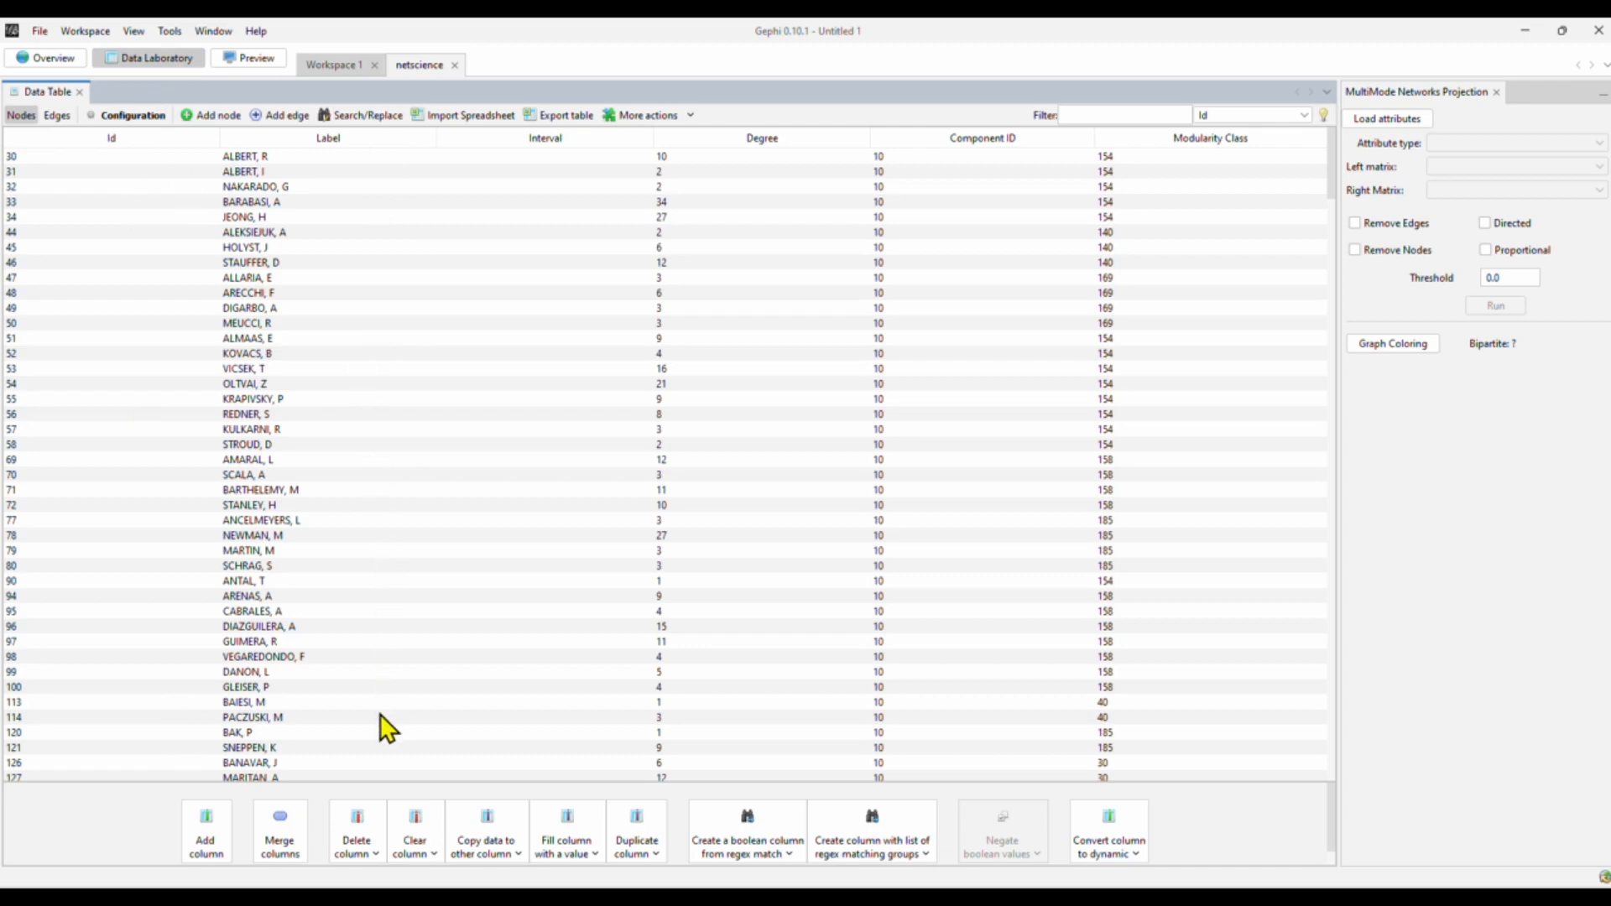
pyautogui.moveTo(802, 149)
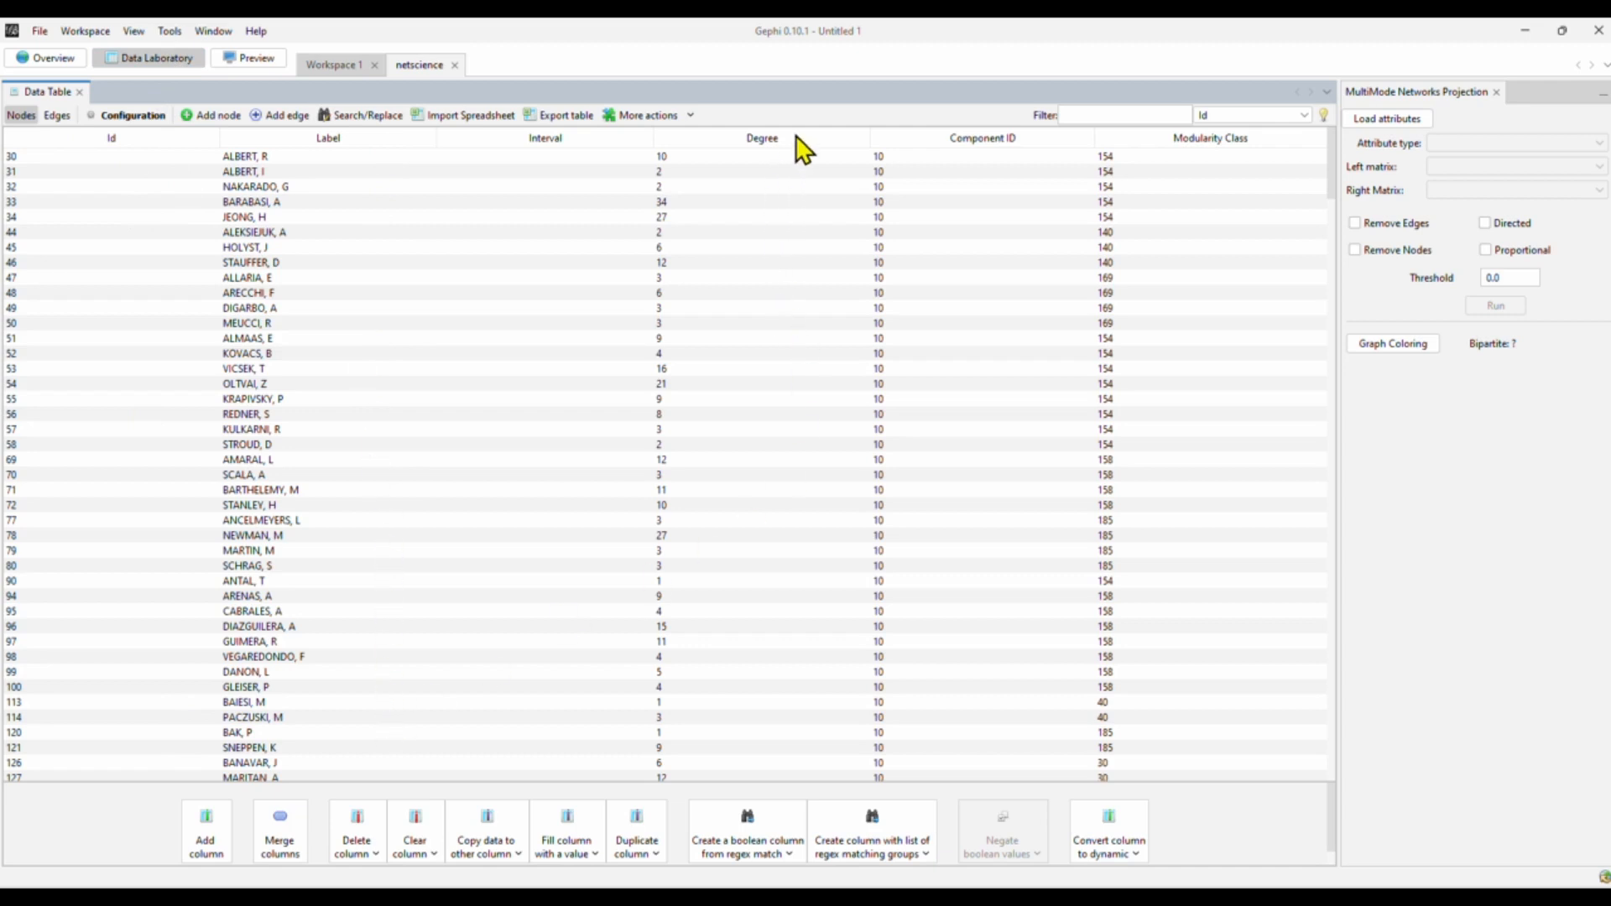
pyautogui.moveTo(789, 154)
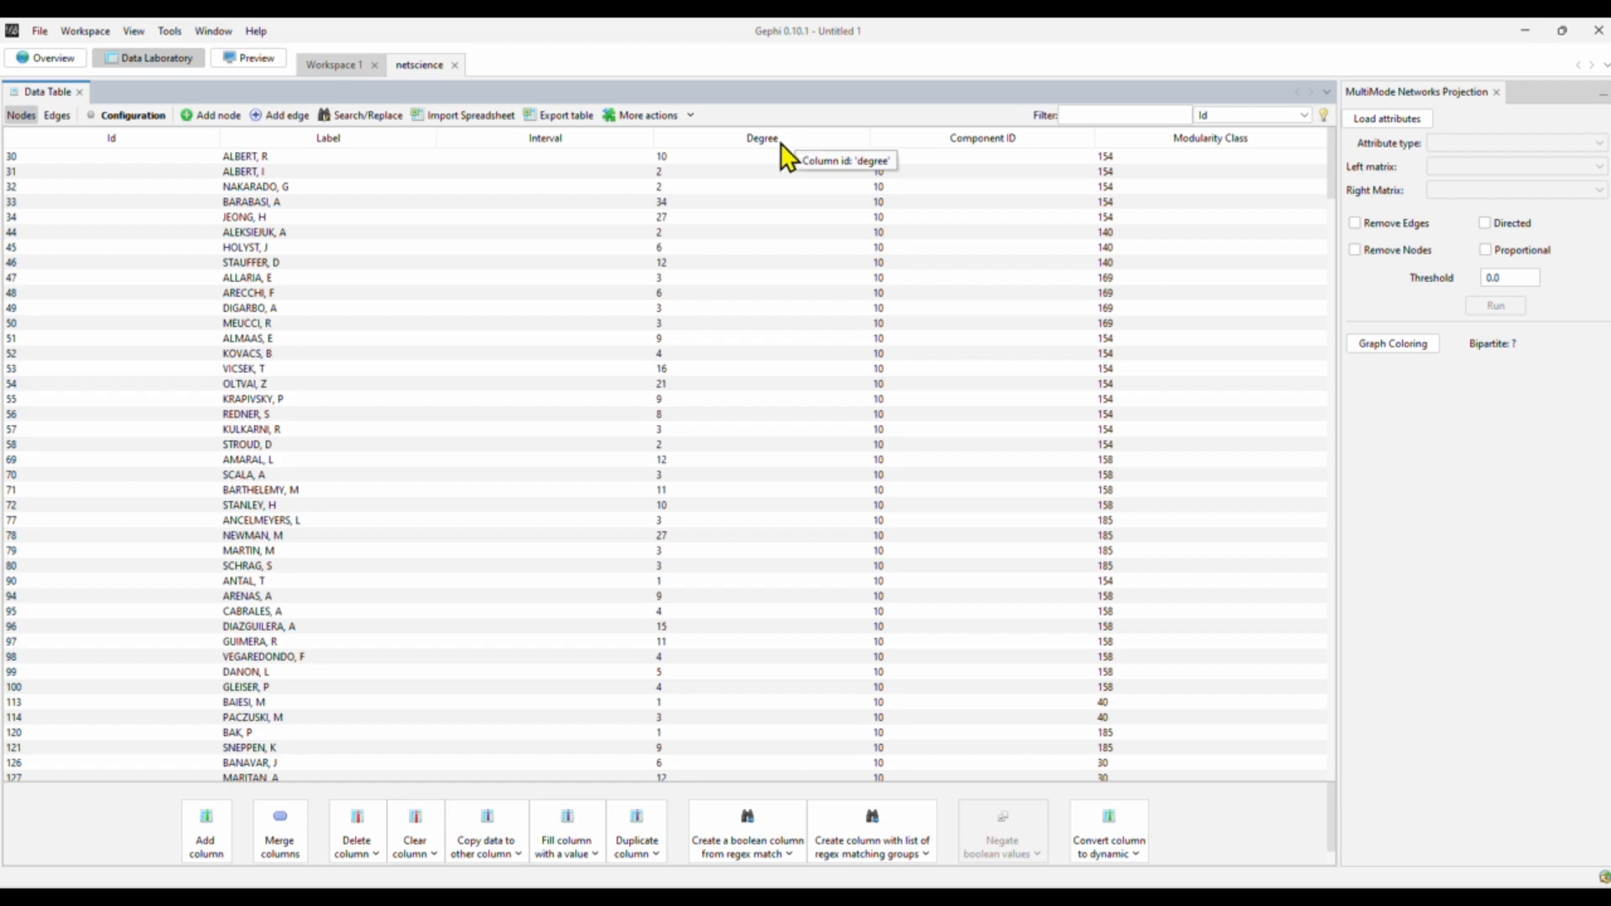
pyautogui.click(761, 137)
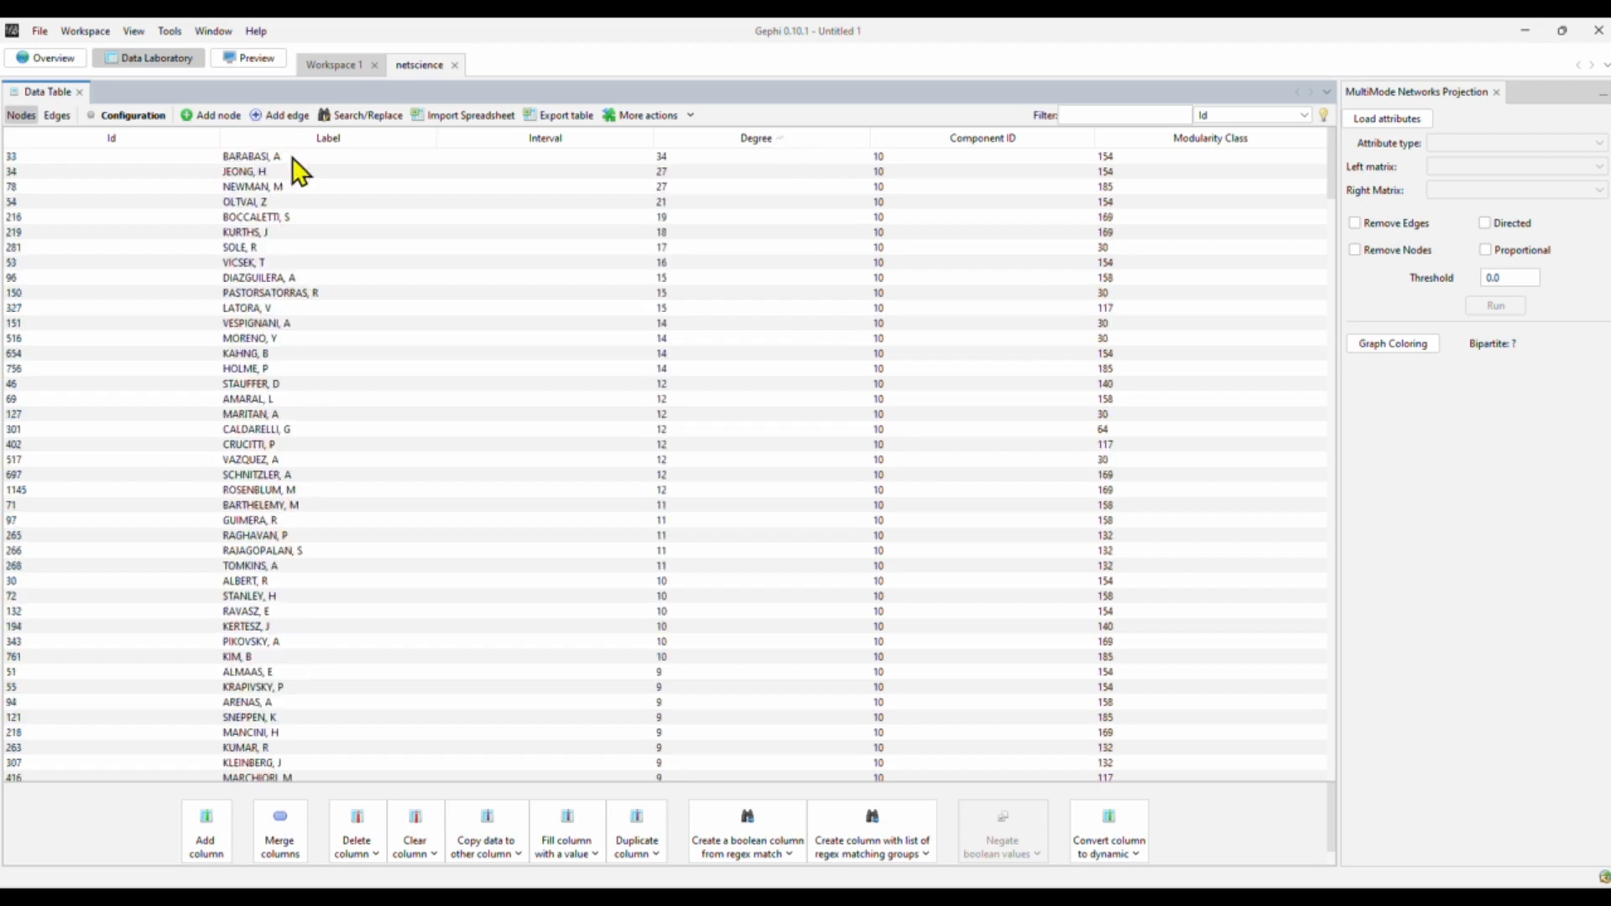
pyautogui.moveTo(723, 171)
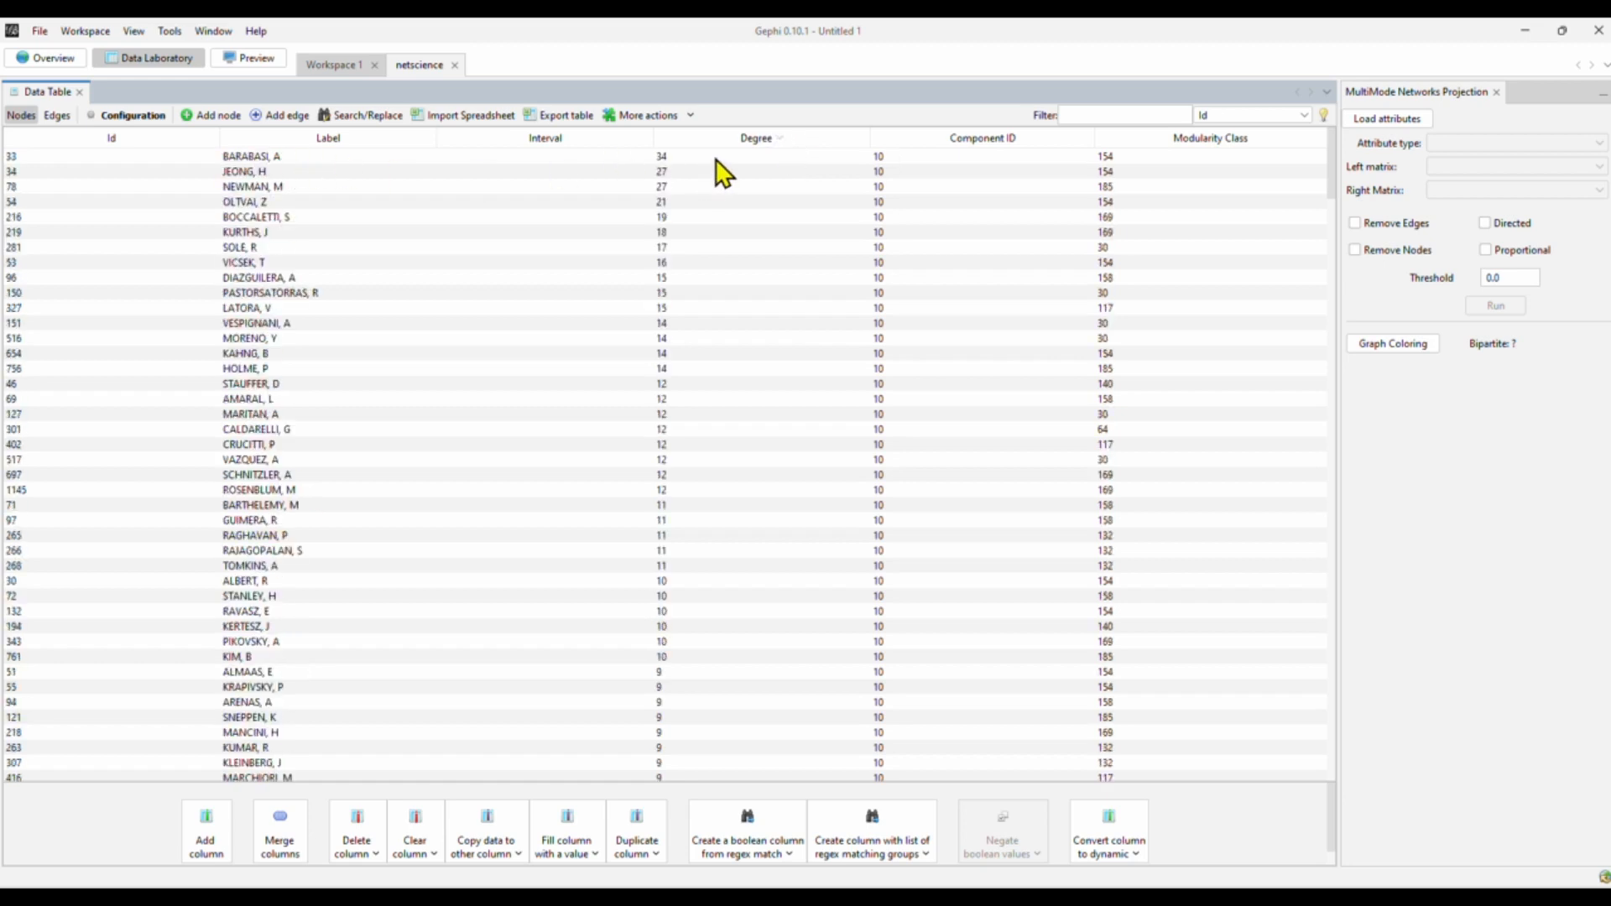
pyautogui.moveTo(1188, 450)
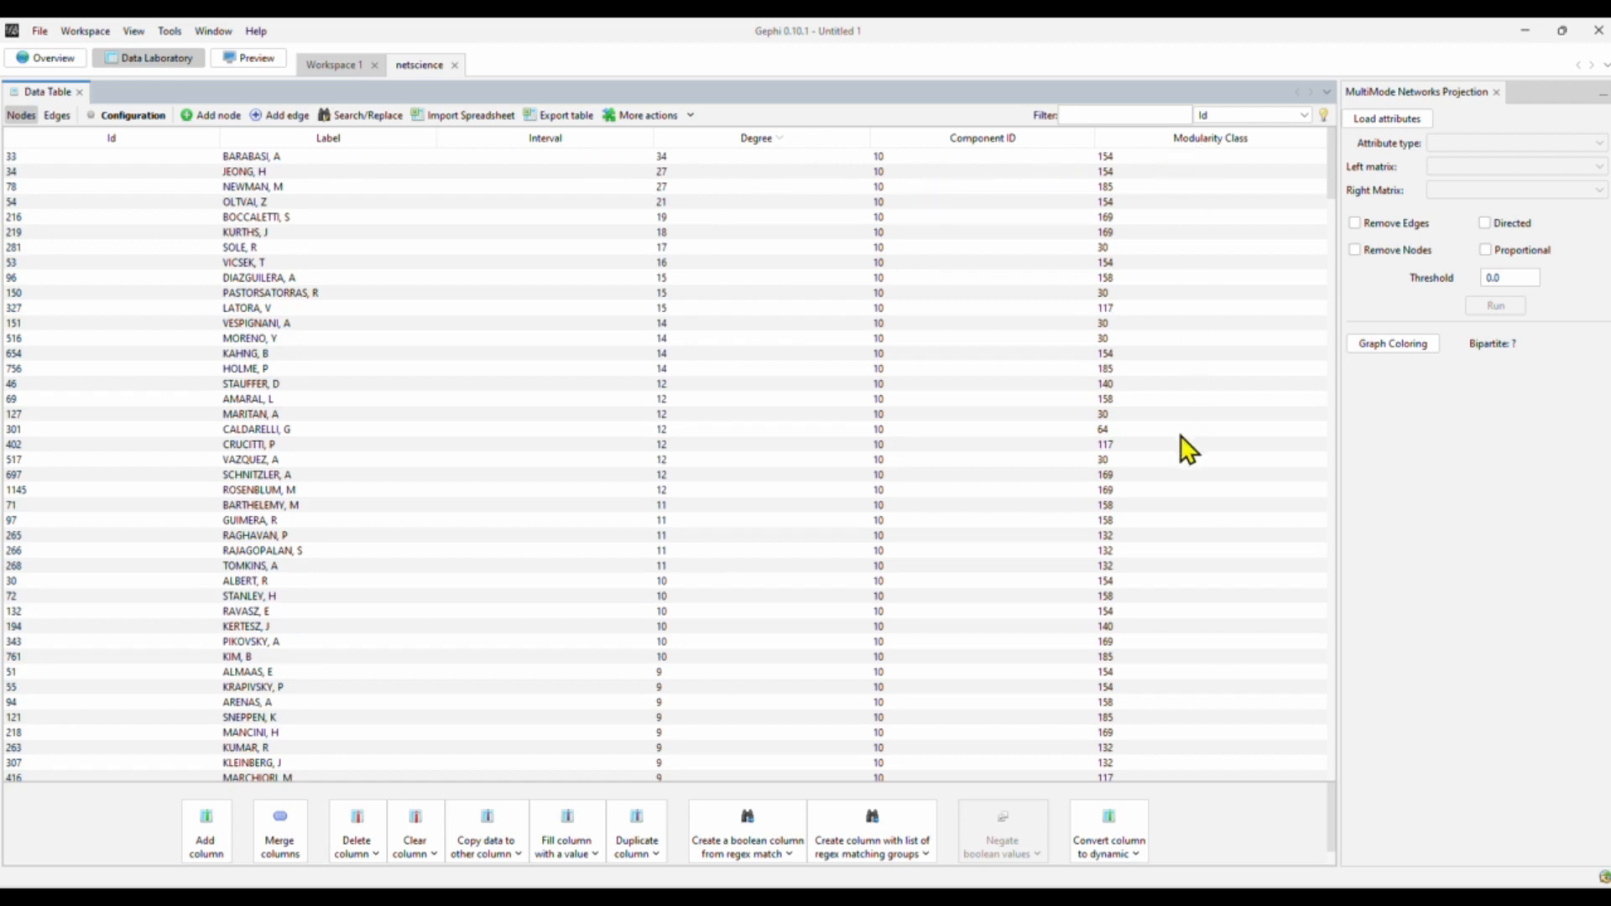
pyautogui.moveTo(1166, 432)
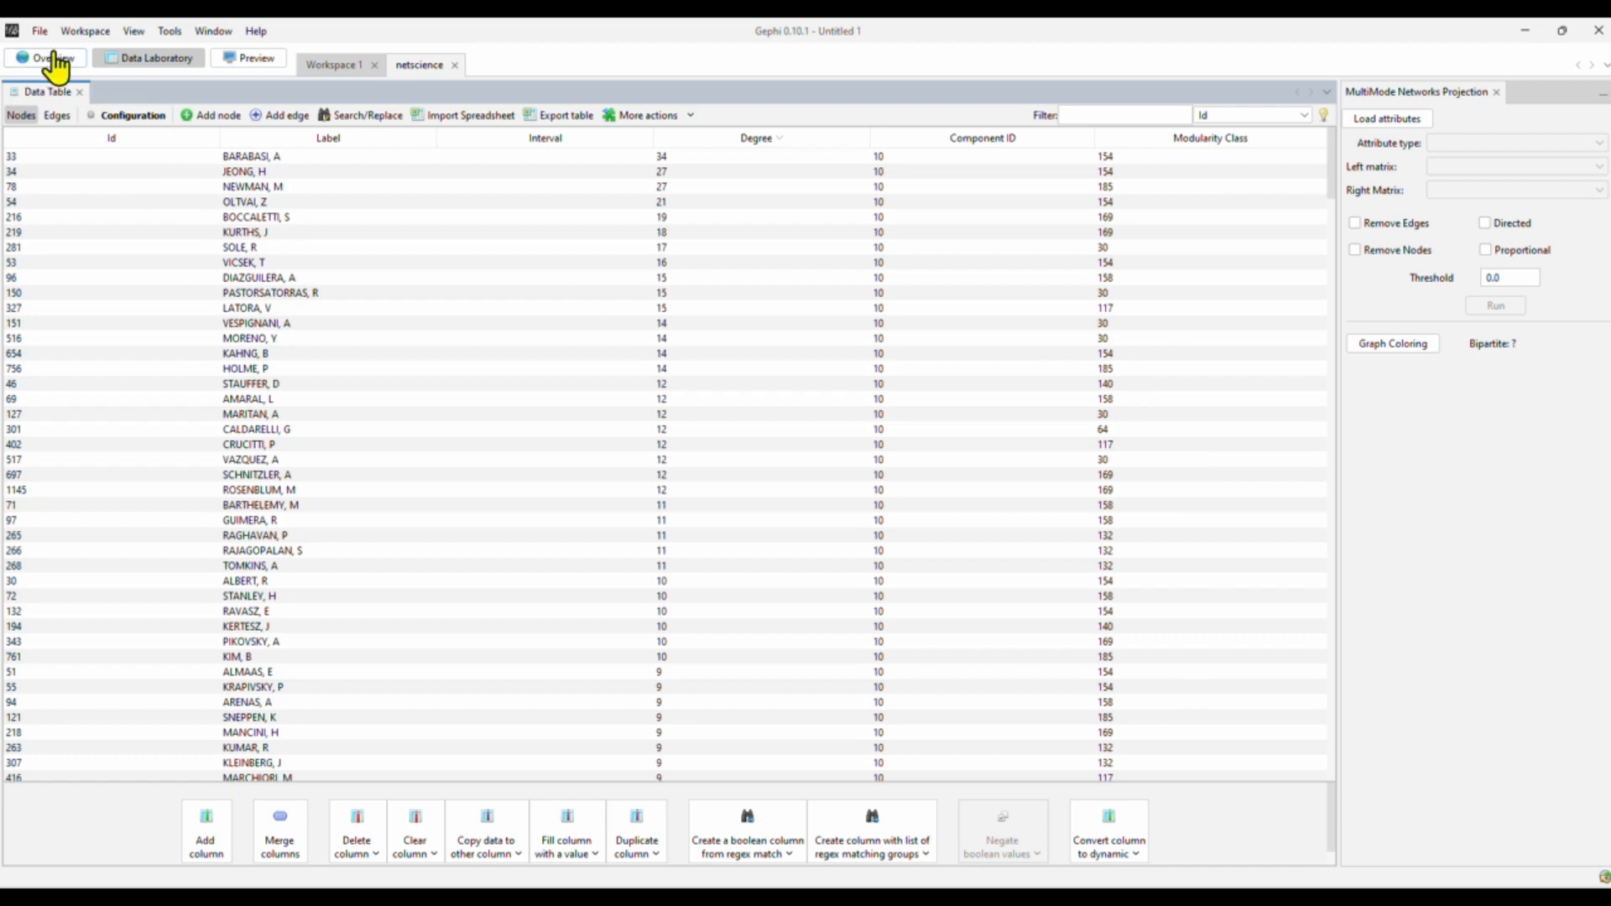
pyautogui.moveTo(57, 62)
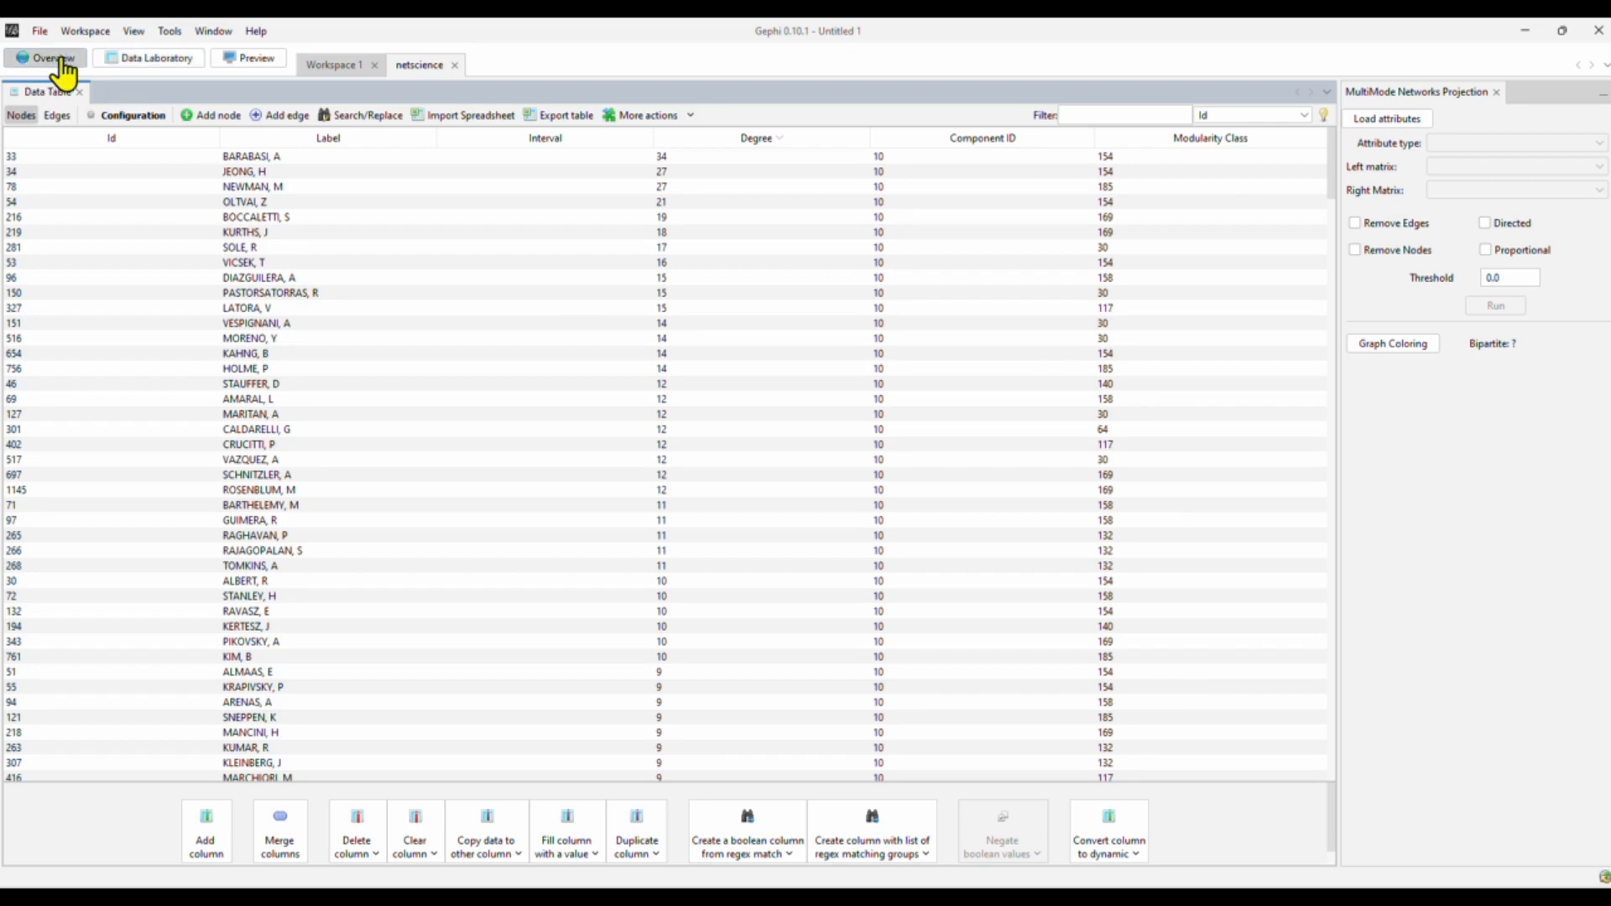
# Back in Overview, turn on node labels so author names appear on the coloured graph
pyautogui.click(47, 57)
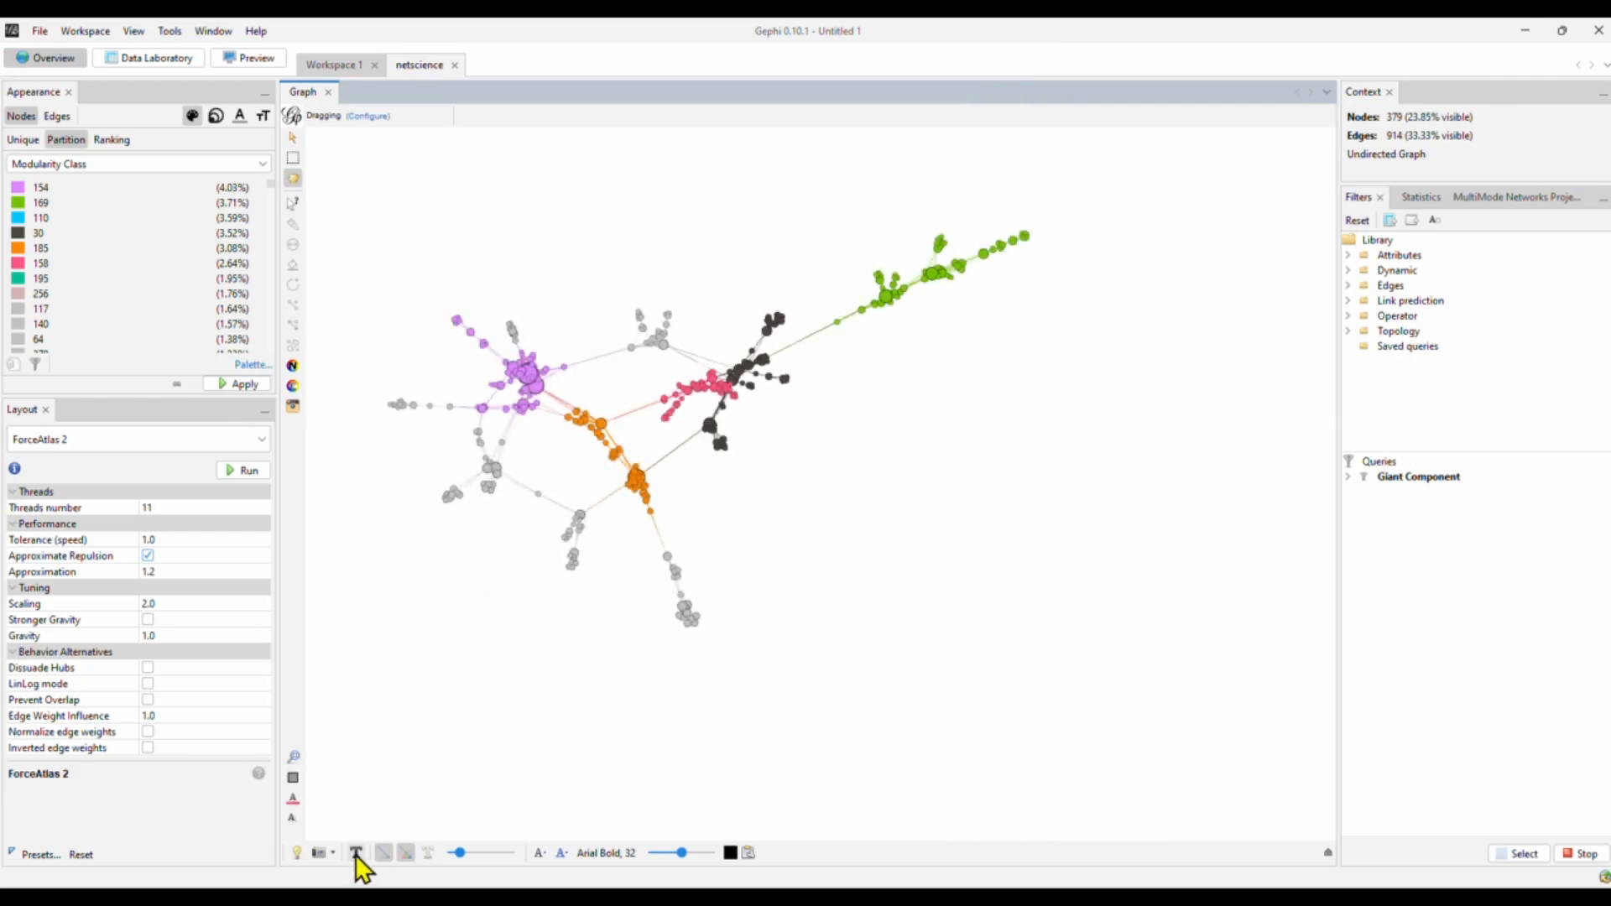
pyautogui.click(356, 852)
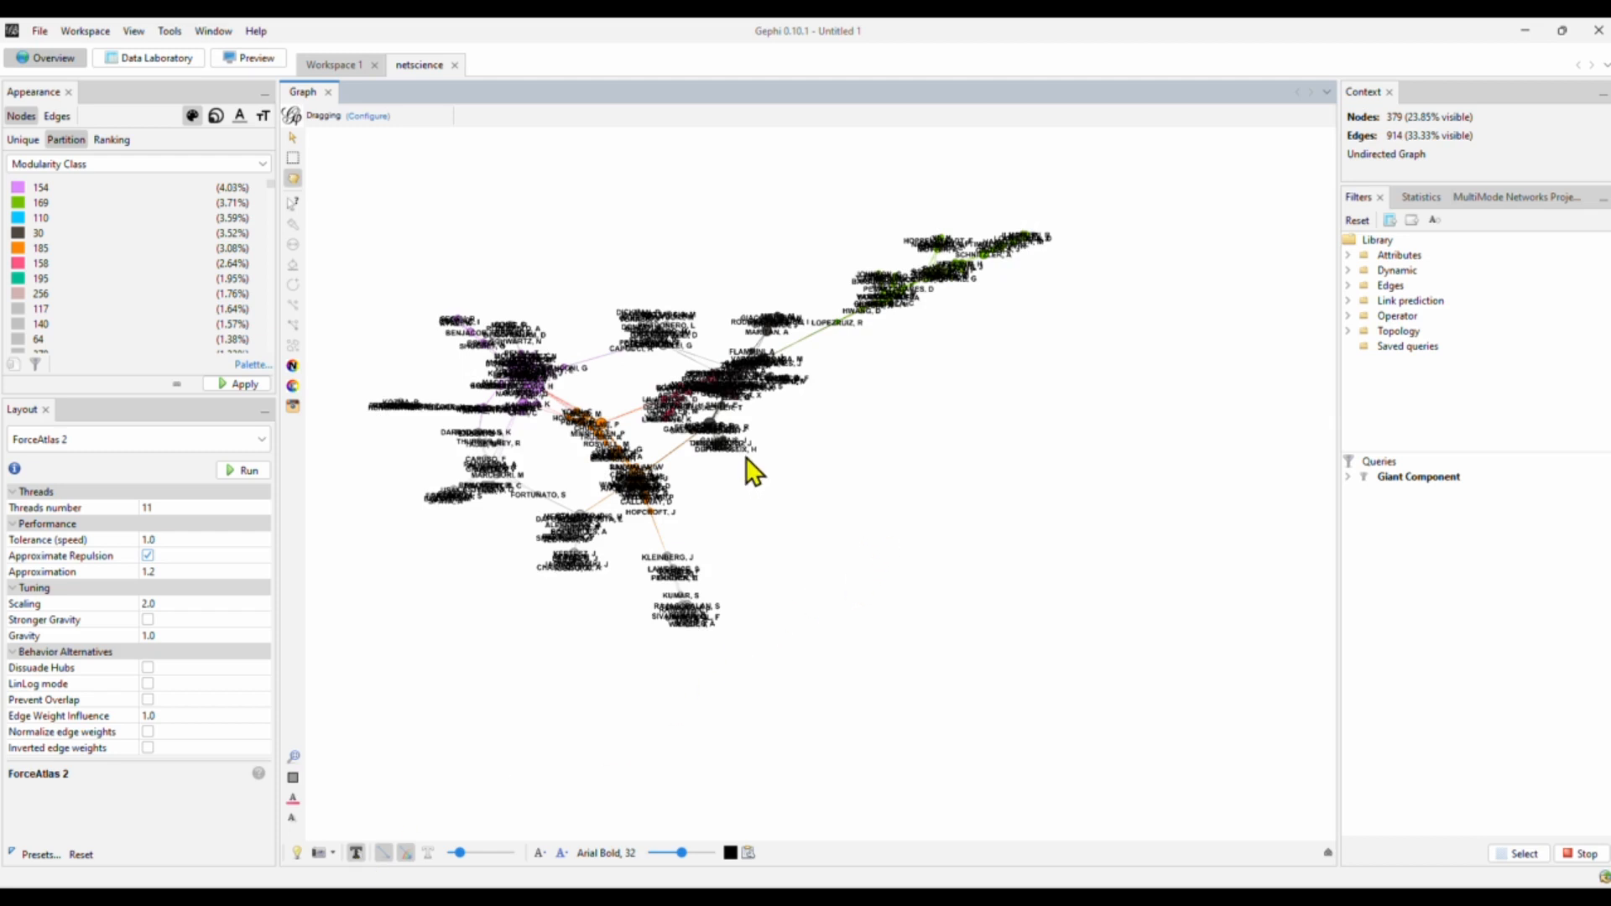
pyautogui.moveTo(282, 451)
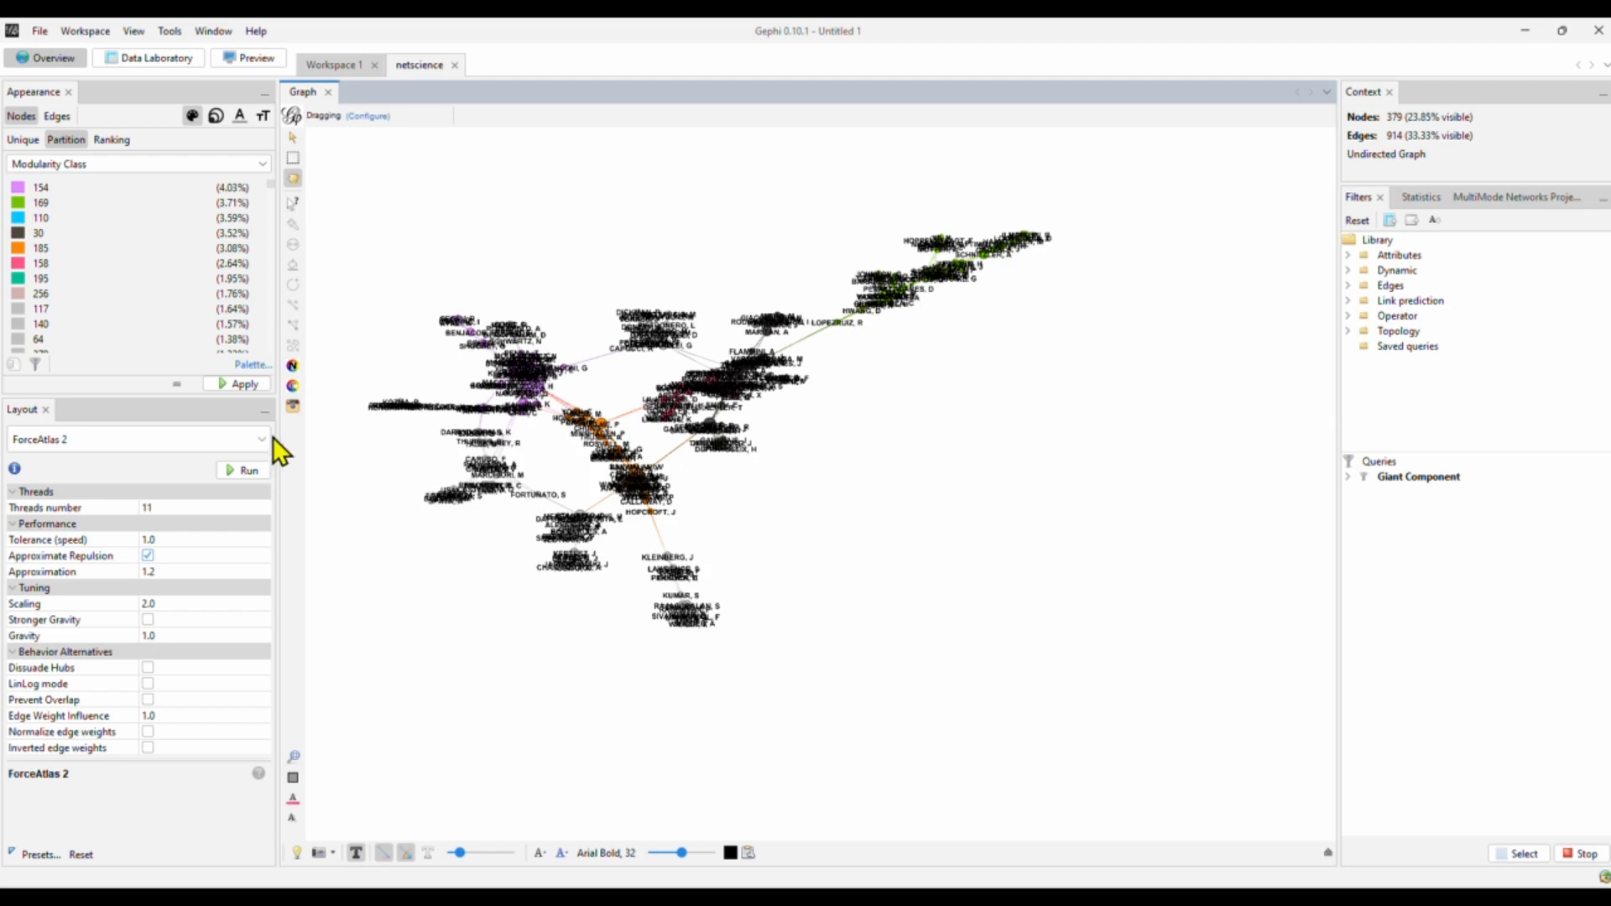
# Run the Label Adjust layout briefly so overlapping author labels spread apart
pyautogui.click(139, 438)
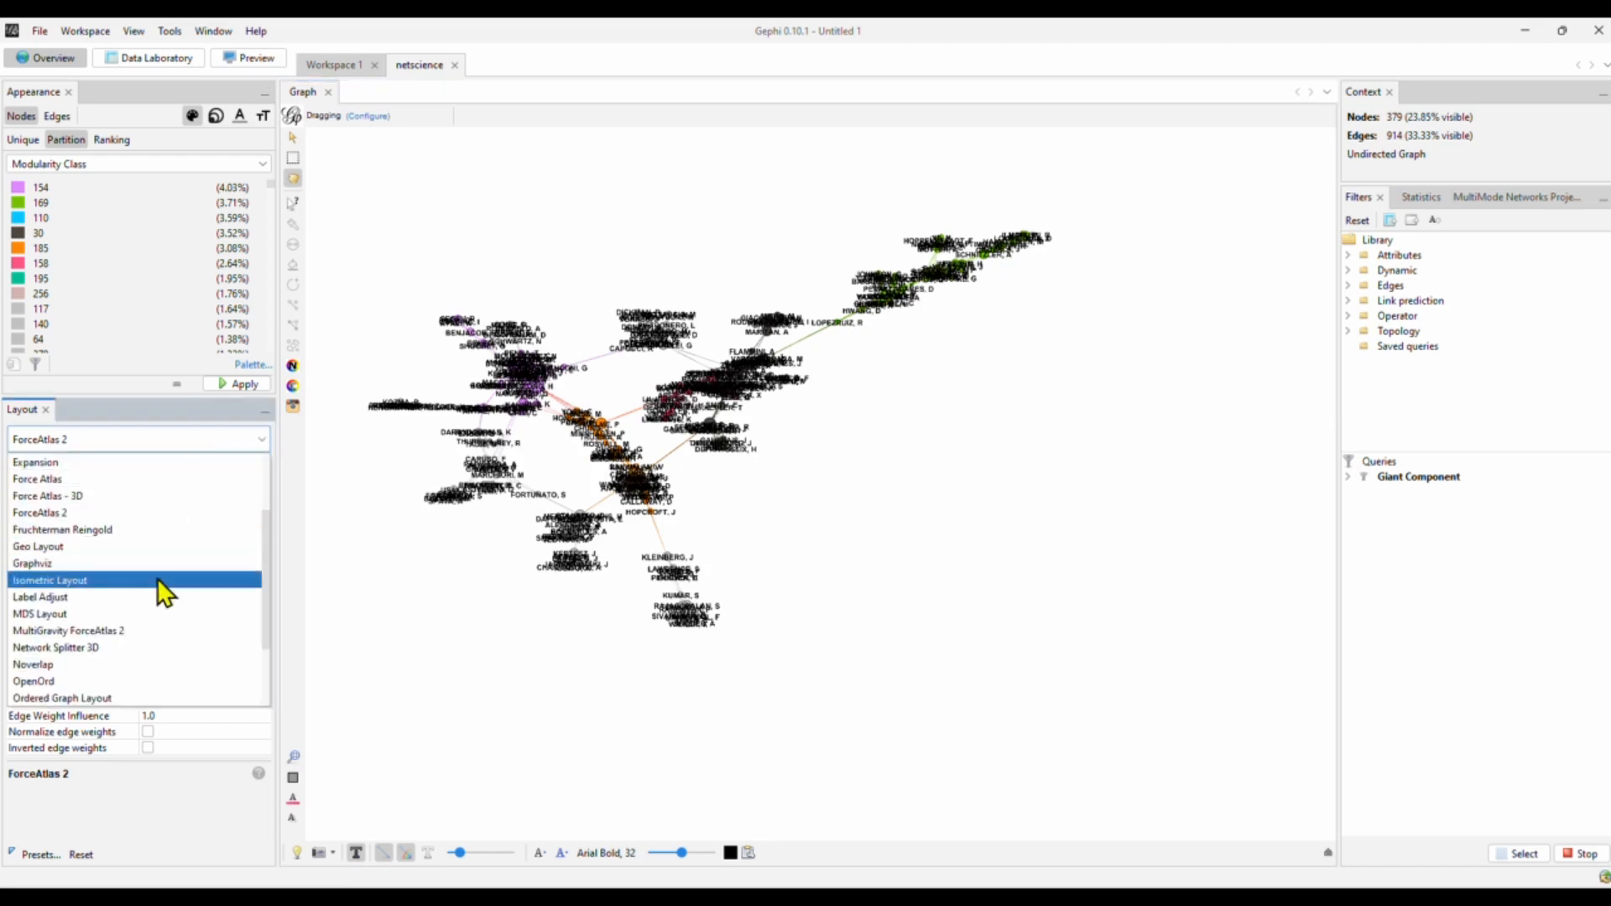
pyautogui.click(40, 598)
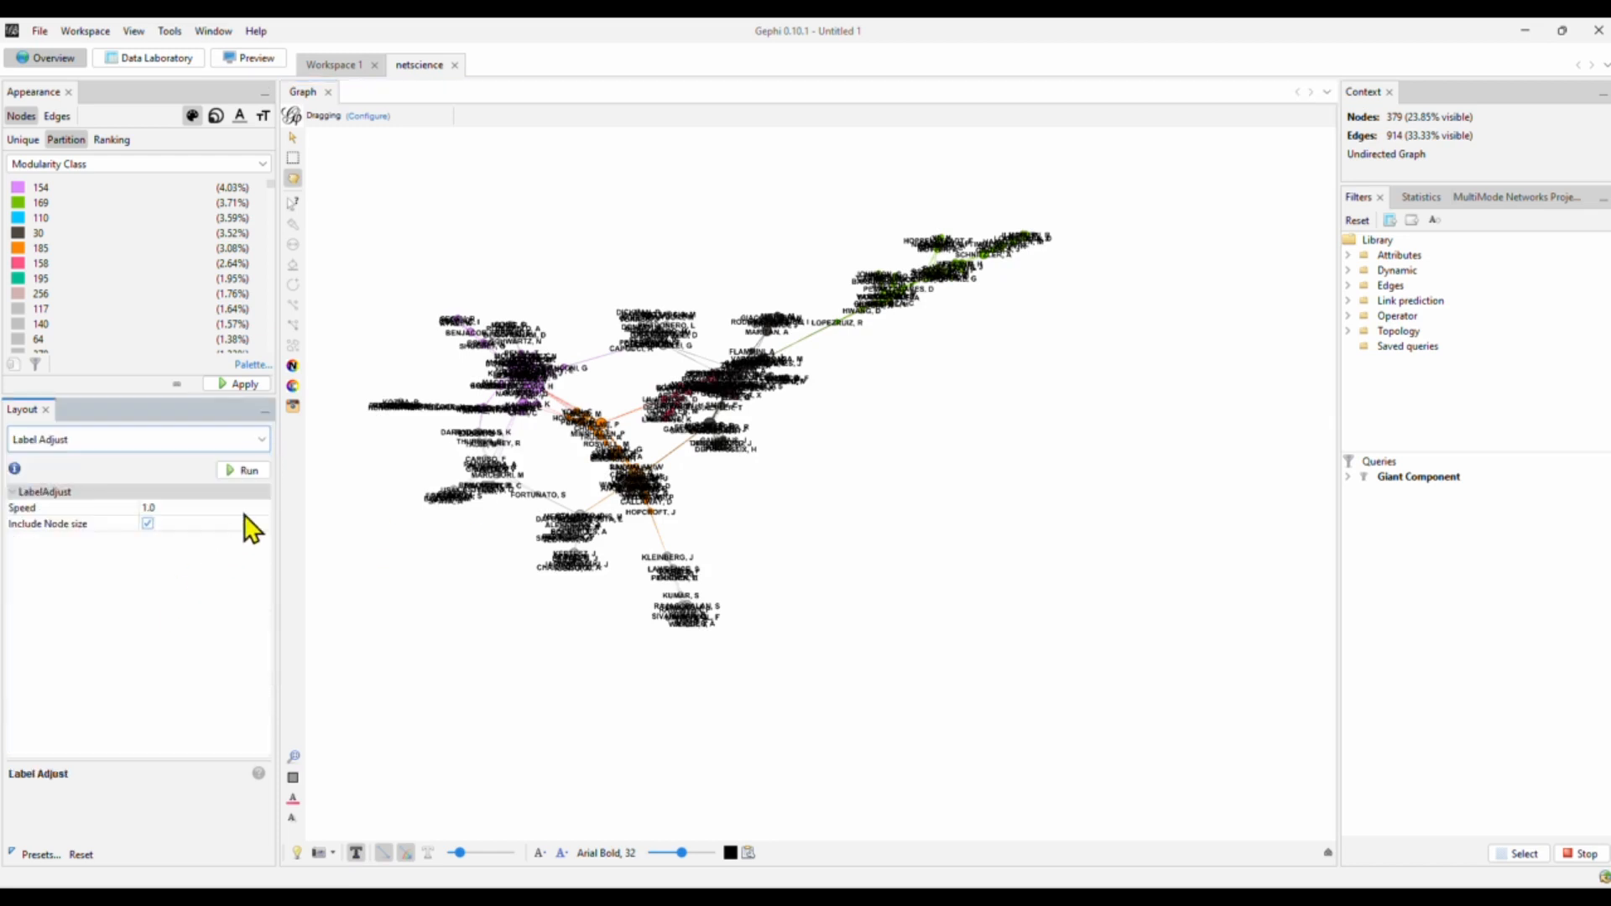
pyautogui.click(242, 470)
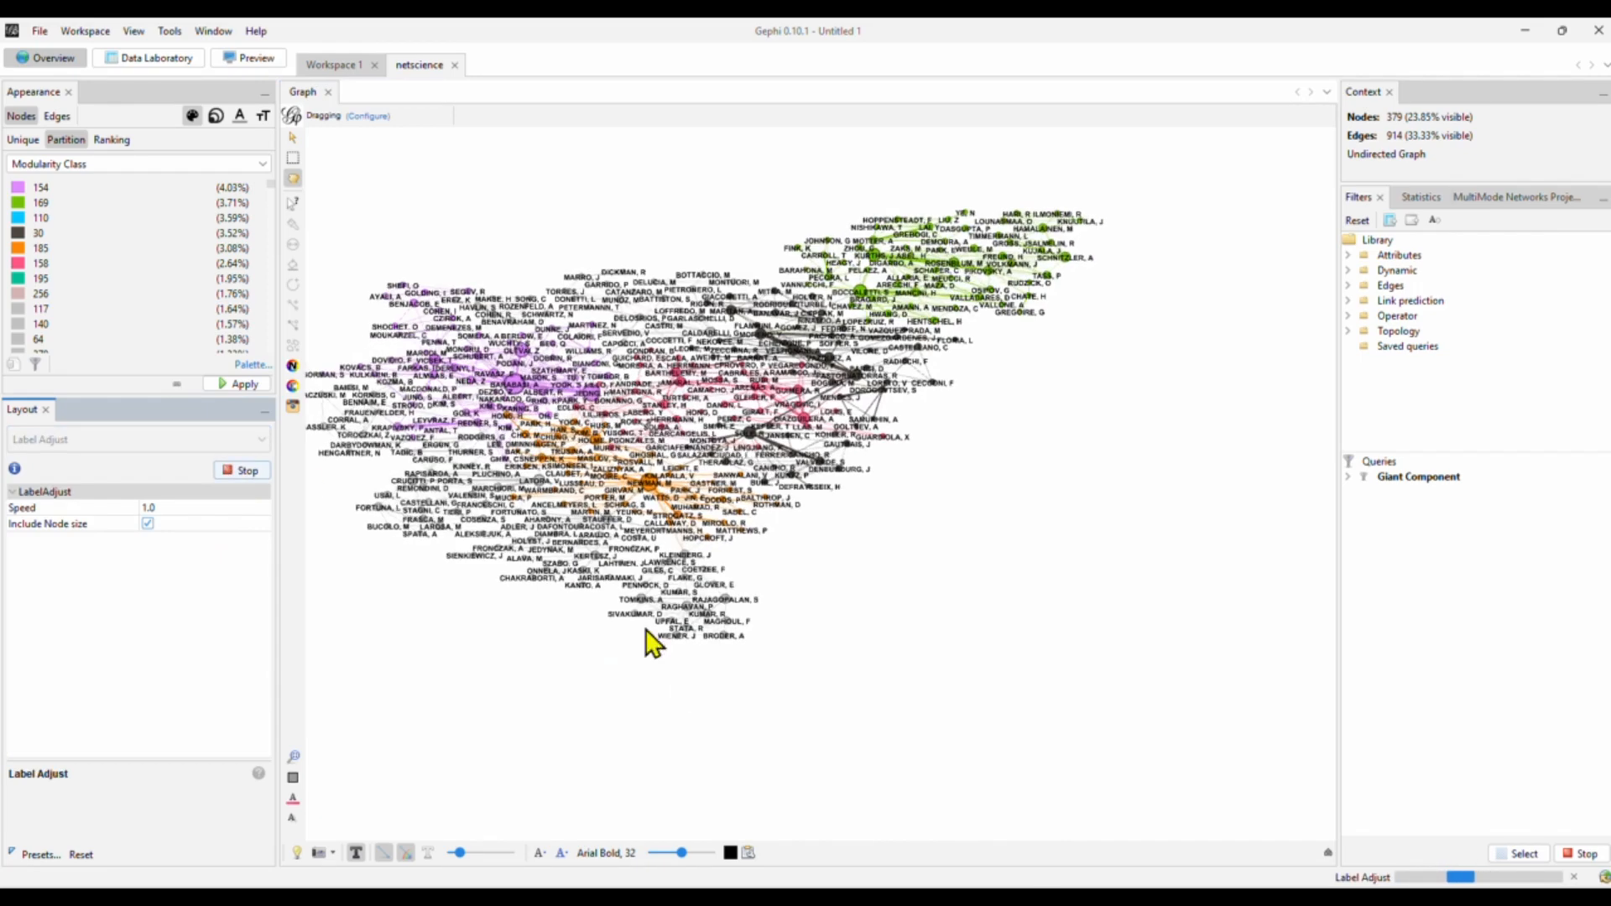
pyautogui.click(242, 469)
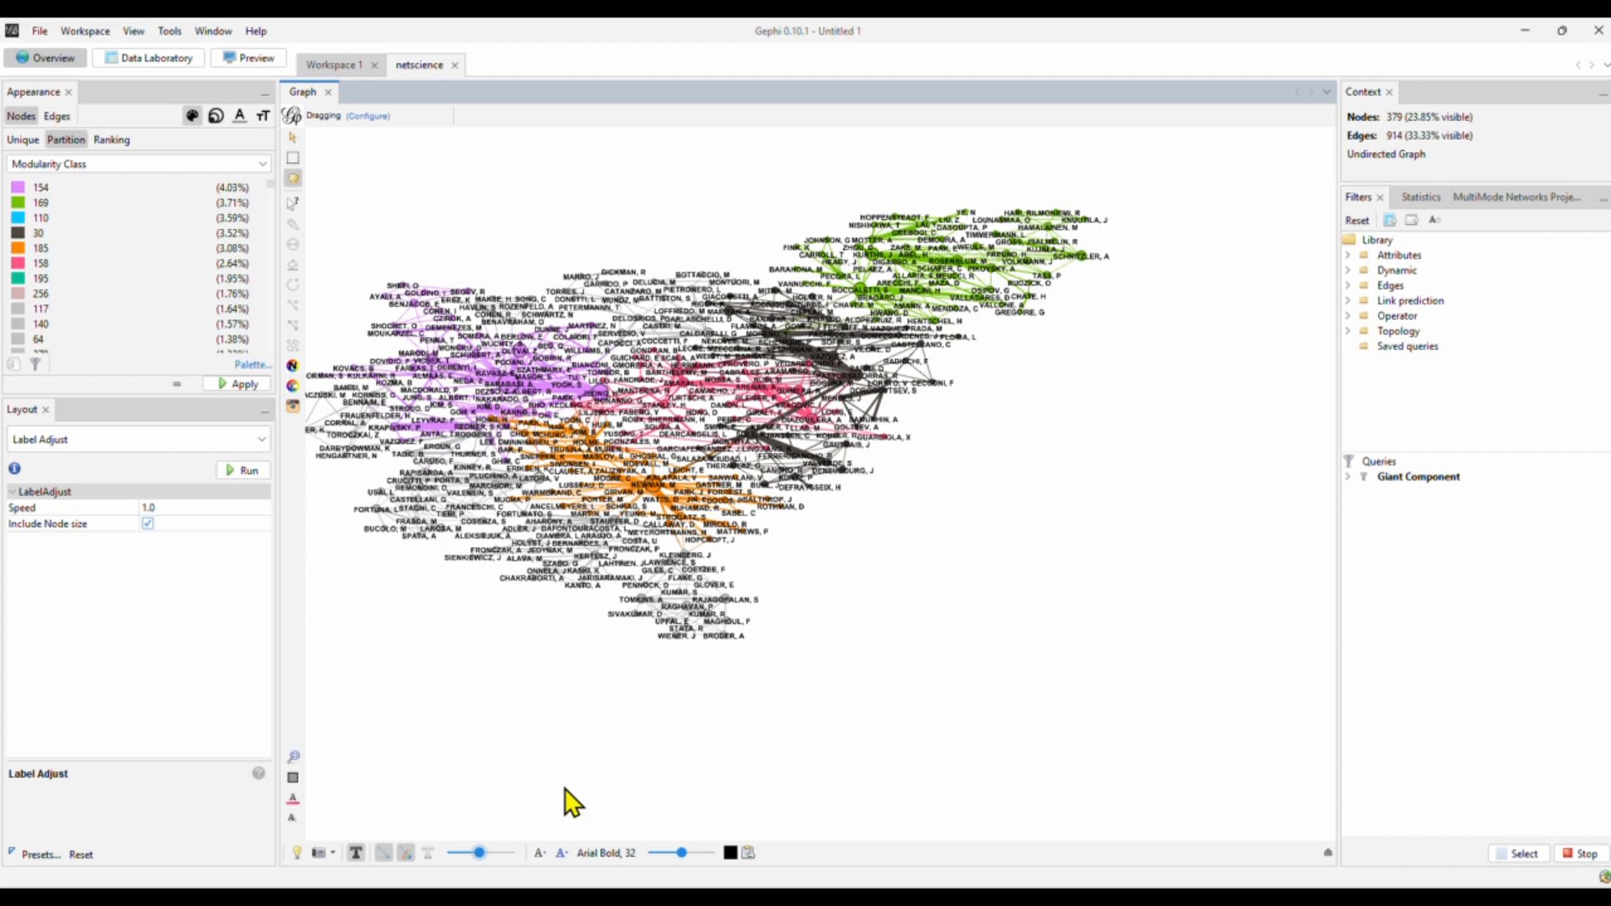
pyautogui.moveTo(683, 854)
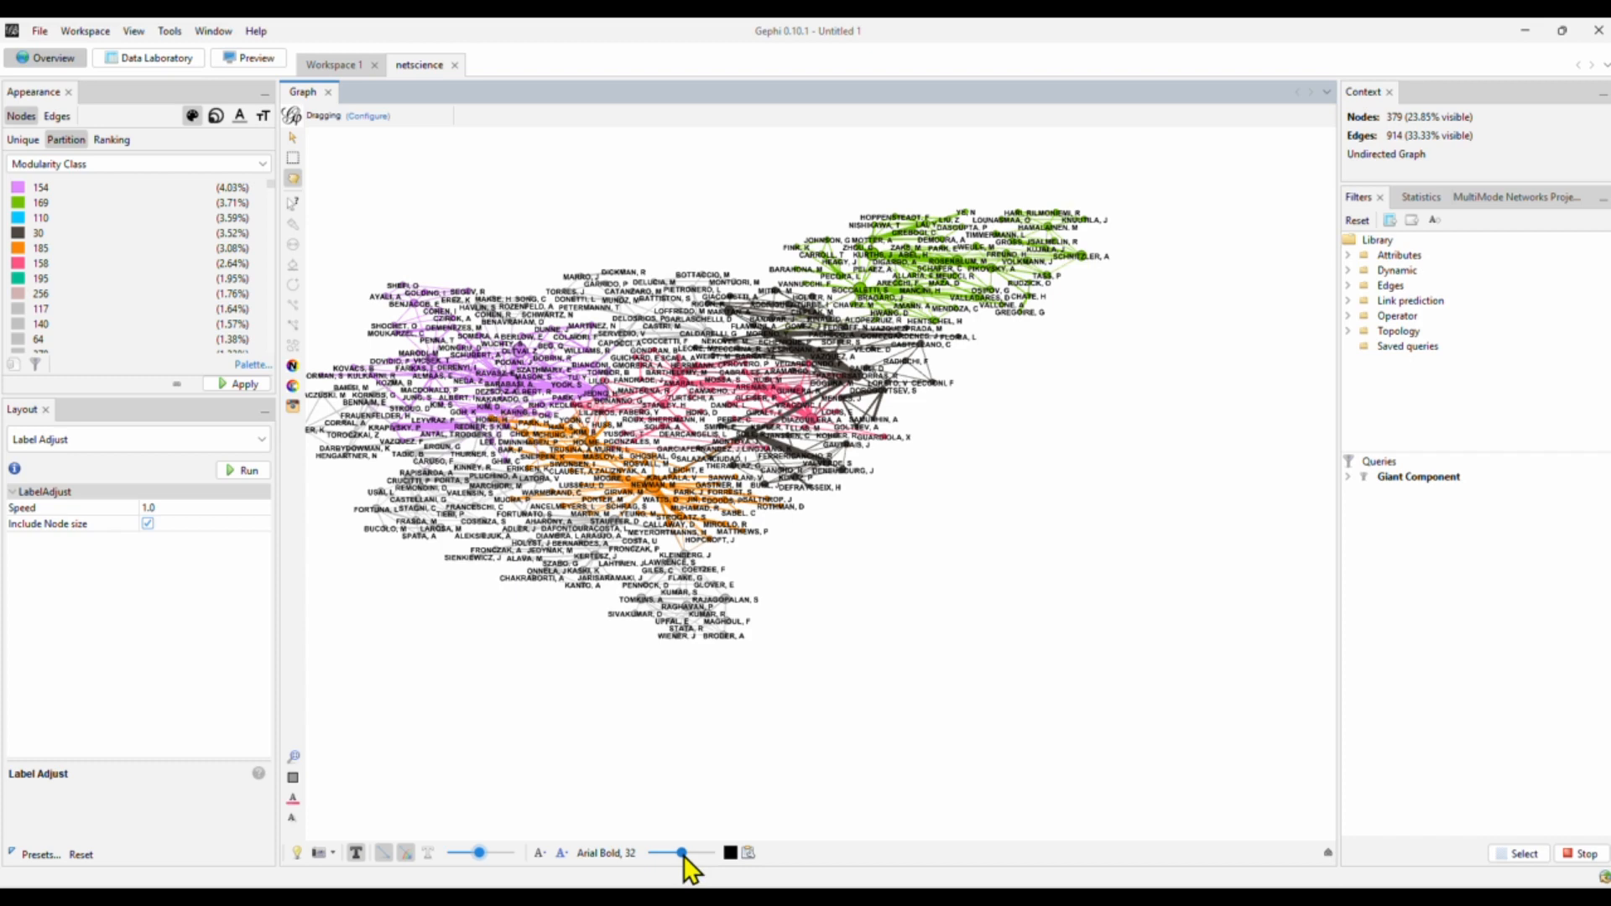
pyautogui.moveTo(657, 868)
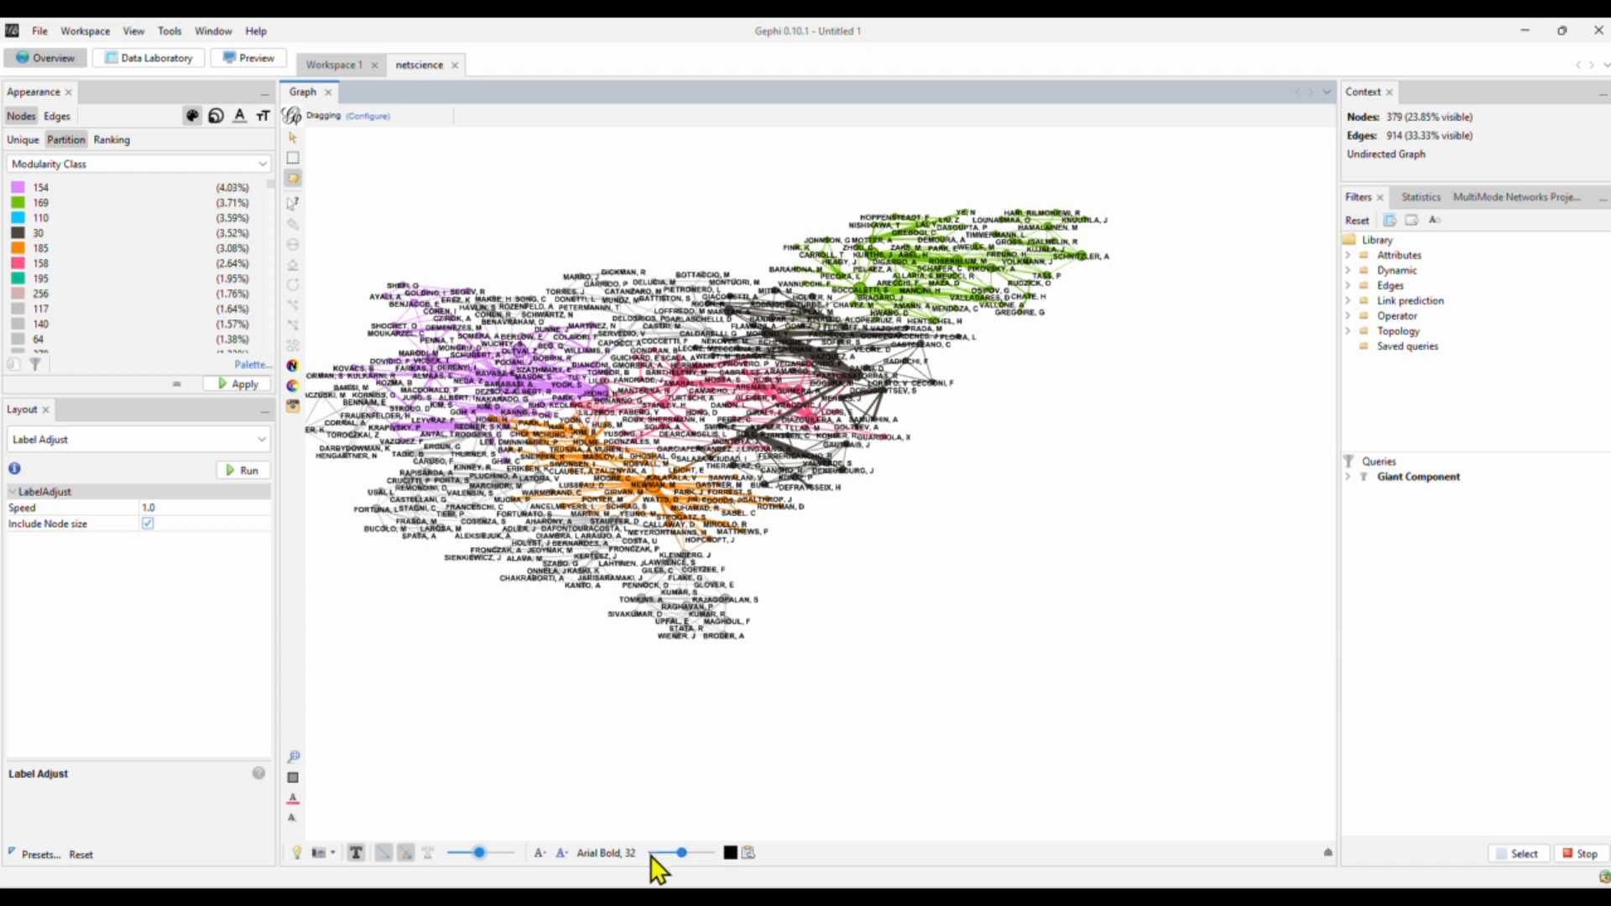
# Drag the label size slider down so the author labels shrink out of view
pyautogui.moveTo(681, 852); pyautogui.dragTo(662, 853)
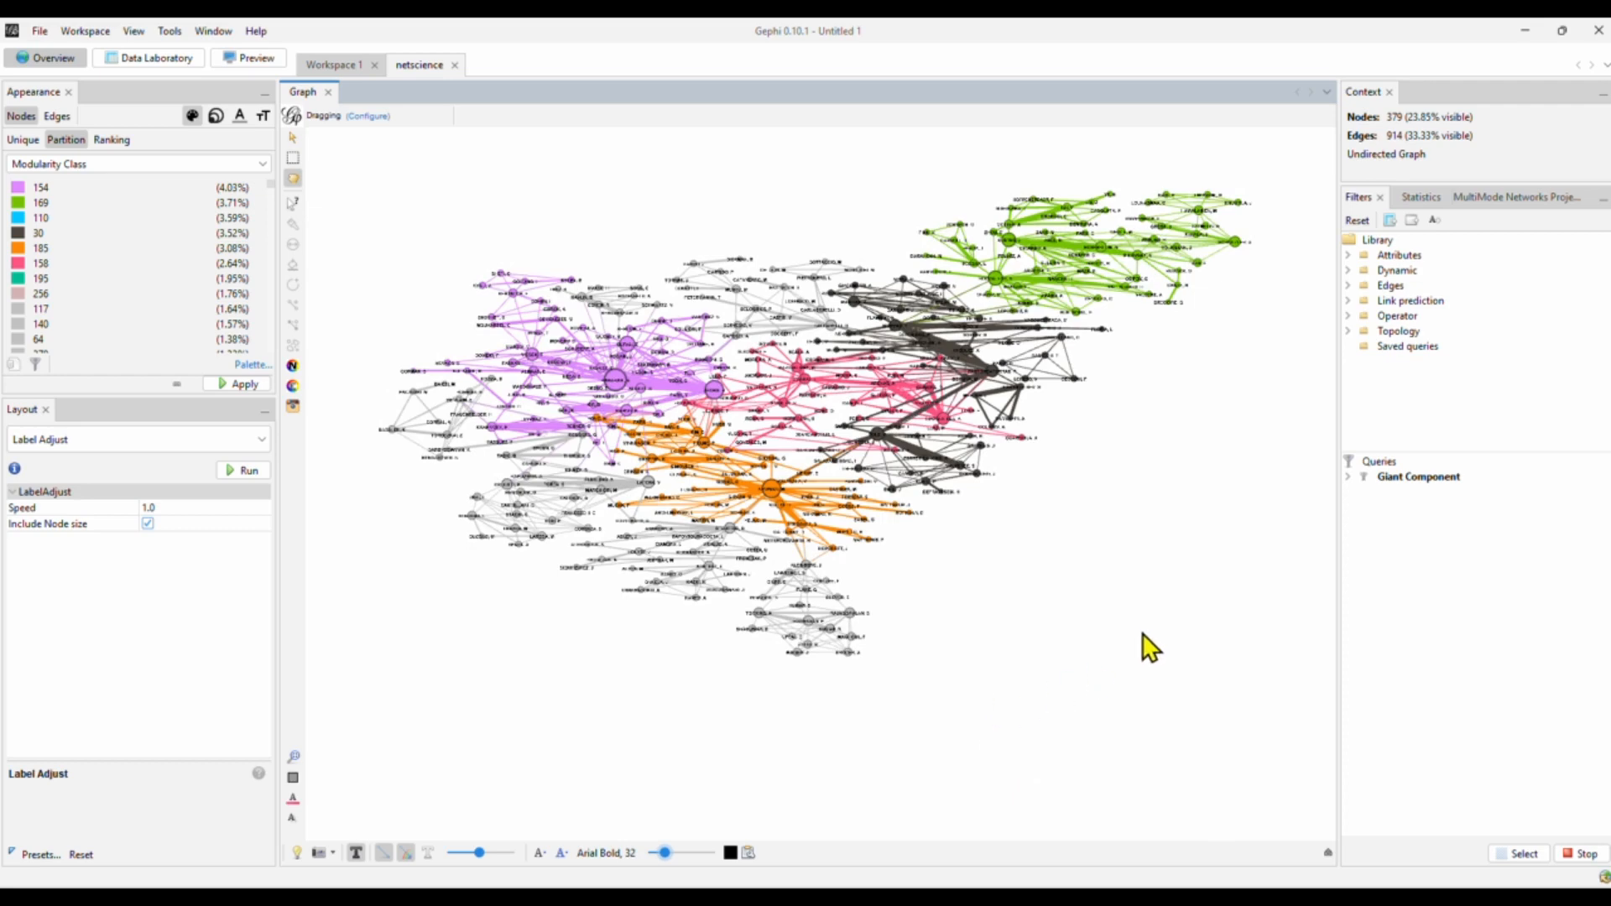
pyautogui.moveTo(1252, 478)
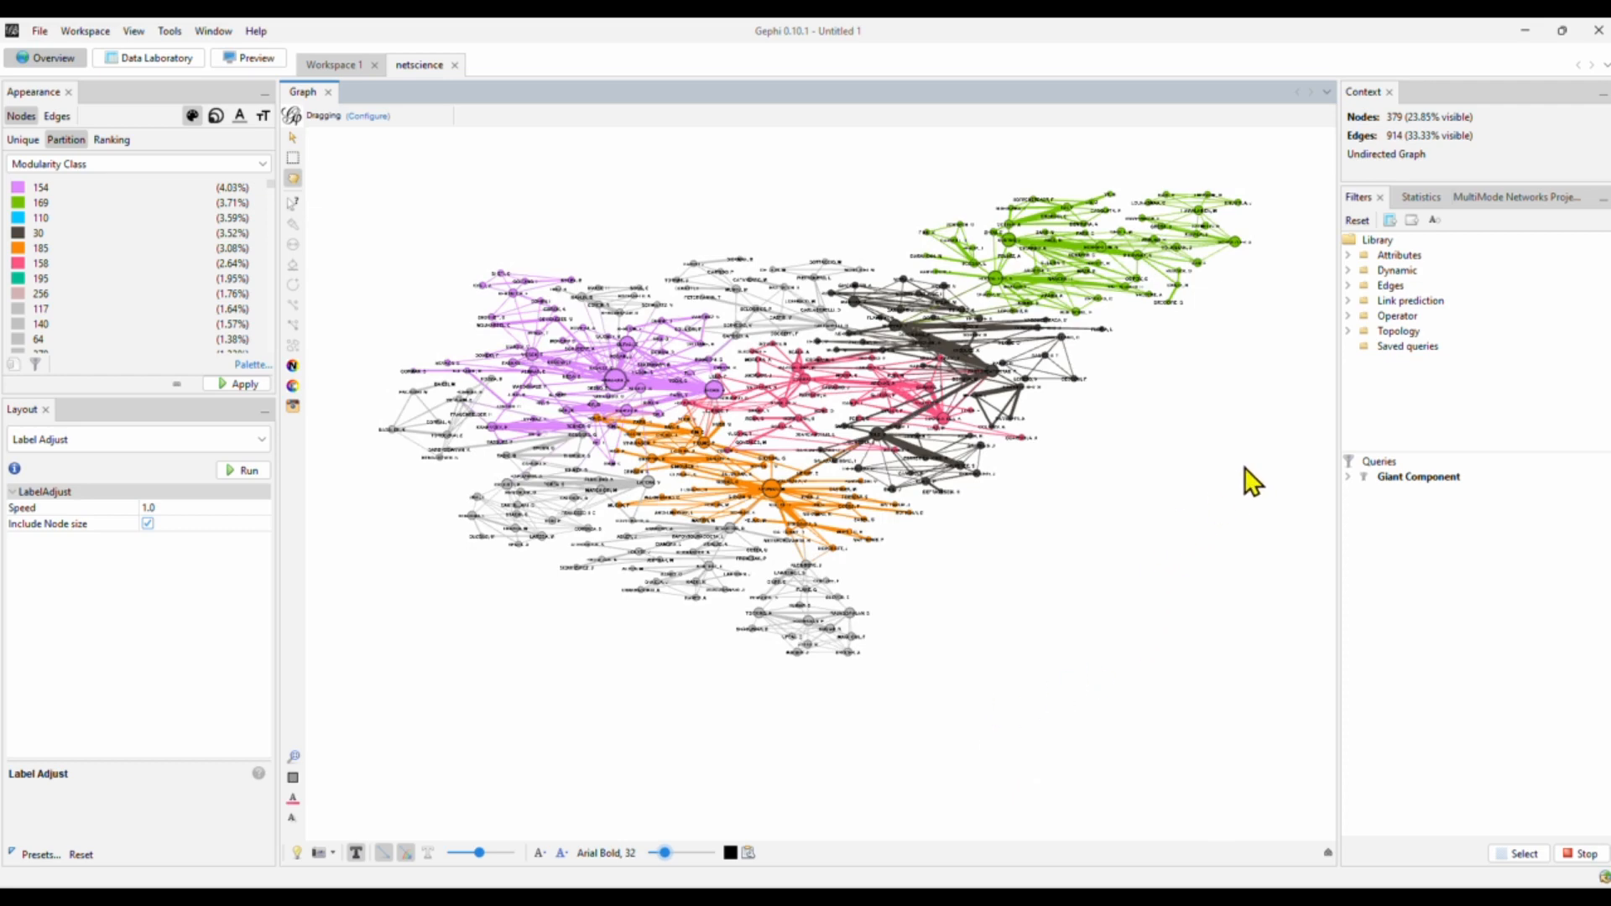
# Run Network Diameter undirected, yielding diameter 17 and average path length 6.042
pyautogui.click(1418, 196)
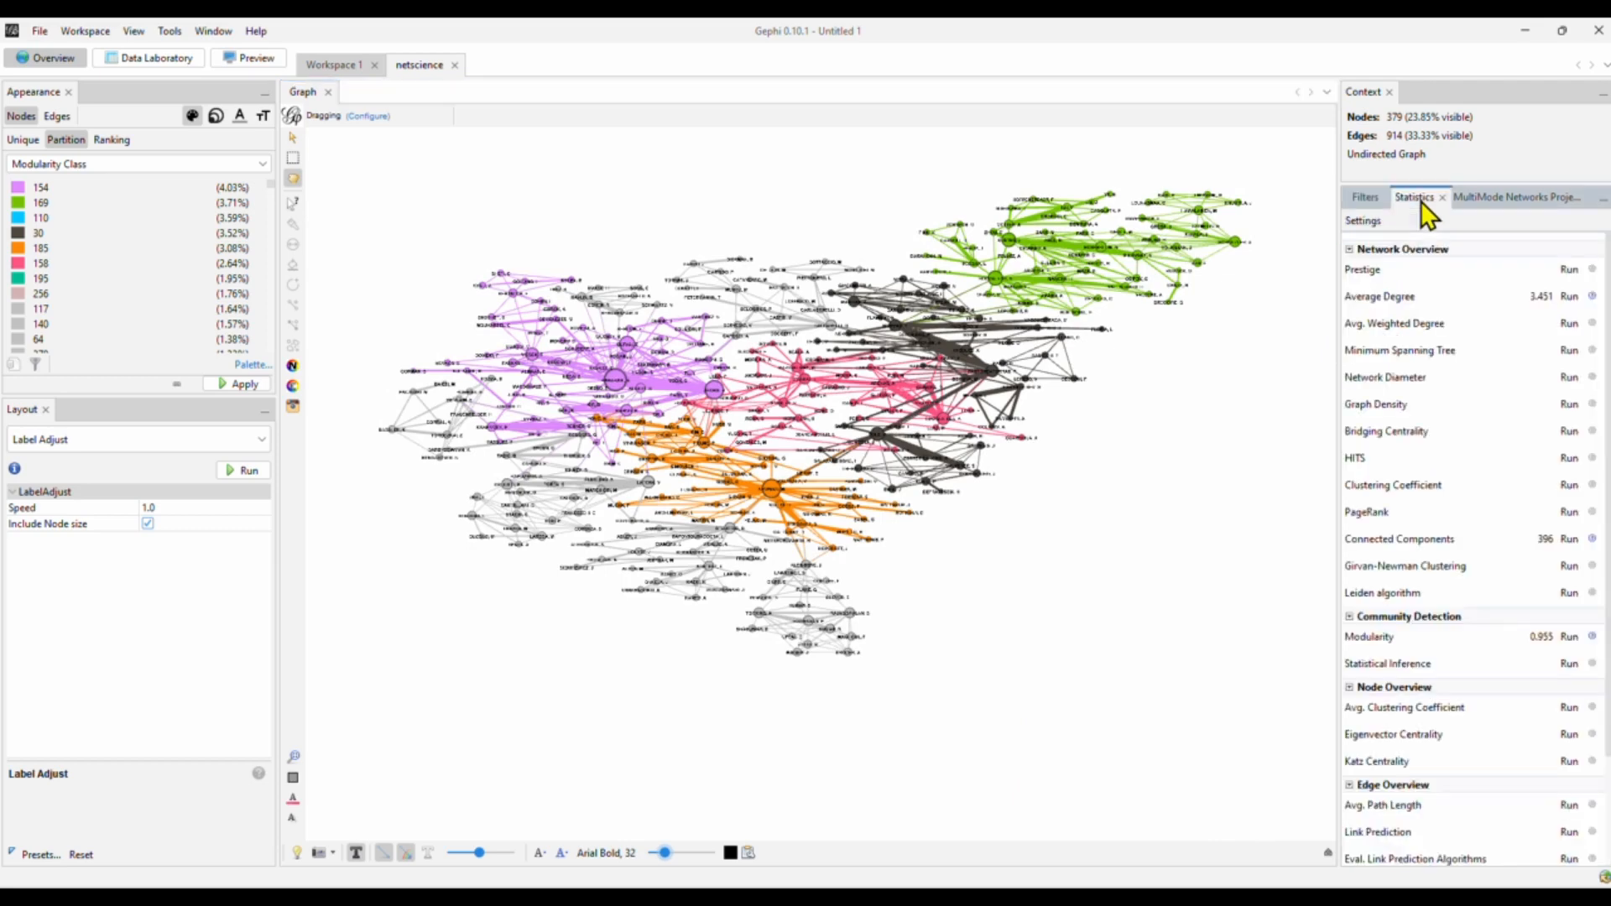
pyautogui.moveTo(1506, 299)
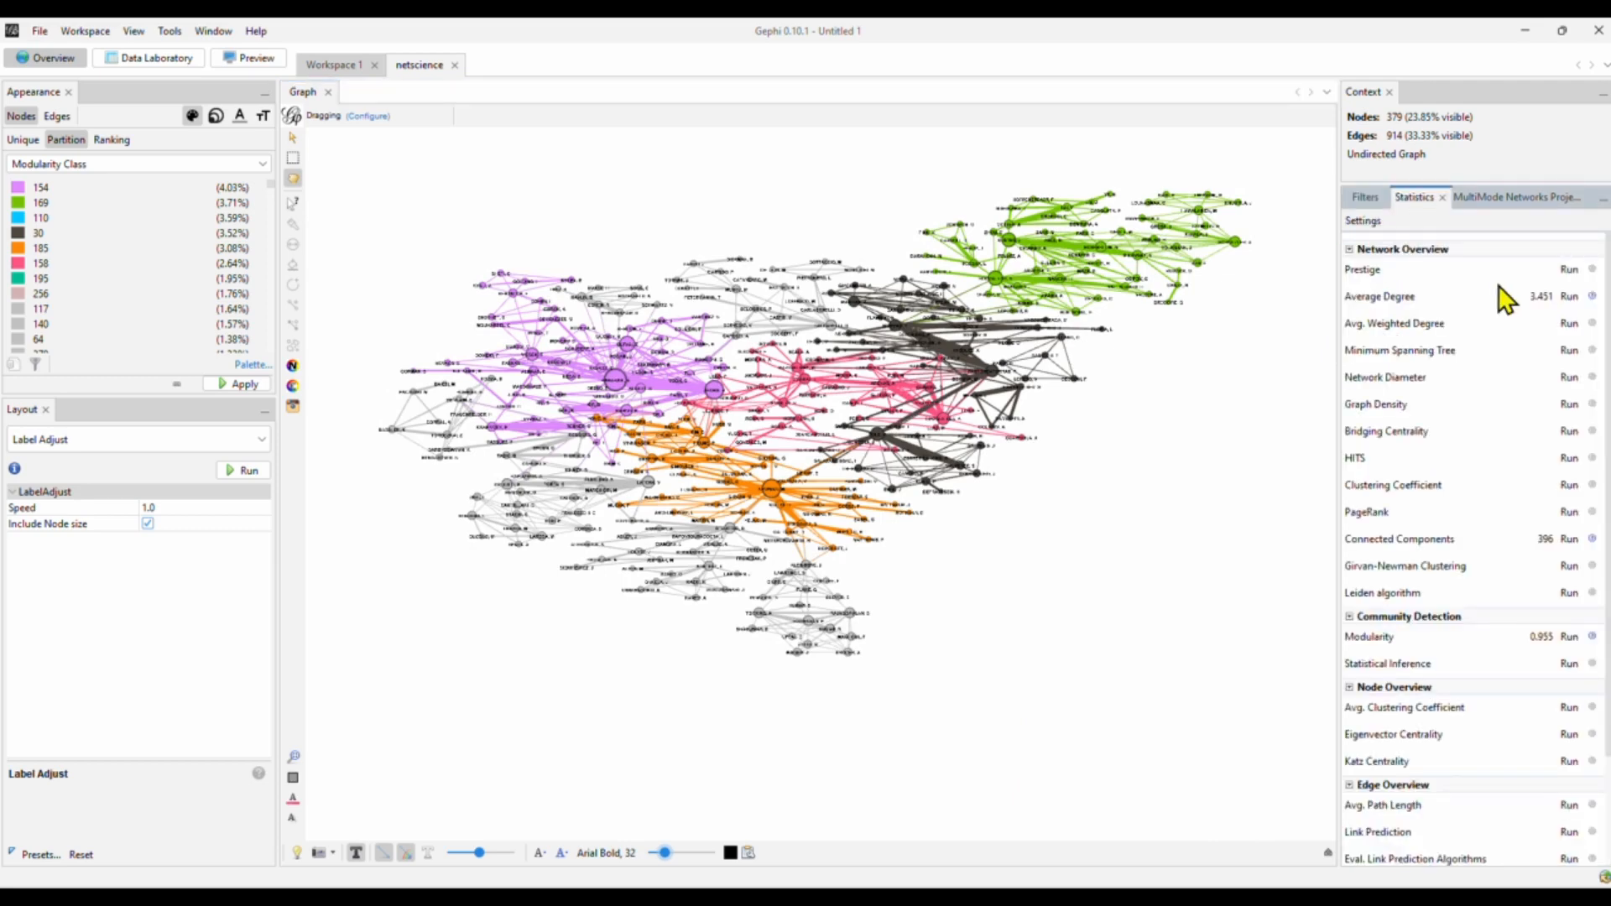
pyautogui.moveTo(1476, 457)
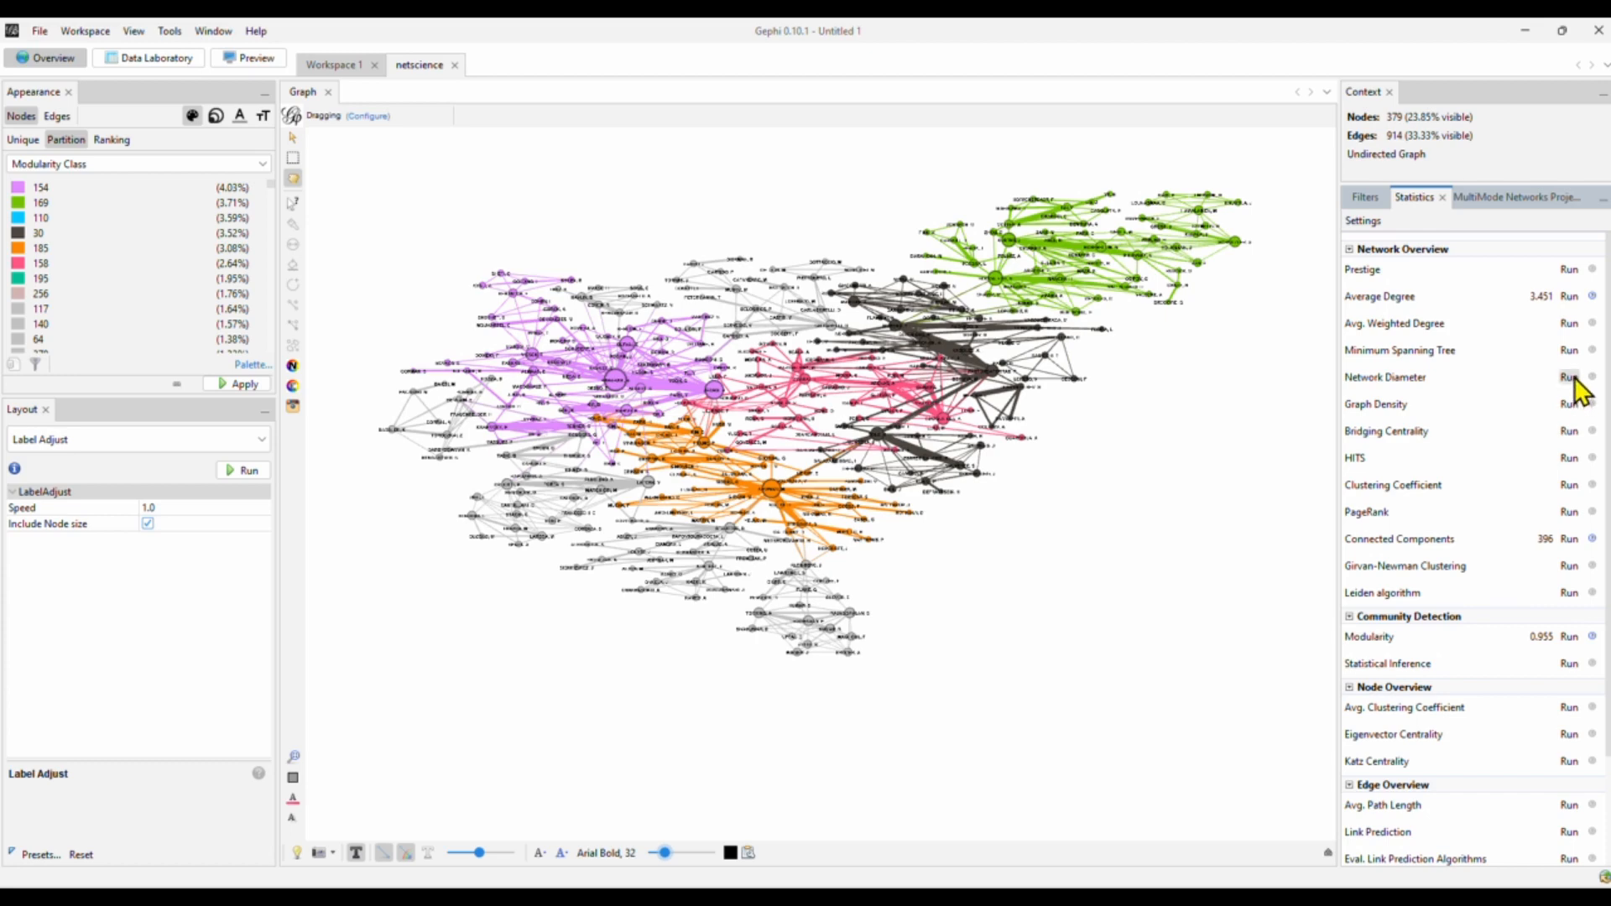
pyautogui.click(1567, 377)
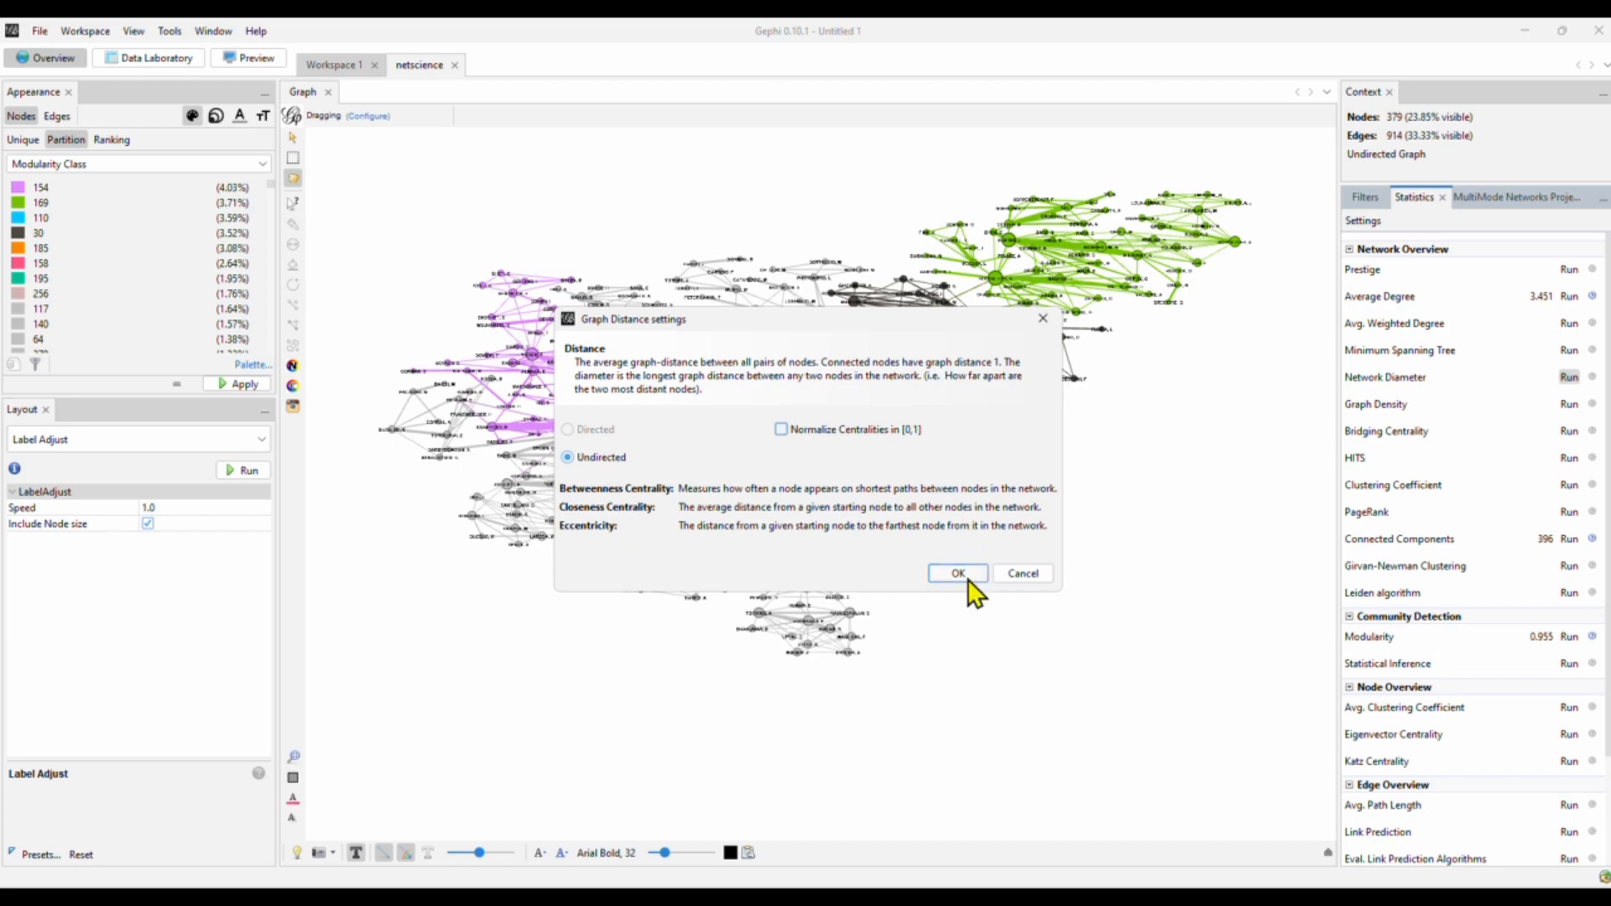
pyautogui.click(956, 572)
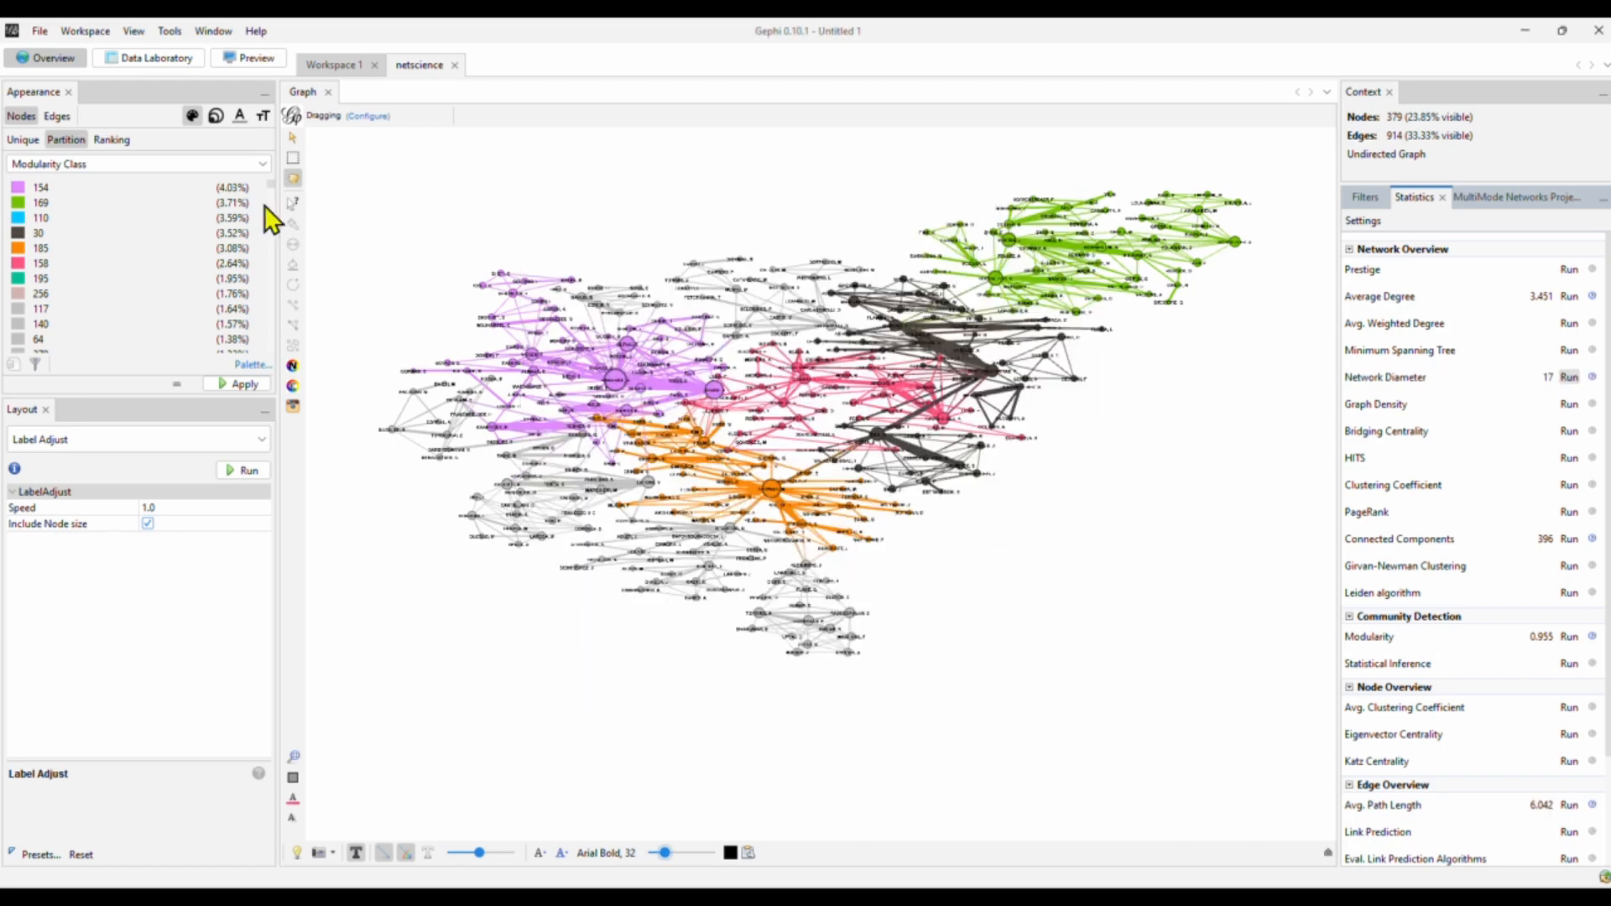
# Sort the node table by Betweenness Centrality descending, with NEWMAN, M first
pyautogui.click(147, 57)
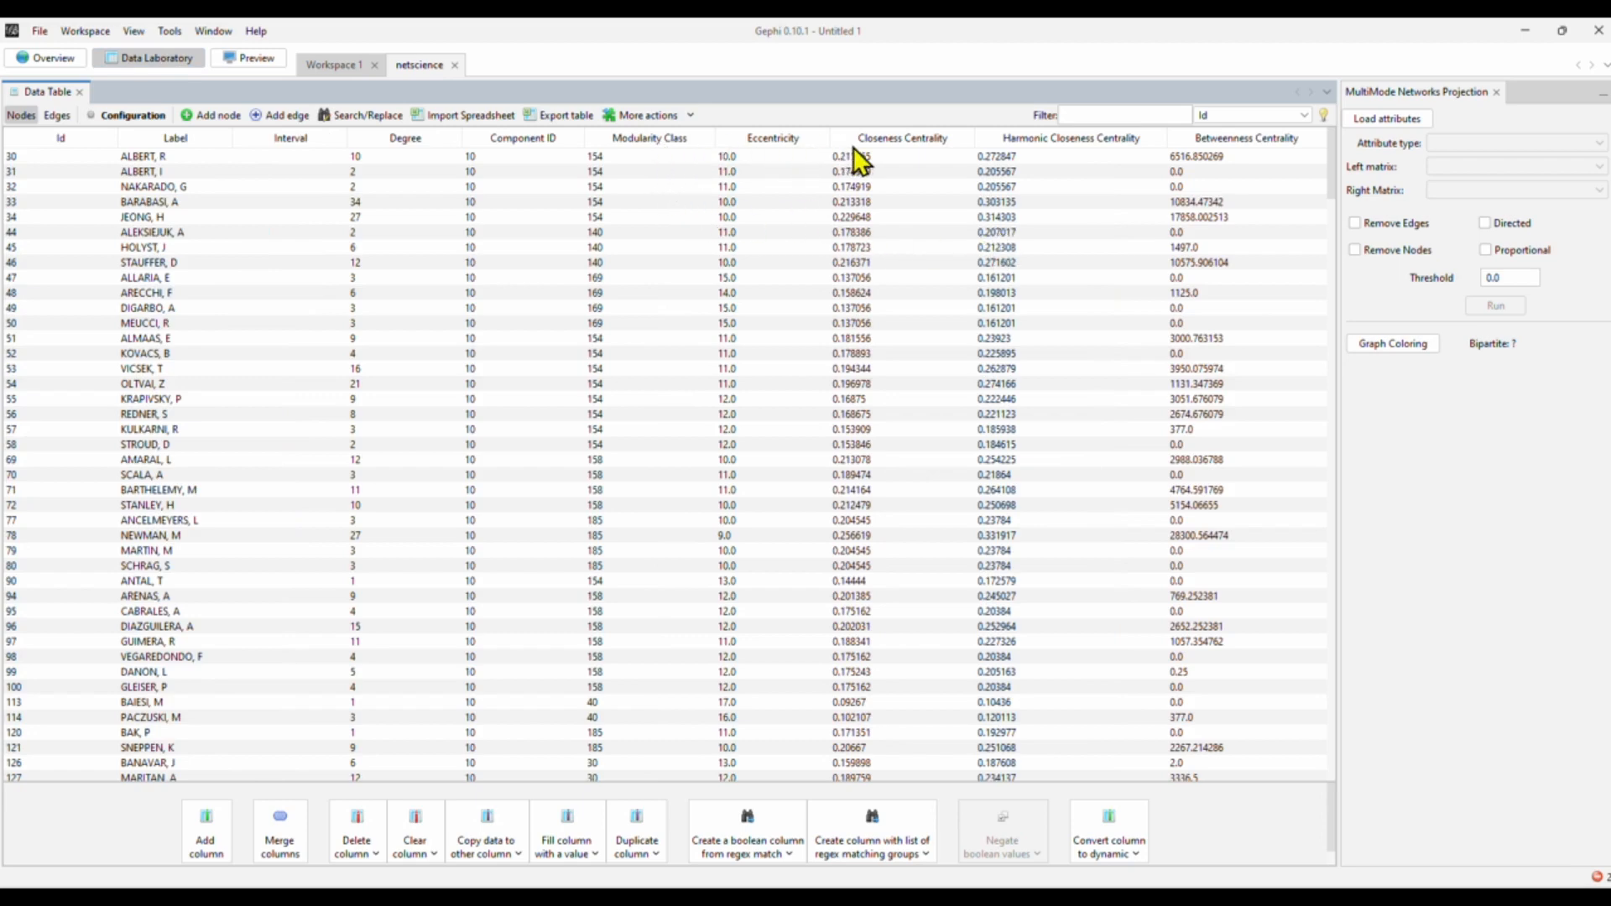
pyautogui.moveTo(1186, 153)
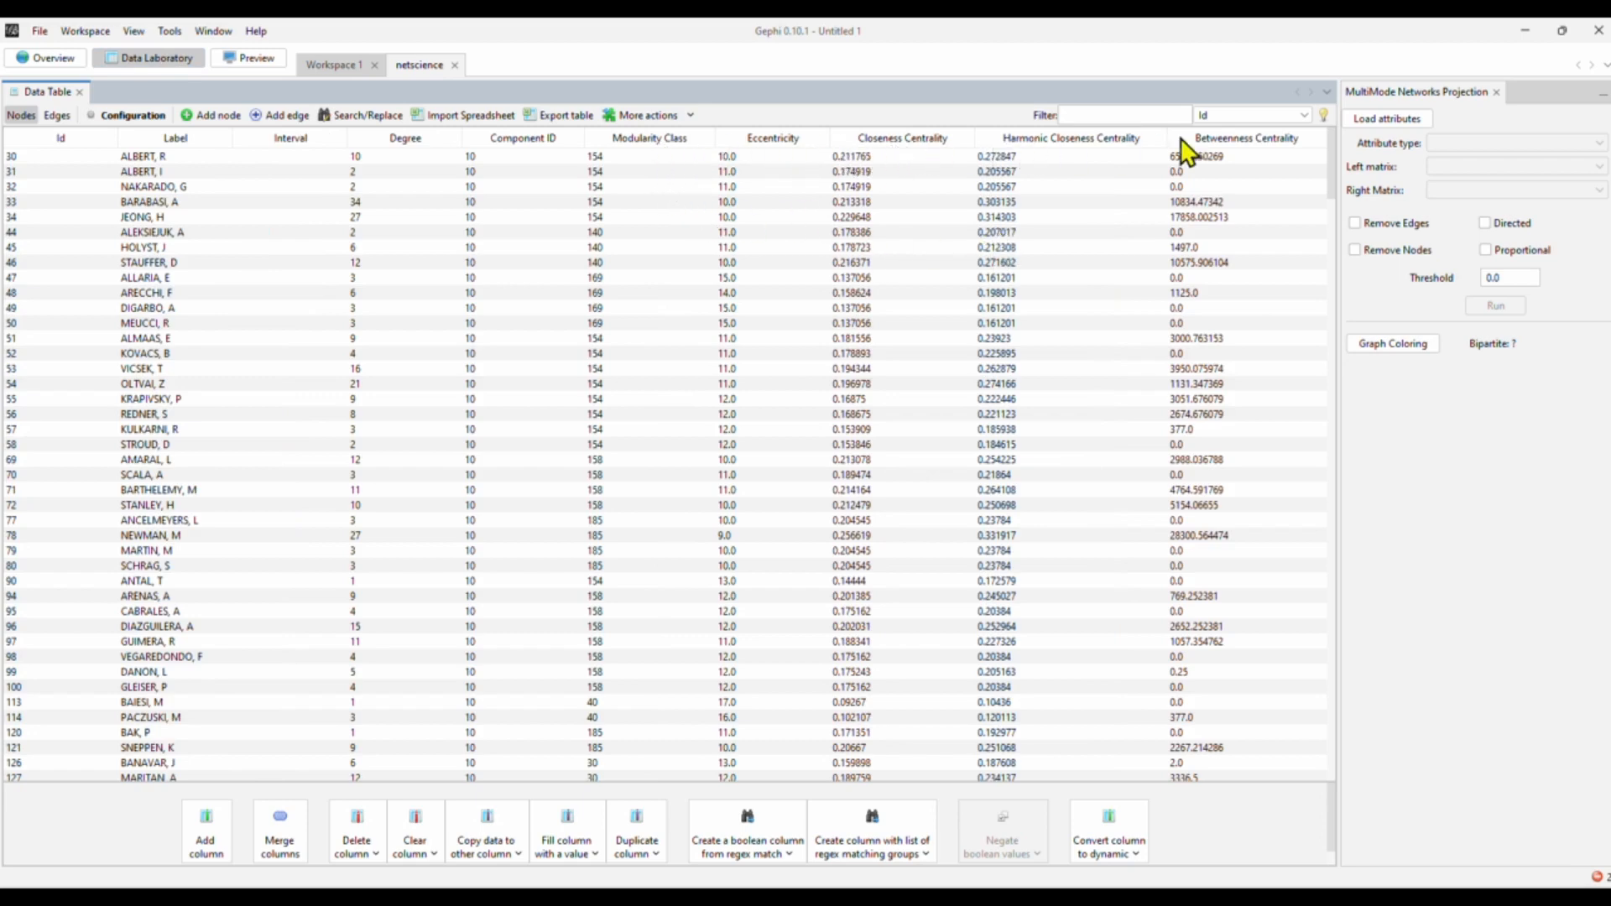
pyautogui.moveTo(936, 159)
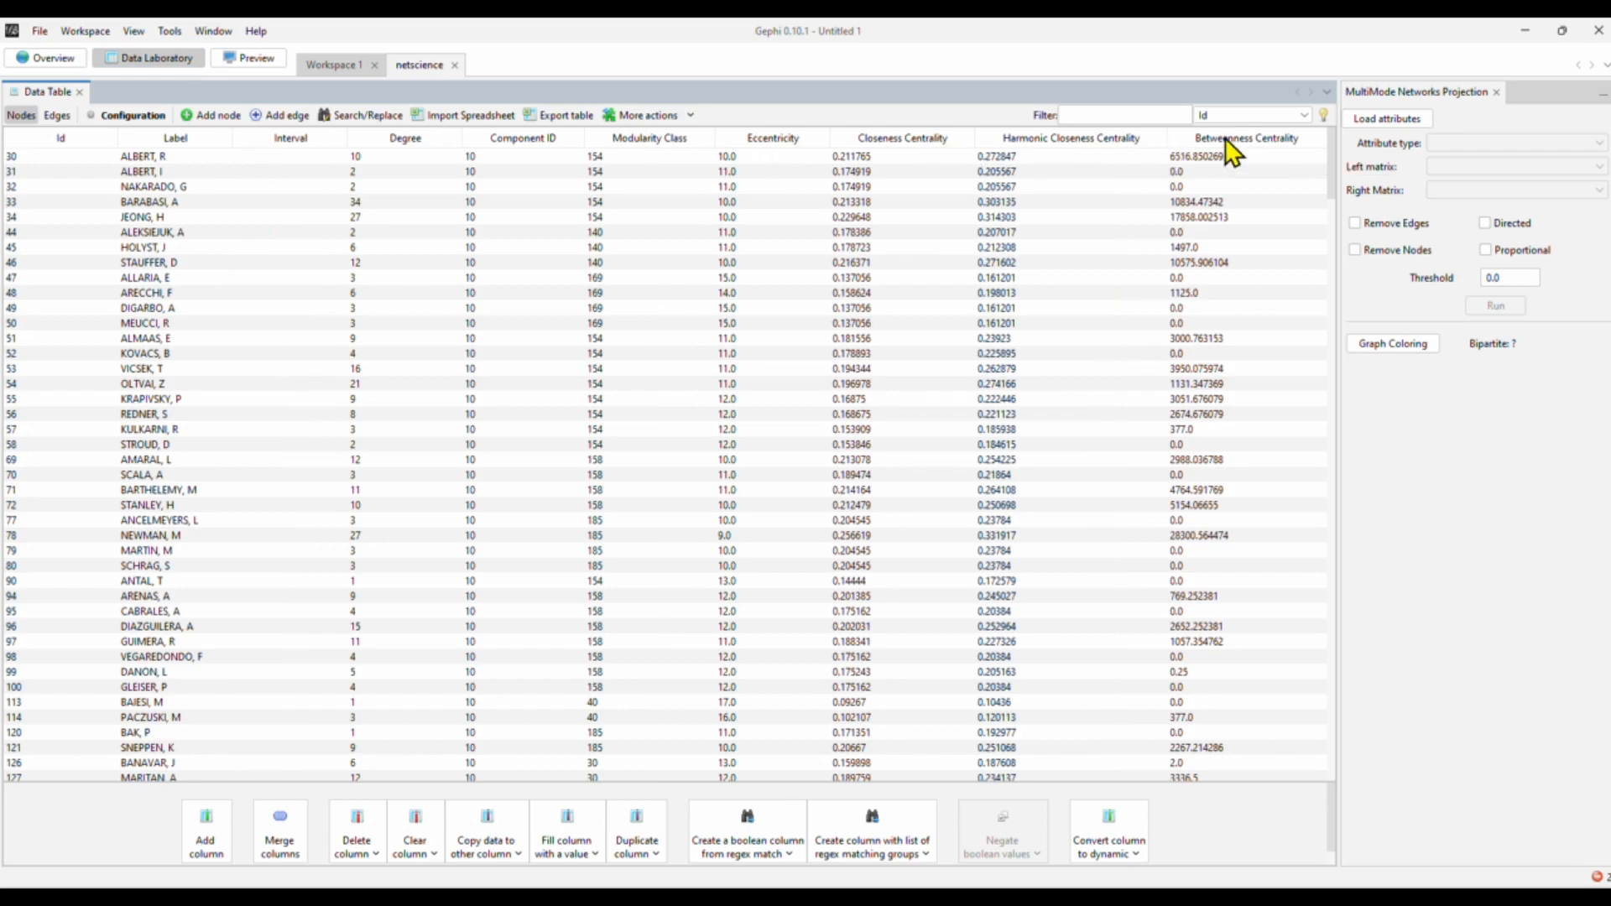
pyautogui.click(1243, 138)
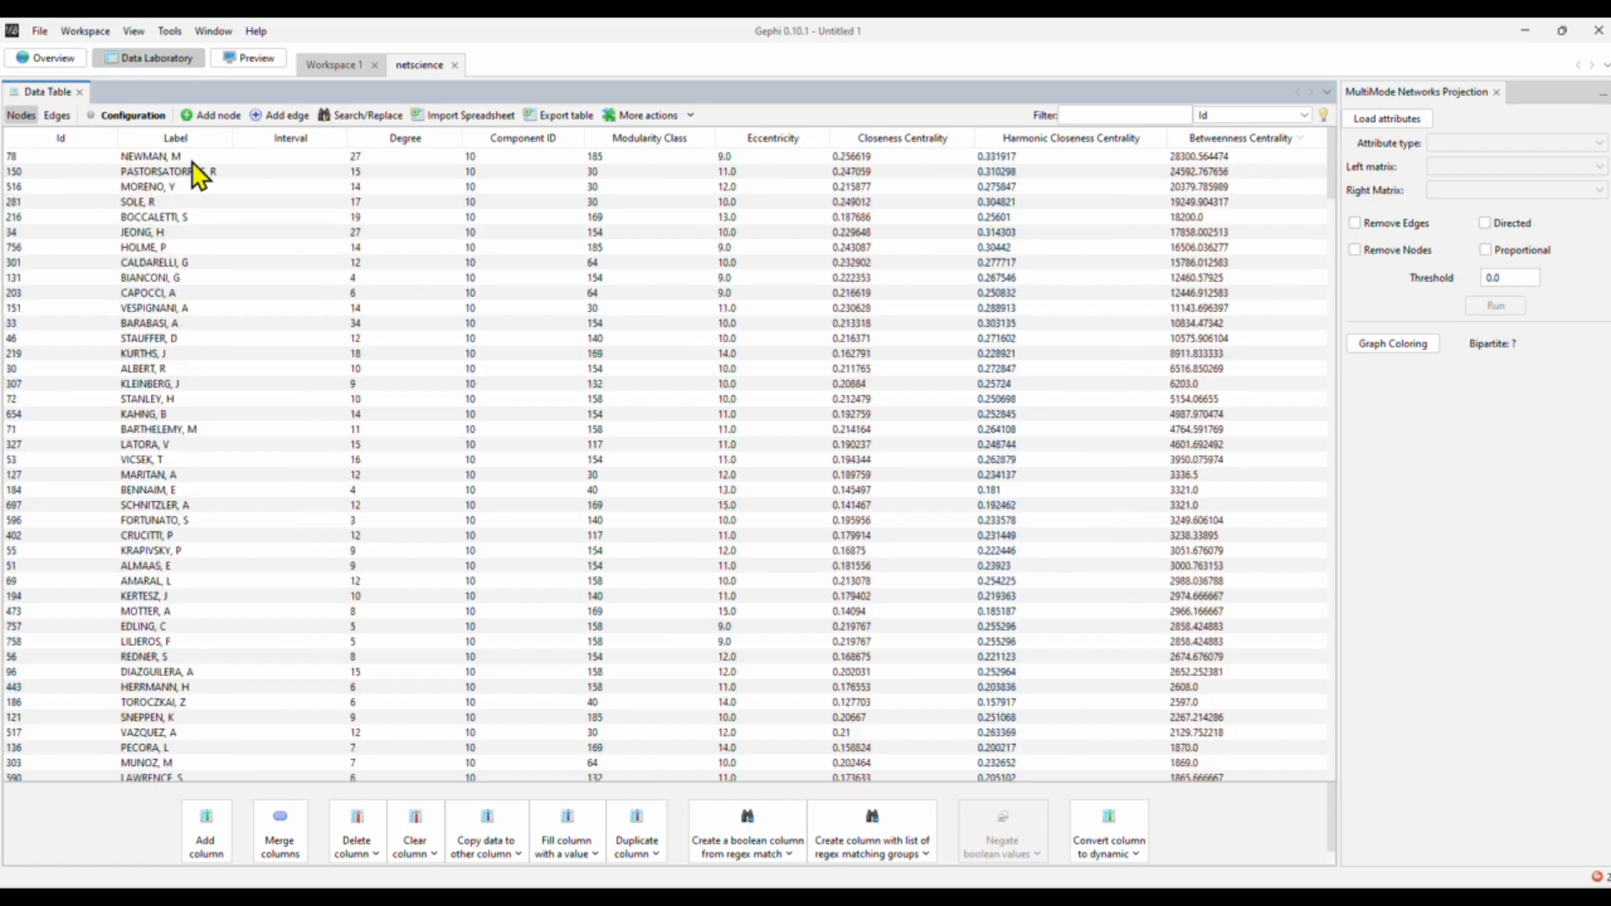
pyautogui.moveTo(1224, 149)
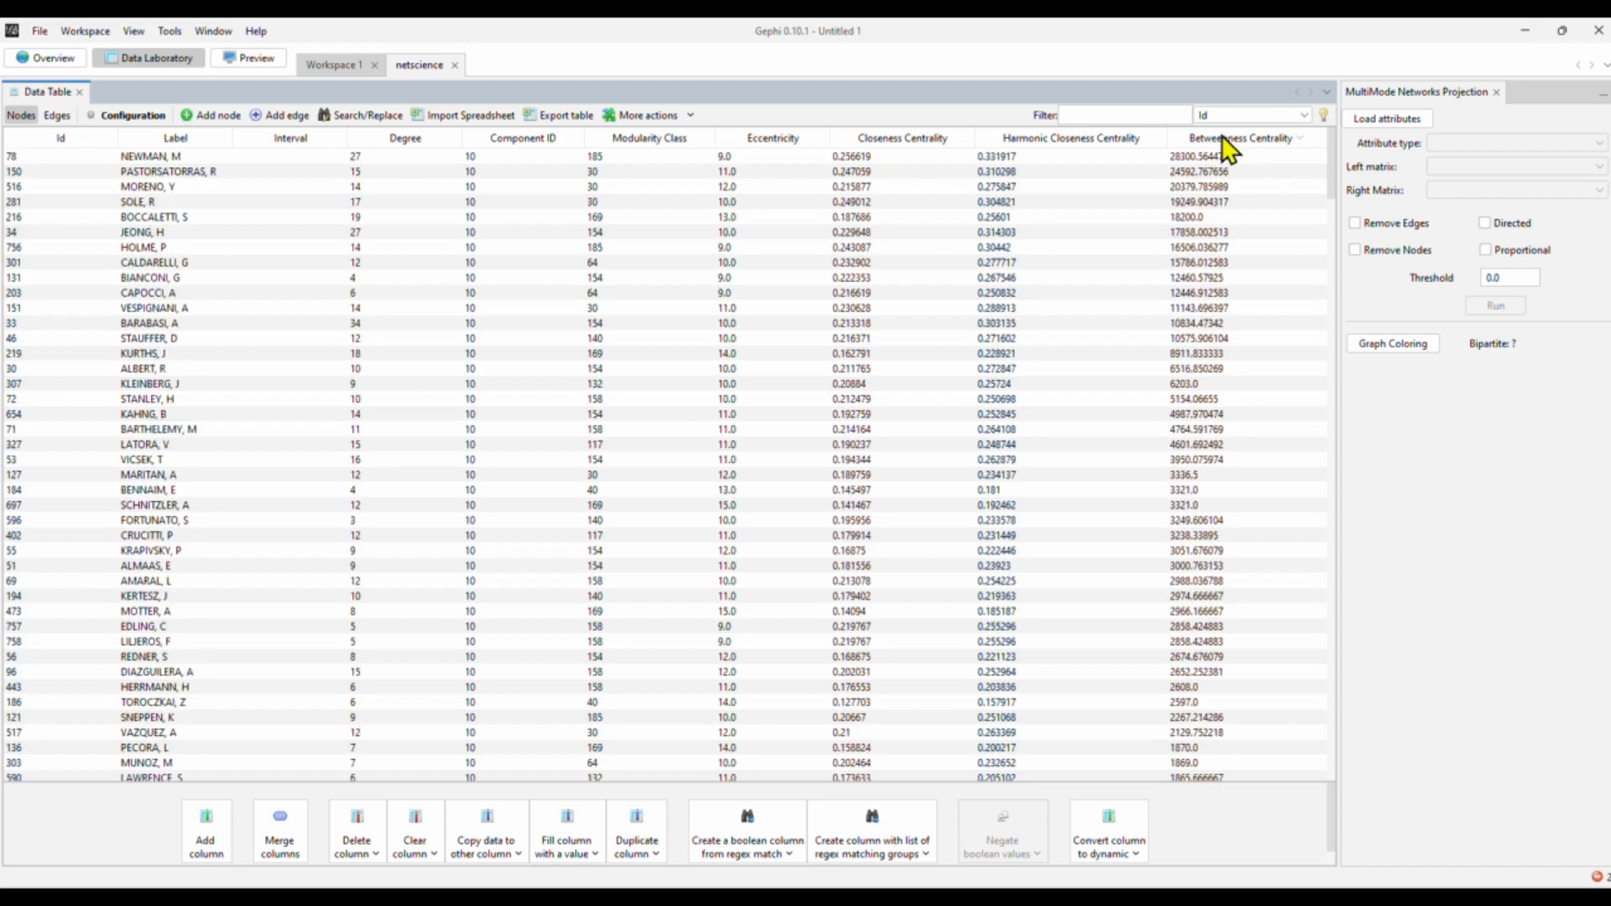
pyautogui.moveTo(174, 193)
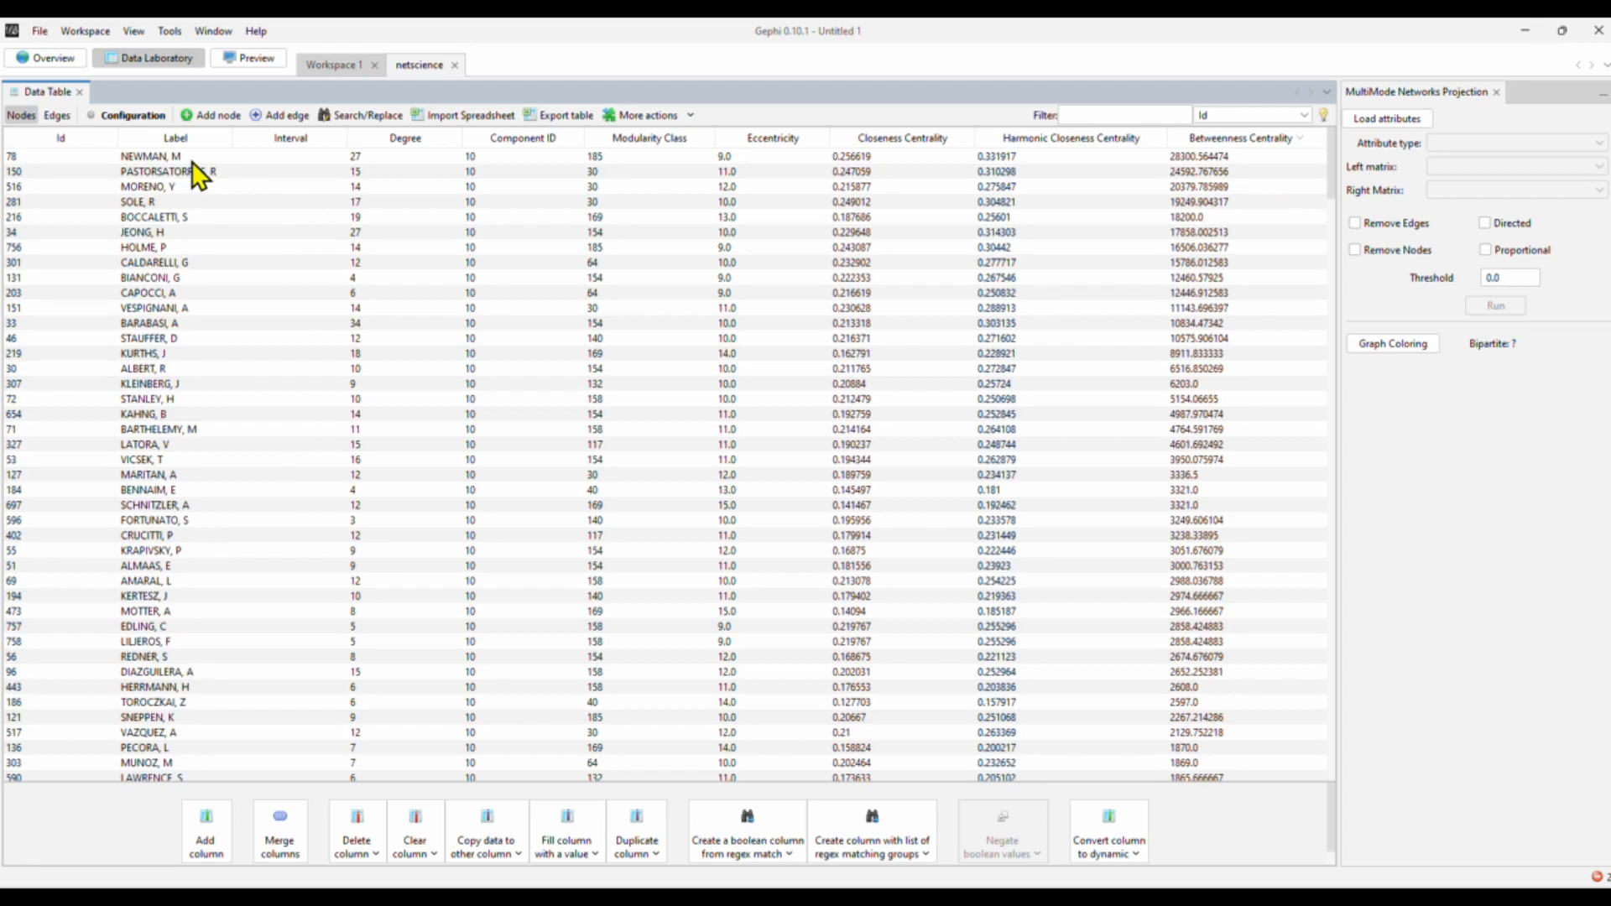
pyautogui.moveTo(193, 176)
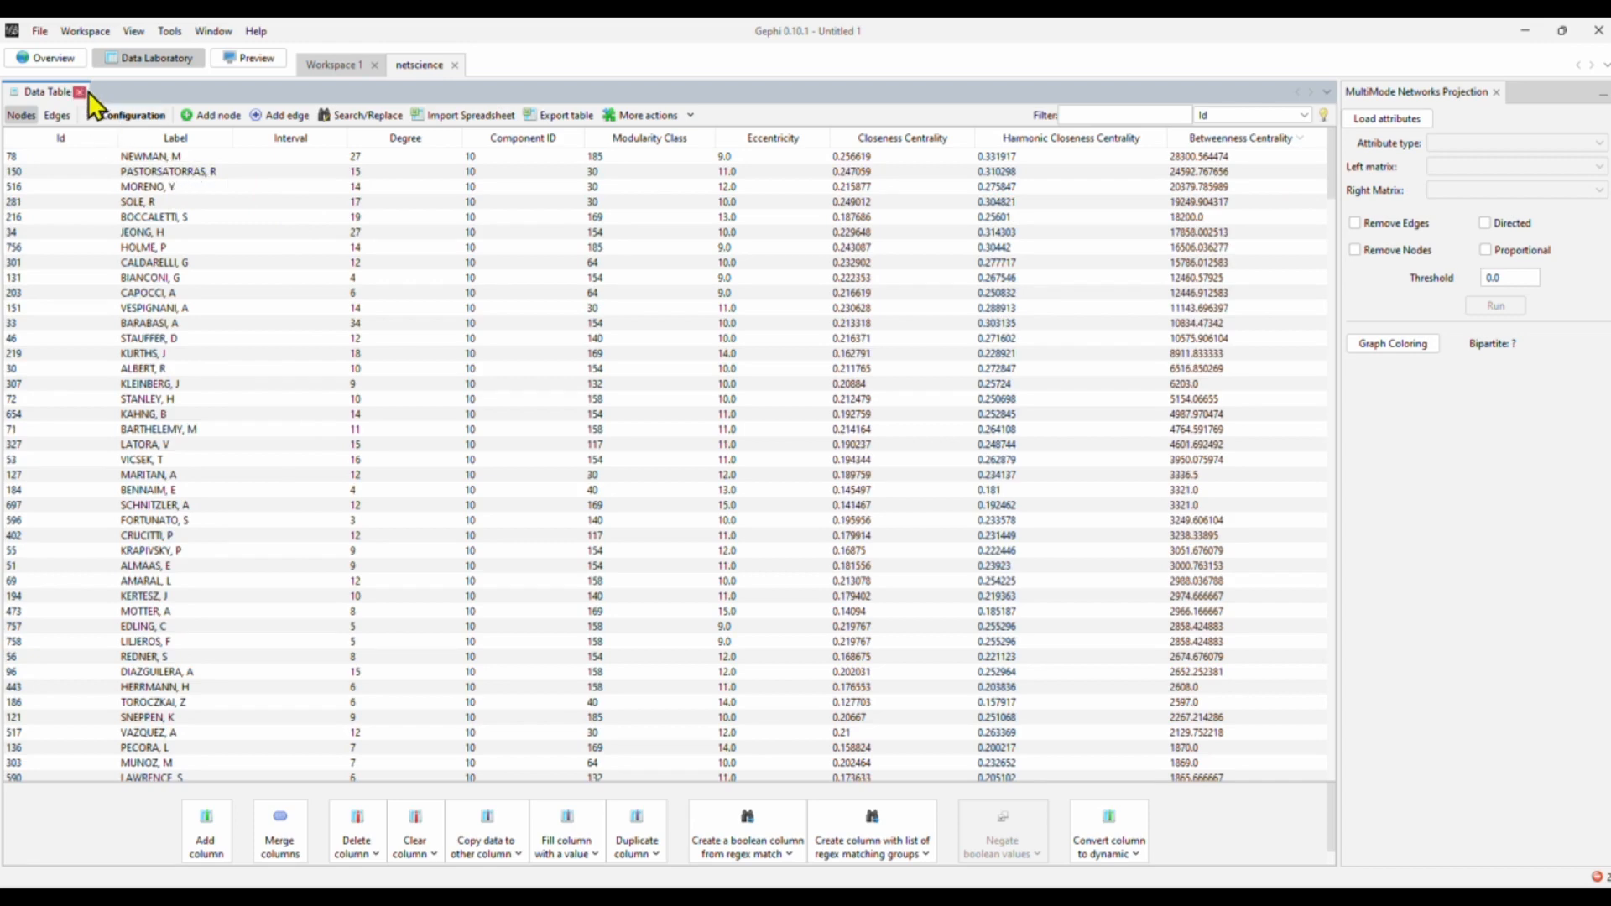
# Return to Overview and select the large orange hub node to view its direct neighbours
pyautogui.click(45, 57)
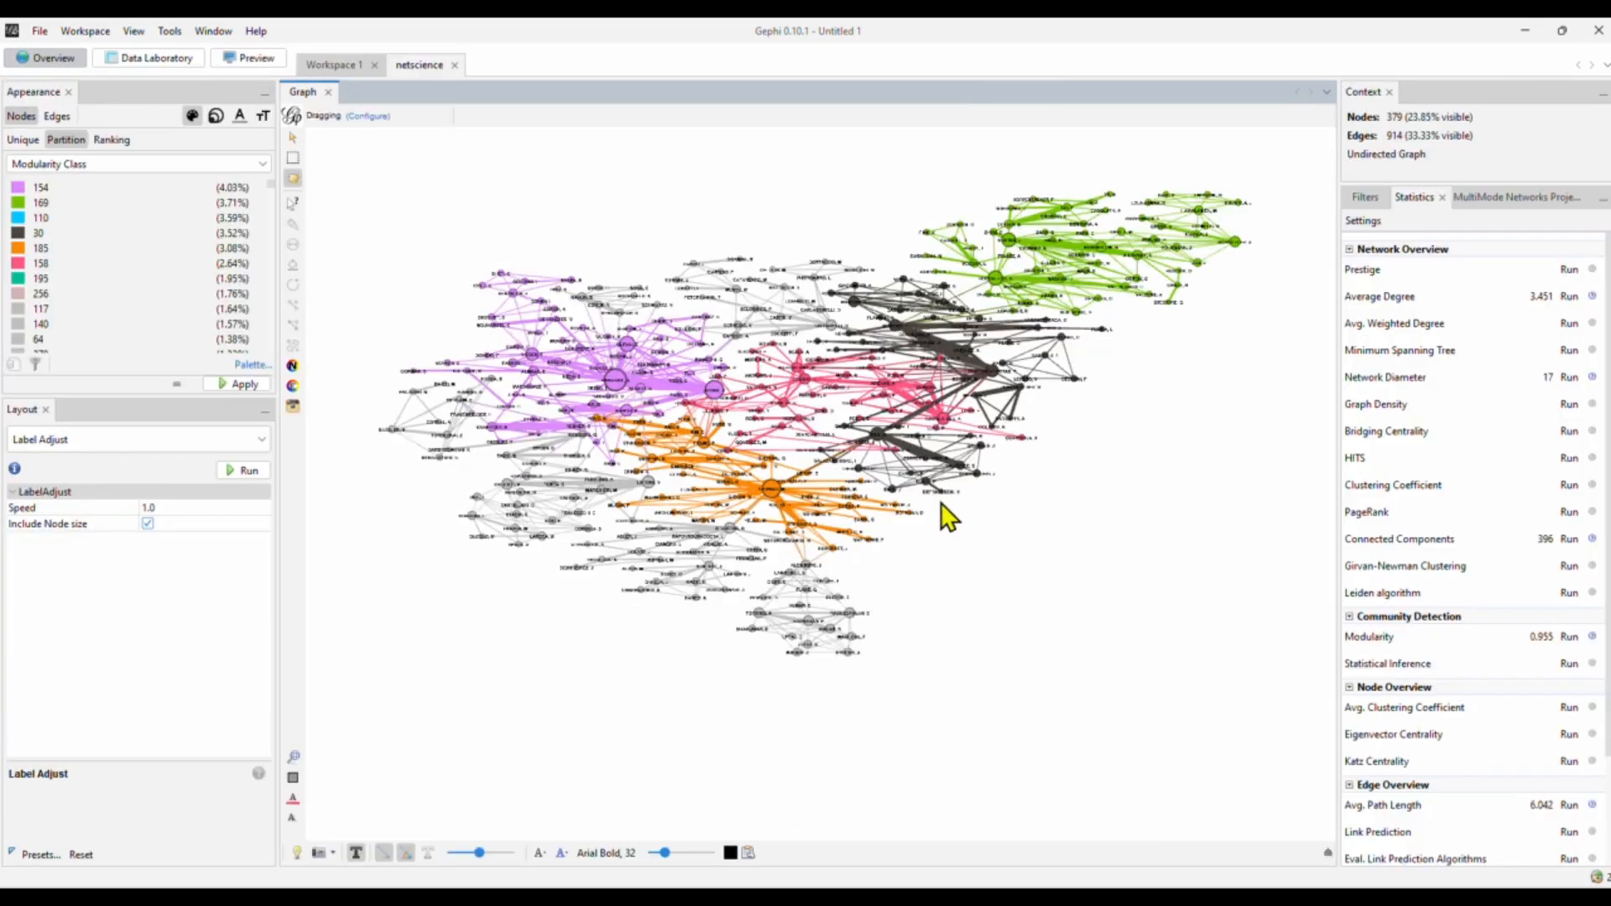
pyautogui.click(696, 490)
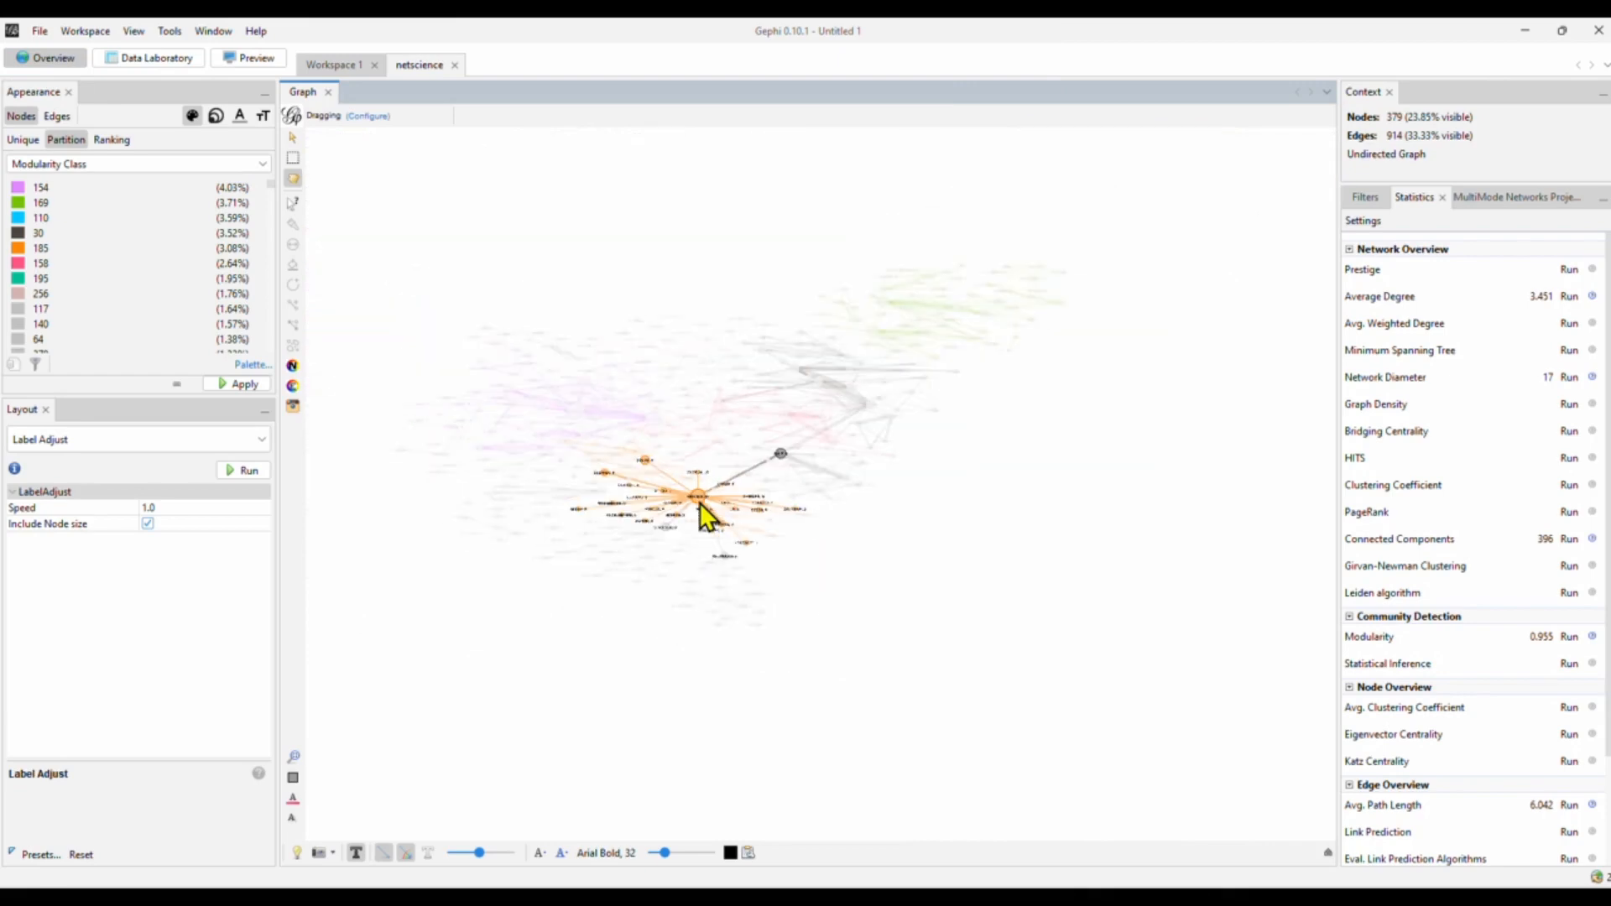
pyautogui.click(241, 470)
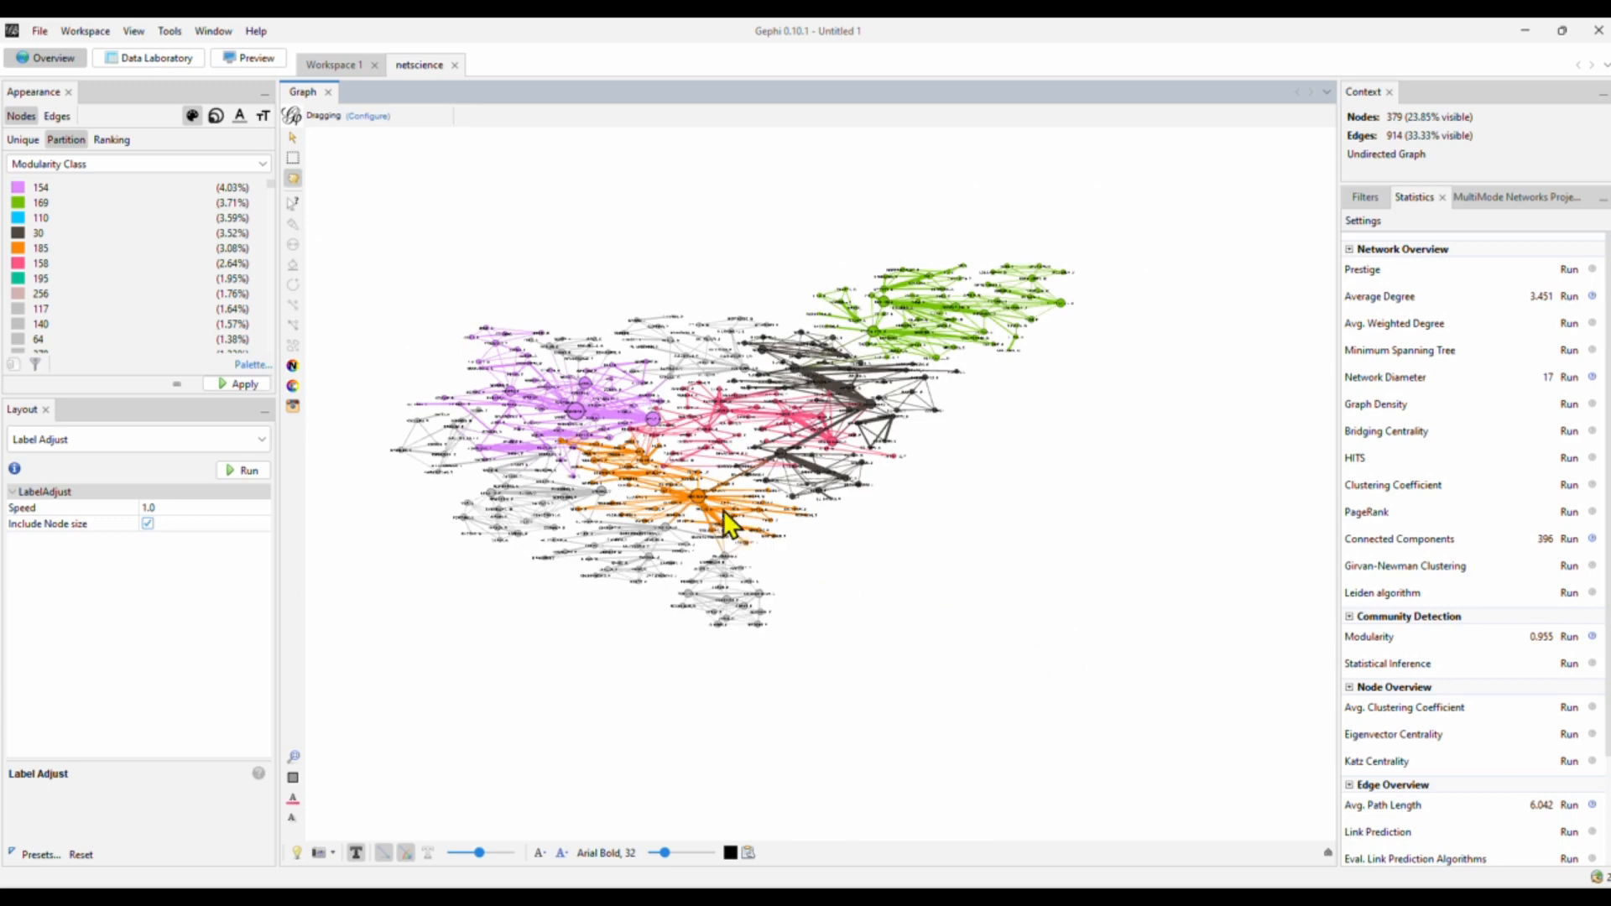
pyautogui.click(703, 502)
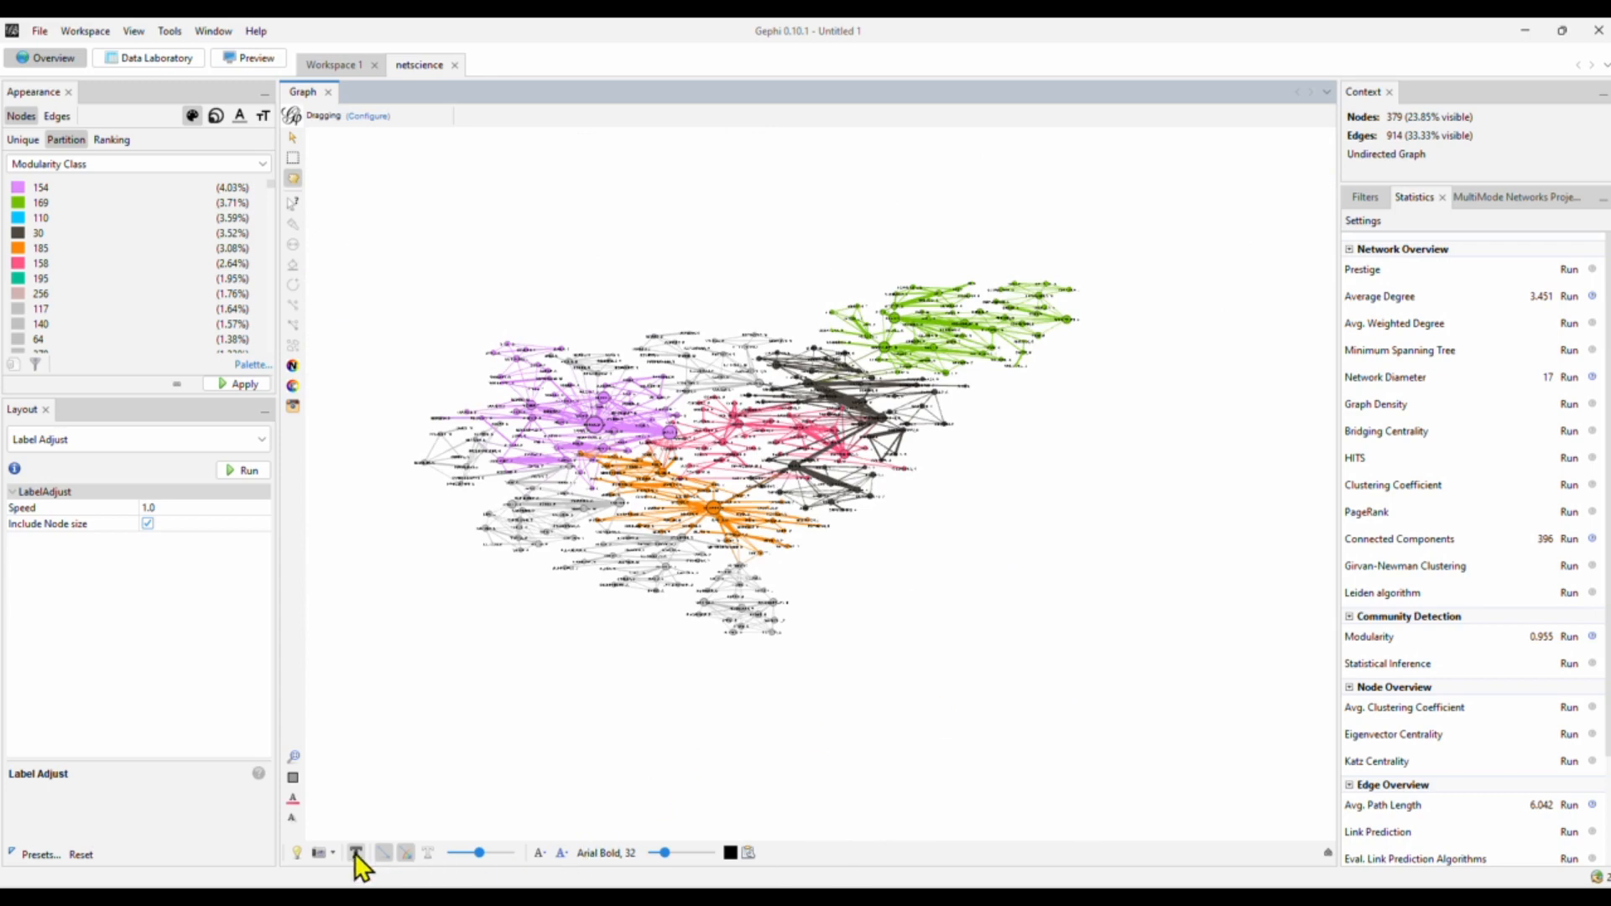
# Hide labels, rerun the layout, and drag a grey bridge node between two communities
pyautogui.click(356, 853)
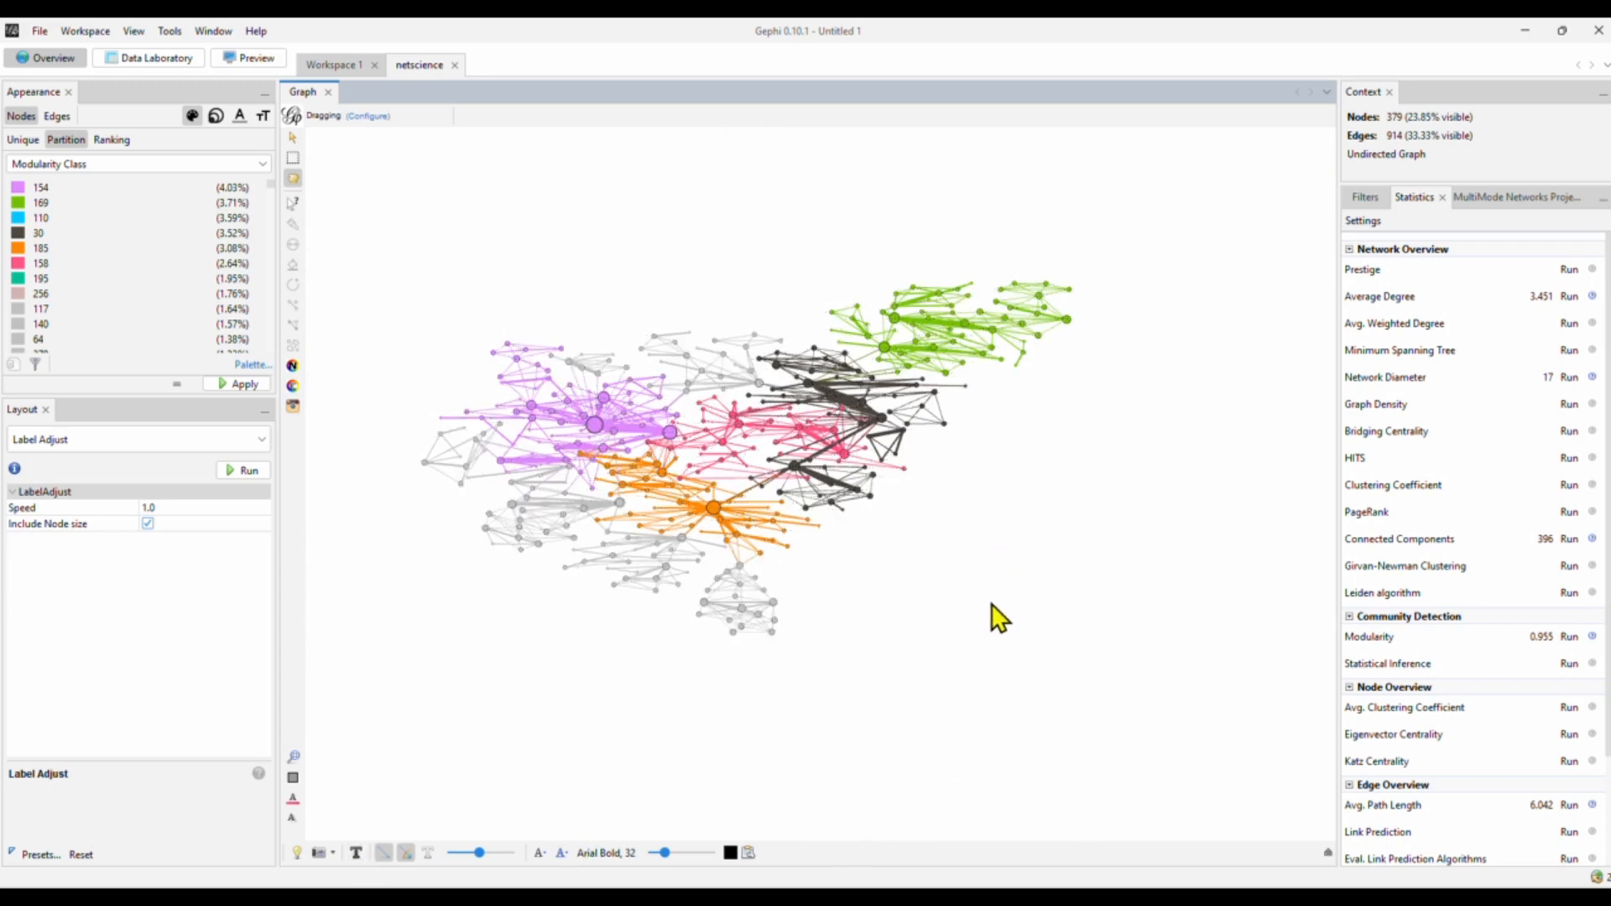
pyautogui.click(247, 470)
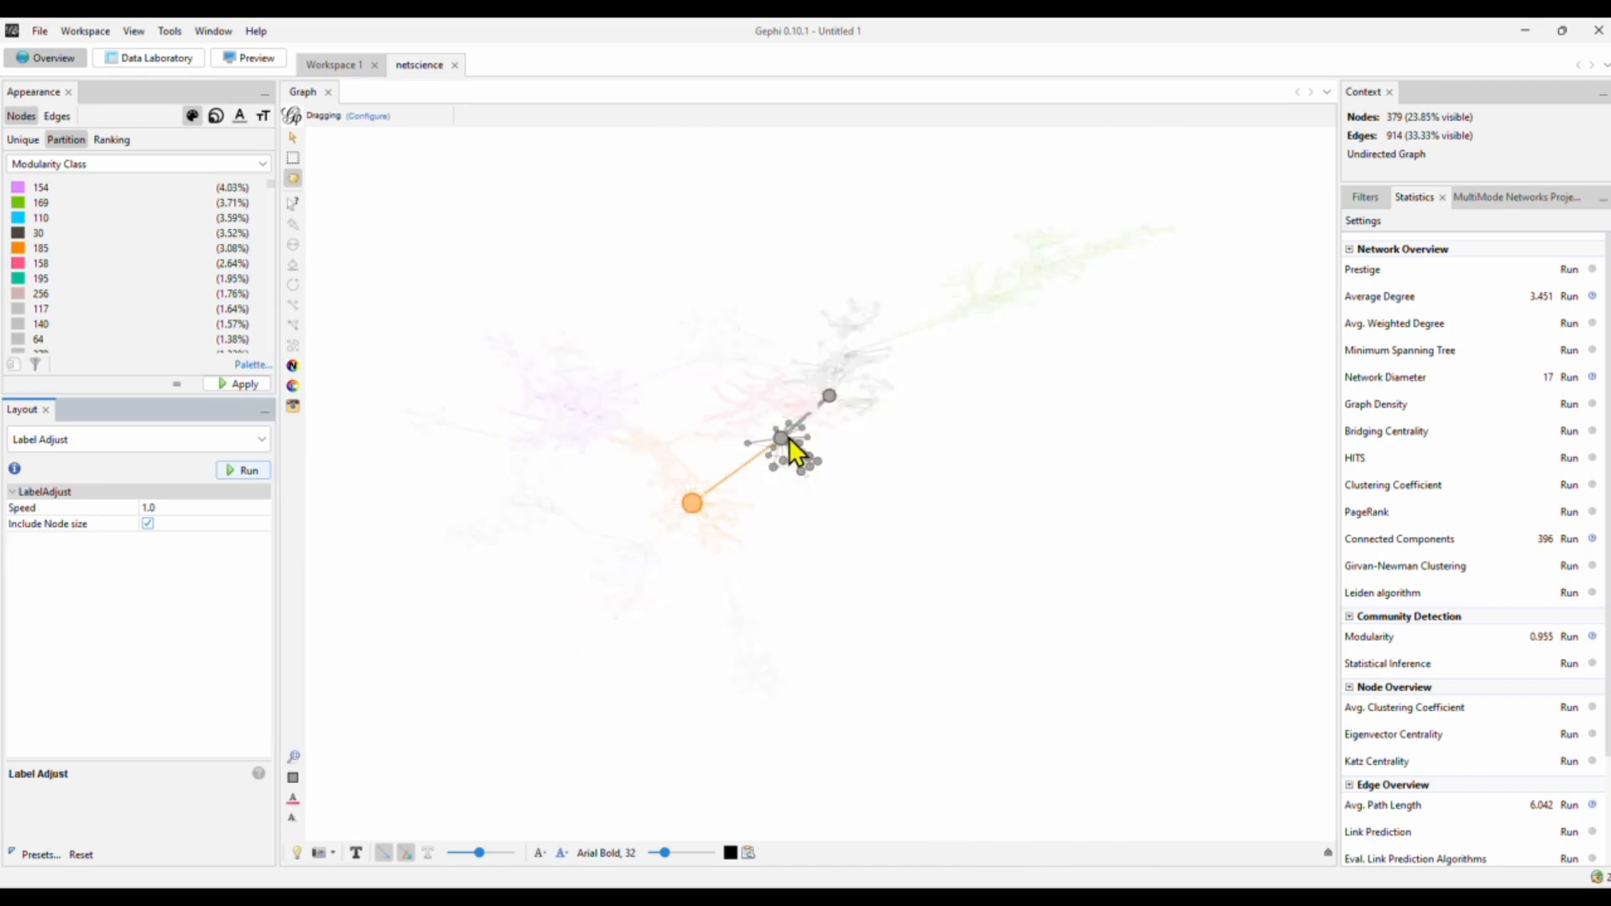
pyautogui.moveTo(790, 436); pyautogui.dragTo(691, 503)
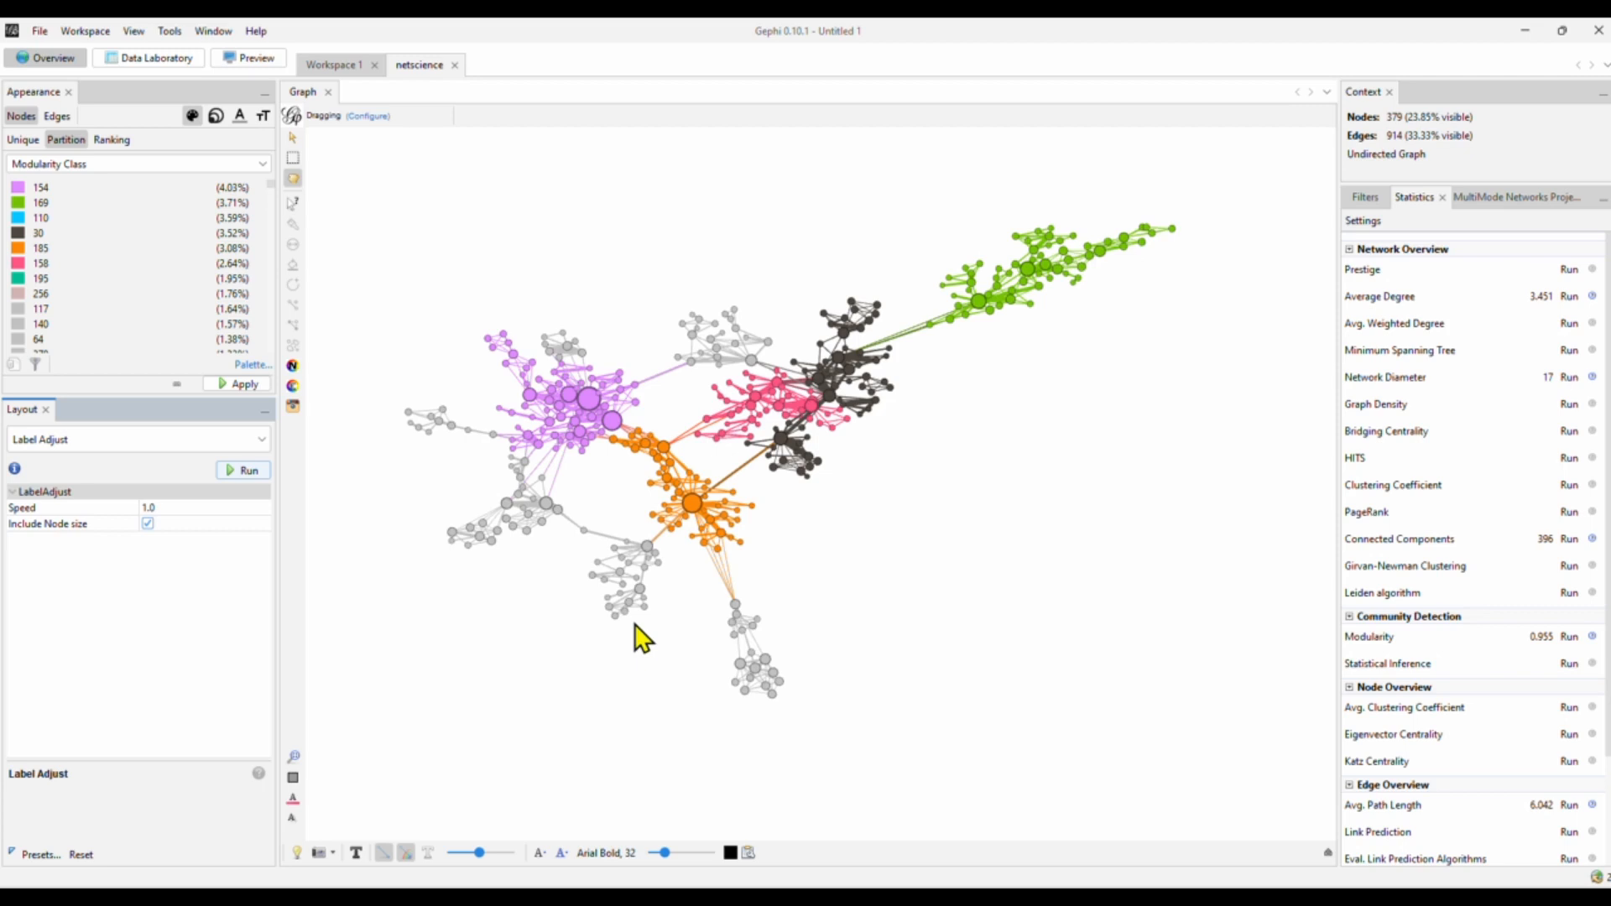
pyautogui.moveTo(1005, 404)
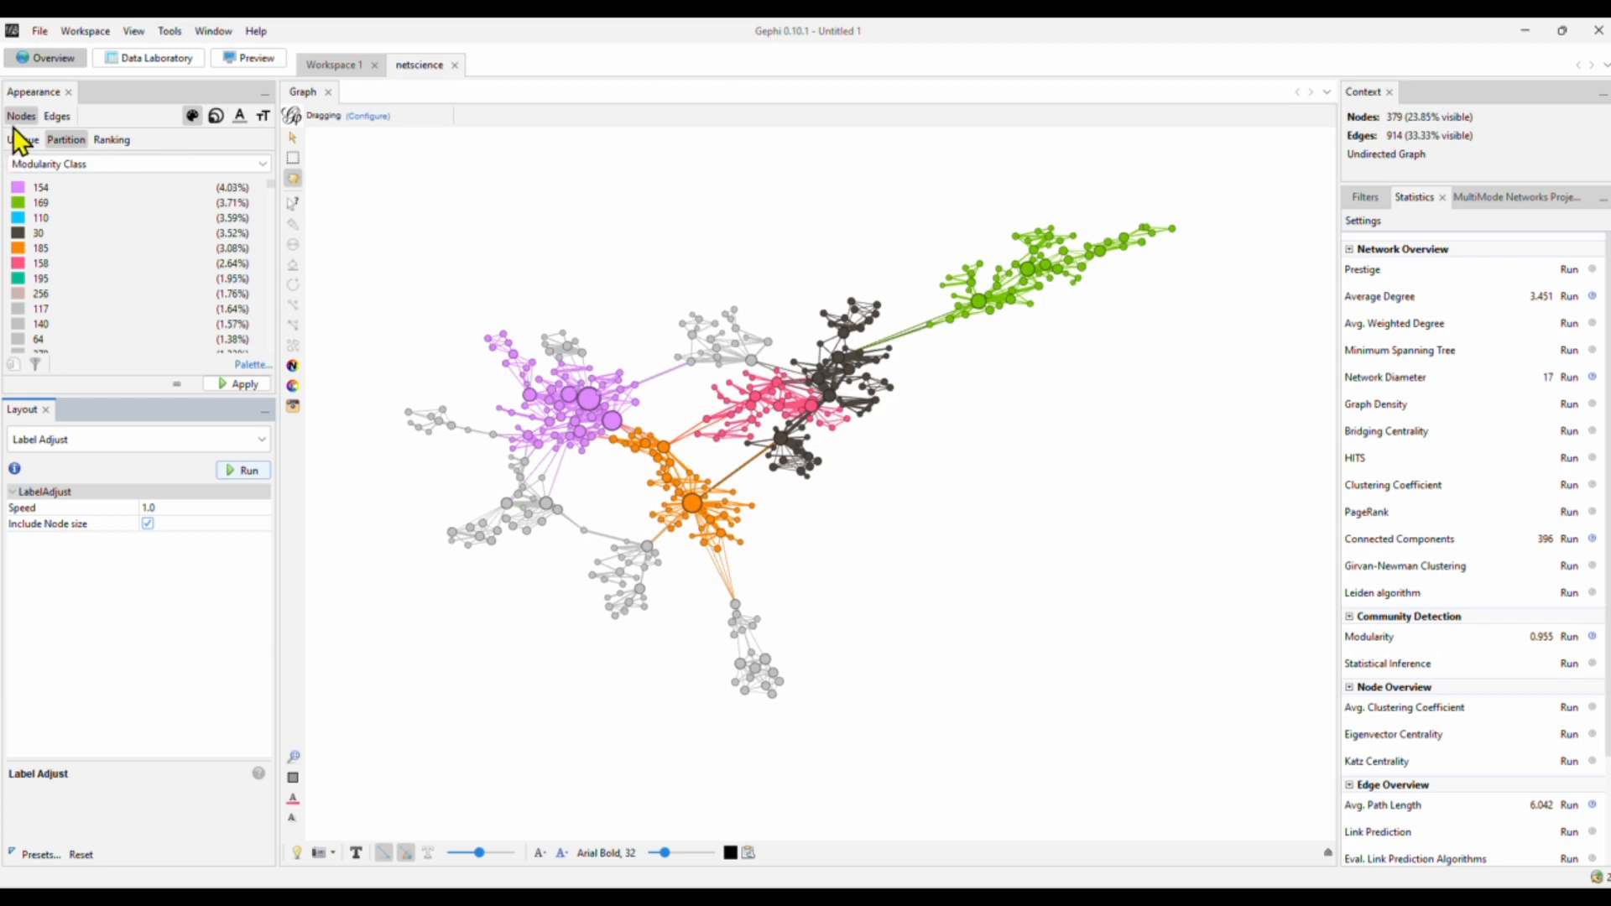
pyautogui.moveTo(183, 134)
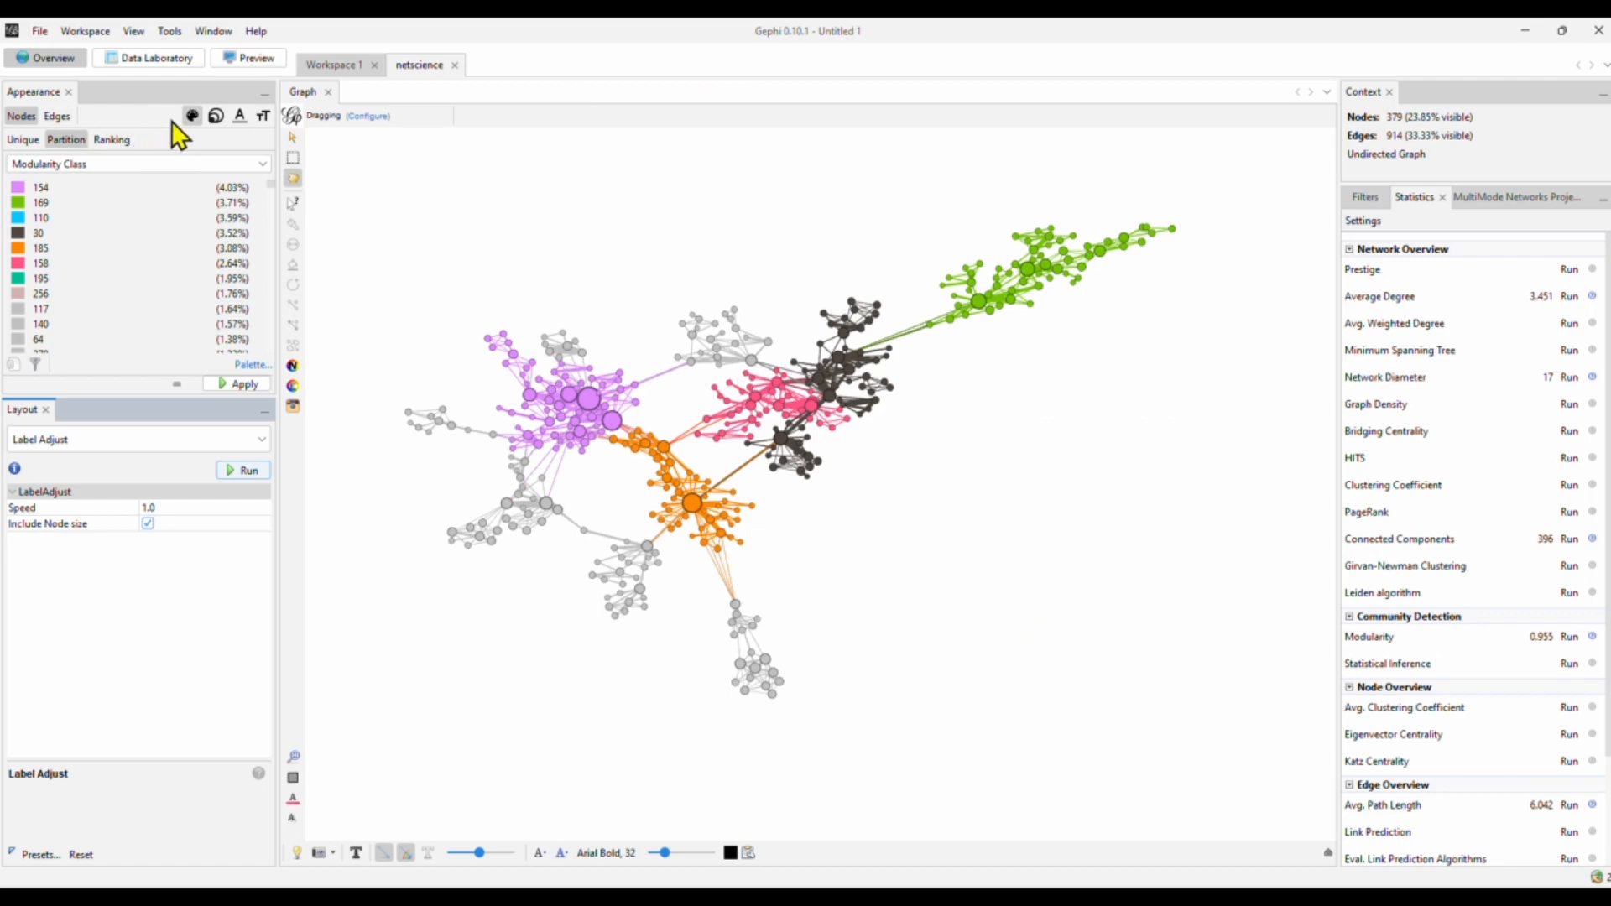